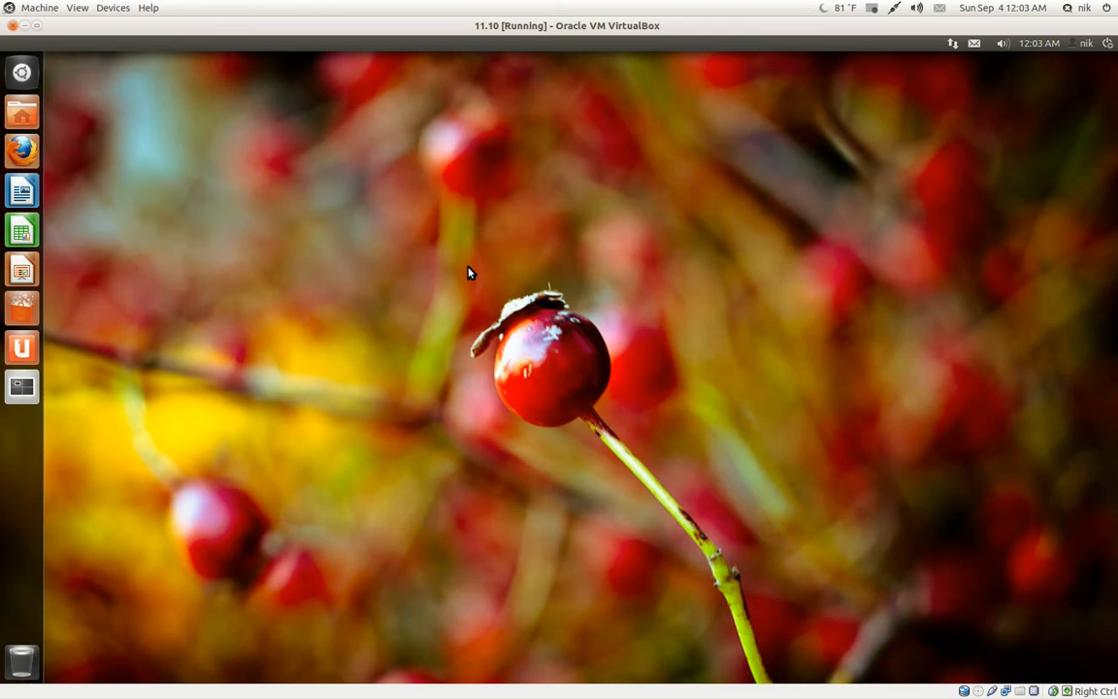
mouse_move(21, 150)
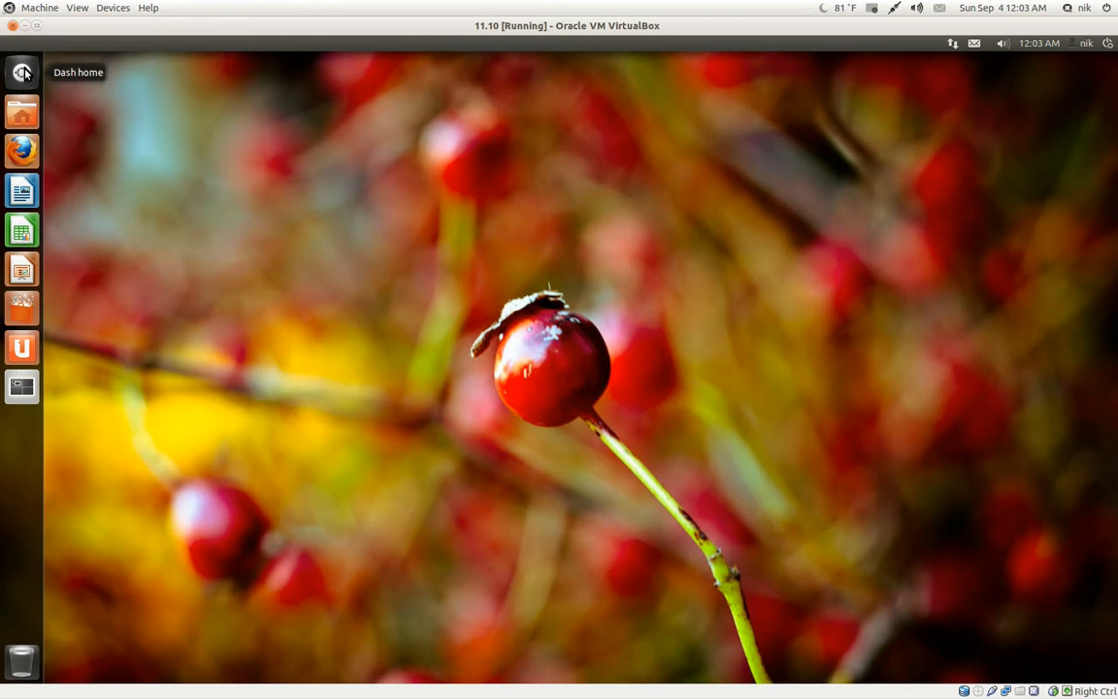
mouse_move(15, 50)
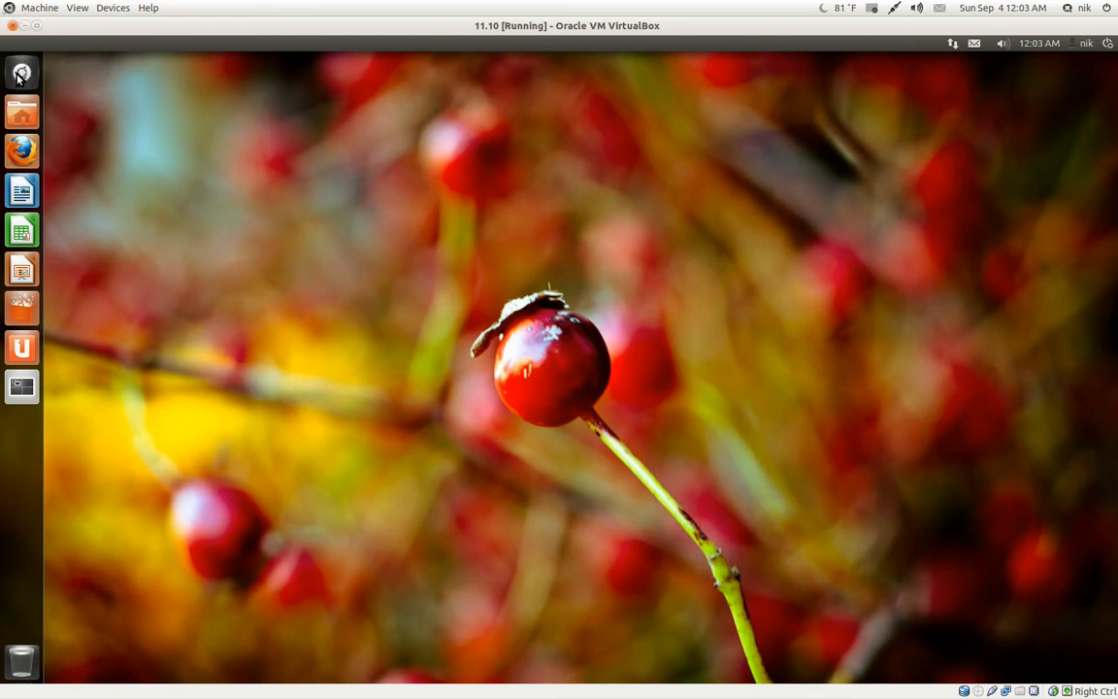
mouse_move(21, 73)
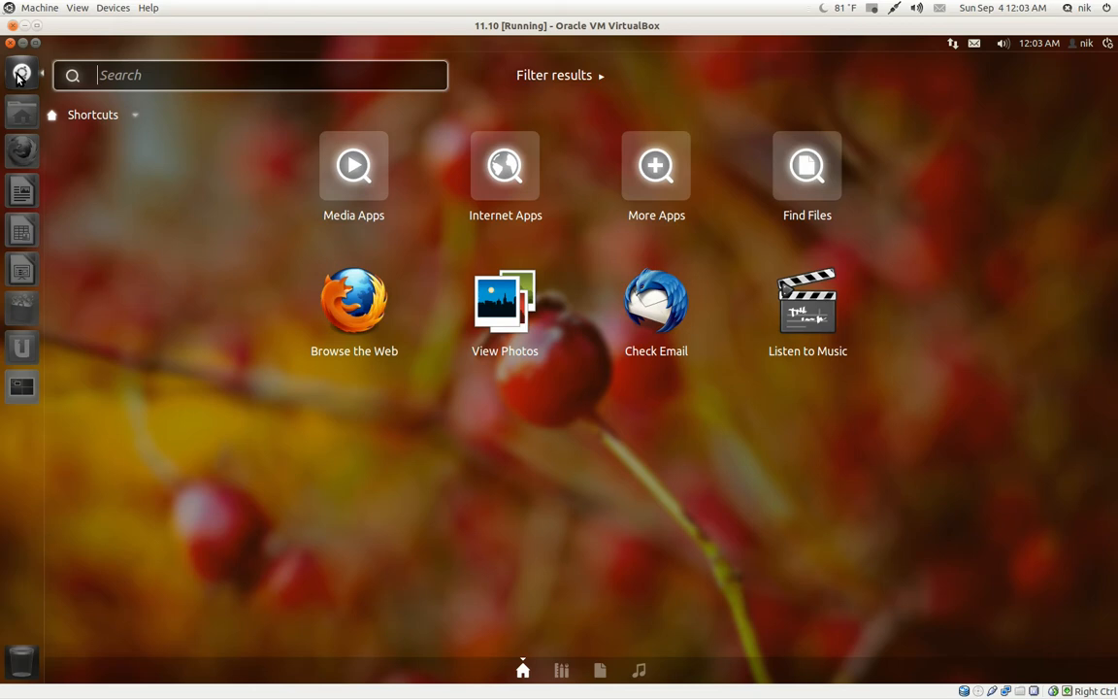
mouse_move(127, 517)
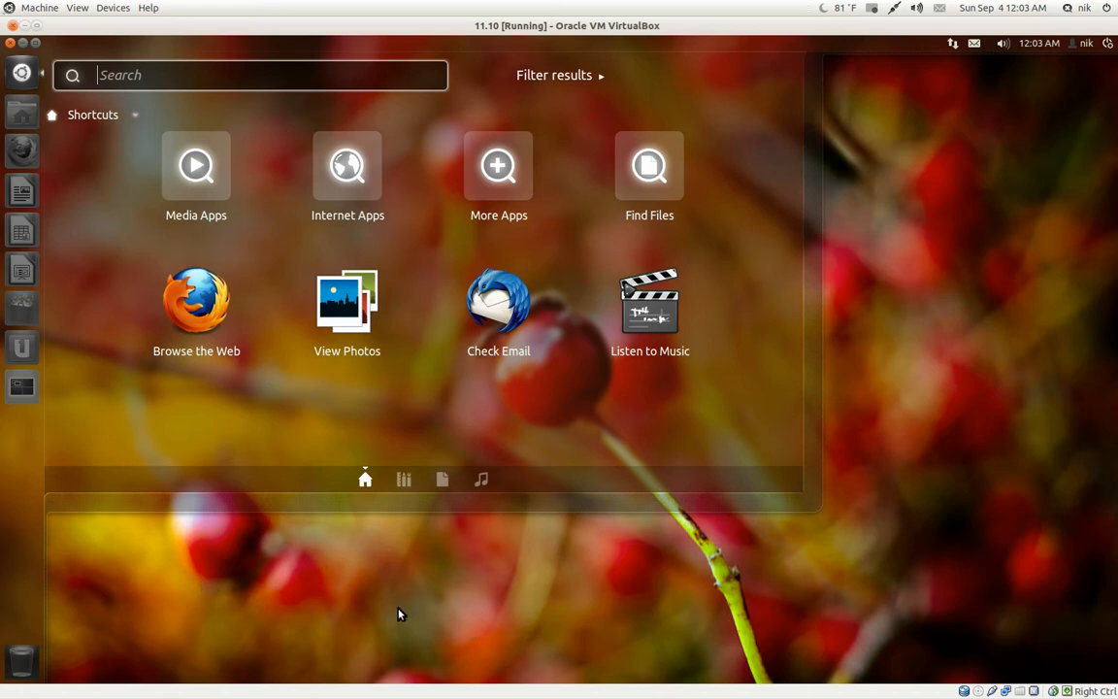
mouse_move(34, 45)
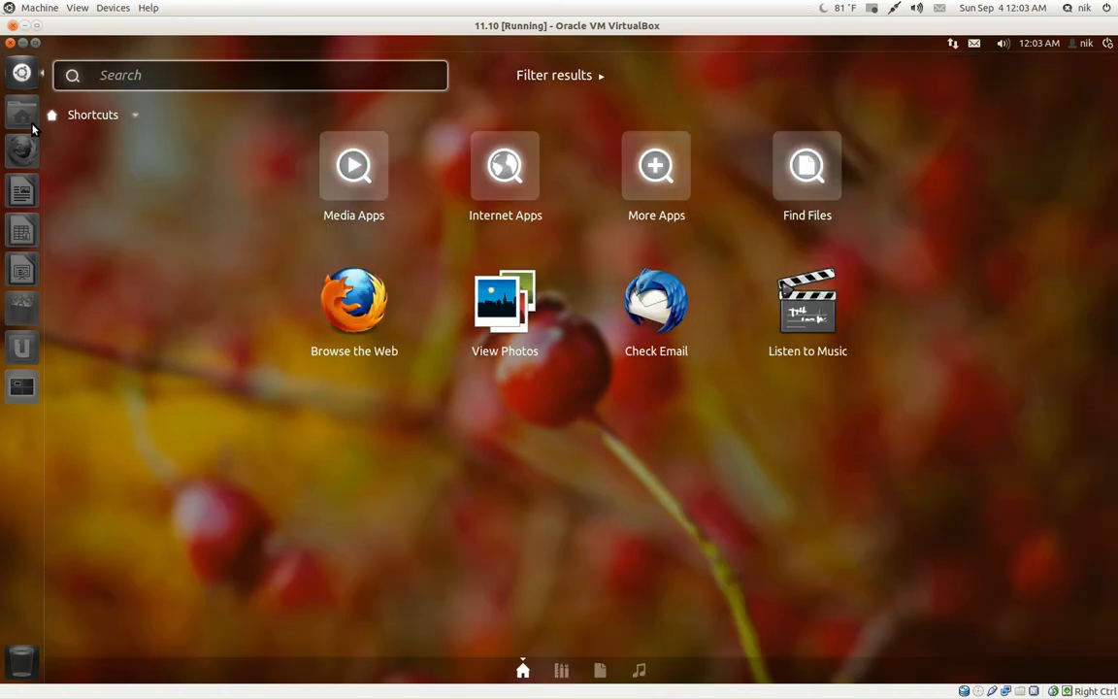
Step: Open the Dash and switch from the Music lens to the Files & Folders lens
click(21, 72)
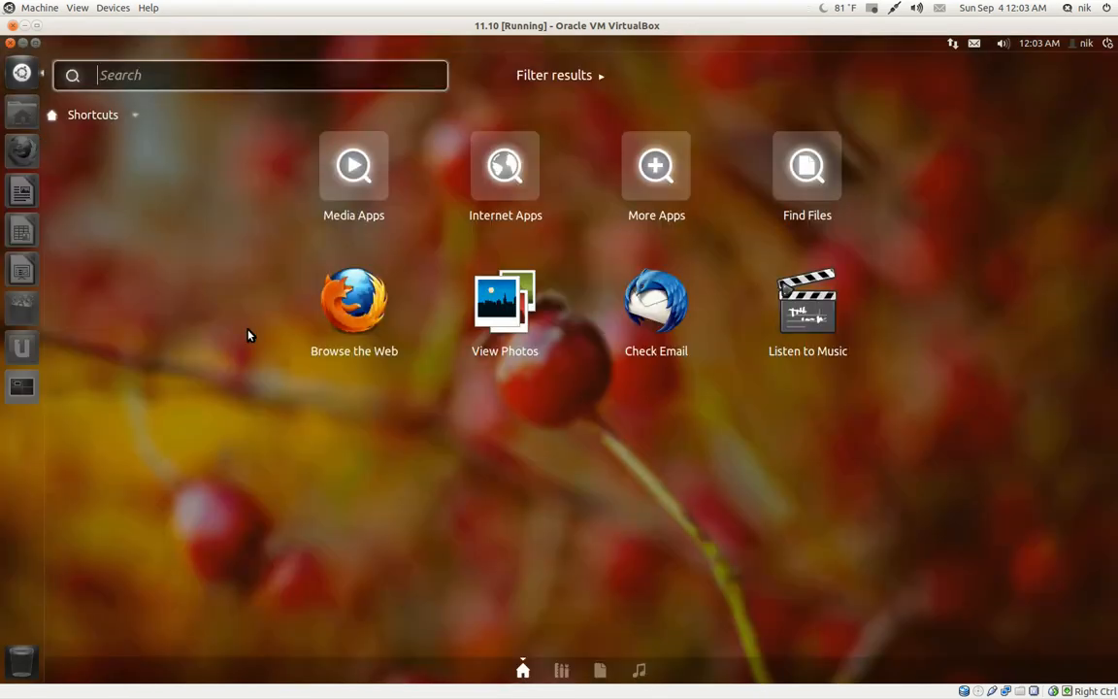
mouse_move(212, 380)
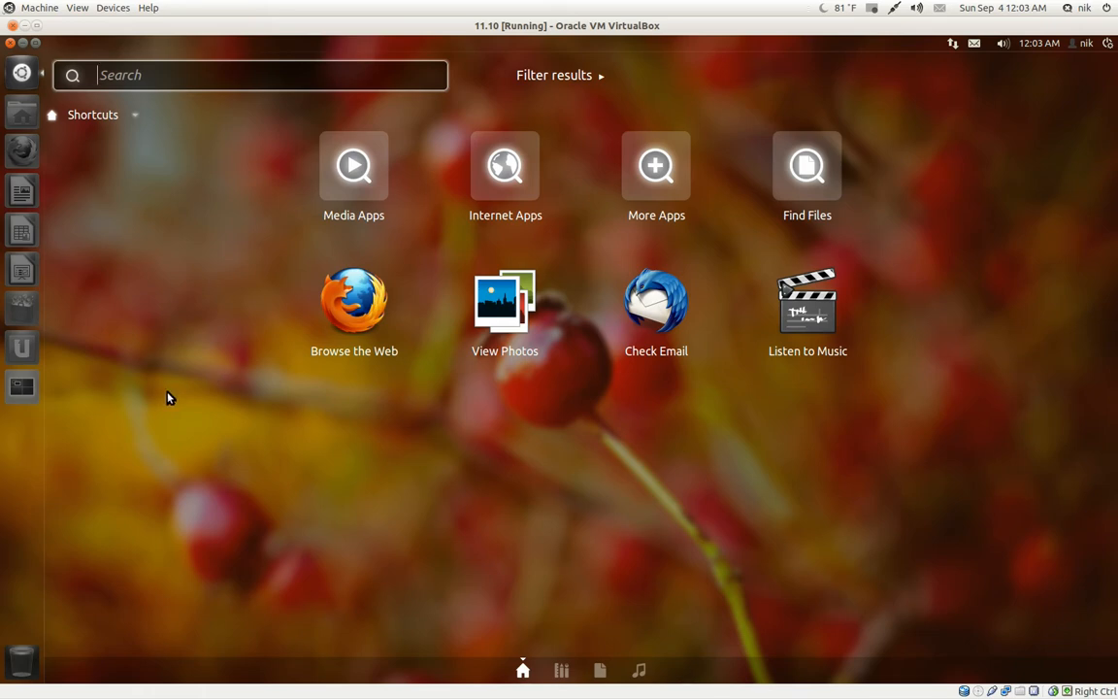
mouse_move(198, 402)
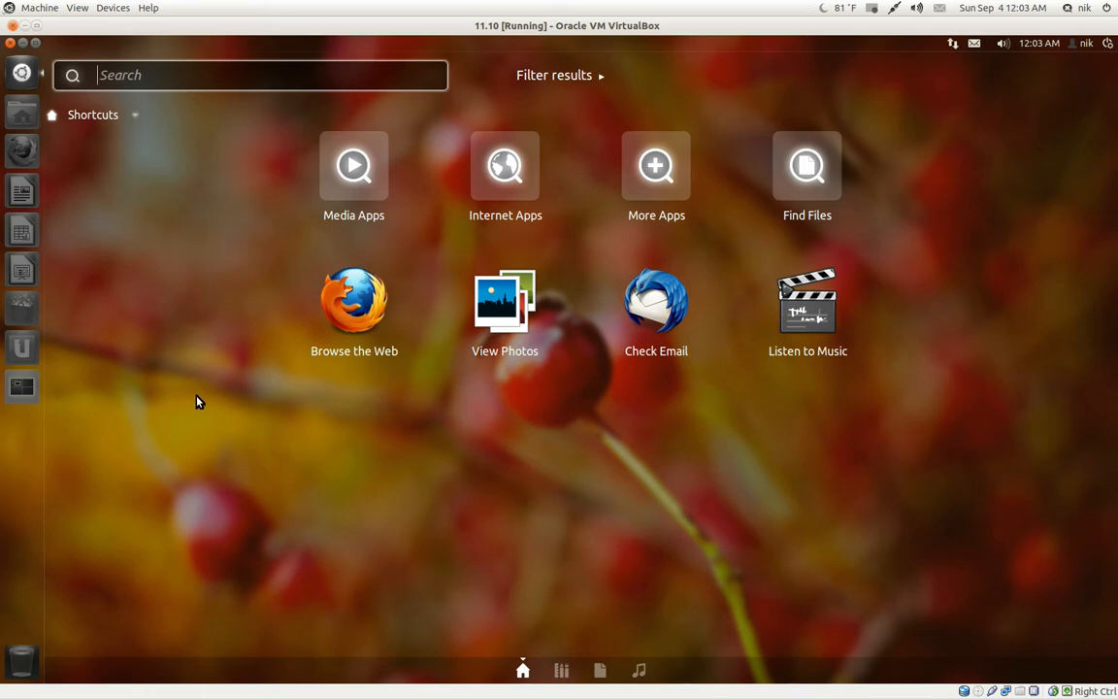
mouse_move(556, 587)
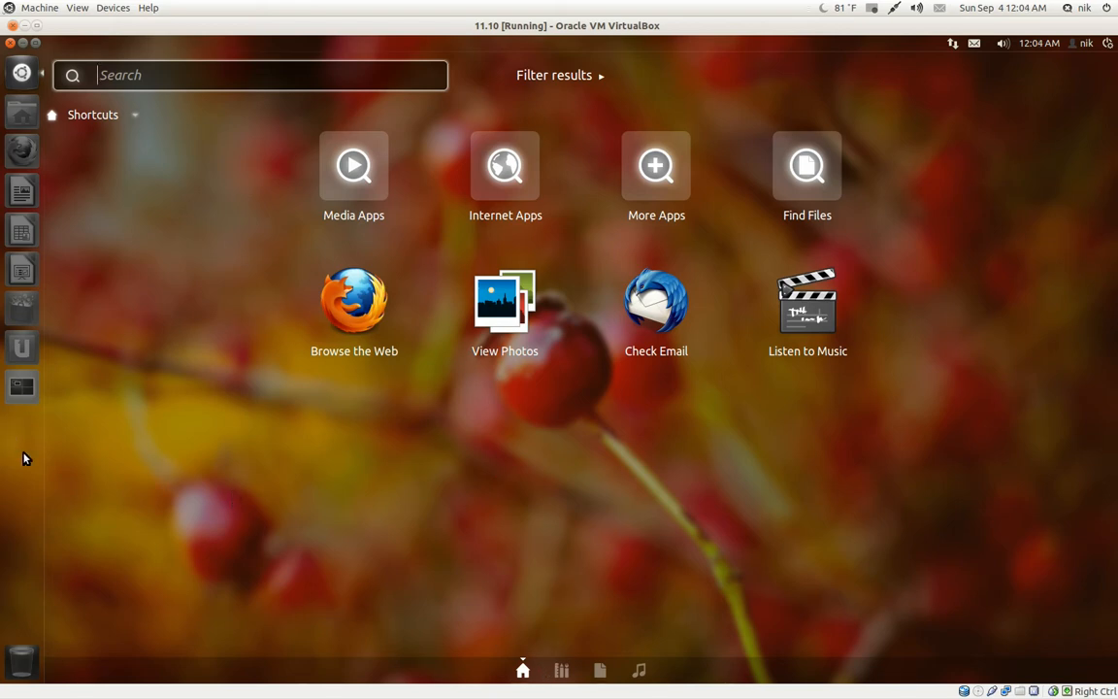
mouse_move(626, 687)
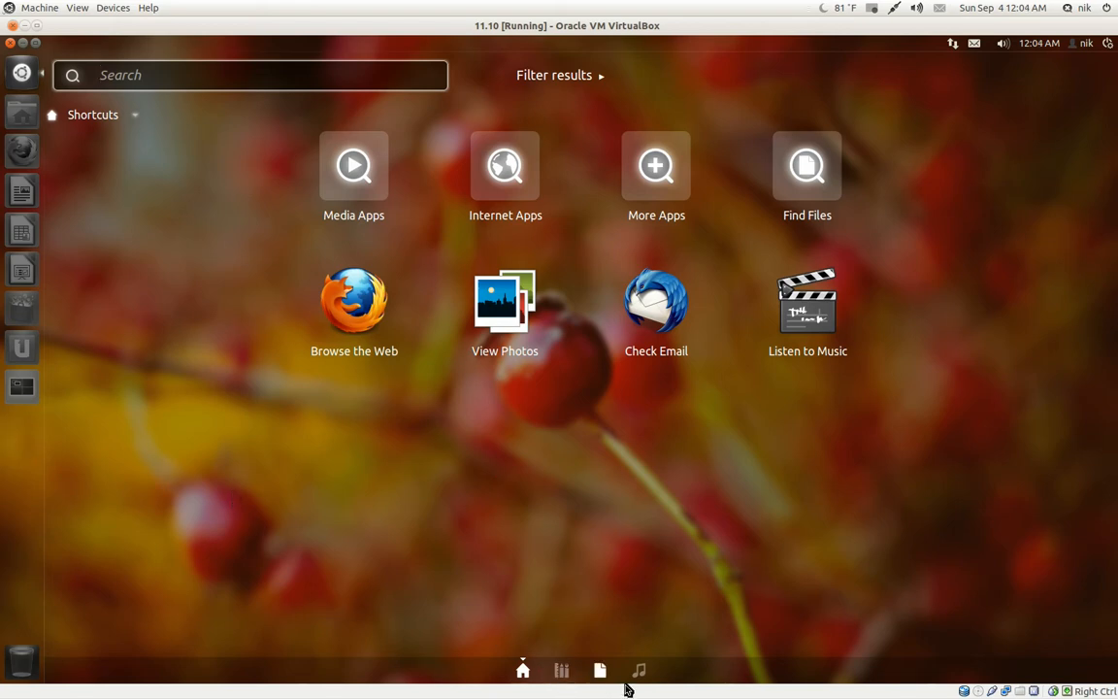
click(639, 669)
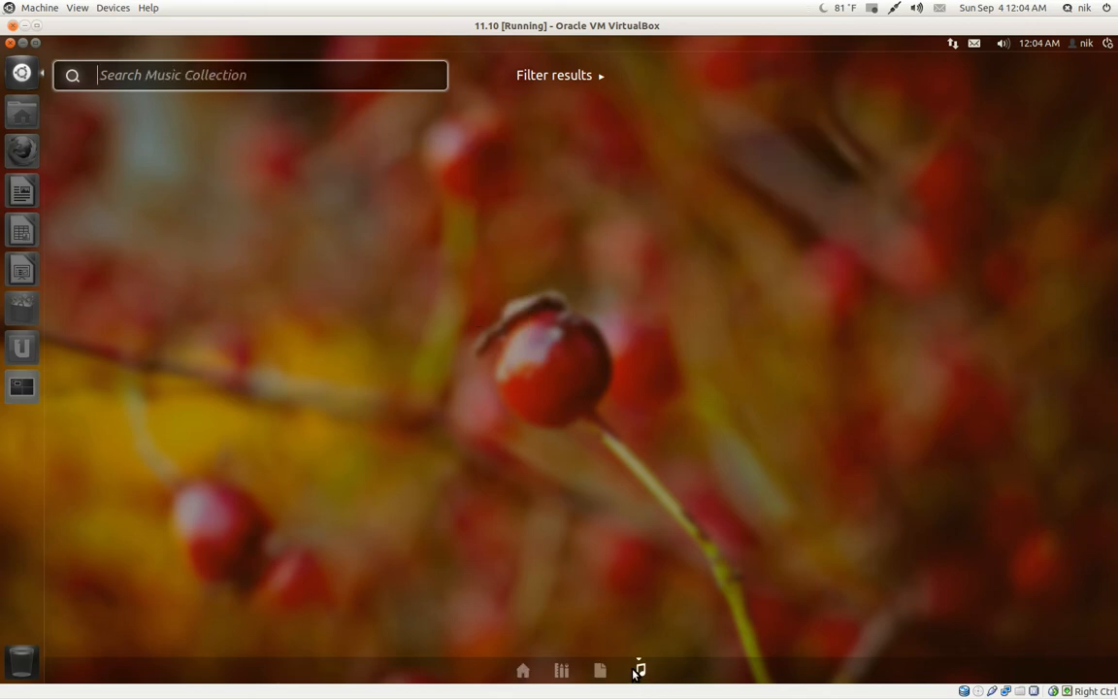
mouse_move(652, 669)
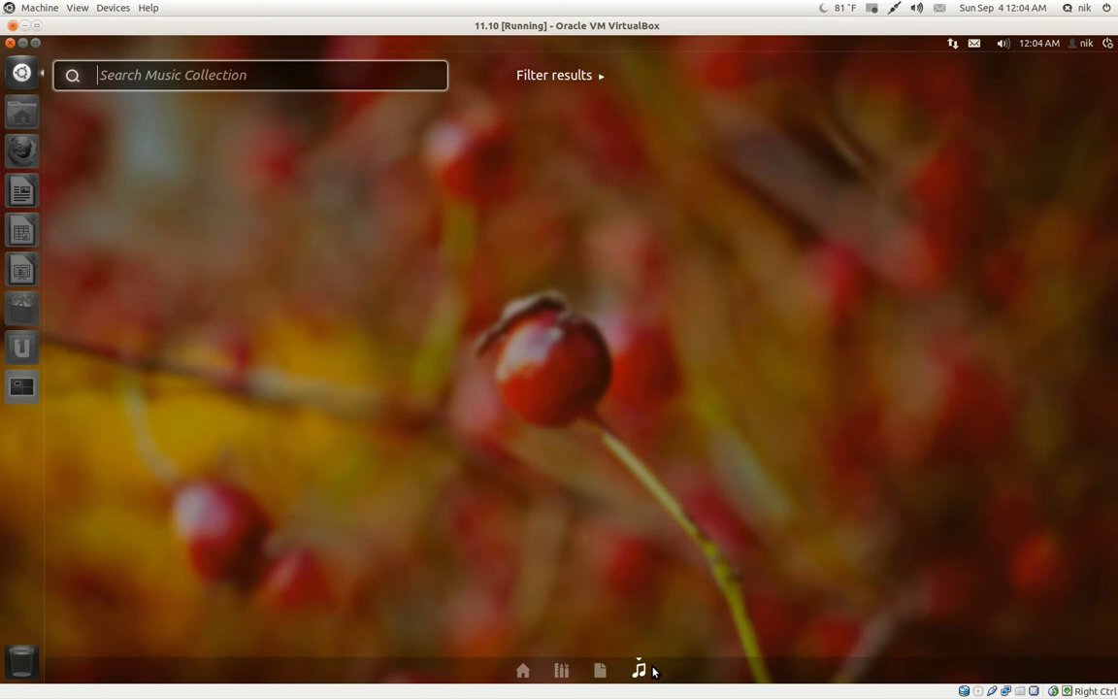
mouse_move(621, 676)
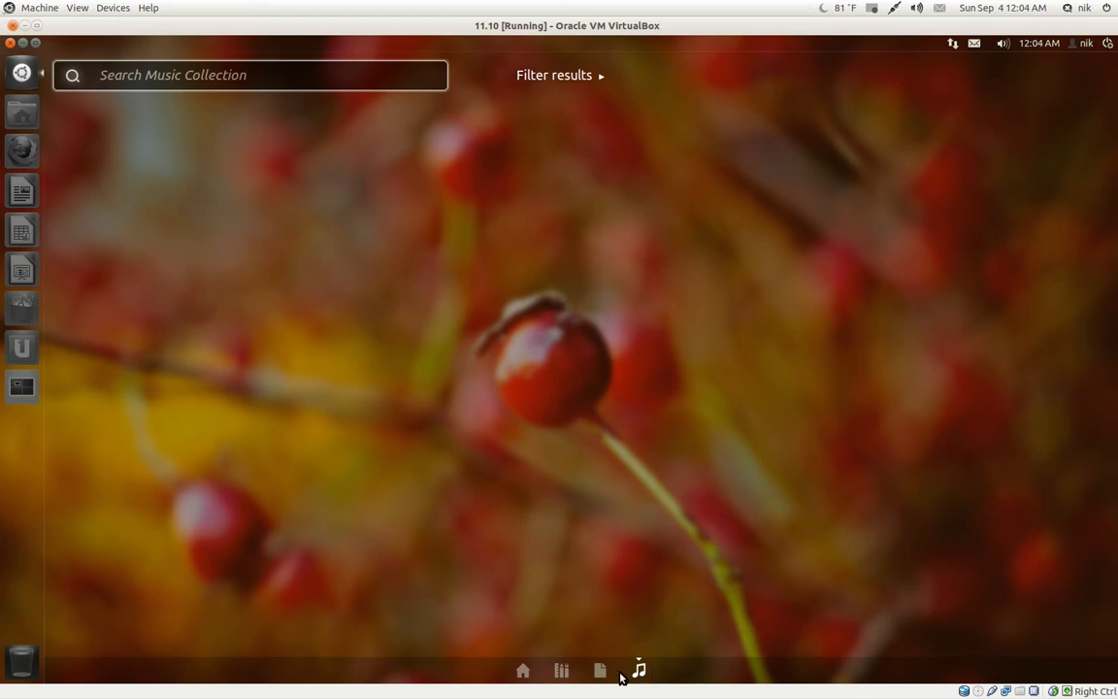
click(599, 669)
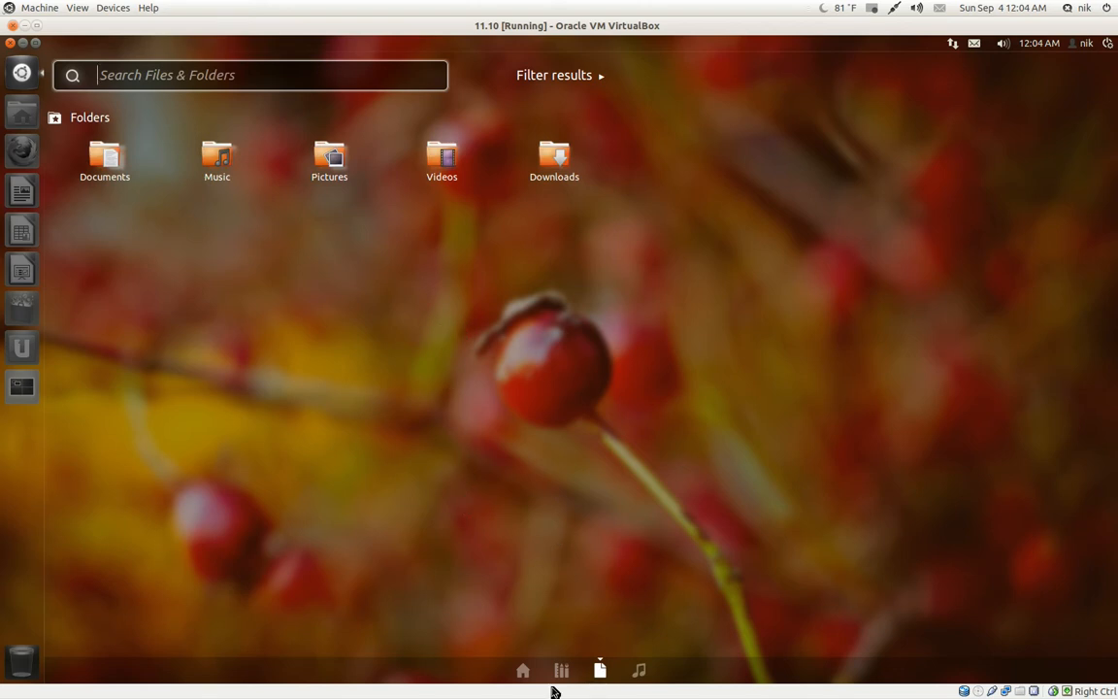
Step: Reopen the Applications lens, filter to Accessories, then clear the type filter
click(560, 670)
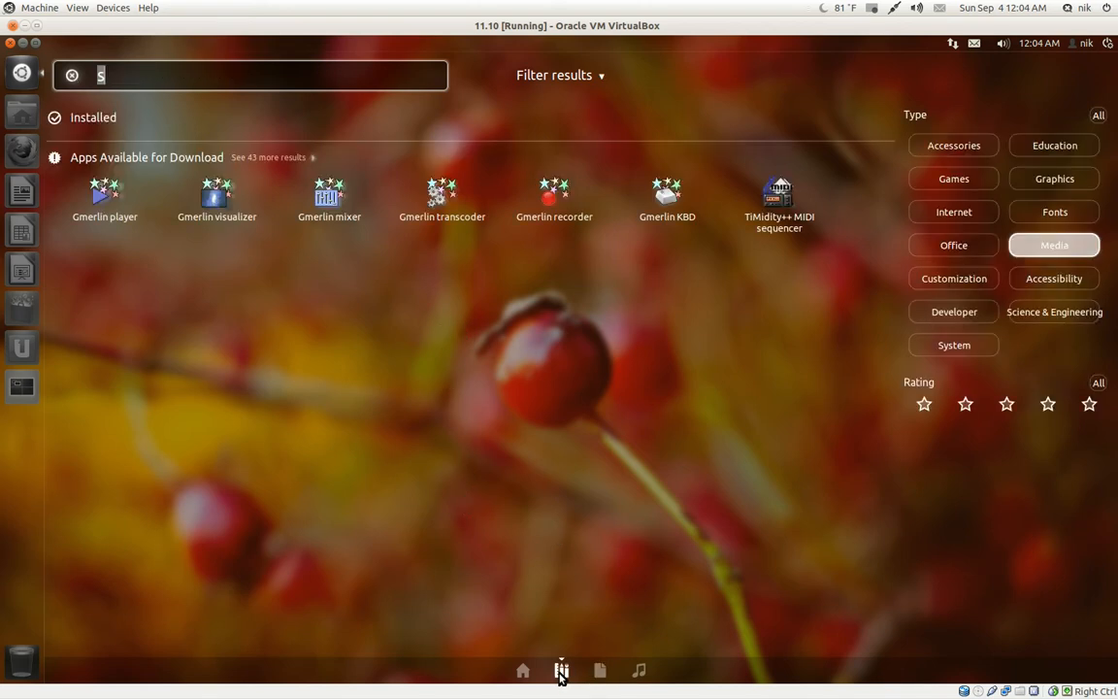
mouse_move(201, 68)
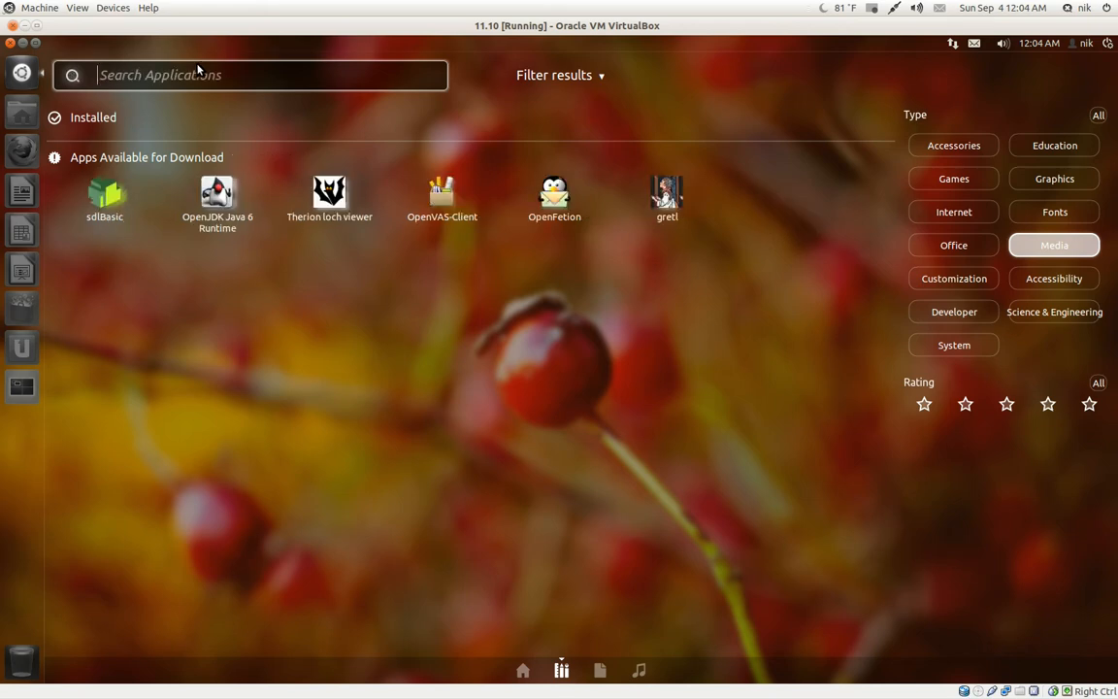
click(21, 72)
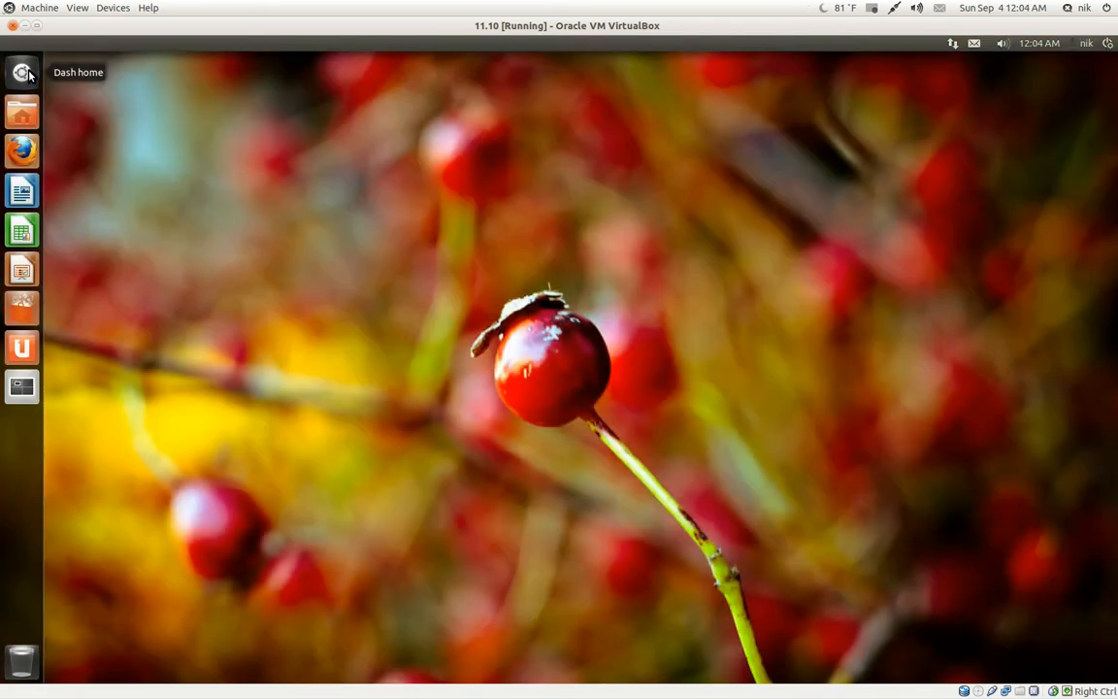
click(21, 73)
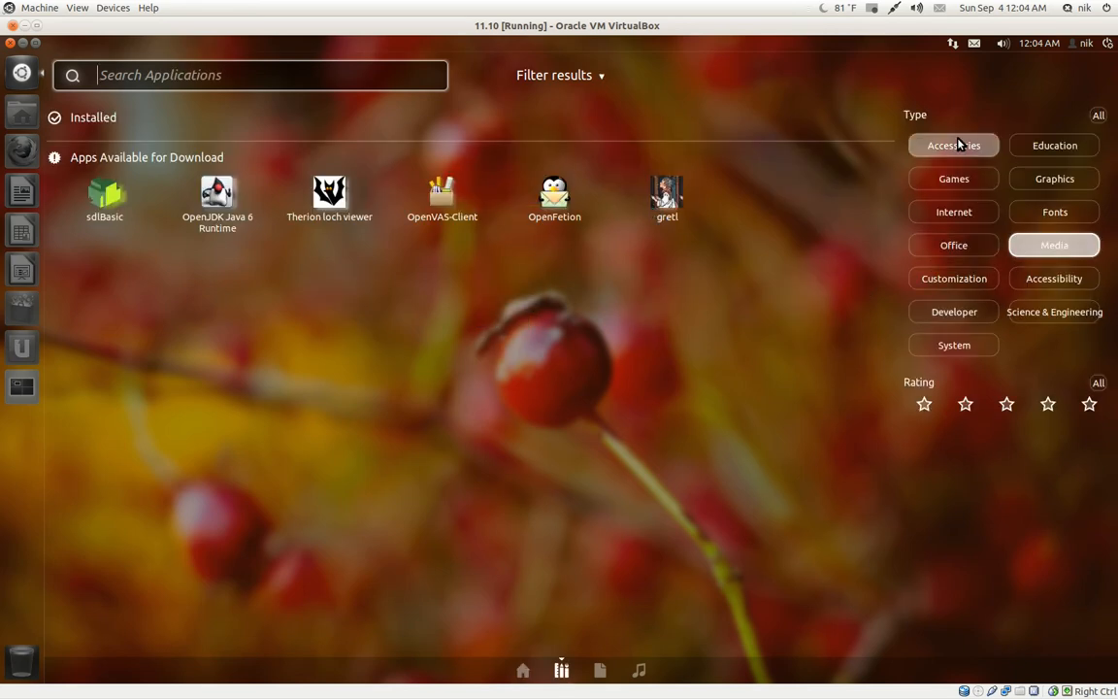
click(953, 145)
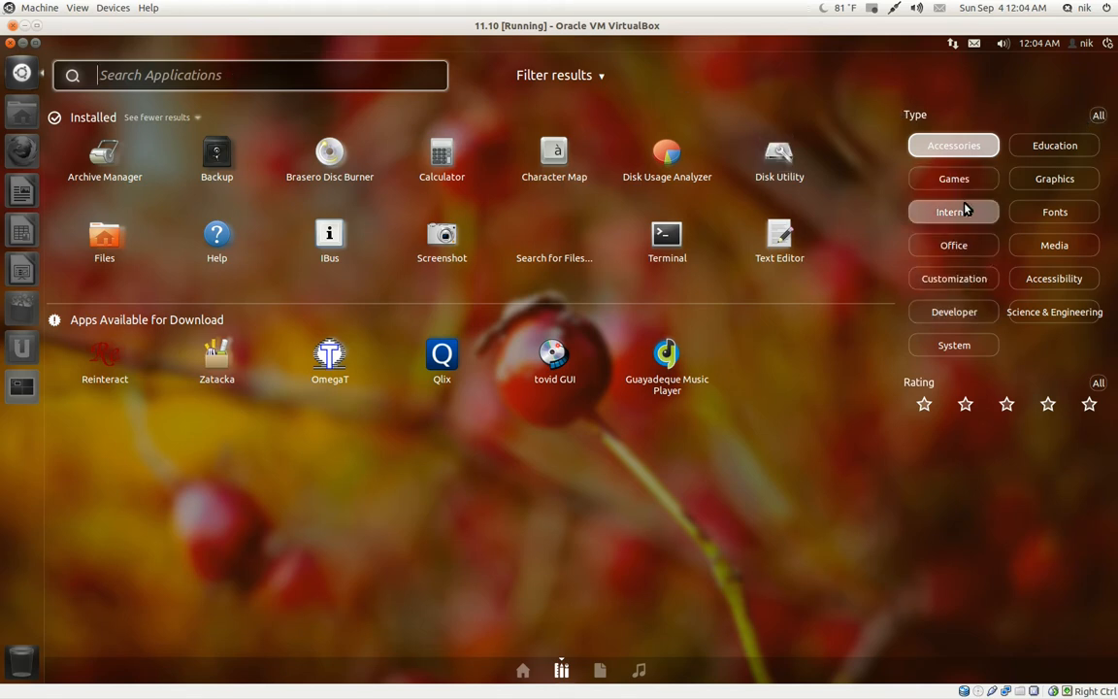
click(1097, 115)
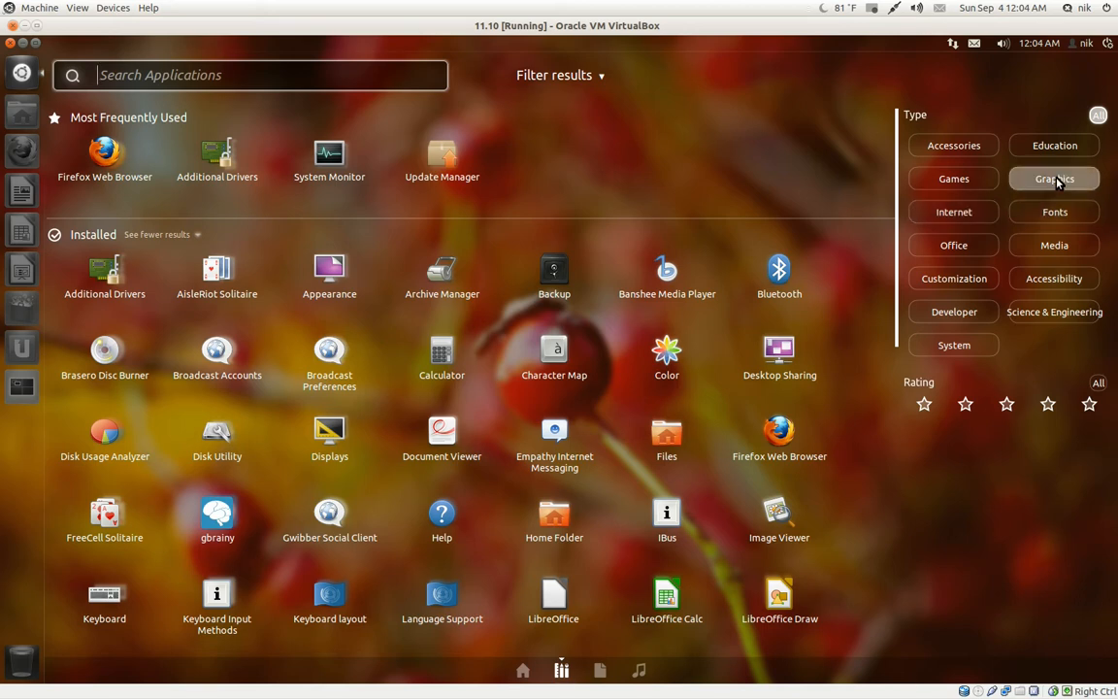
mouse_move(314, 85)
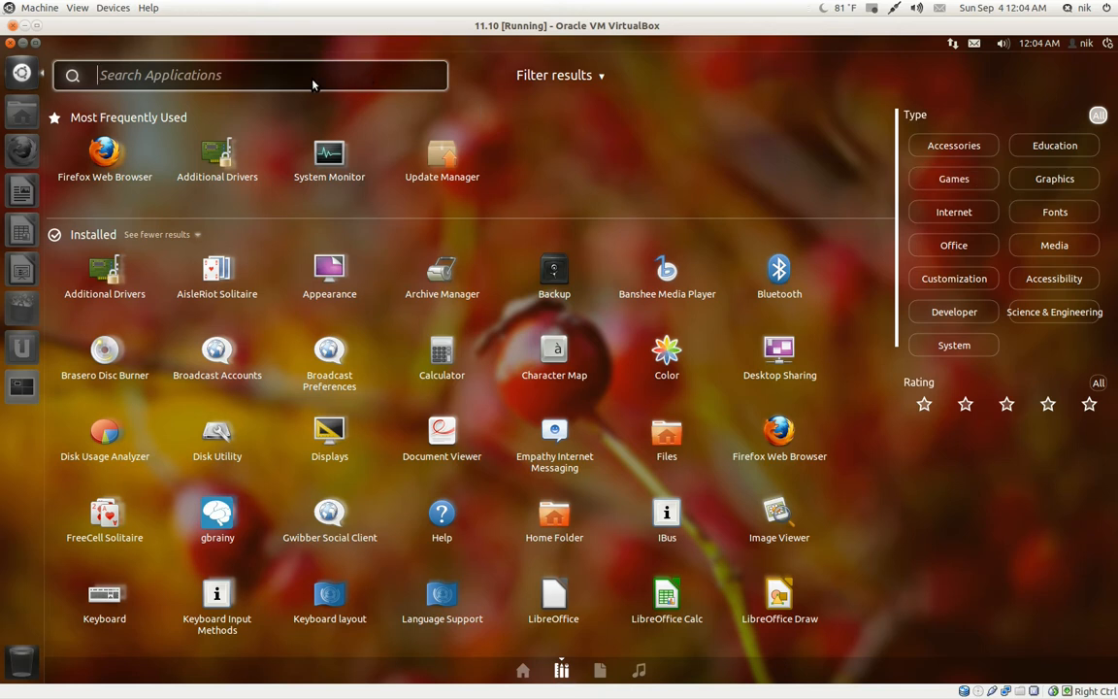
Step: Search 's', filter Internet then Graphics applications, and return to the Dash home
text(s)
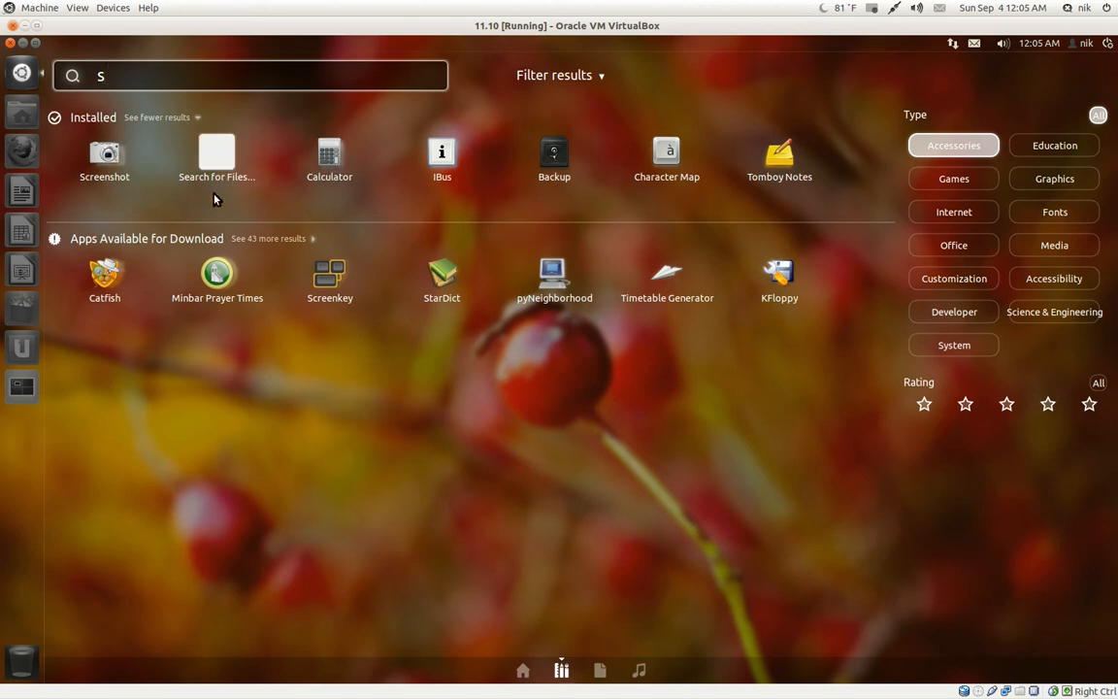
mouse_move(953, 211)
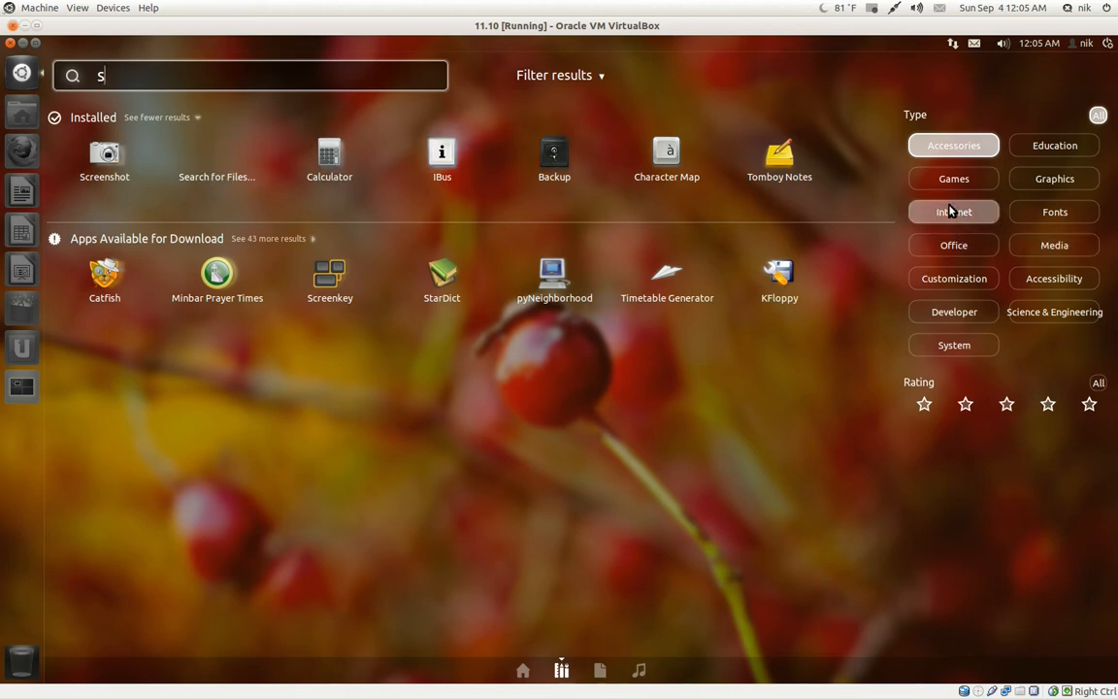
click(953, 211)
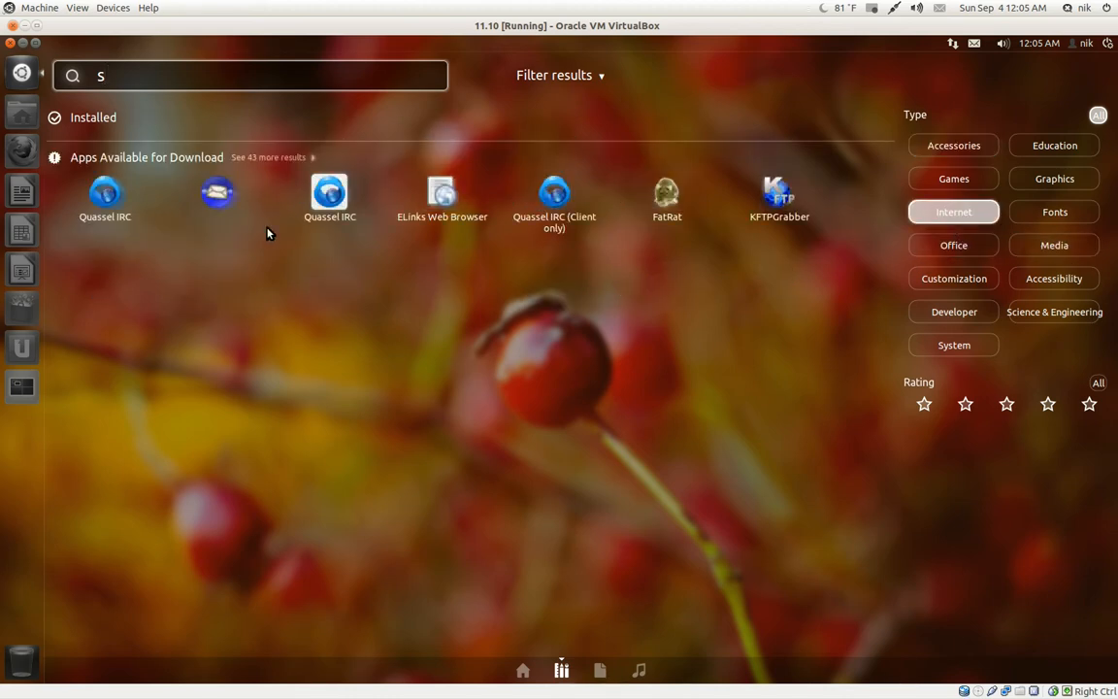
mouse_move(162, 296)
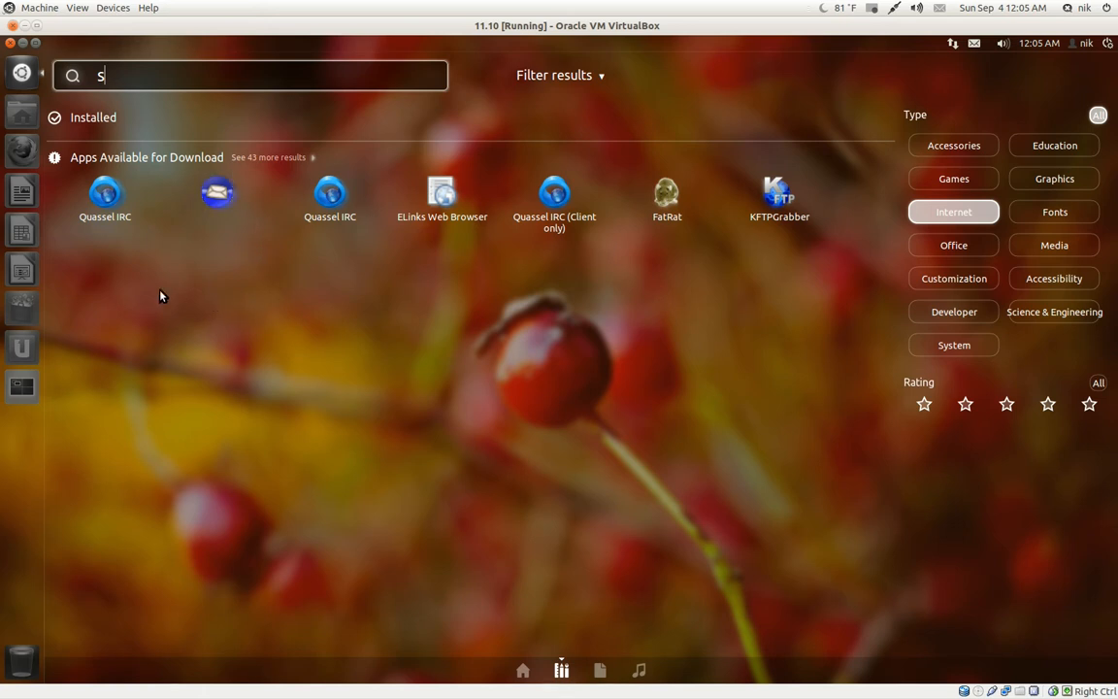
mouse_move(413, 282)
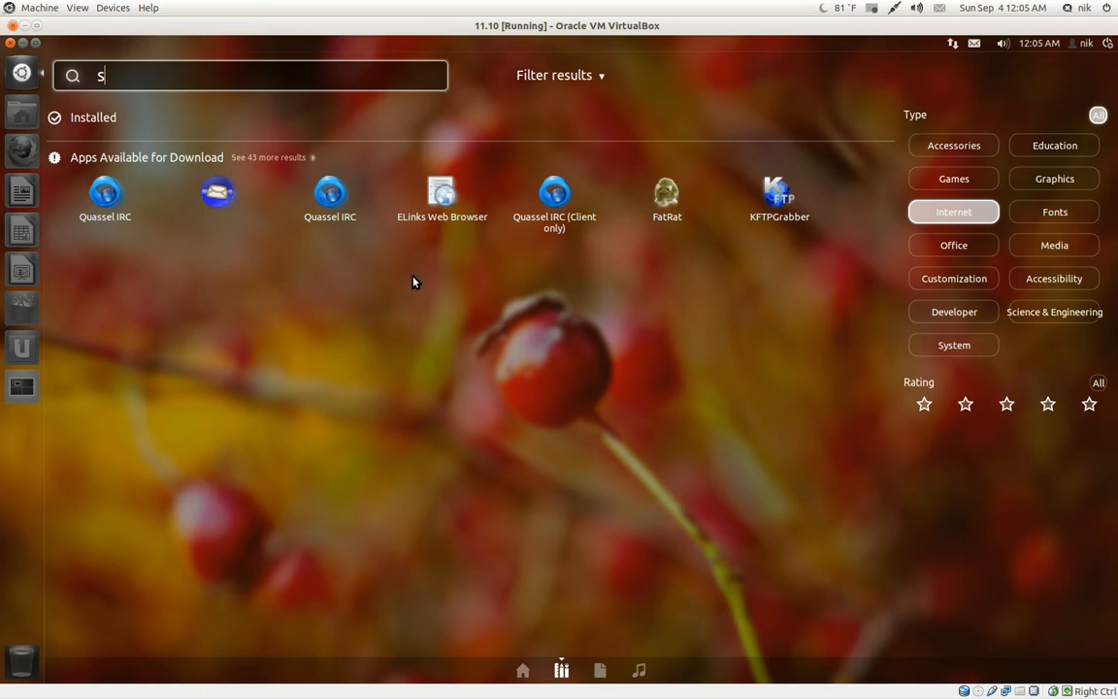
mouse_move(786, 301)
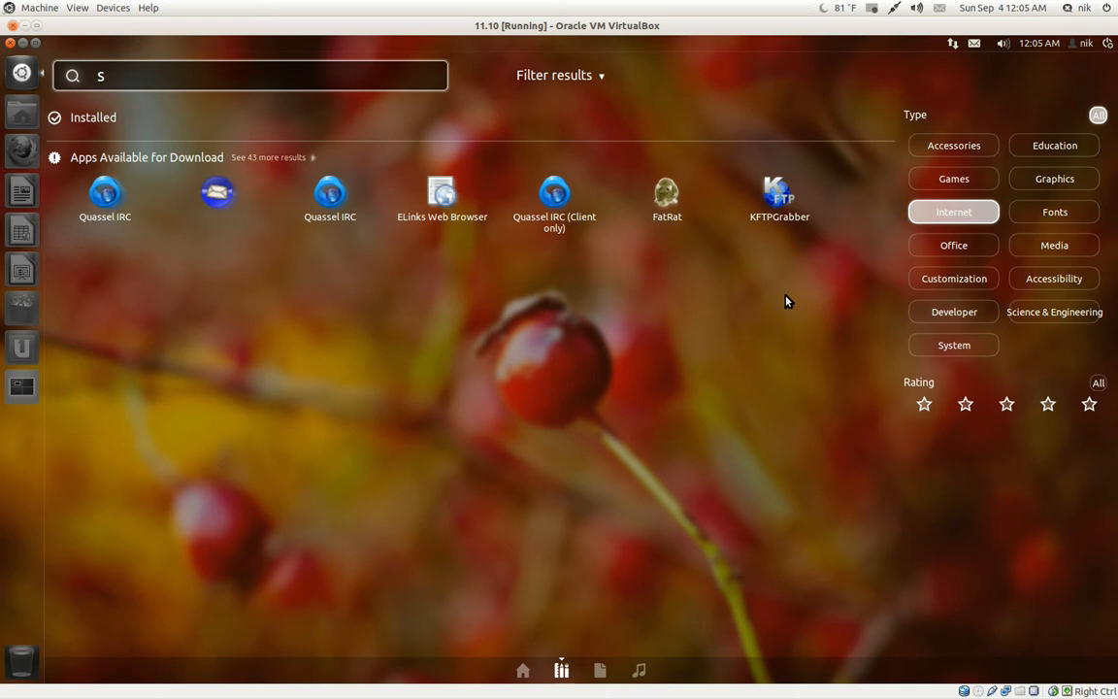
mouse_move(1054, 211)
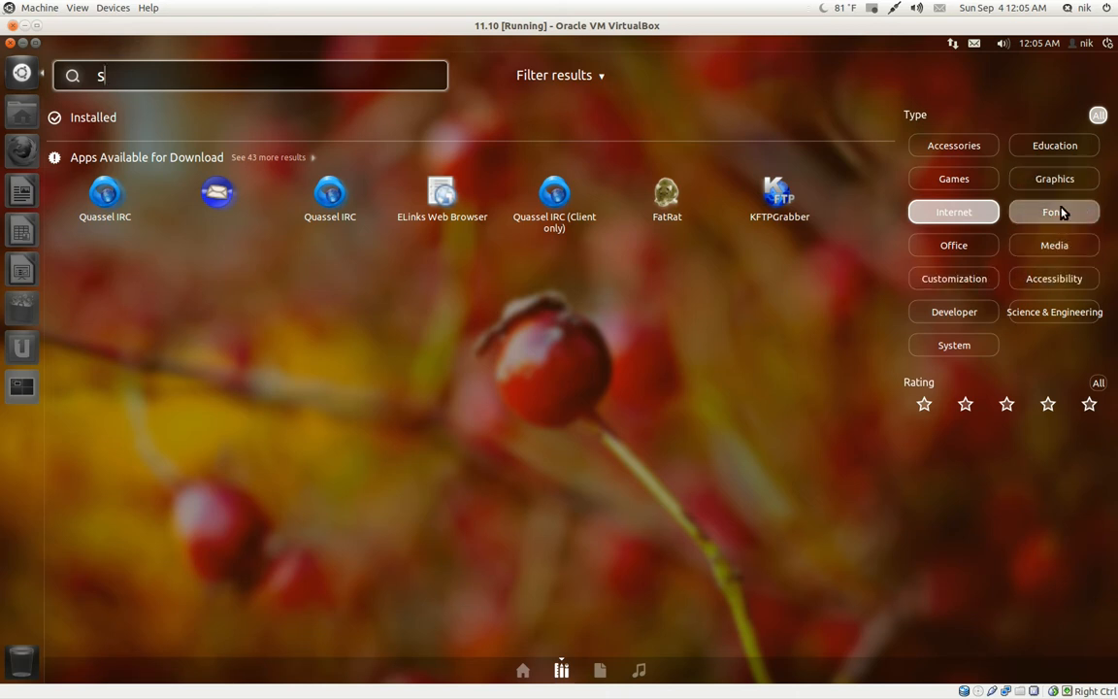
click(1053, 177)
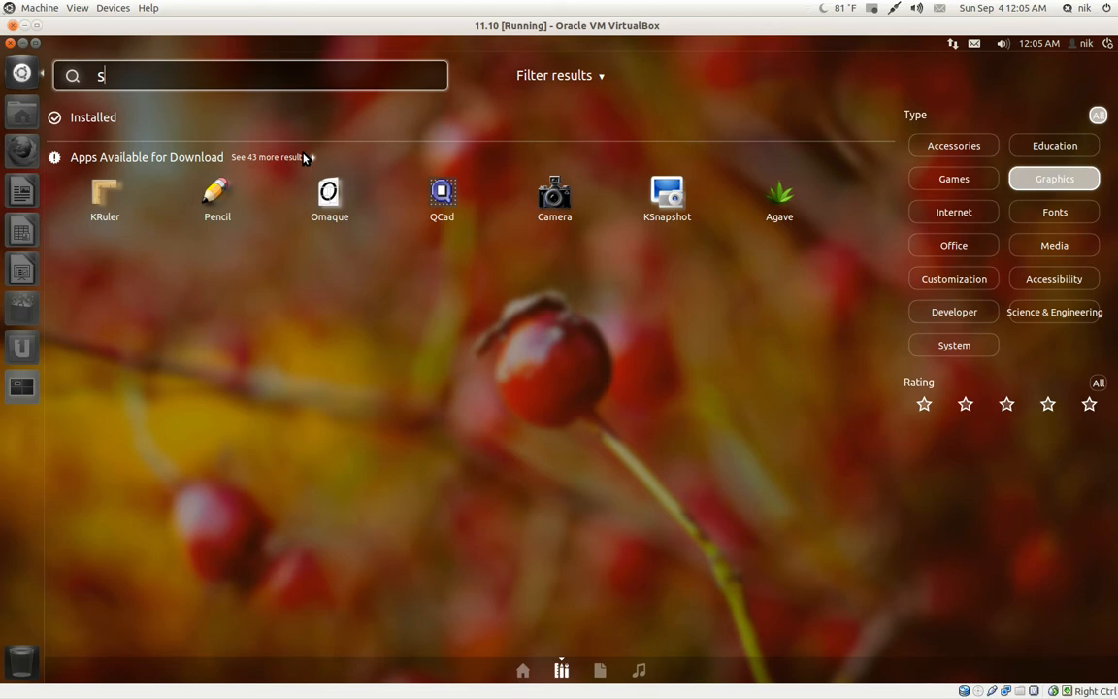
mouse_move(123, 97)
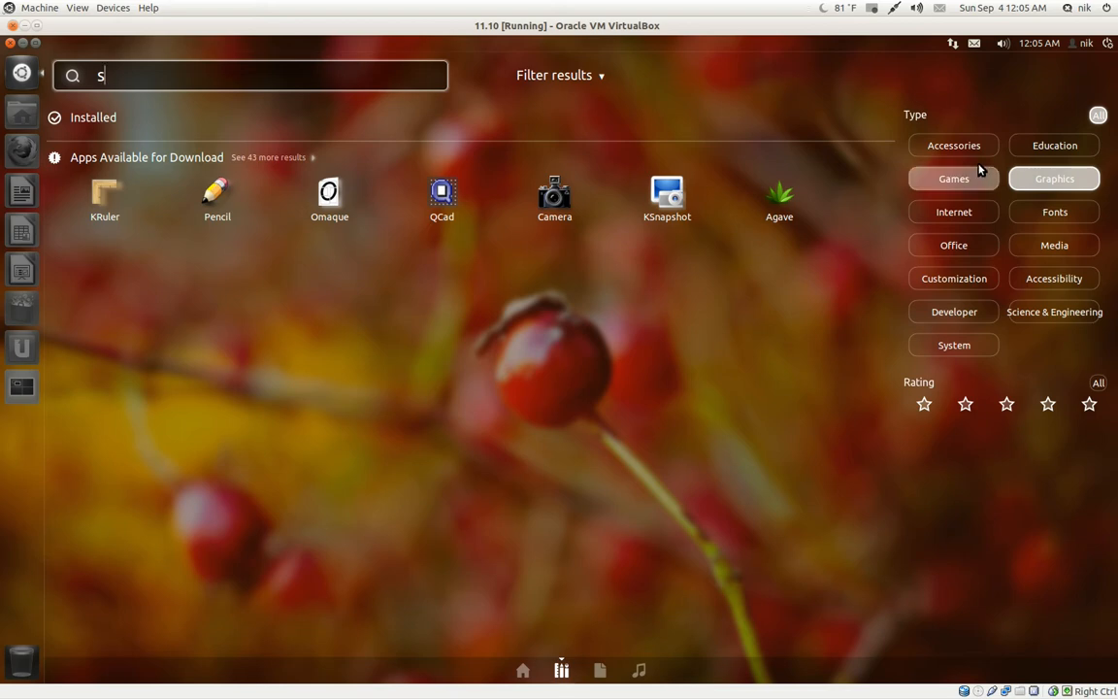
mouse_move(868, 104)
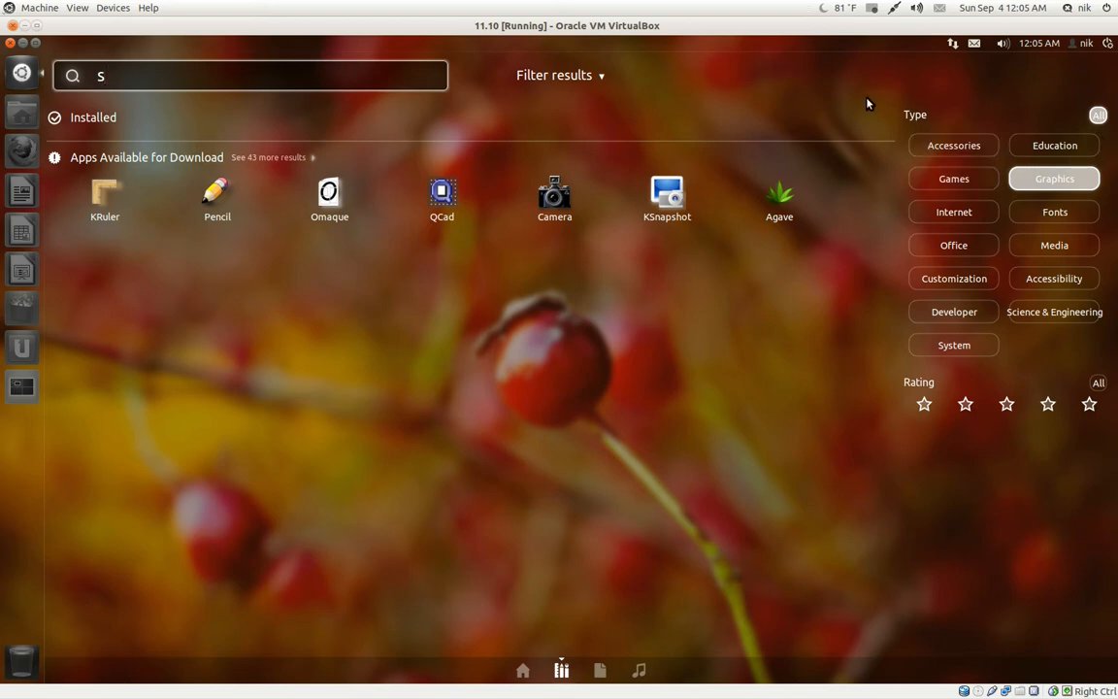
click(21, 71)
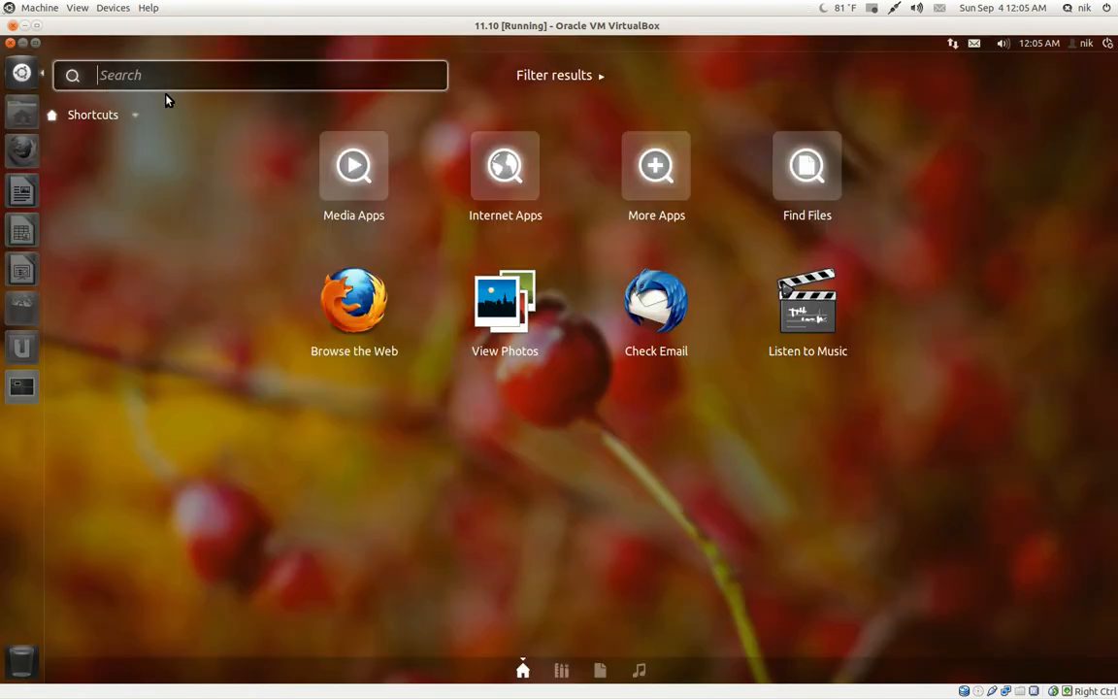
Step: Search 'fox', erase the mistyped term, then switch to the Files & Folders lens
text(fox)
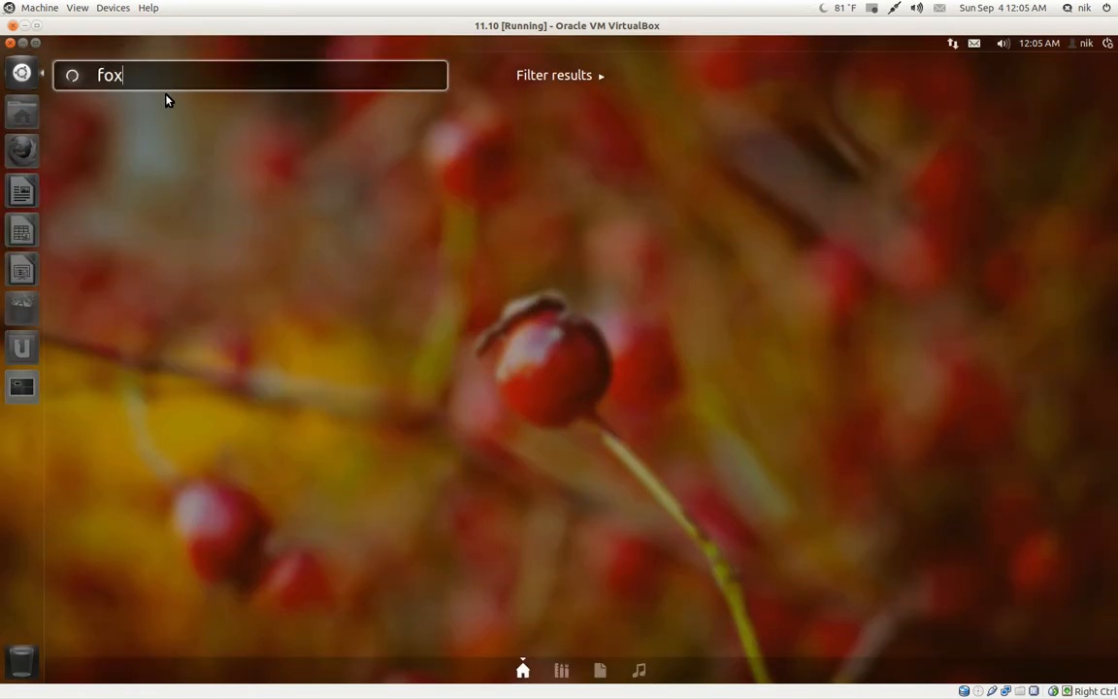
key(BackSpace)
text(fir)
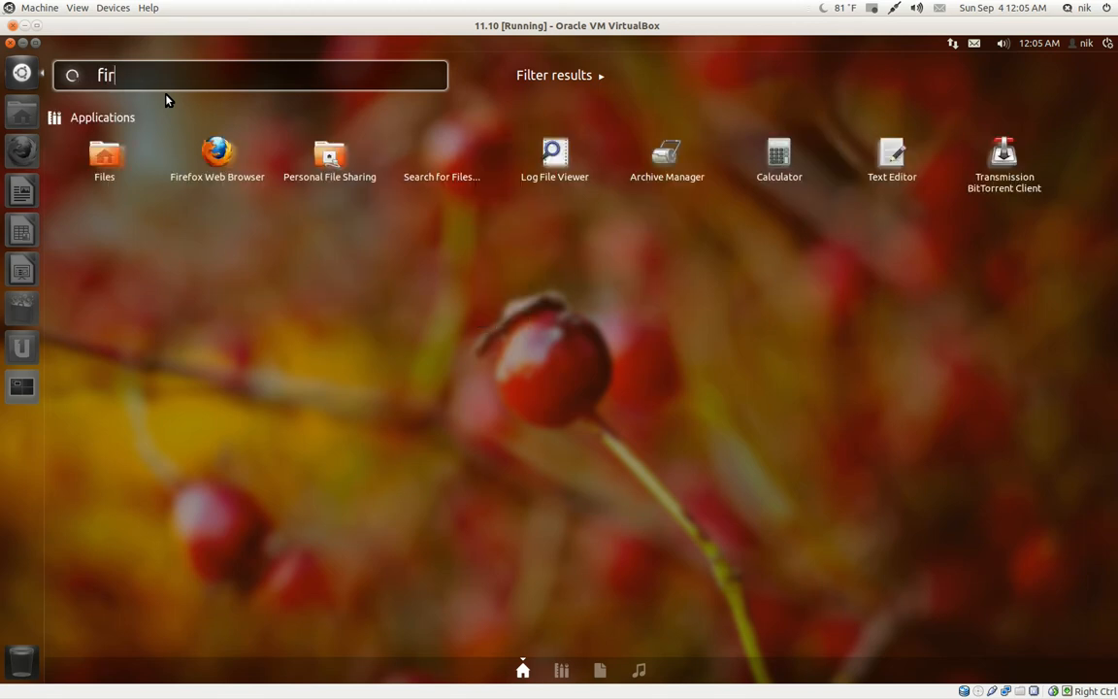
text(e)
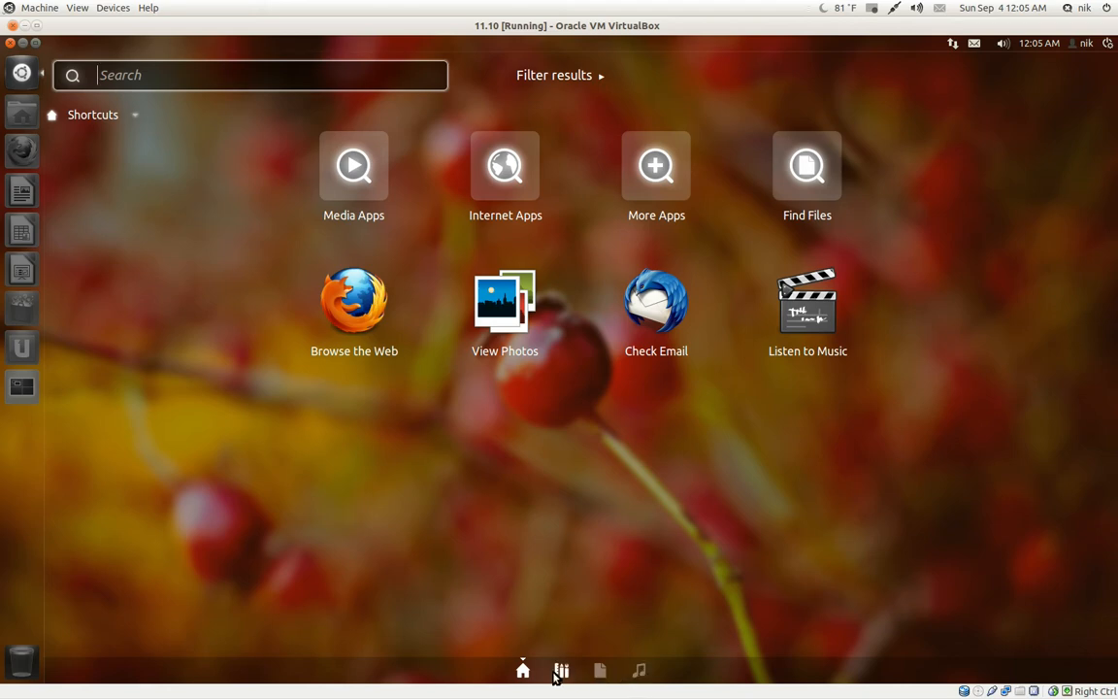
click(599, 670)
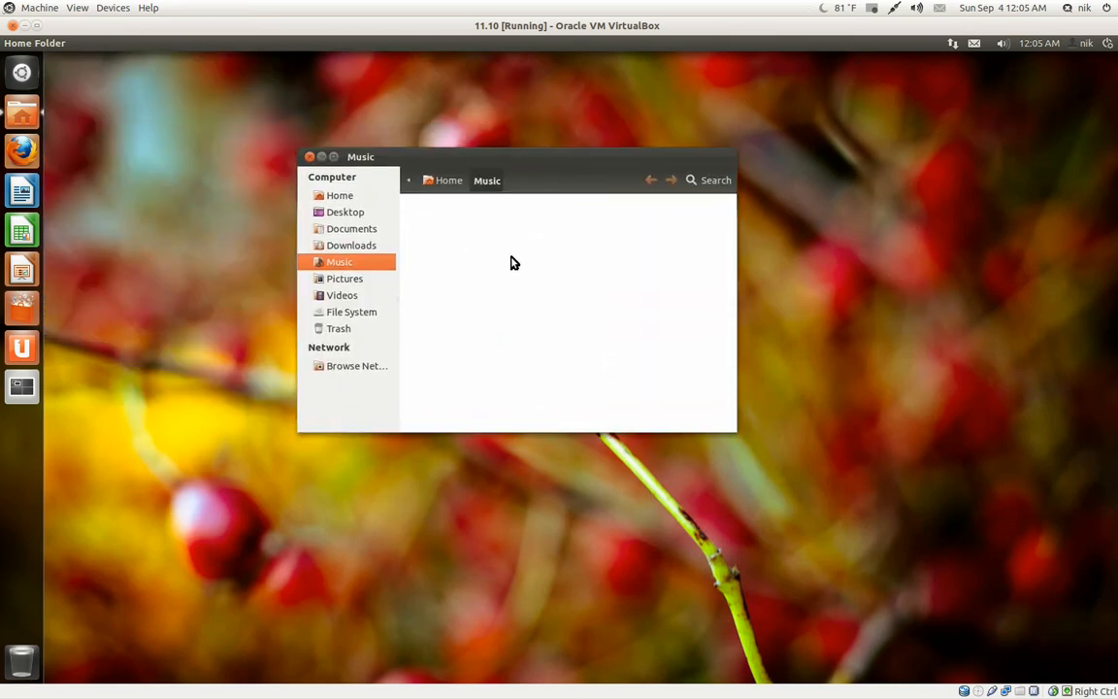
Step: Create a new folder, then open Pictures and bring up the Untitled Folder's options
right_click(515, 262)
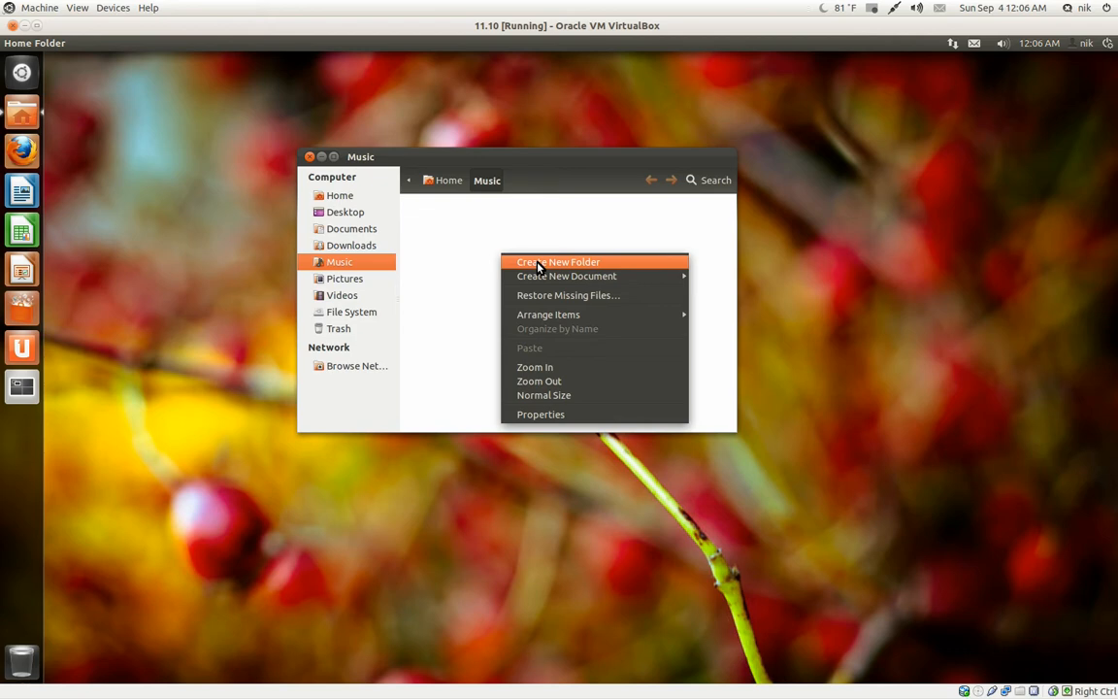
click(558, 261)
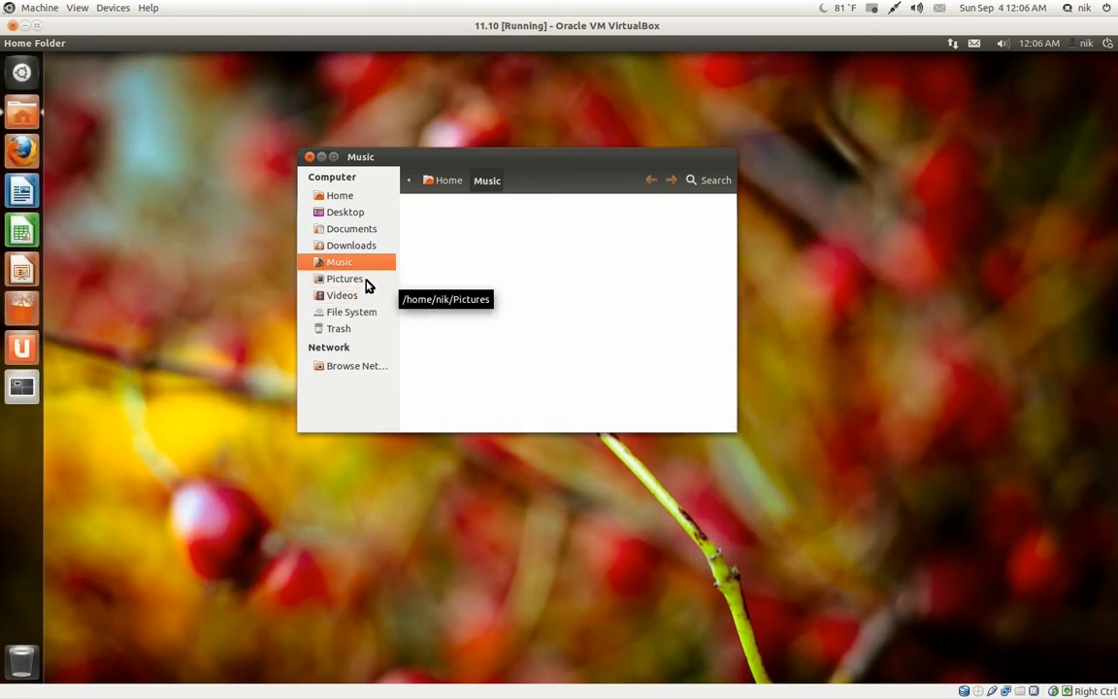
click(345, 278)
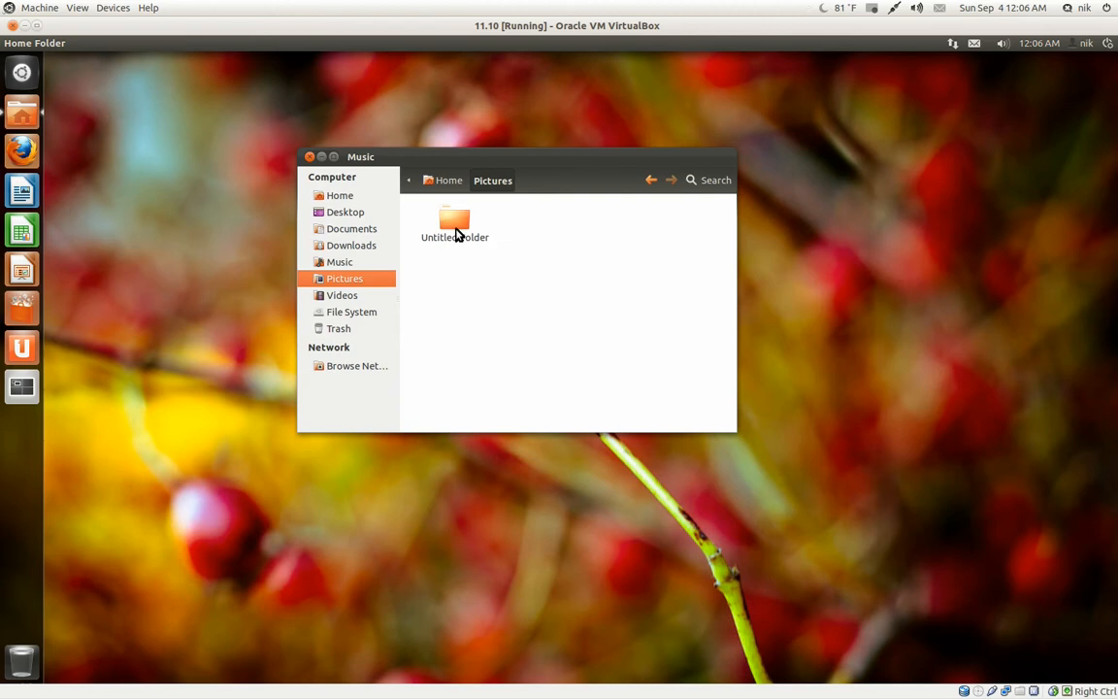
right_click(454, 224)
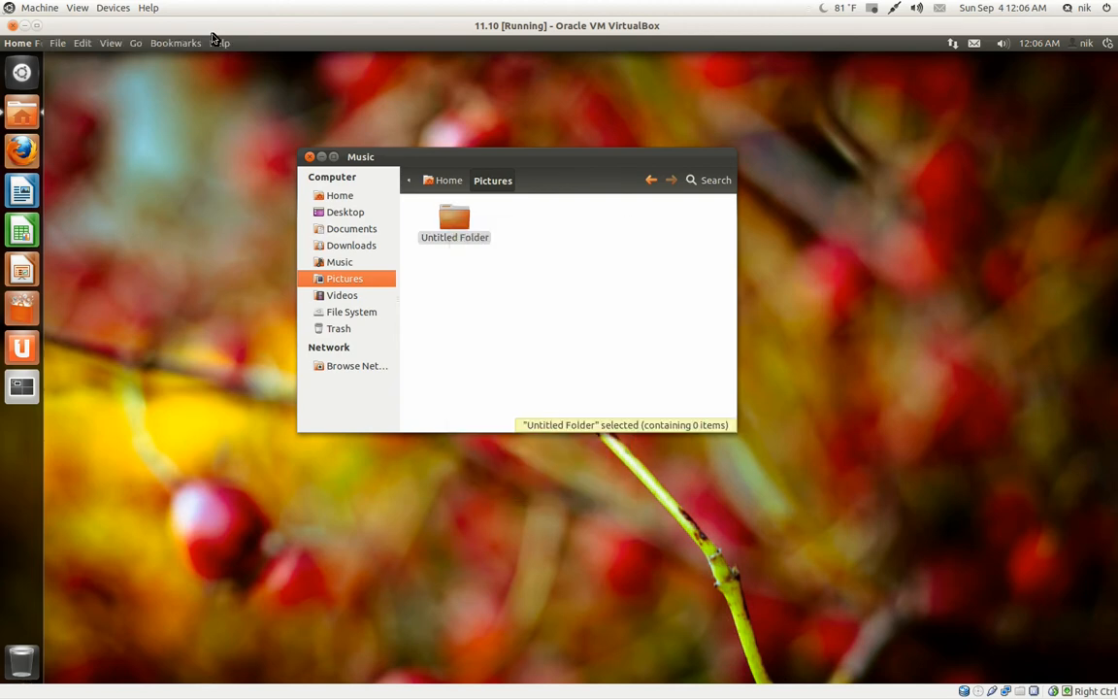
Step: Add a bookmark, then remove the mistaken desktop bookmark
click(176, 43)
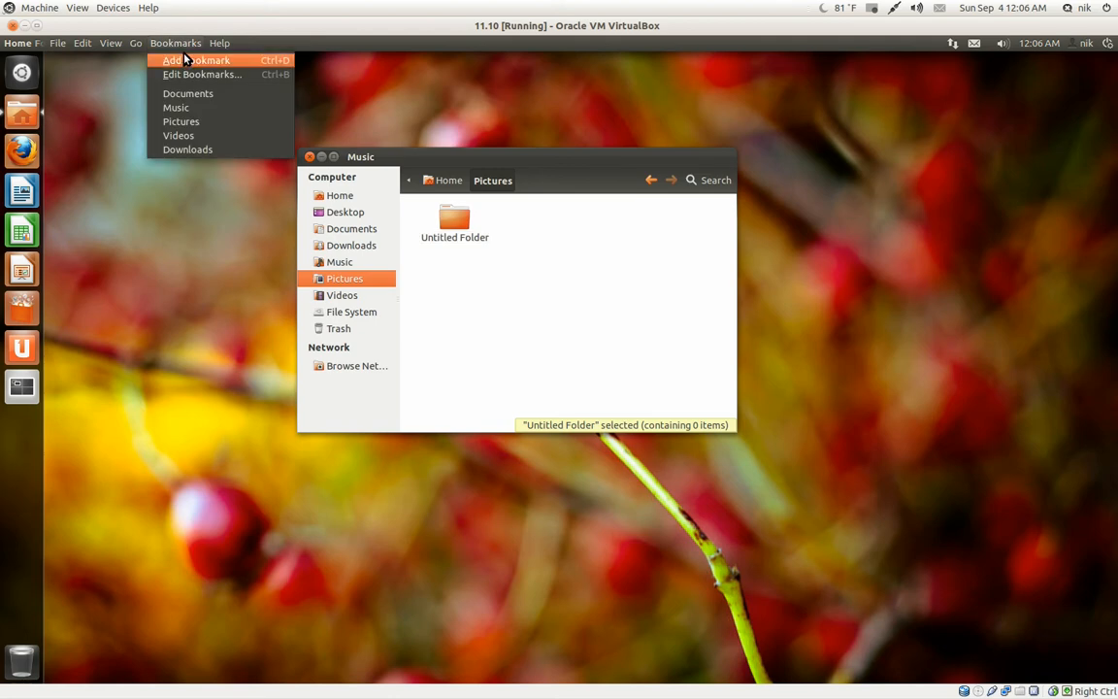
click(422, 281)
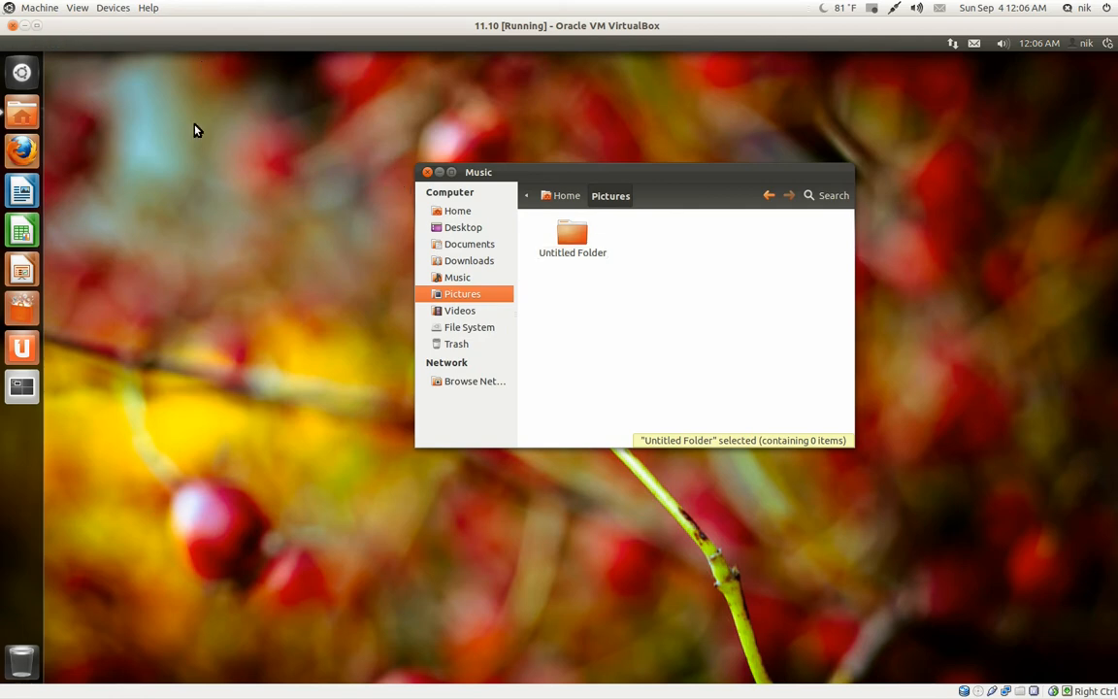
click(175, 43)
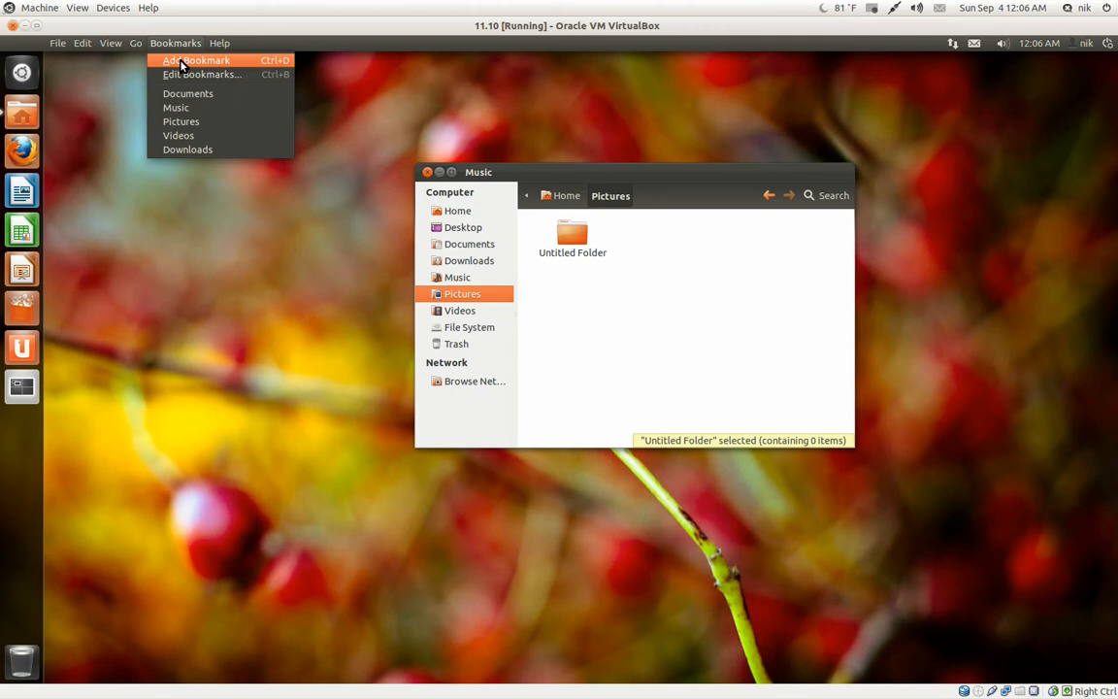
click(197, 60)
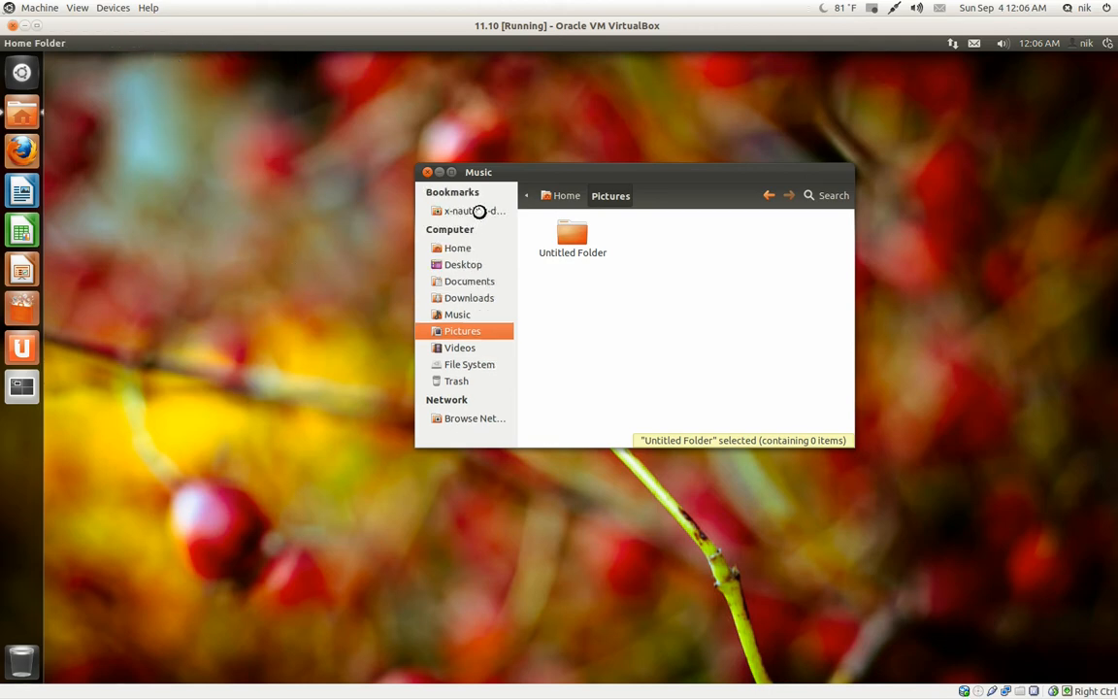
click(470, 211)
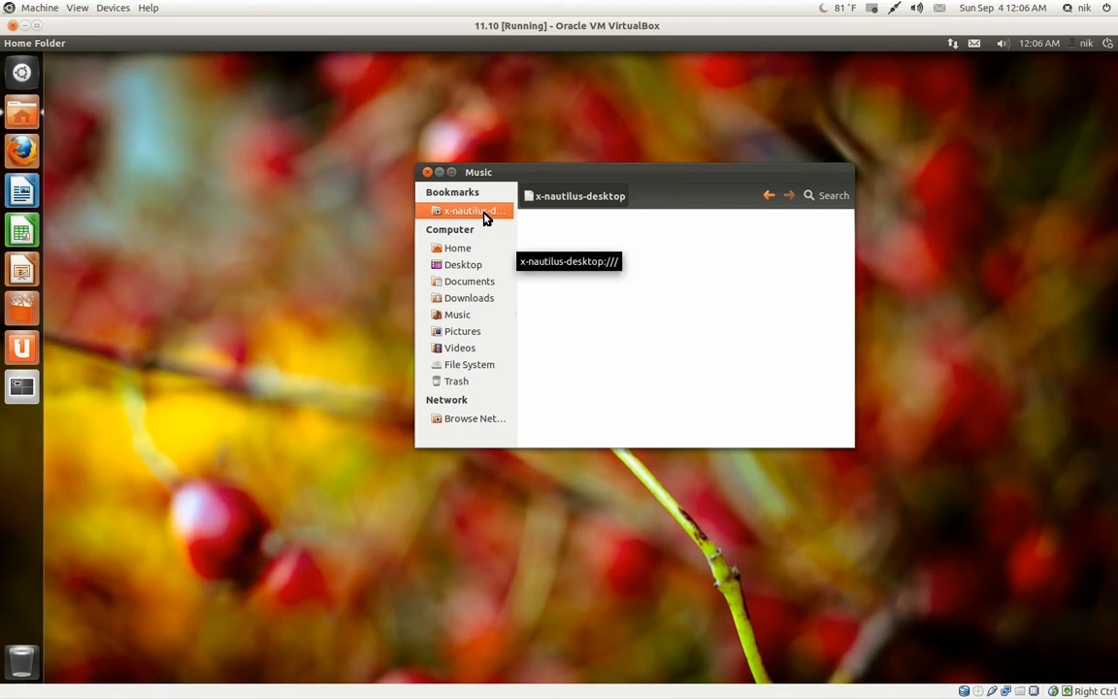
right_click(470, 210)
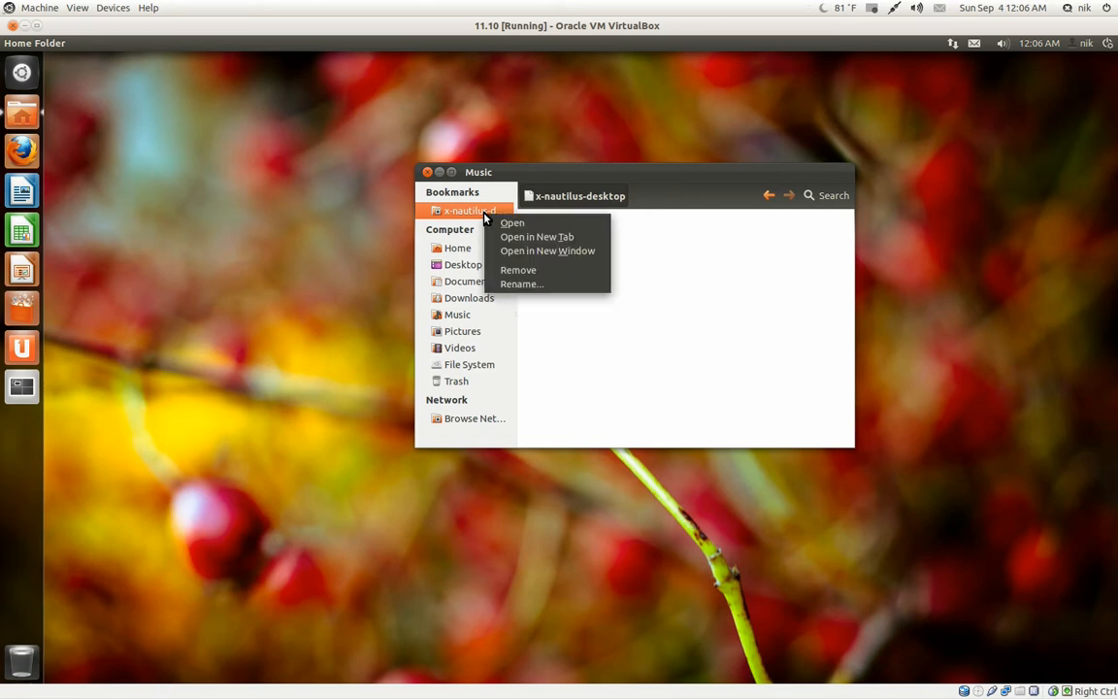
click(517, 270)
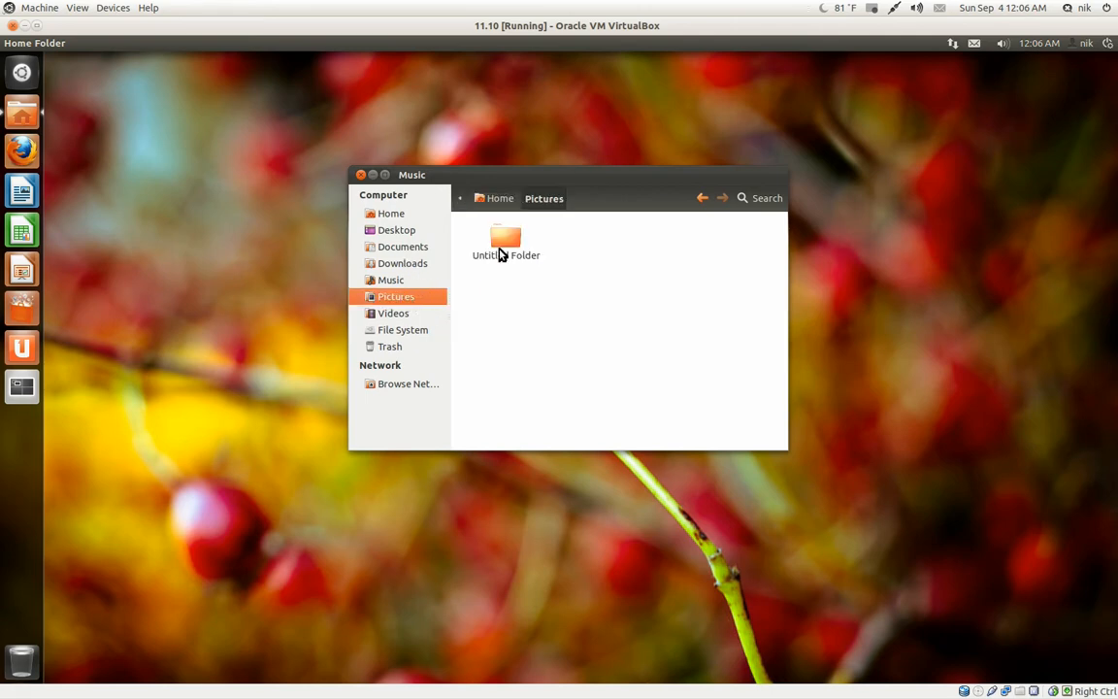
Step: Open Untitled Folder and bookmark it via Bookmarks > Add Bookmark
double_click(504, 243)
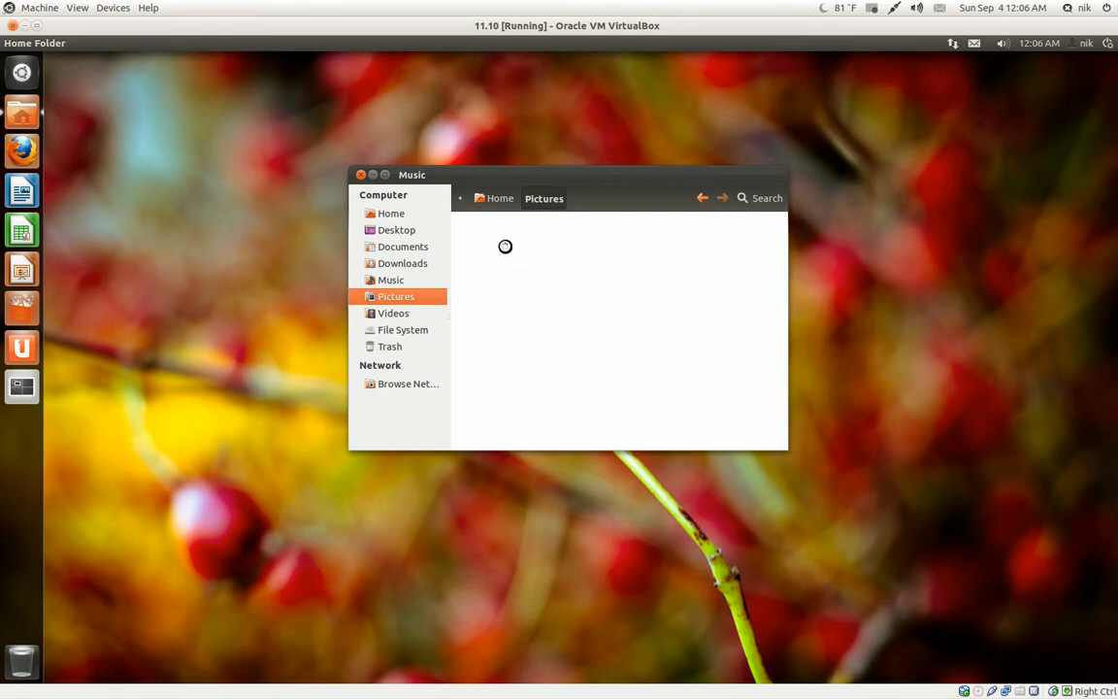
click(176, 43)
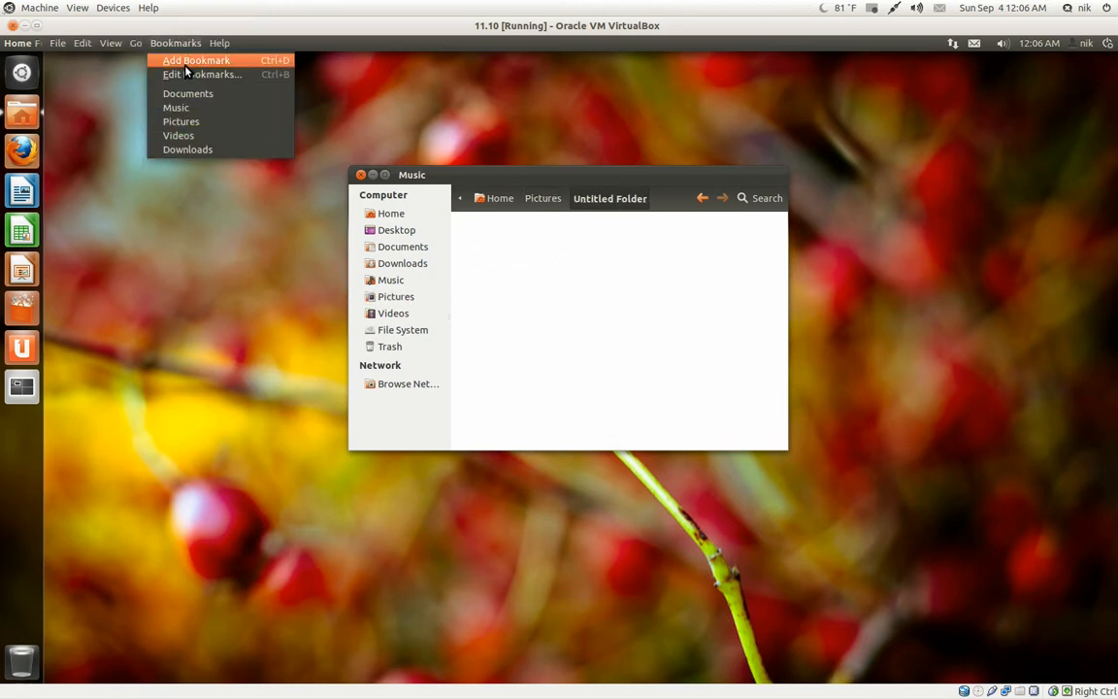
click(196, 60)
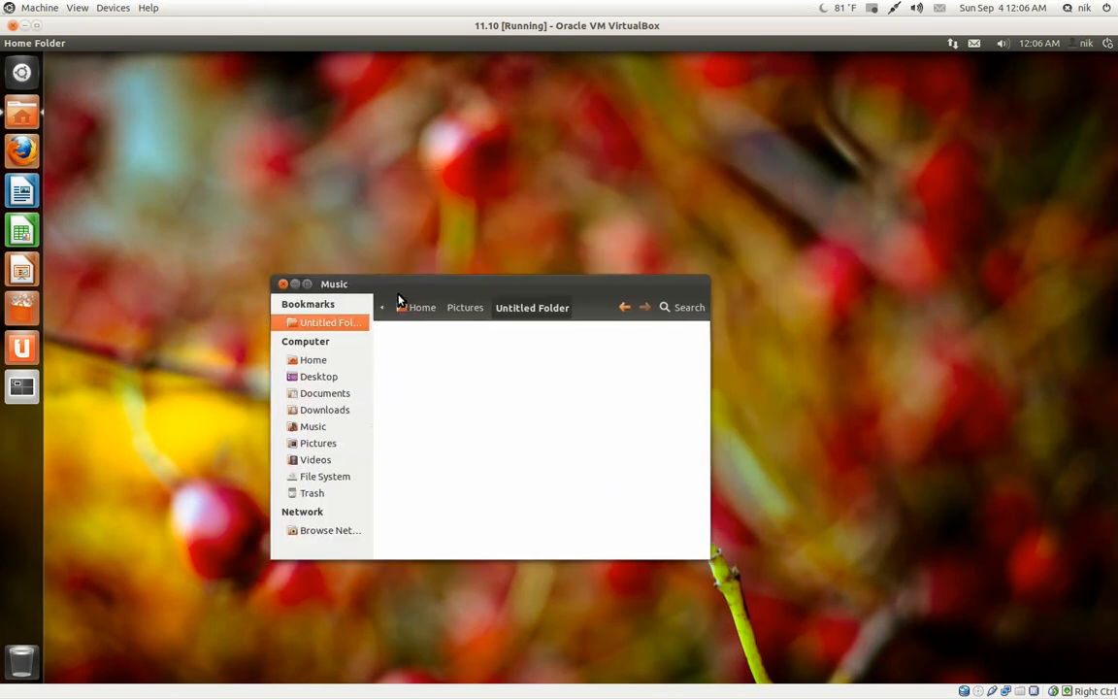
mouse_move(310, 442)
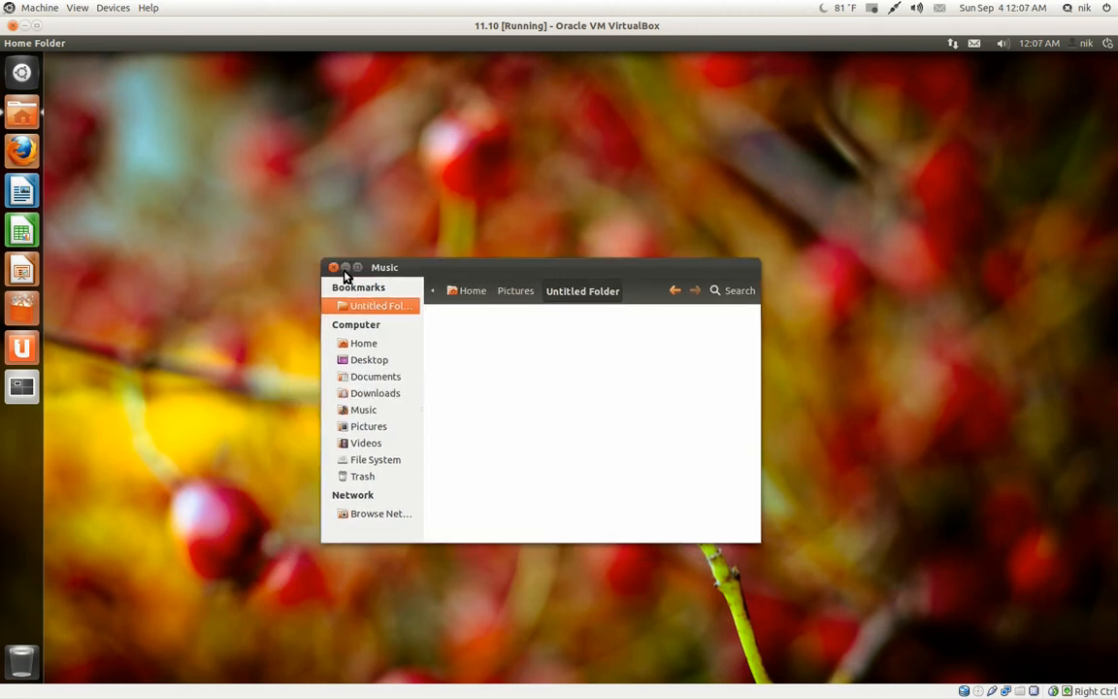
Step: Minimize the file window and open the Dash on the Files & Folders lens
click(333, 266)
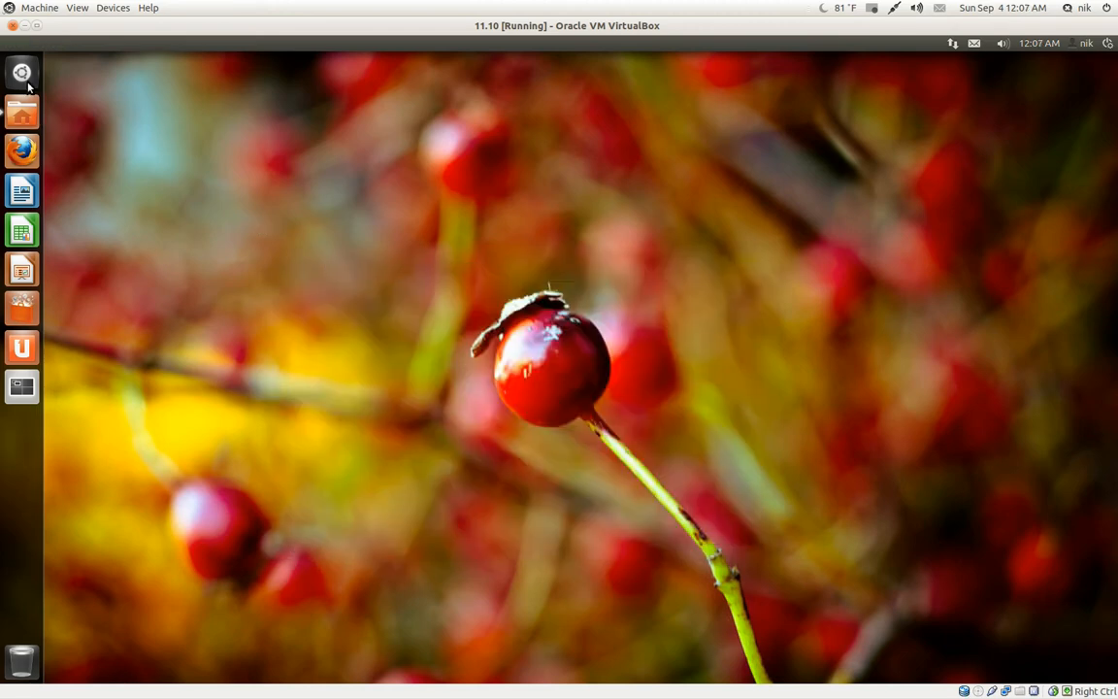
click(21, 73)
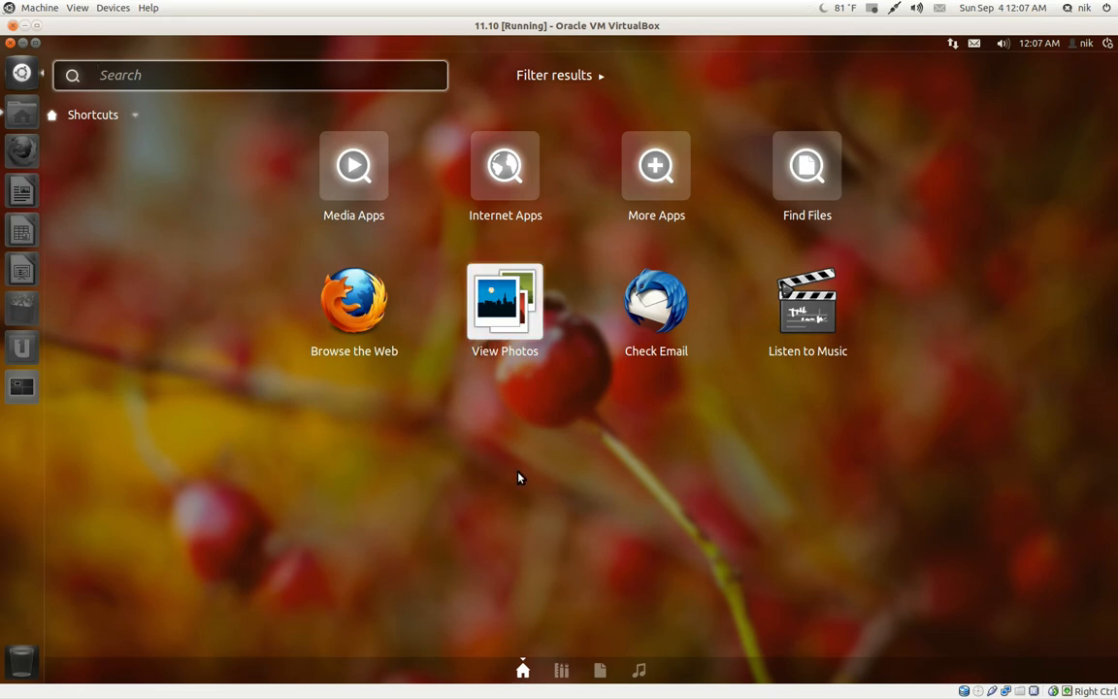
click(599, 669)
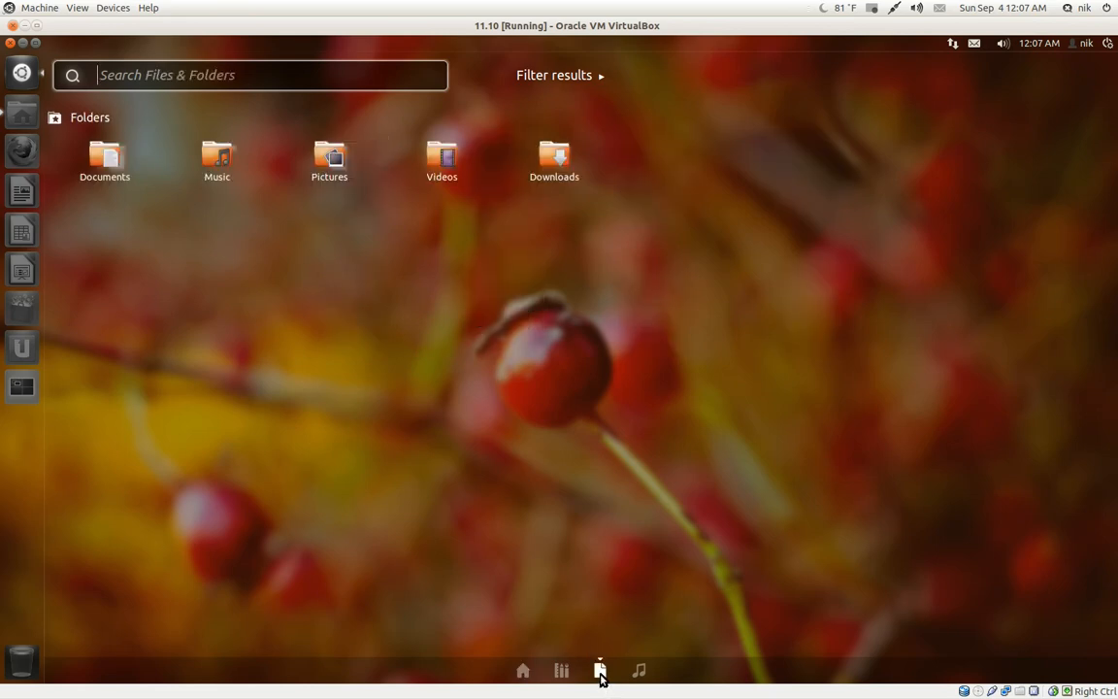
mouse_move(532, 312)
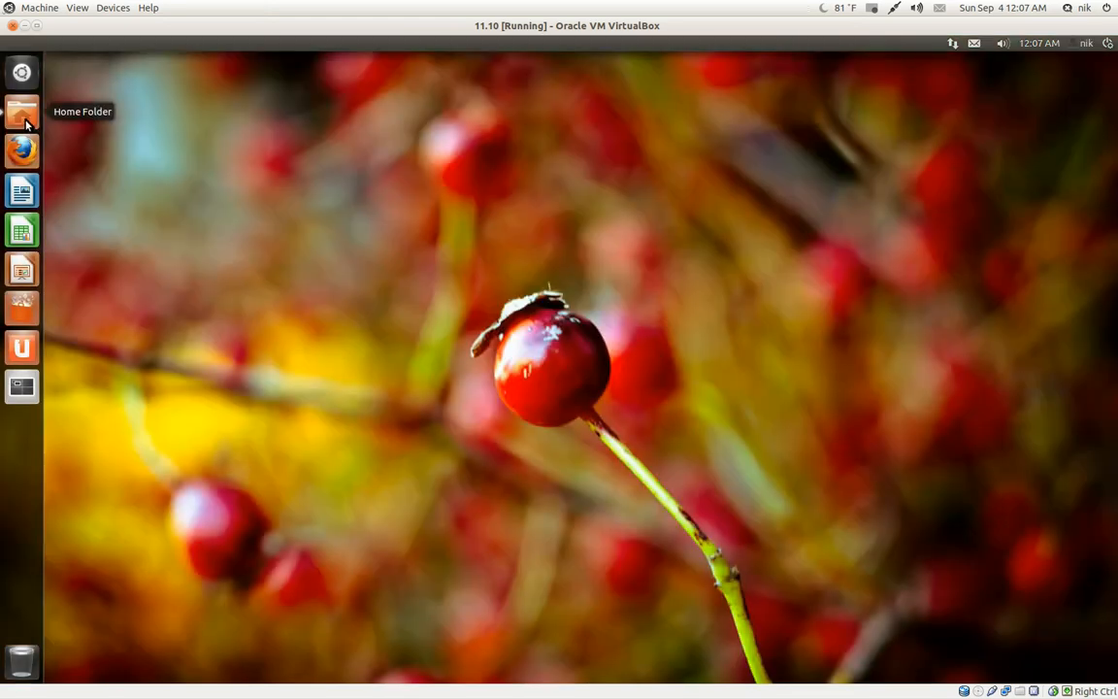
Step: Restore the Untitled Folder window and close the Nautilus 3.1.4 About box
click(21, 111)
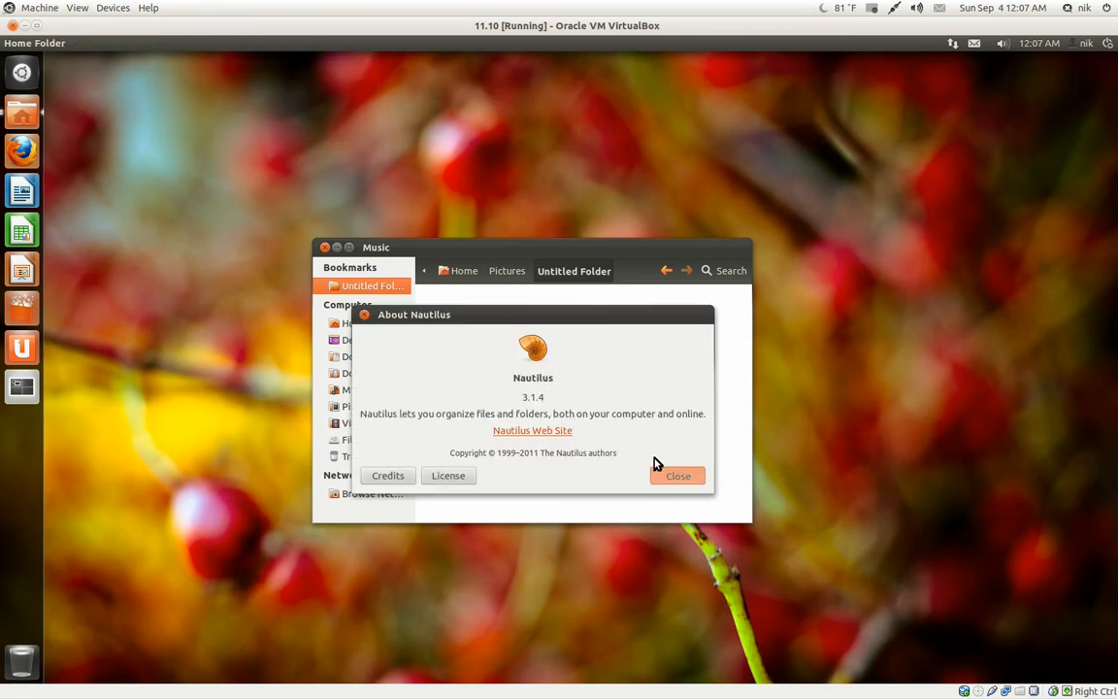
click(677, 476)
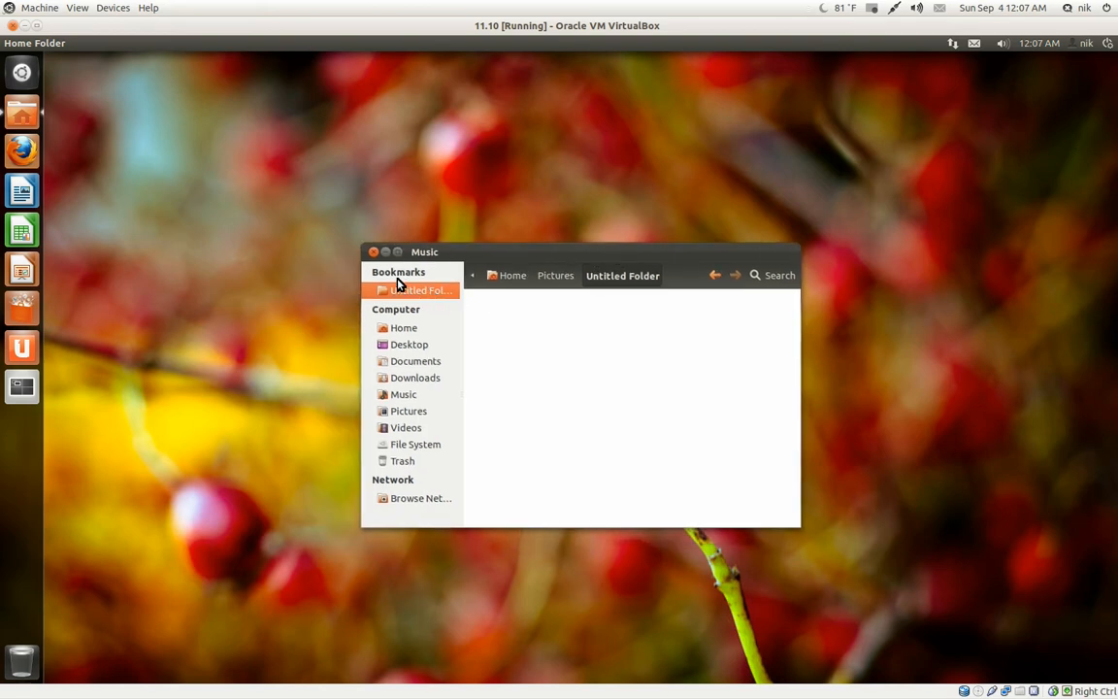
mouse_move(398, 296)
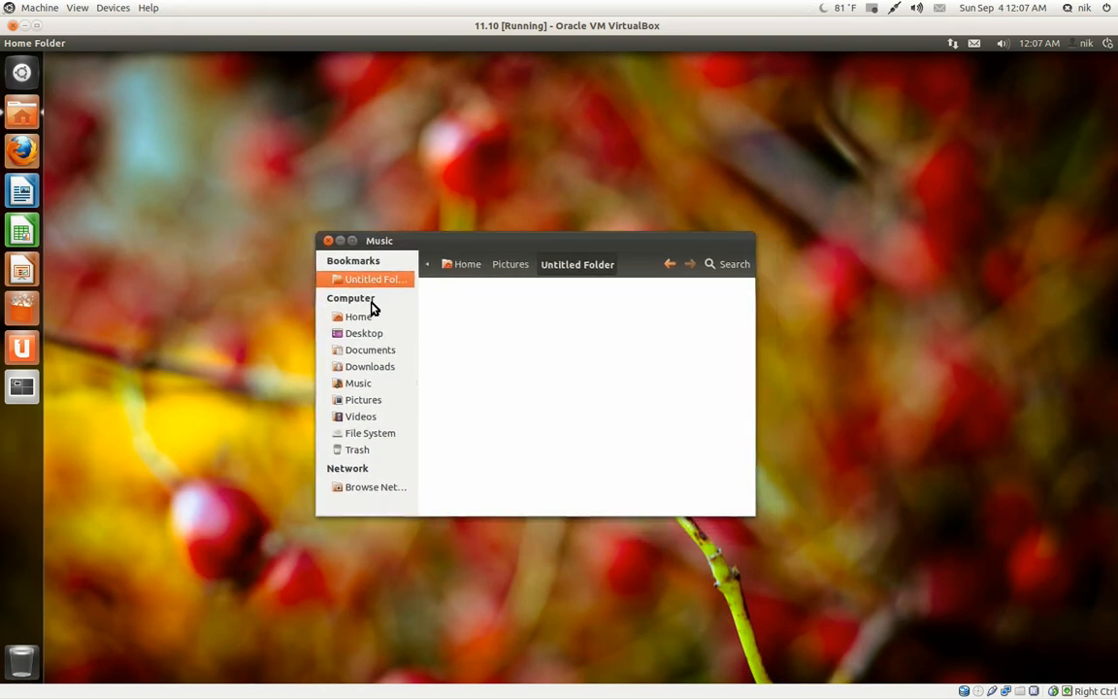
Step: Open the Home folder, shrink the window to a narrow column and move it up
click(358, 315)
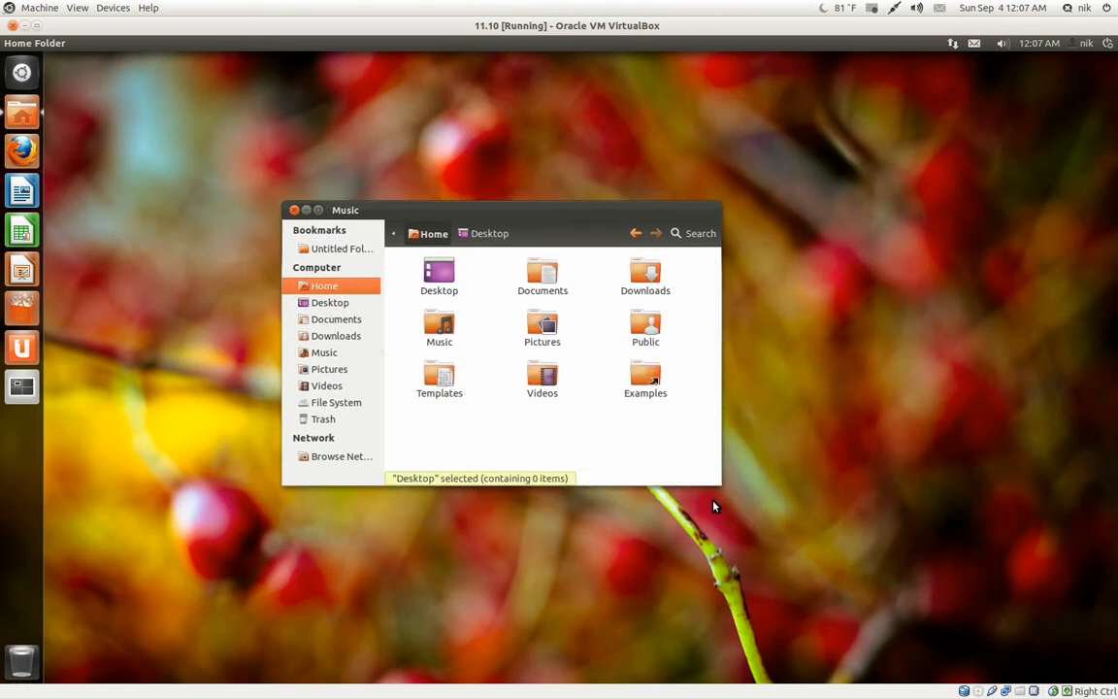
drag(713, 505, 410, 549)
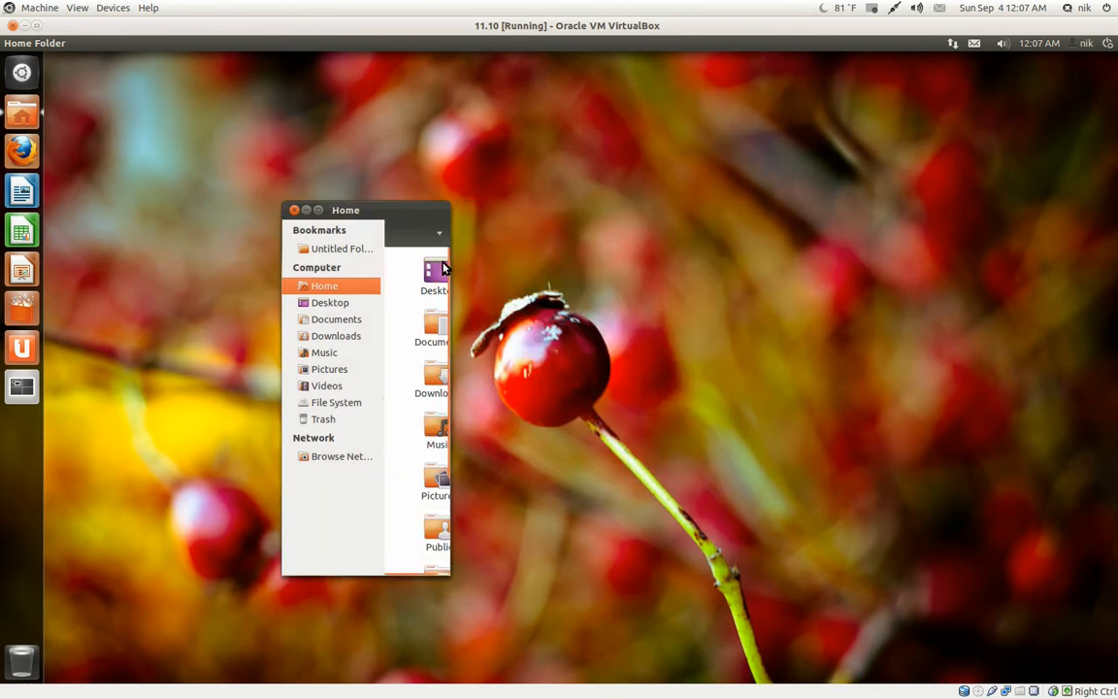
drag(345, 210, 331, 189)
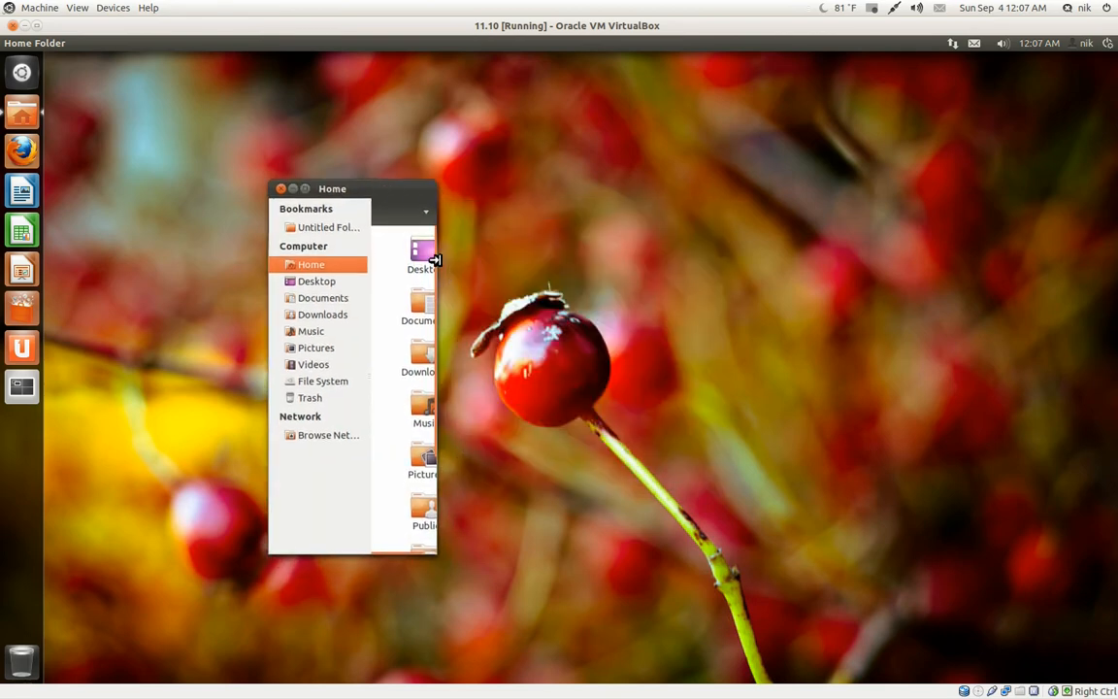
mouse_move(444, 265)
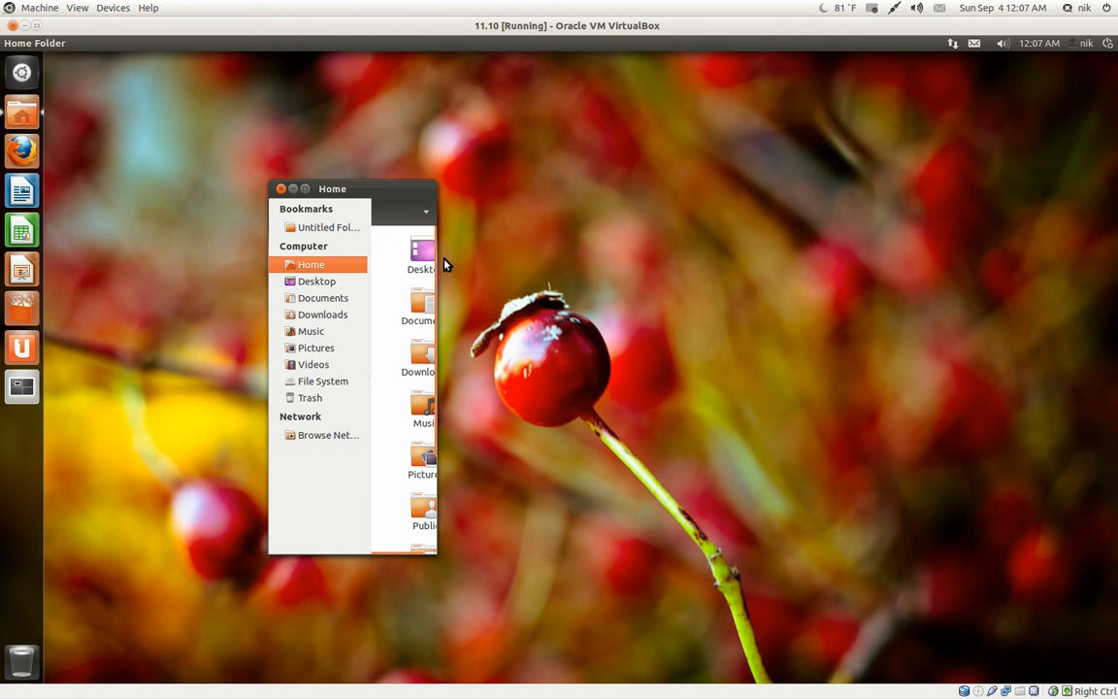
drag(332, 188, 332, 151)
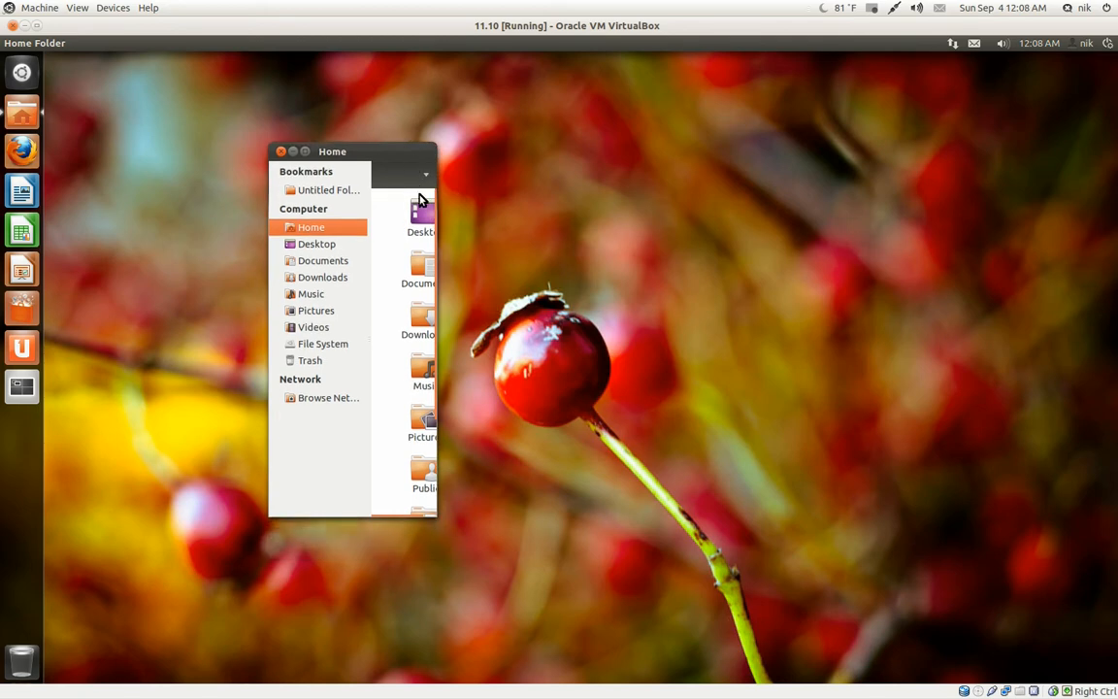
Step: Scroll the Home file list, then drag the corner to enlarge the window
scroll(down, 3)
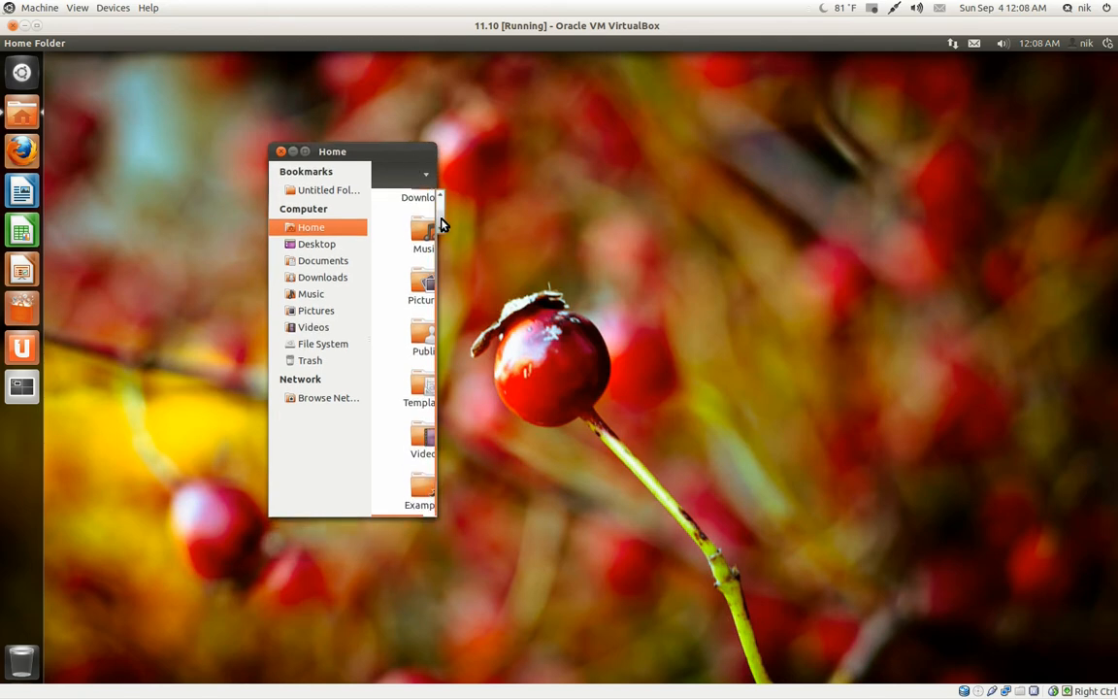
scroll(up, 3)
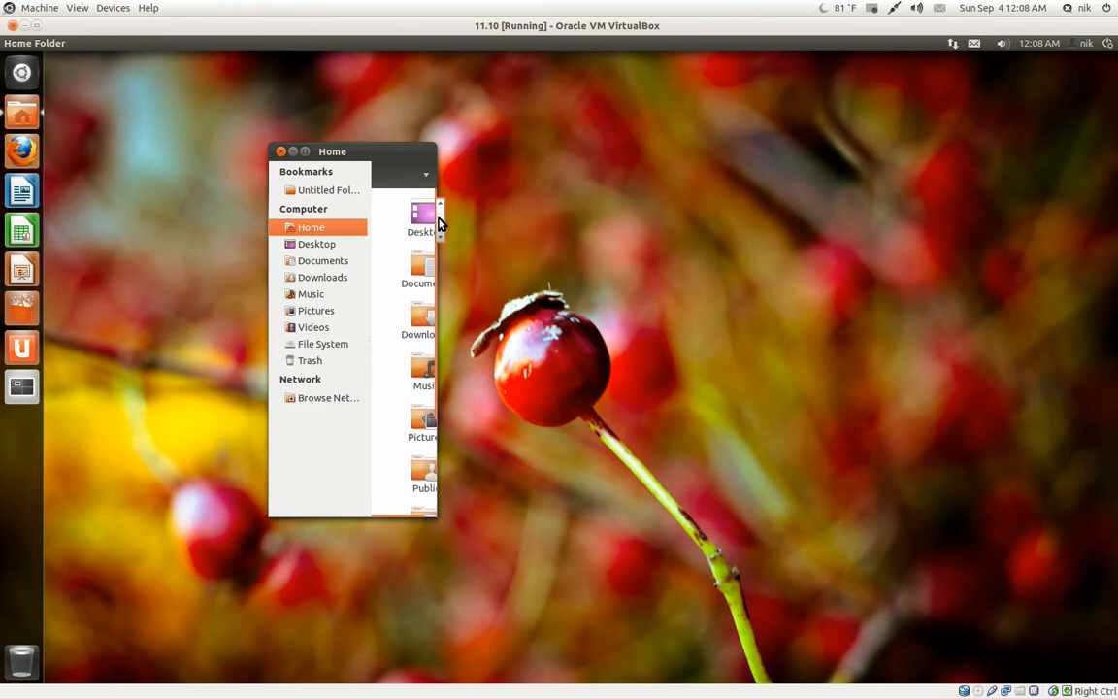
scroll(down, 3)
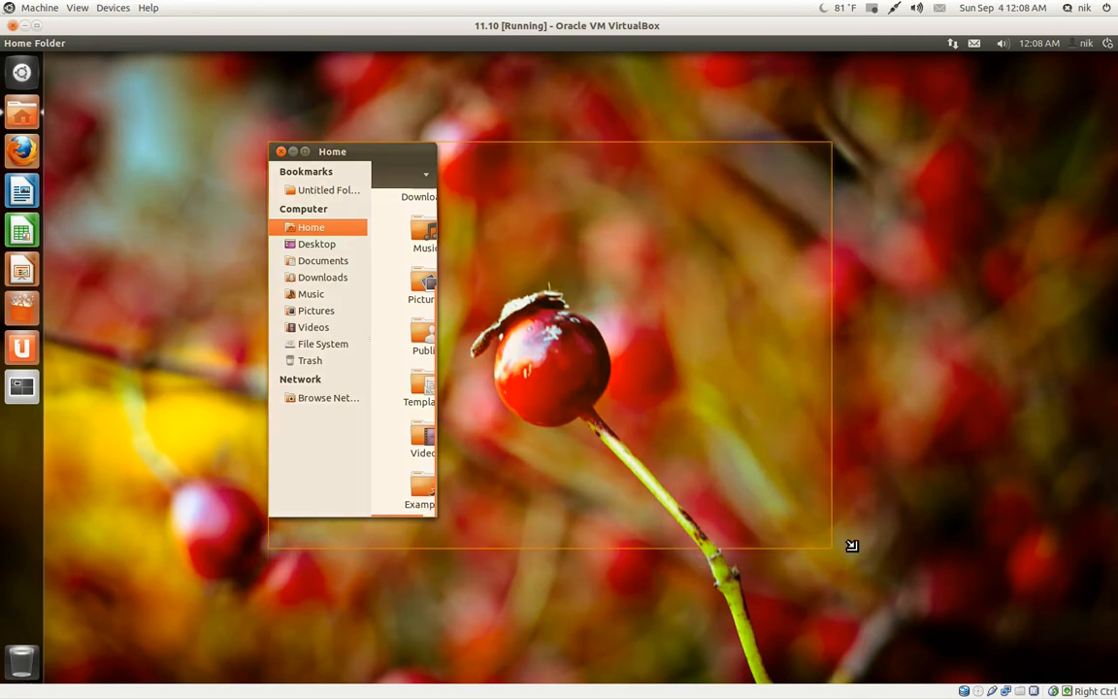
drag(850, 544, 783, 546)
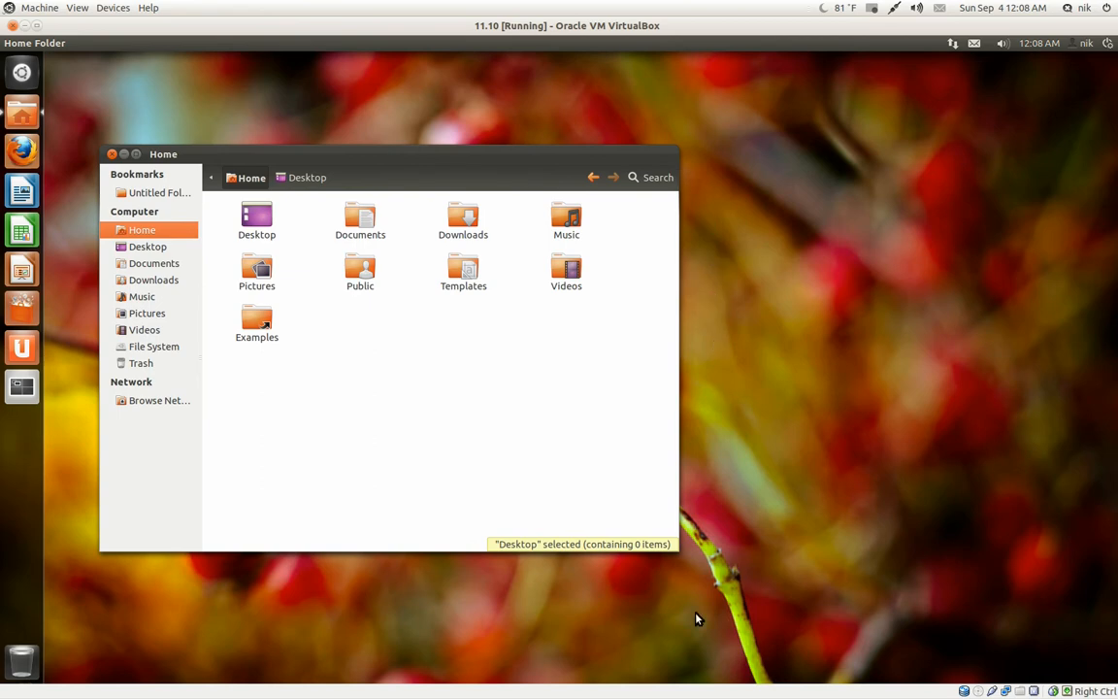
mouse_move(406, 140)
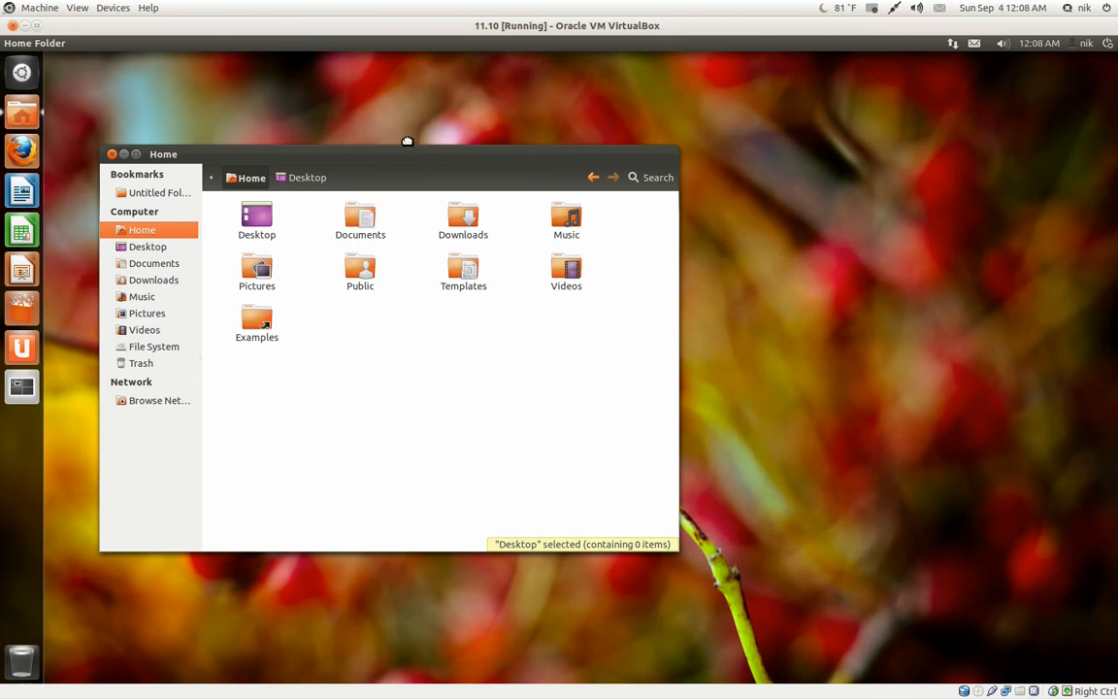
Step: Shrink the Home window and drag it up and right toward the top centre
drag(406, 154, 431, 147)
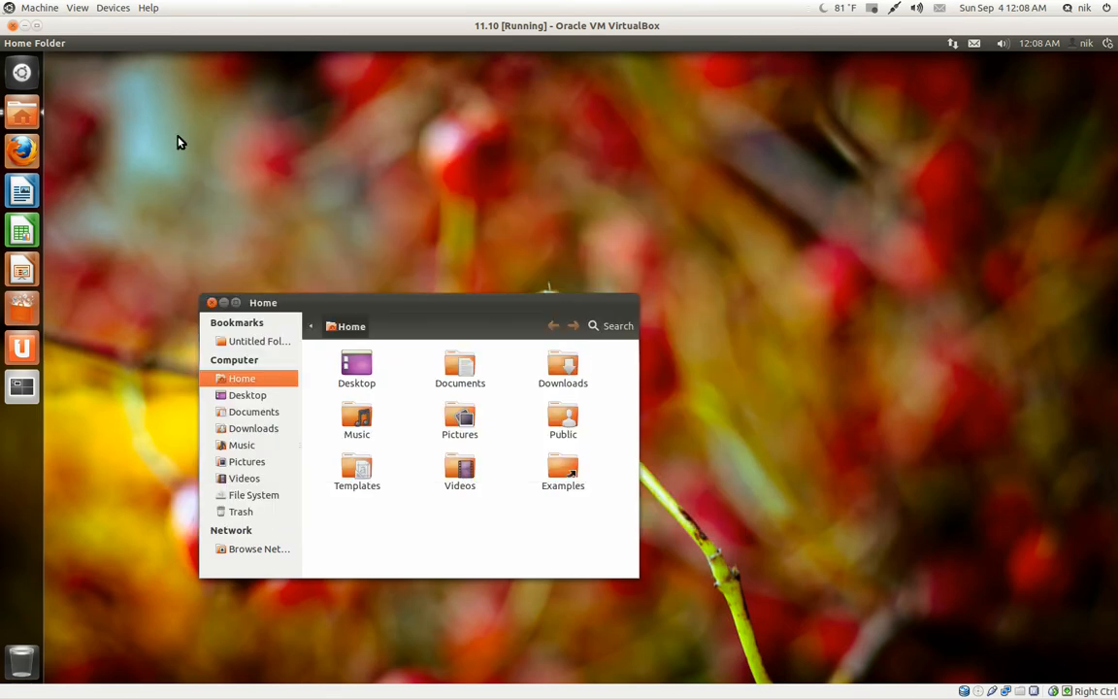
mouse_move(420, 303)
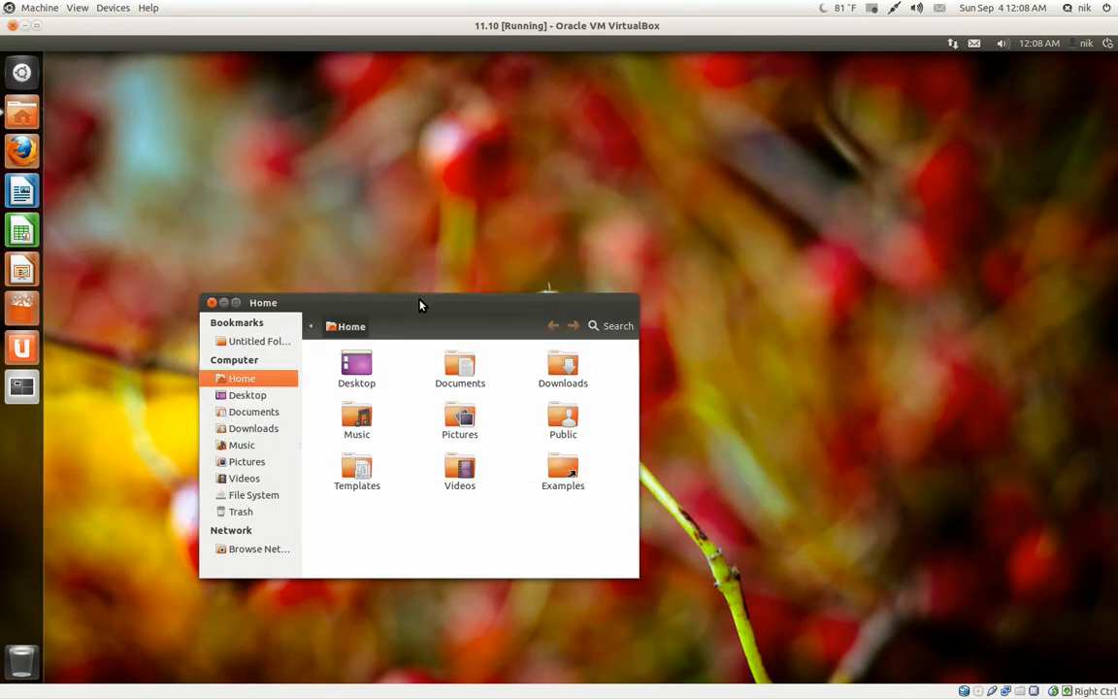
drag(420, 302, 527, 163)
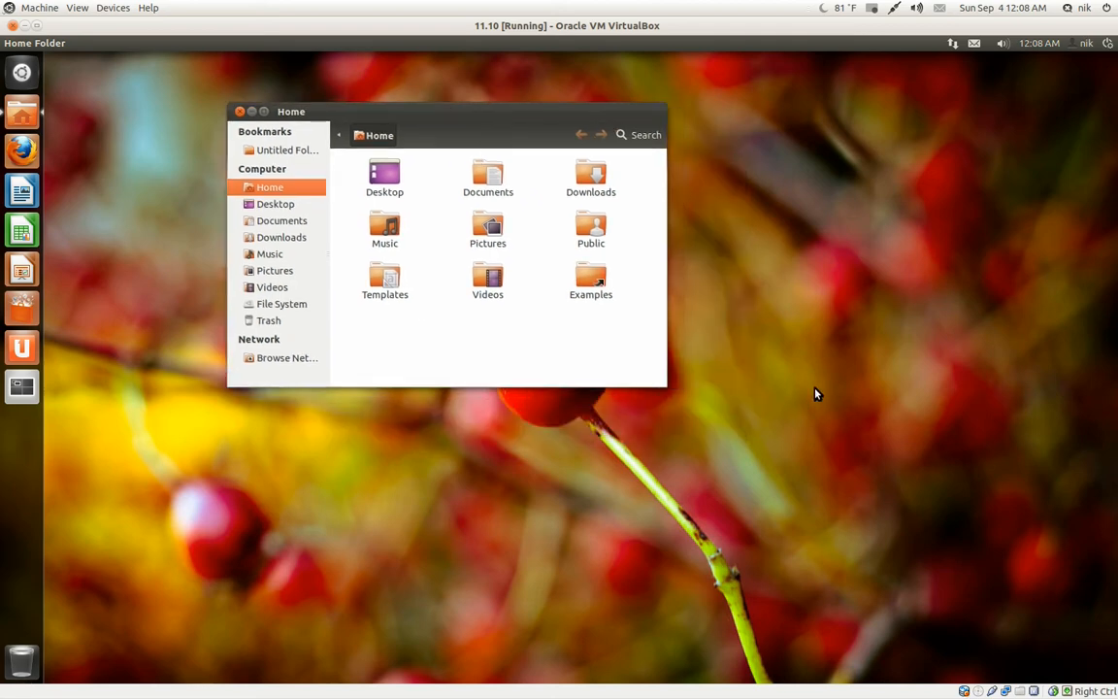
drag(291, 111, 349, 145)
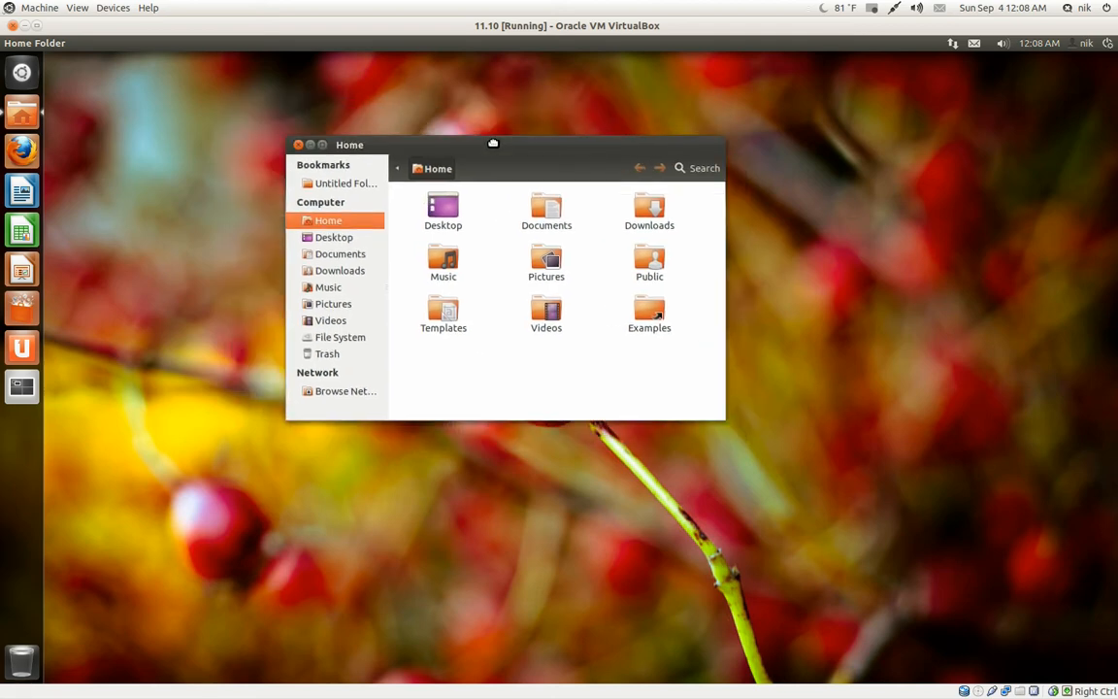
mouse_move(493, 145)
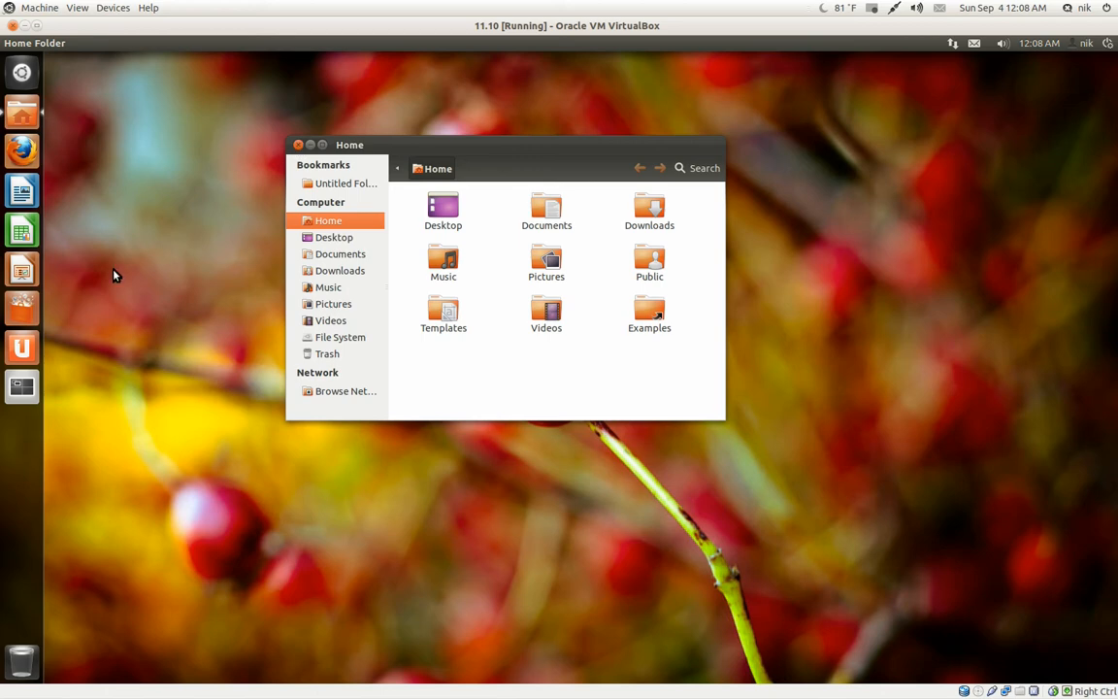
Step: Close the Home folder window, leaving just the desktop wallpaper and launcher
click(299, 145)
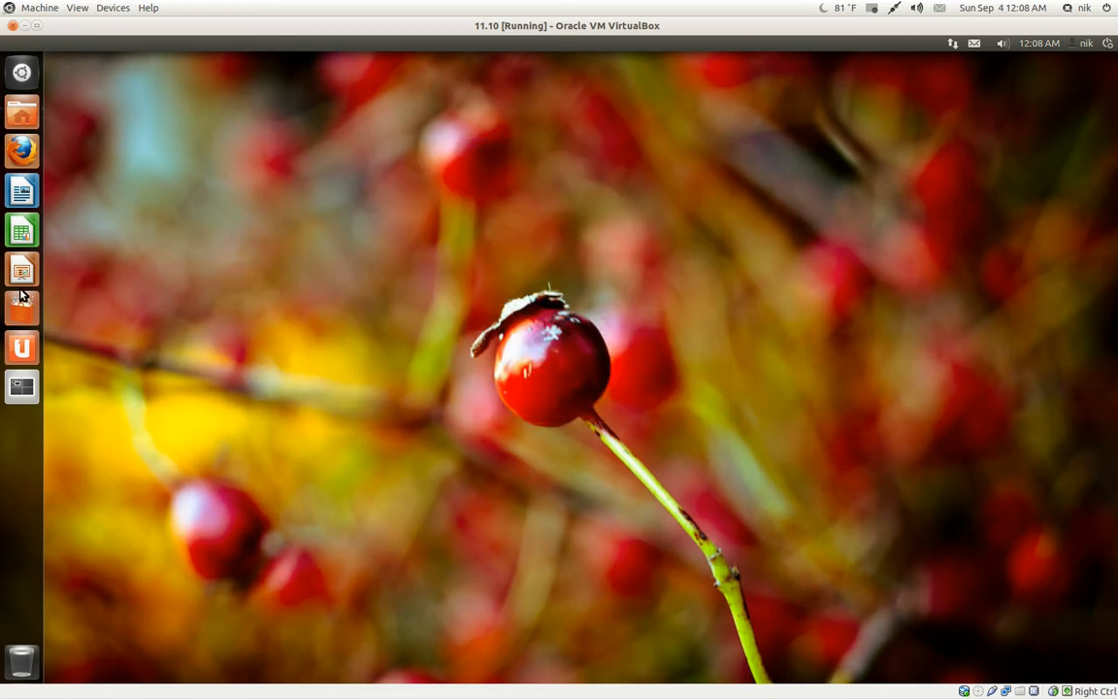
mouse_move(367, 352)
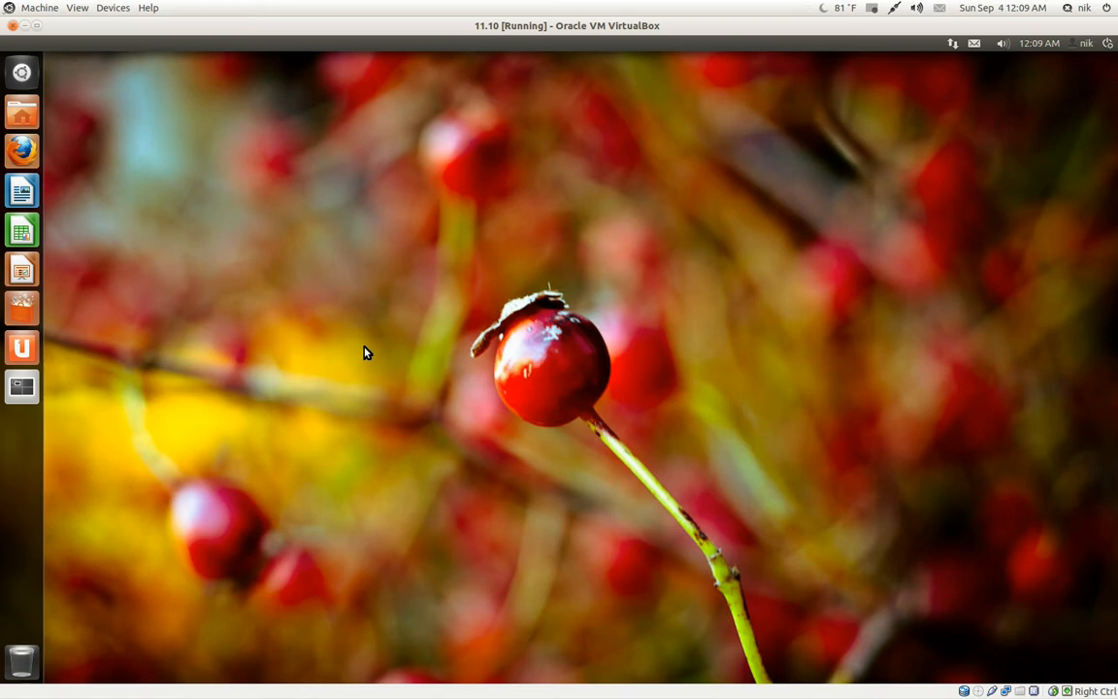
Step: Launch Ubuntu Software Center and raise its window to view Our picks, What's New and Top Rated
click(22, 308)
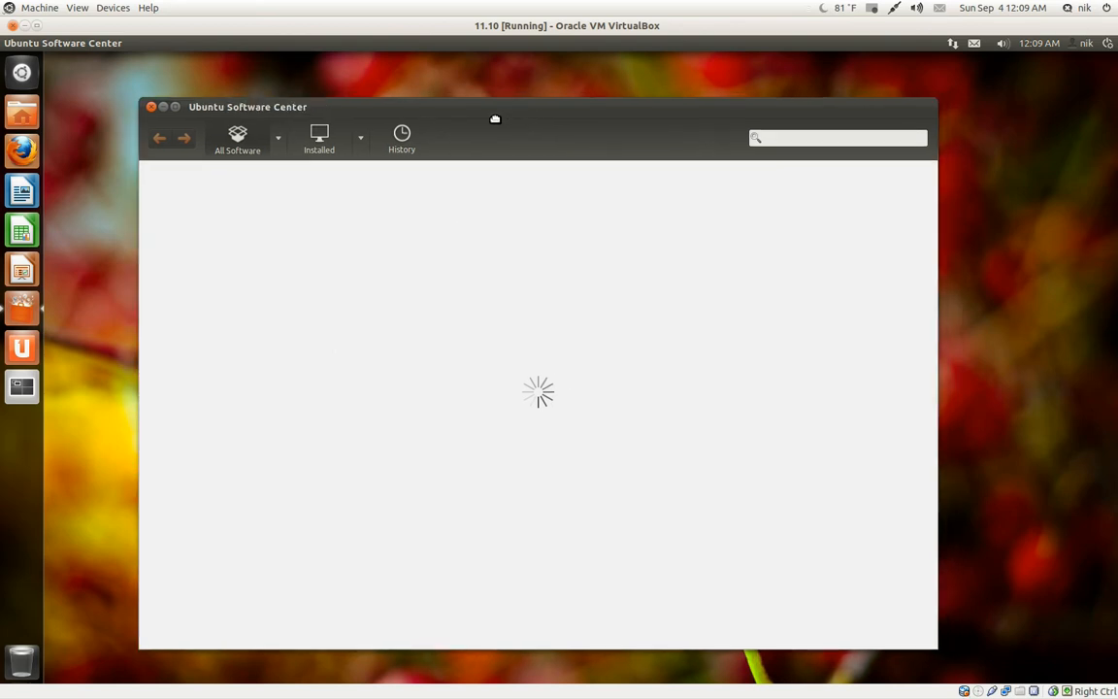
drag(495, 118, 503, 91)
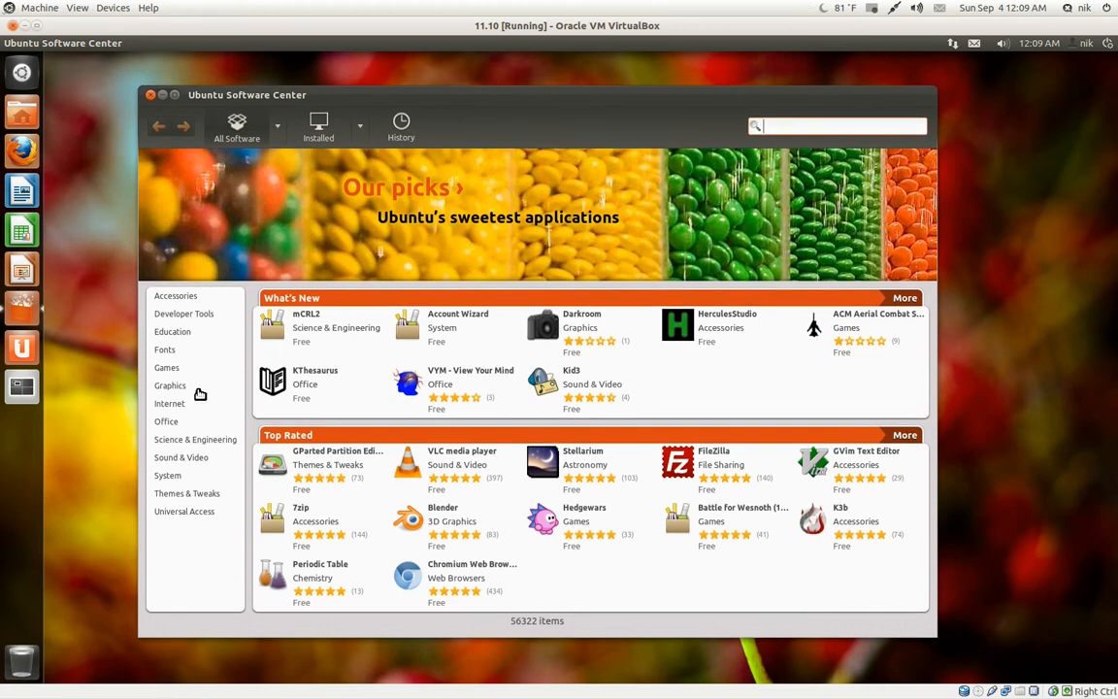
mouse_move(173, 398)
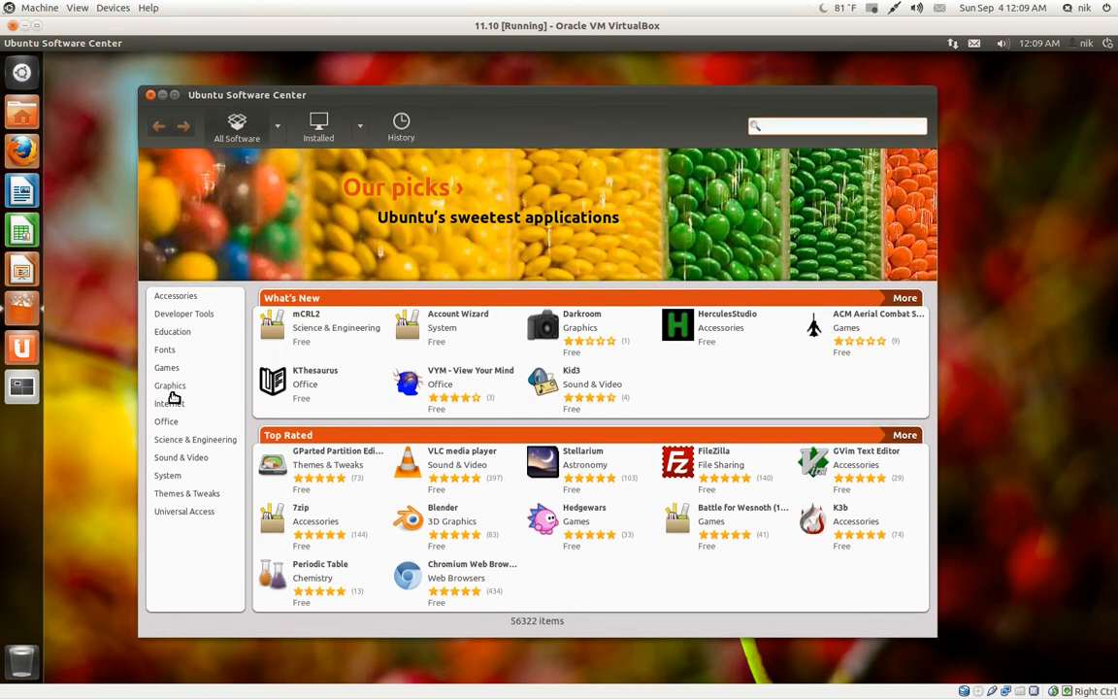
click(836, 126)
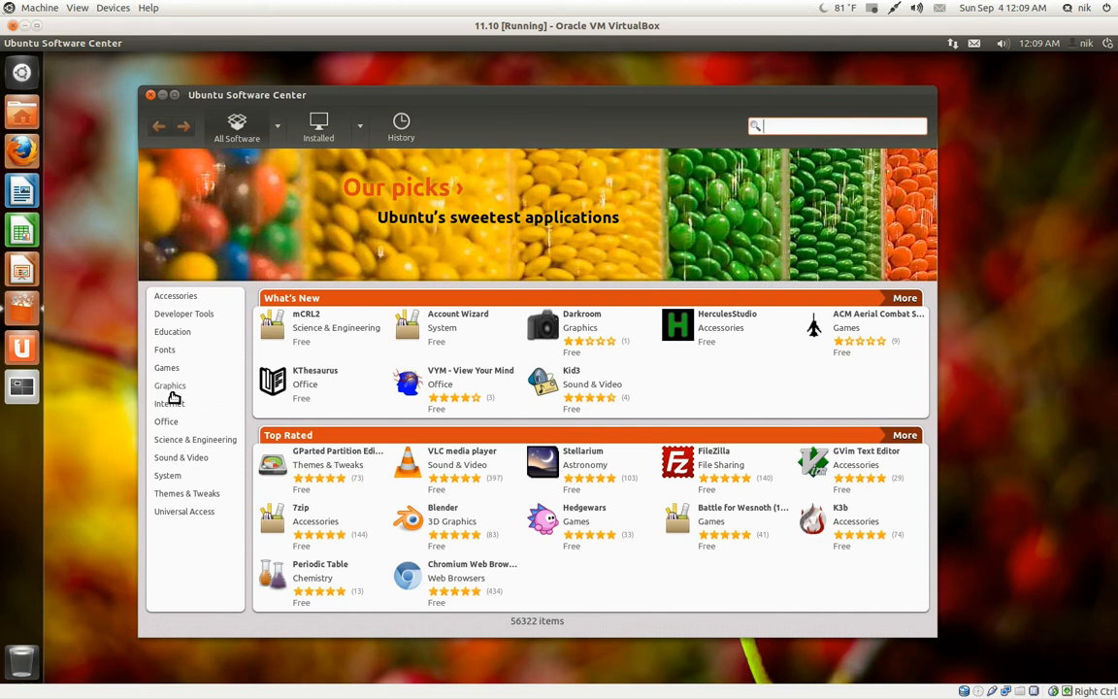
mouse_move(177, 330)
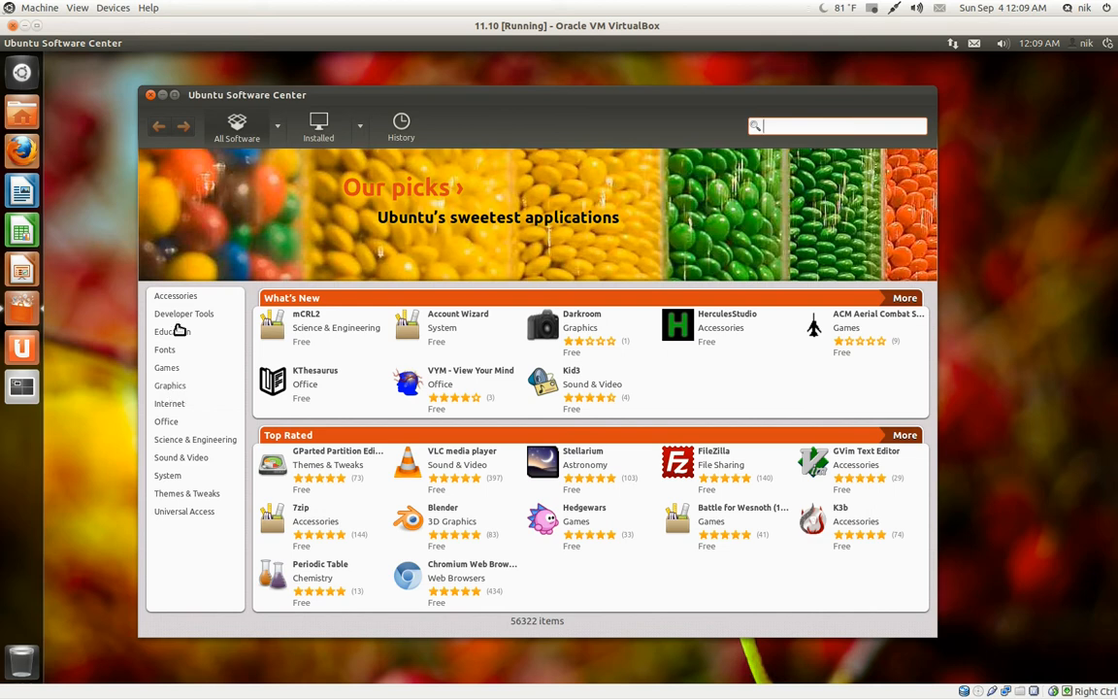
mouse_move(192, 555)
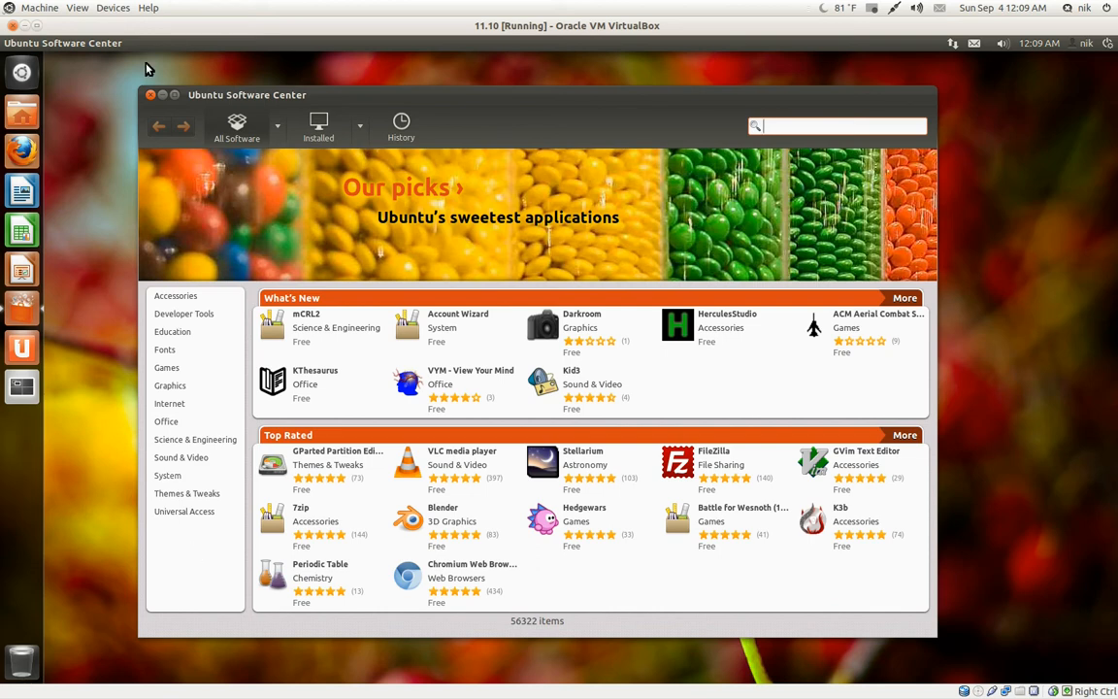
mouse_move(169, 196)
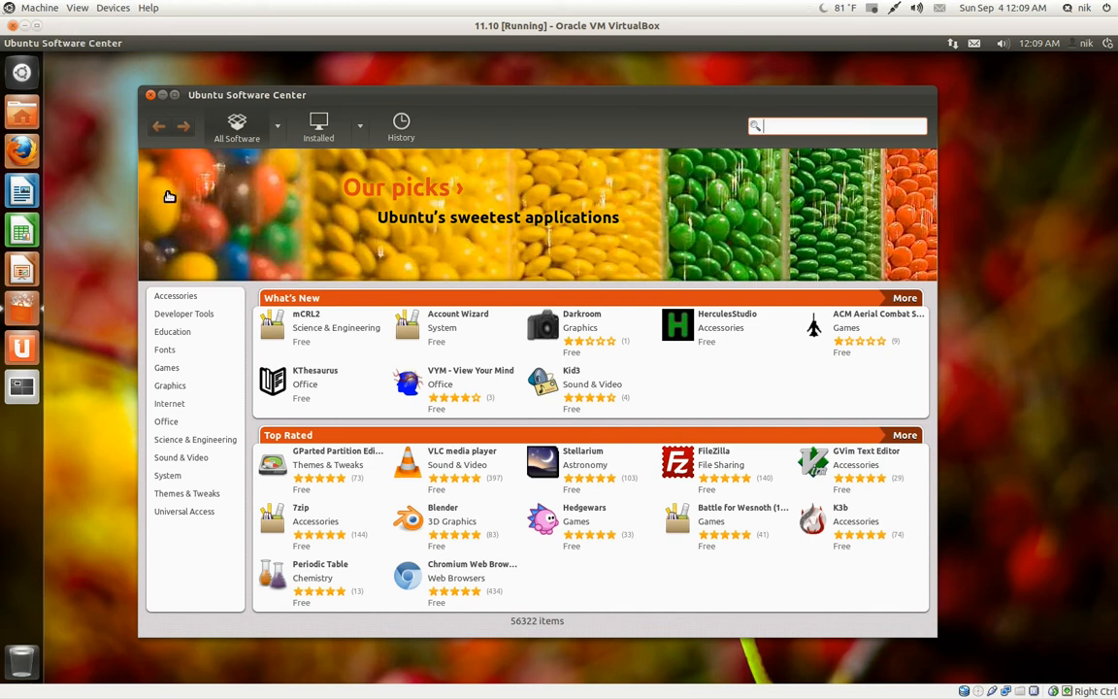
click(57, 42)
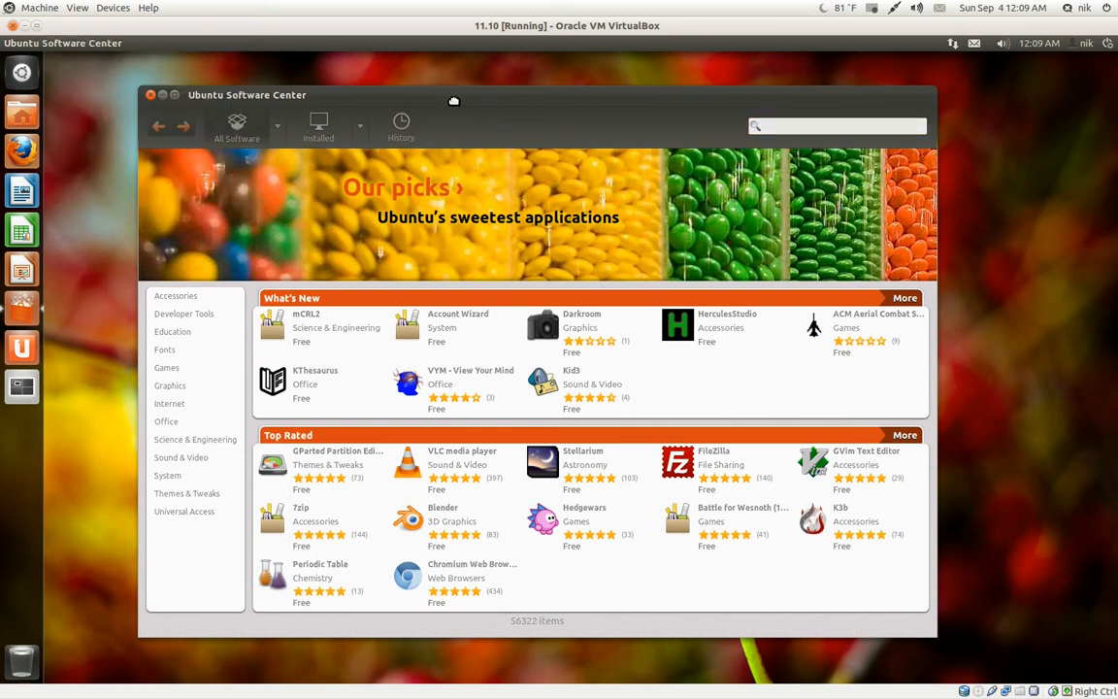
drag(453, 101, 453, 104)
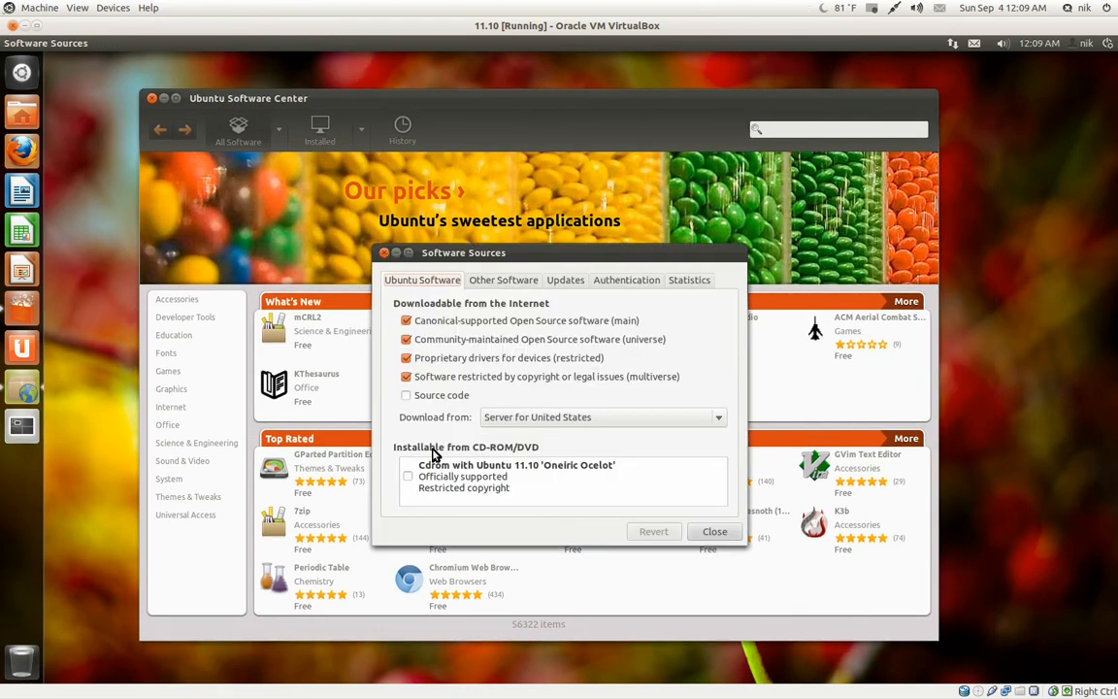
mouse_move(582, 170)
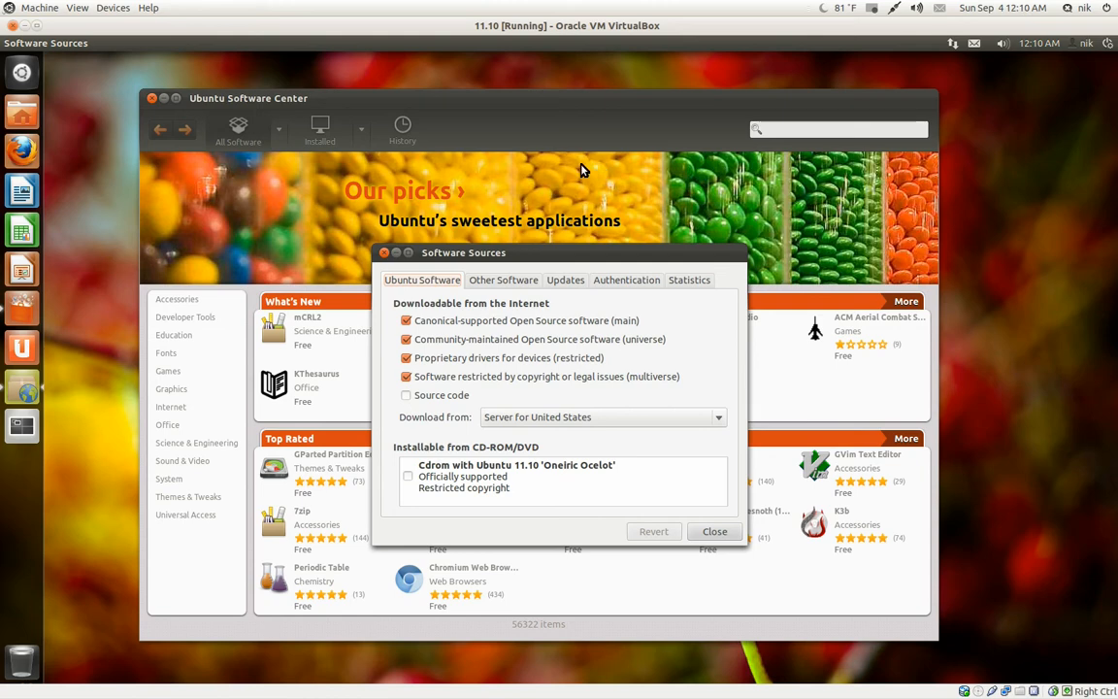
click(714, 531)
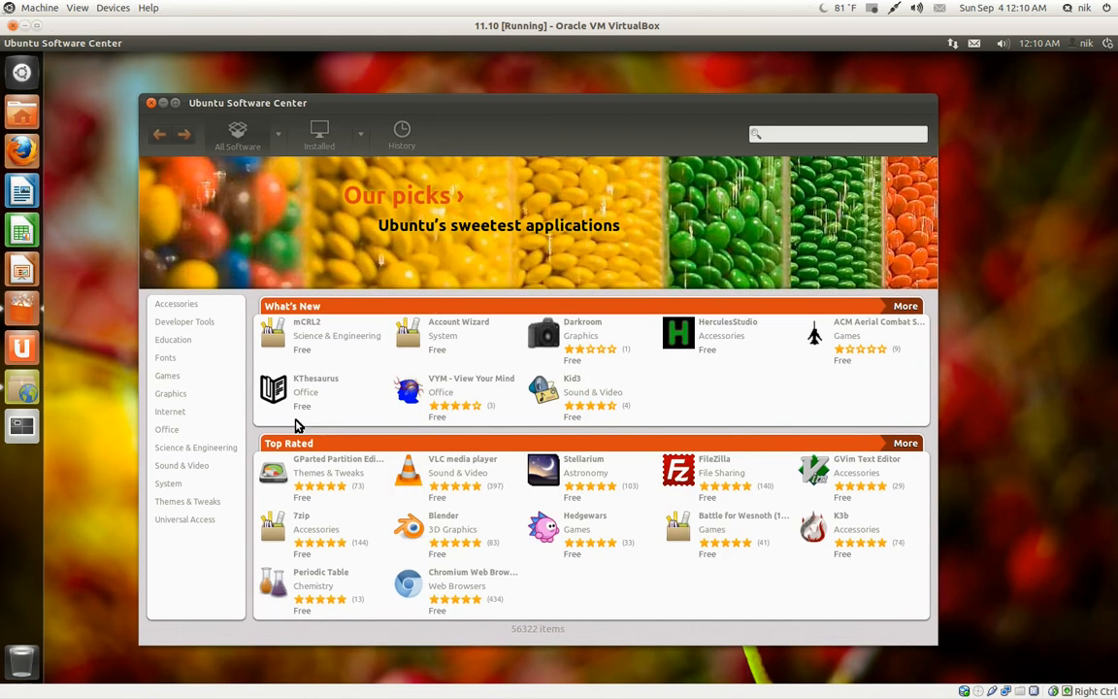
mouse_move(187, 398)
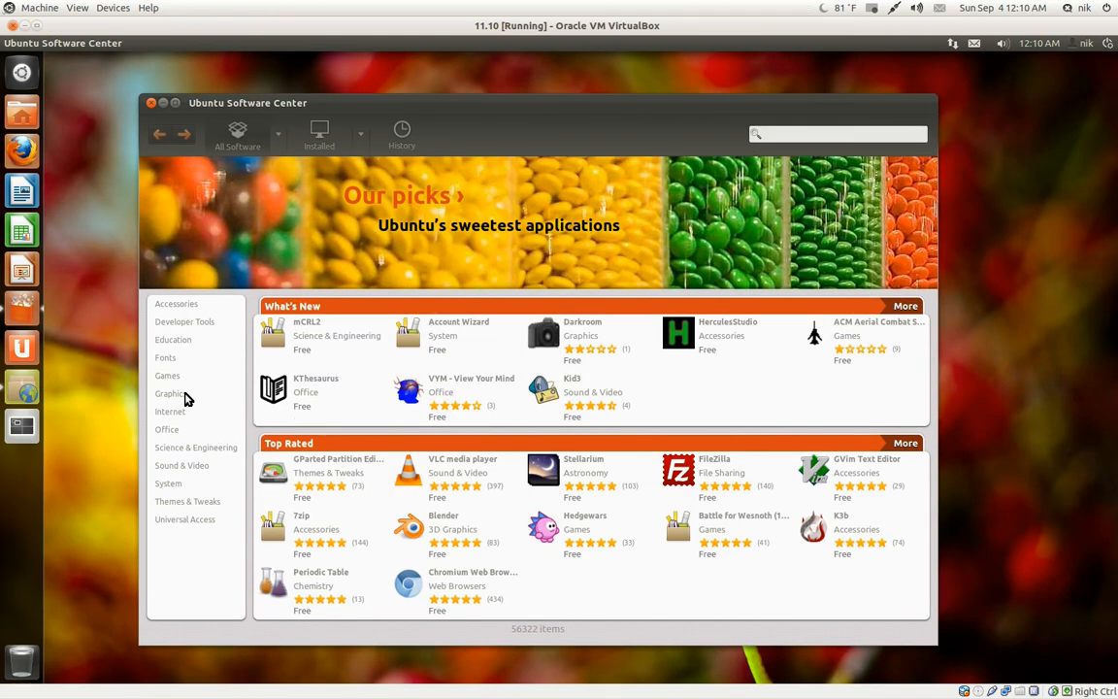
mouse_move(187, 326)
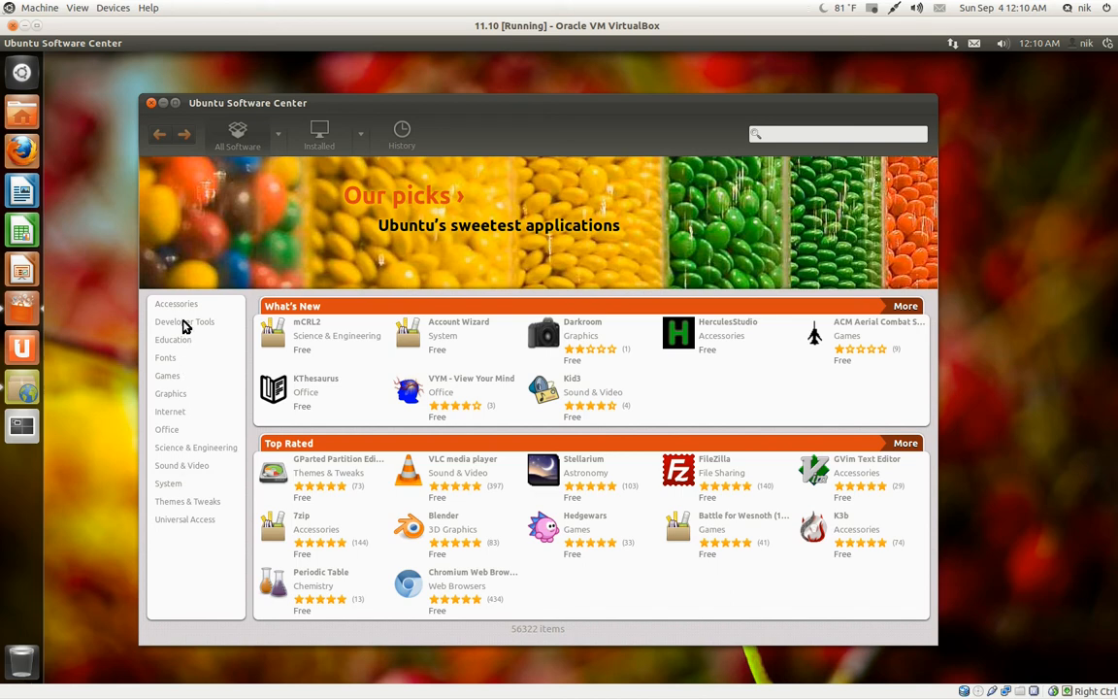
mouse_move(182, 367)
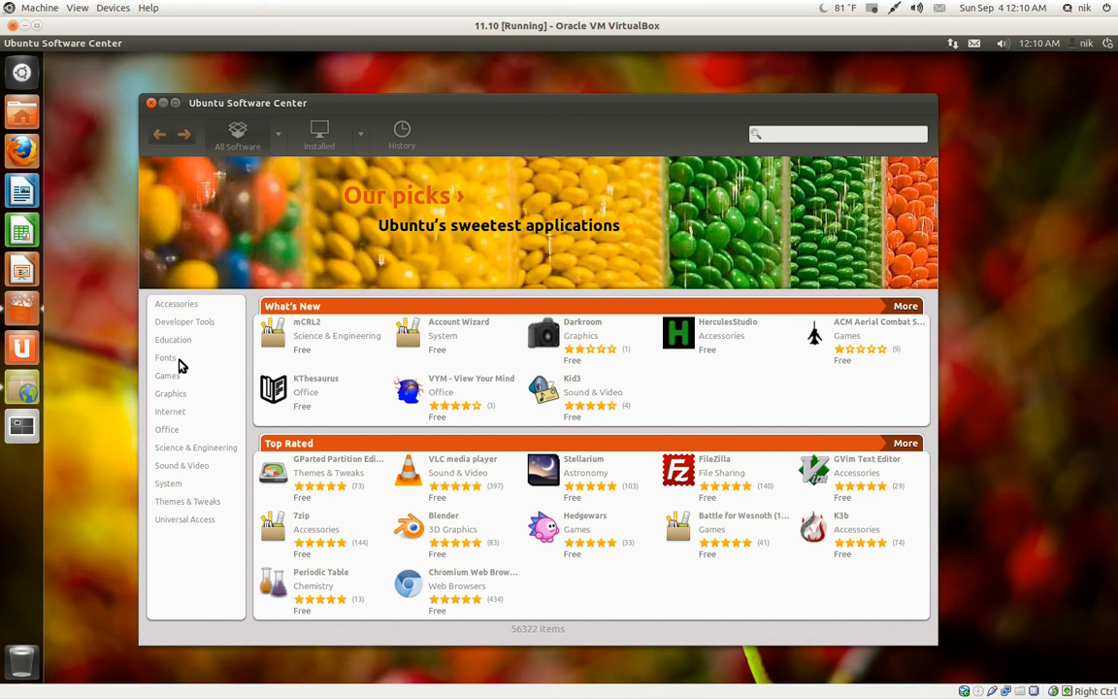
mouse_move(182, 327)
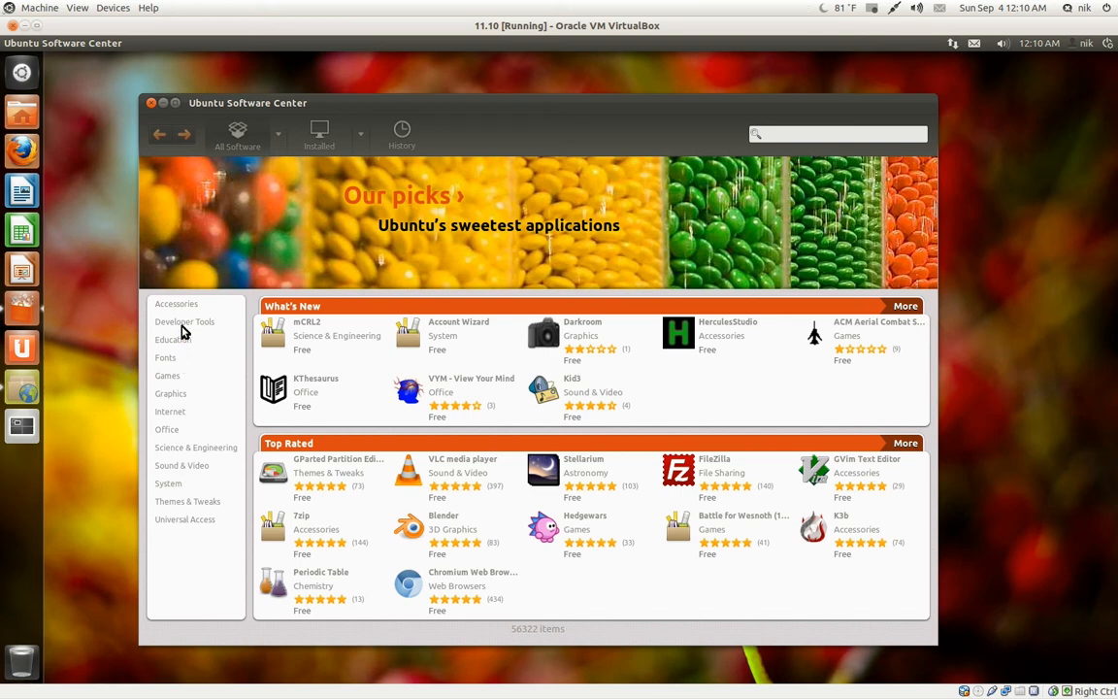
mouse_move(264, 306)
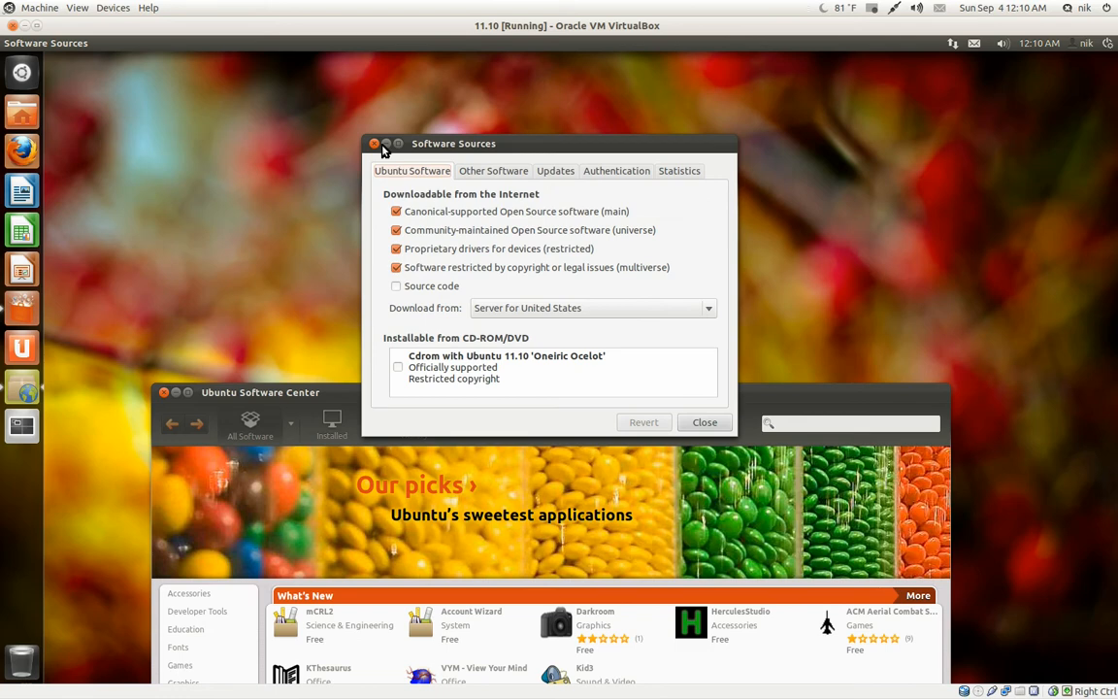
click(492, 170)
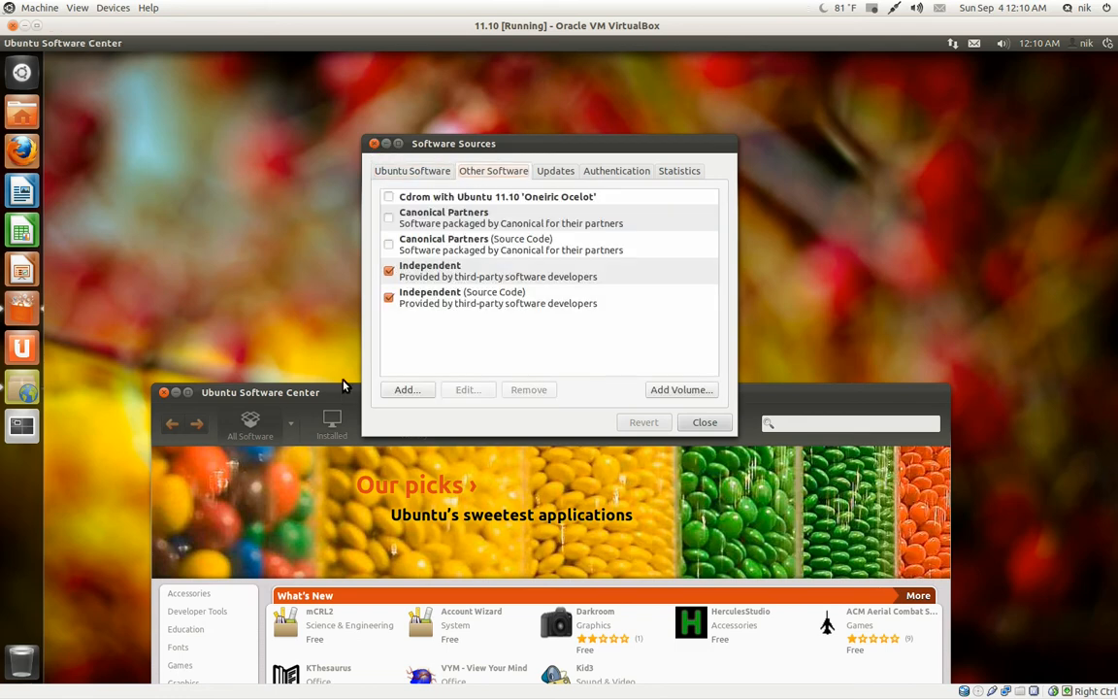
click(705, 422)
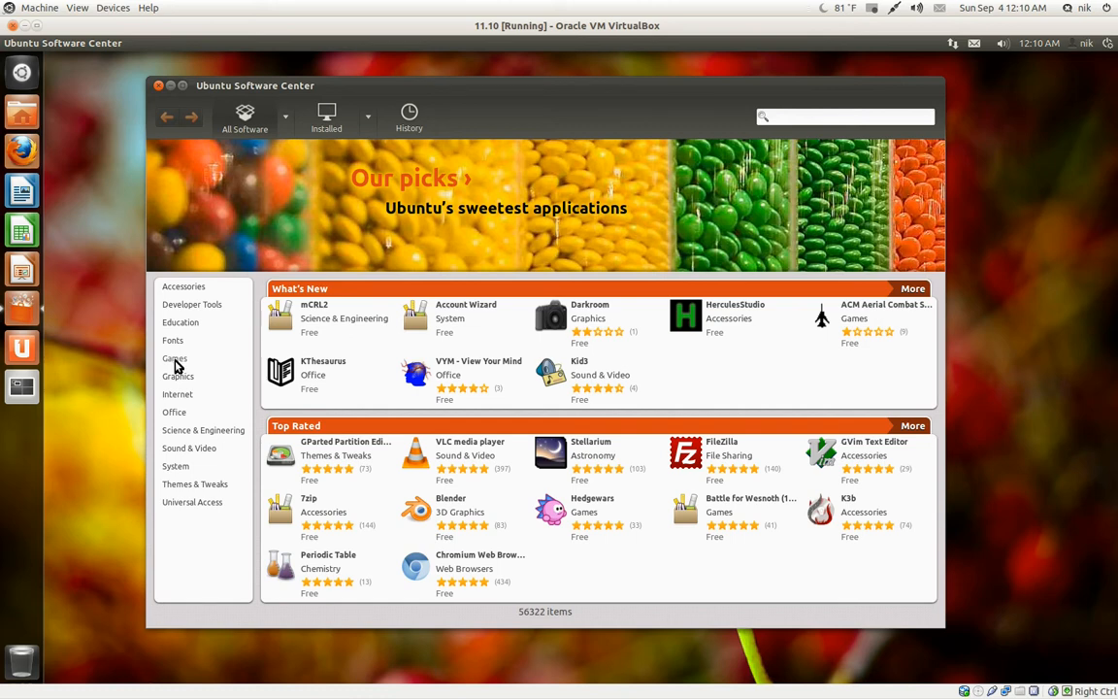
Step: Browse the Games category, showing Arcade, Puzzles and top rated games
click(173, 360)
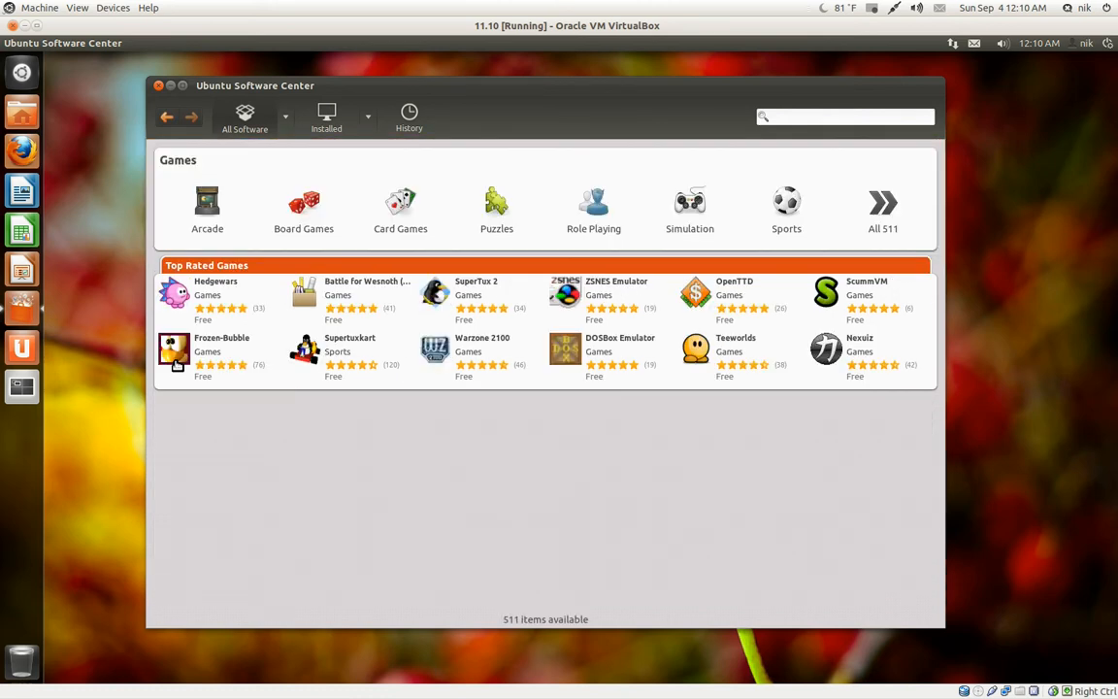
mouse_move(556, 90)
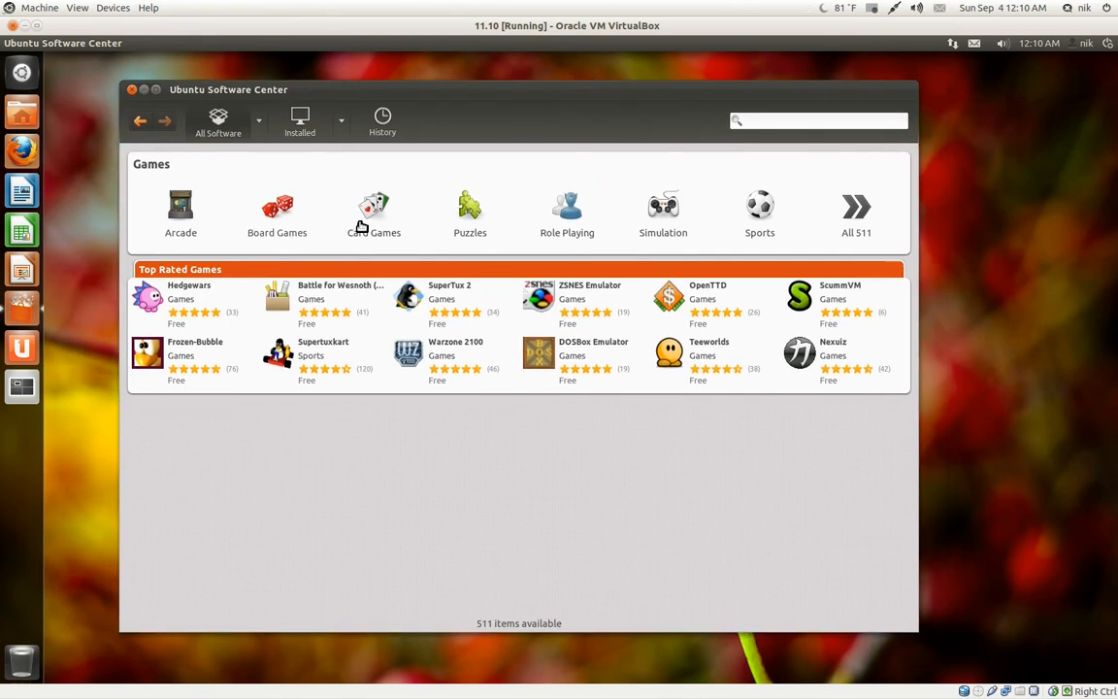
mouse_move(447, 292)
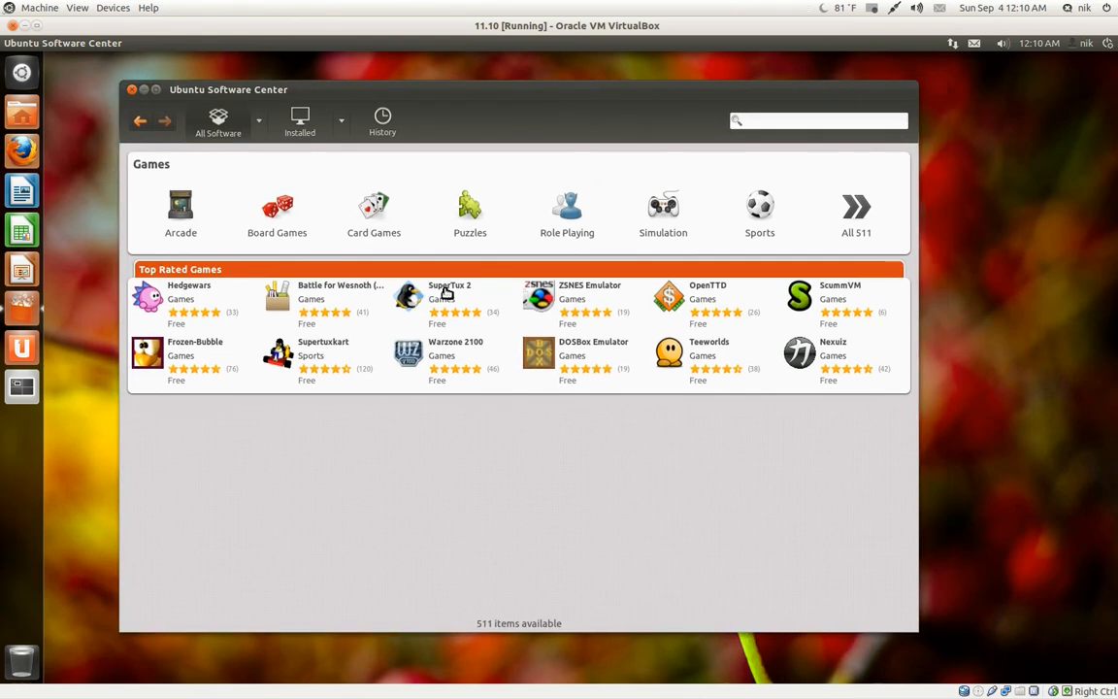
mouse_move(539, 440)
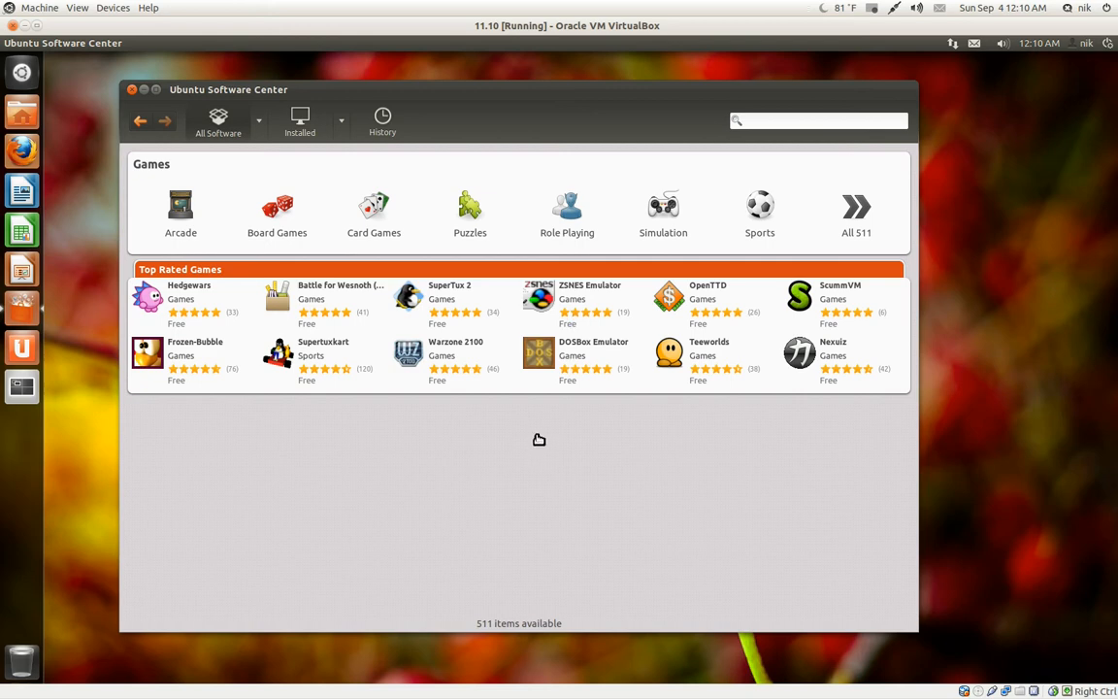
mouse_move(592, 314)
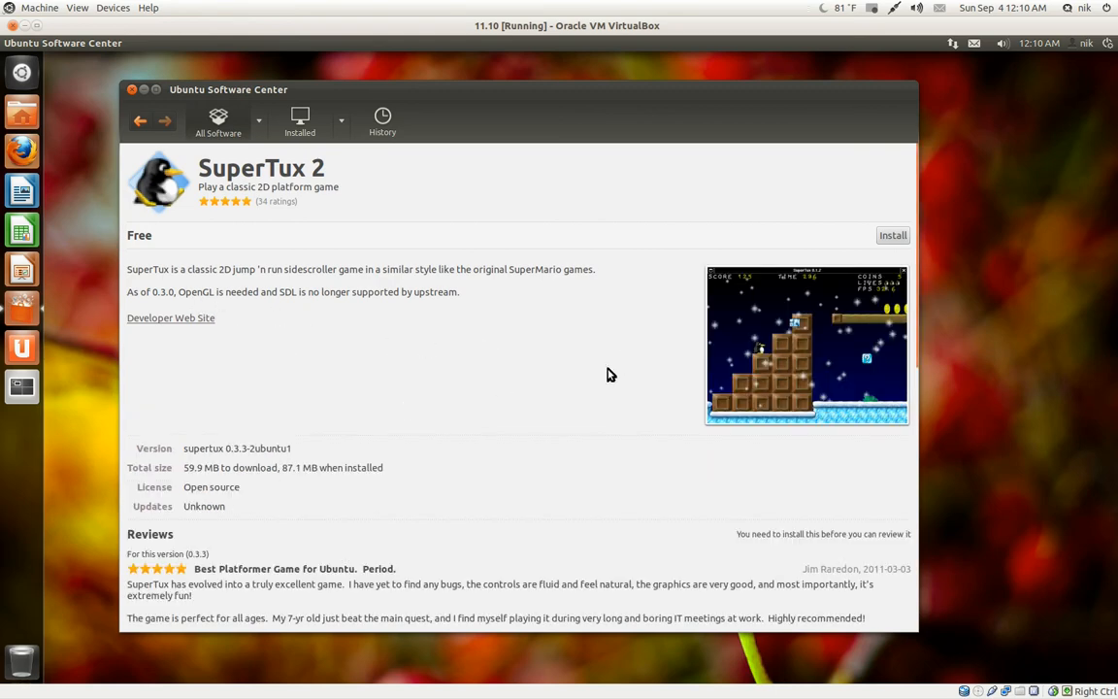
scroll(down, 3)
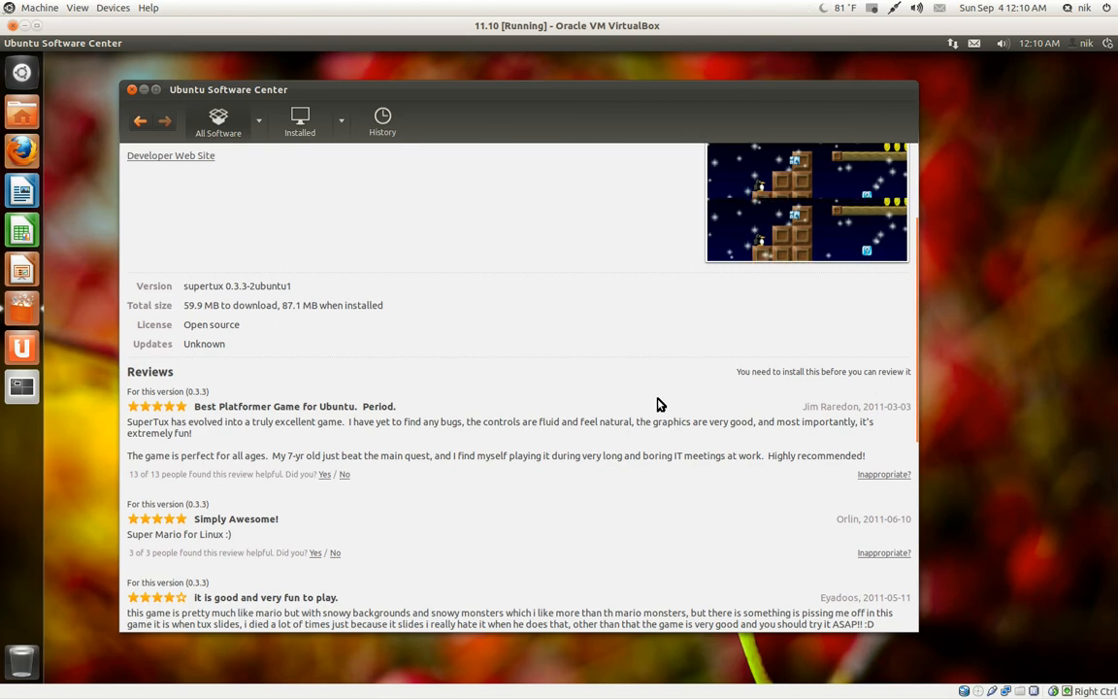
scroll(down, 3)
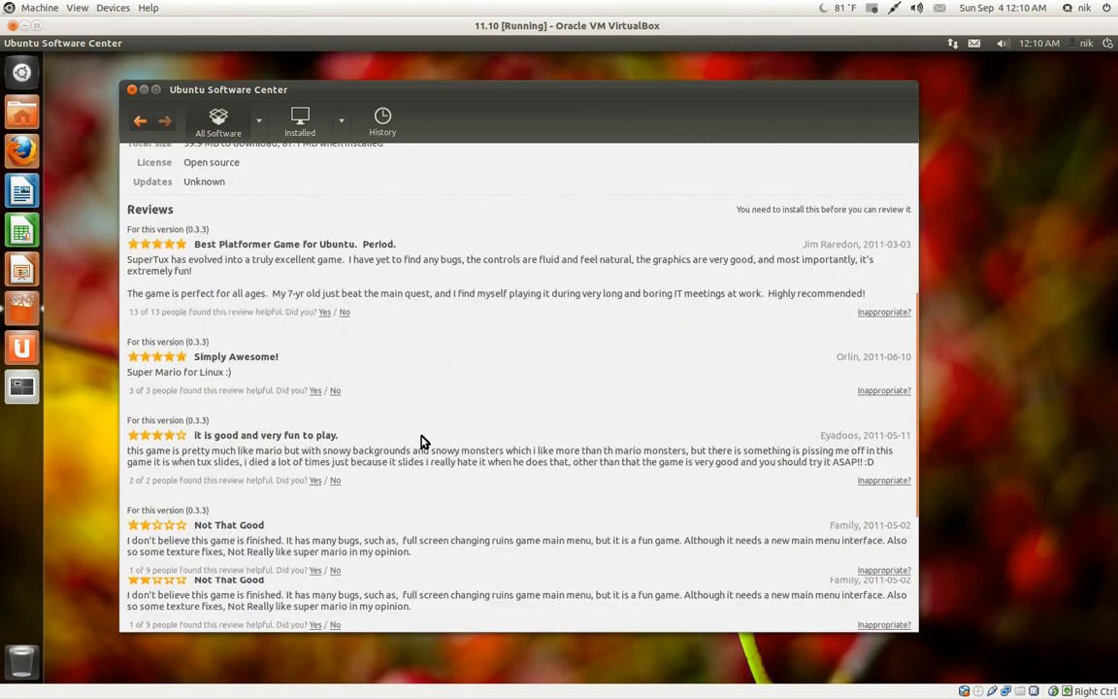
scroll(down, 3)
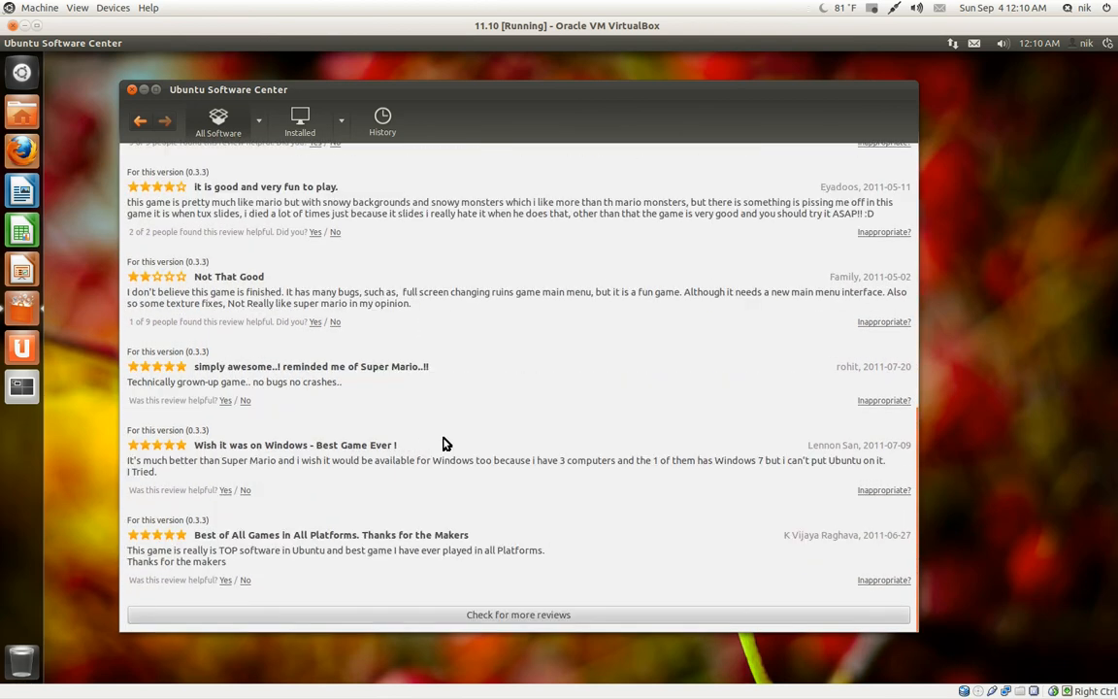
scroll(up, 3)
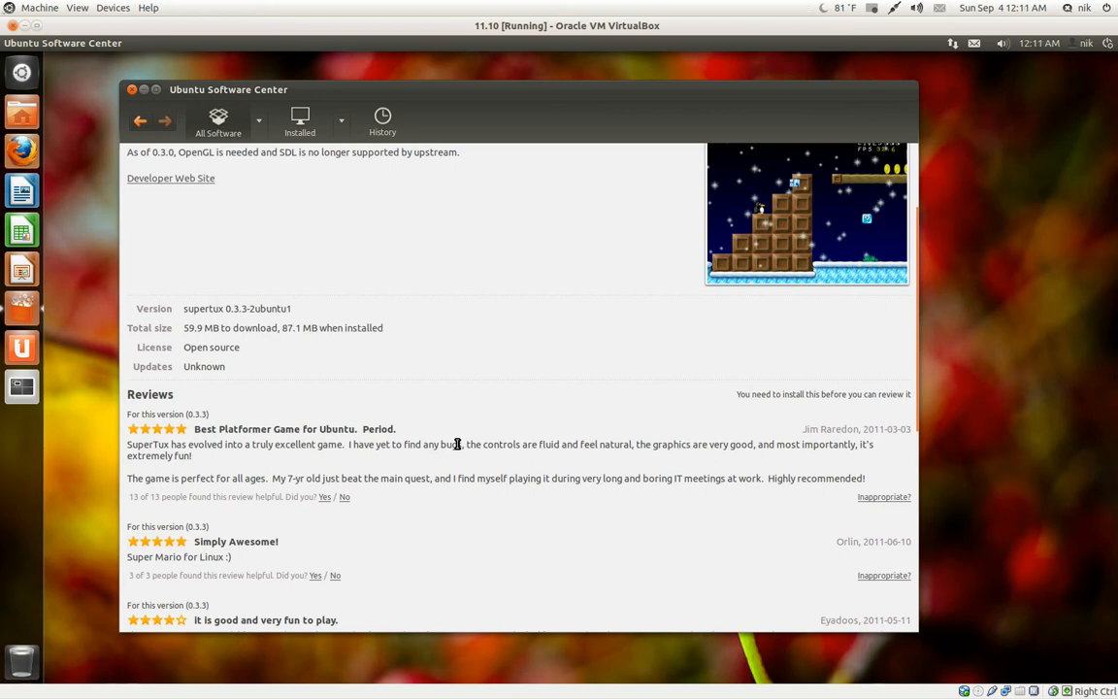
scroll(up, 3)
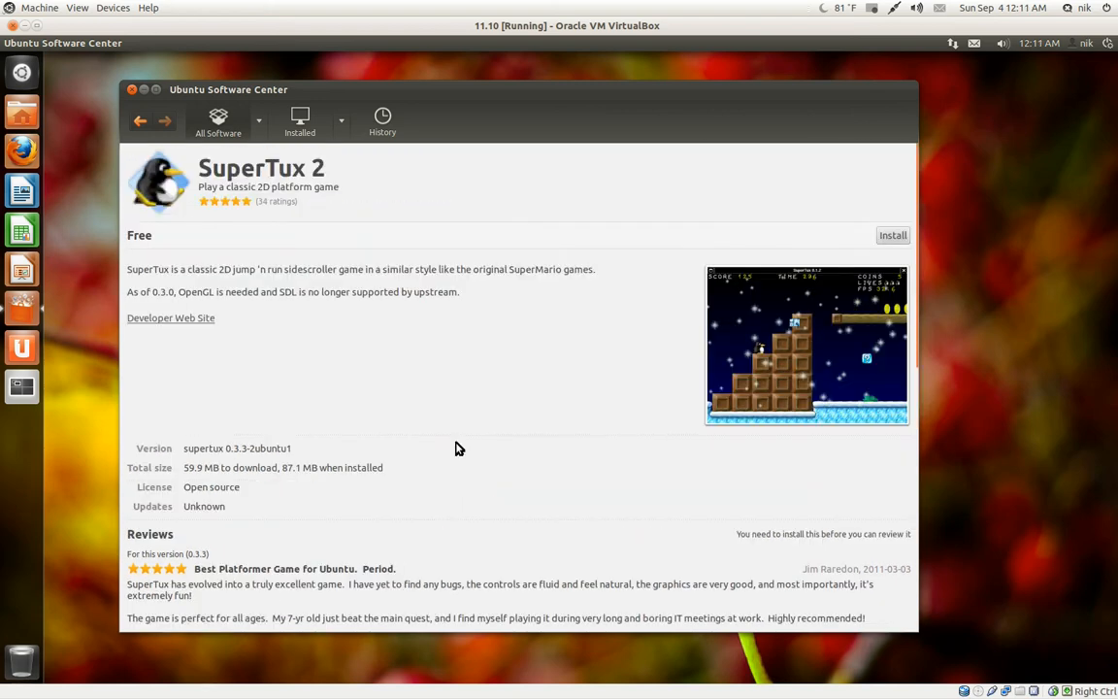
scroll(down, 3)
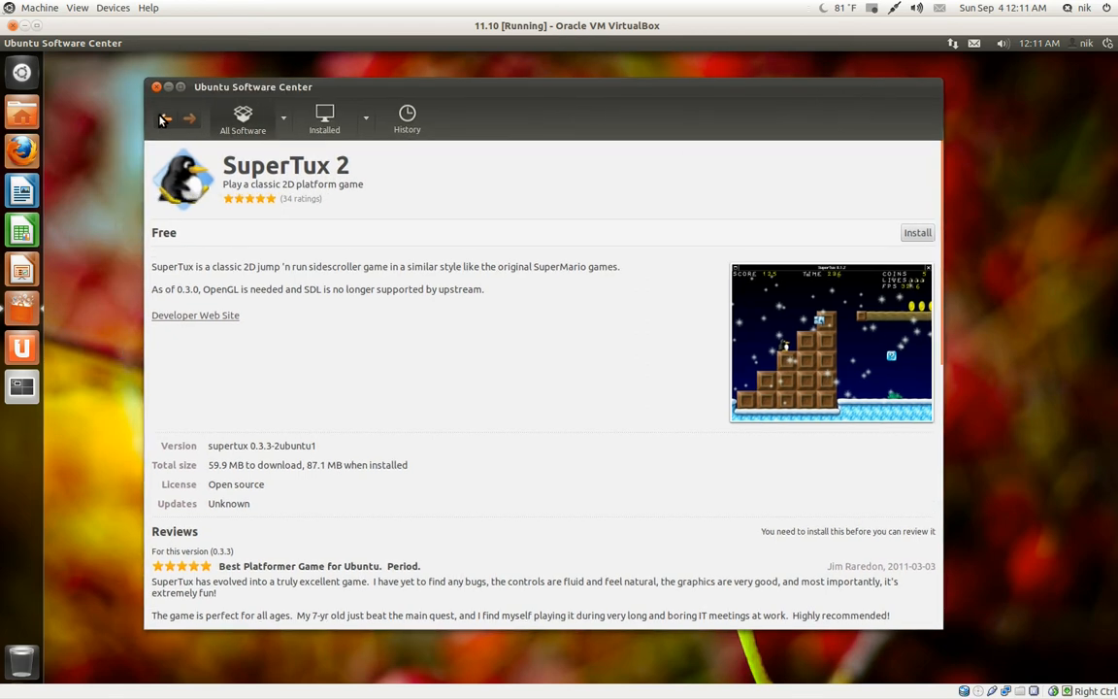
Step: Return to the Games category, nudge the window, then close Software Center
click(165, 117)
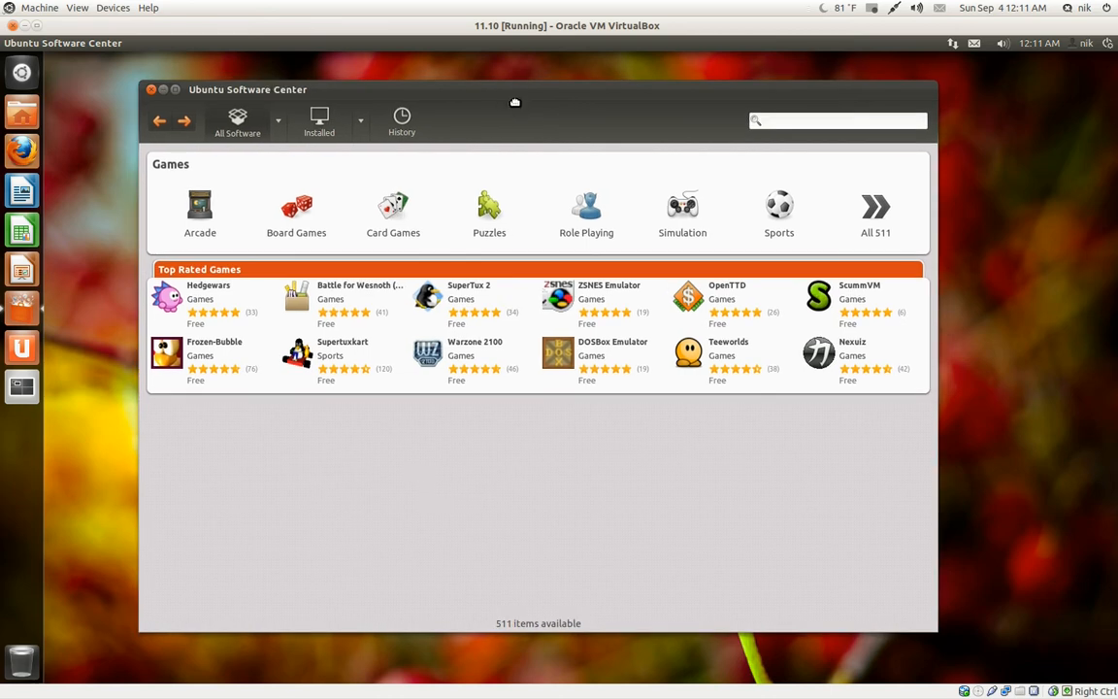
drag(514, 89, 515, 97)
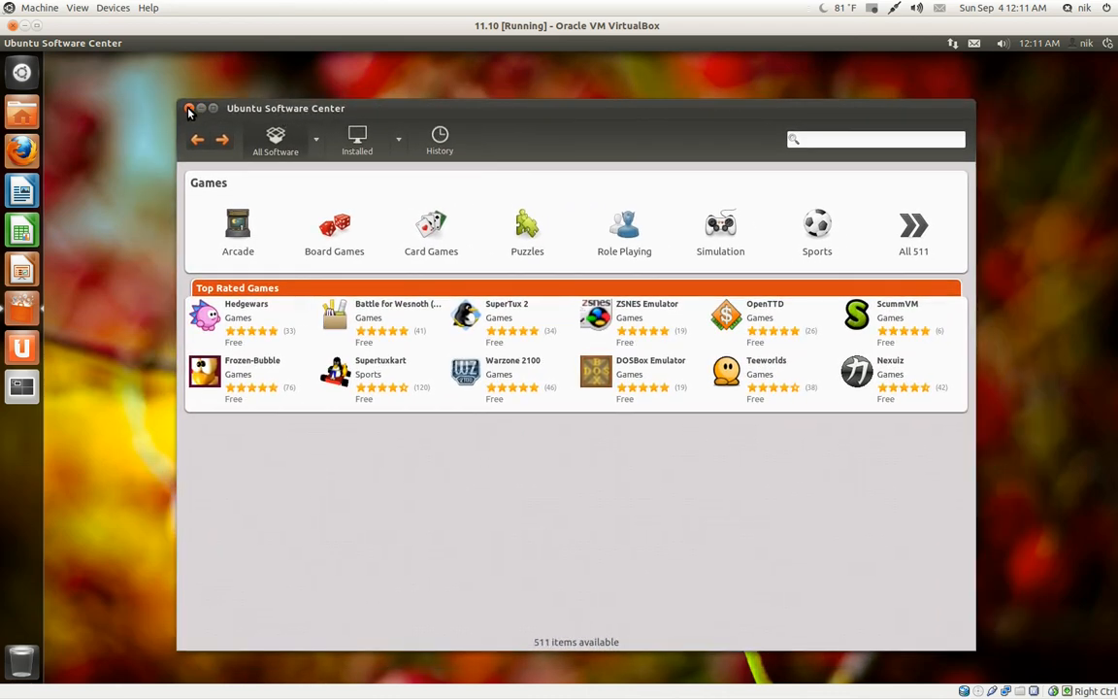
click(191, 109)
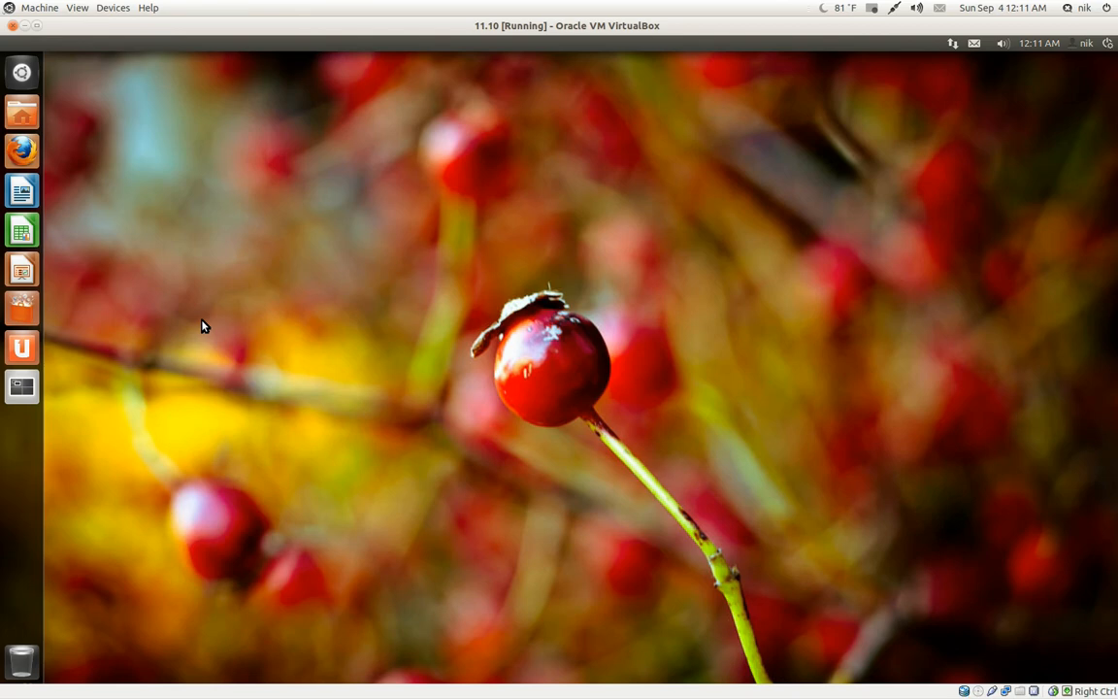
mouse_move(204, 290)
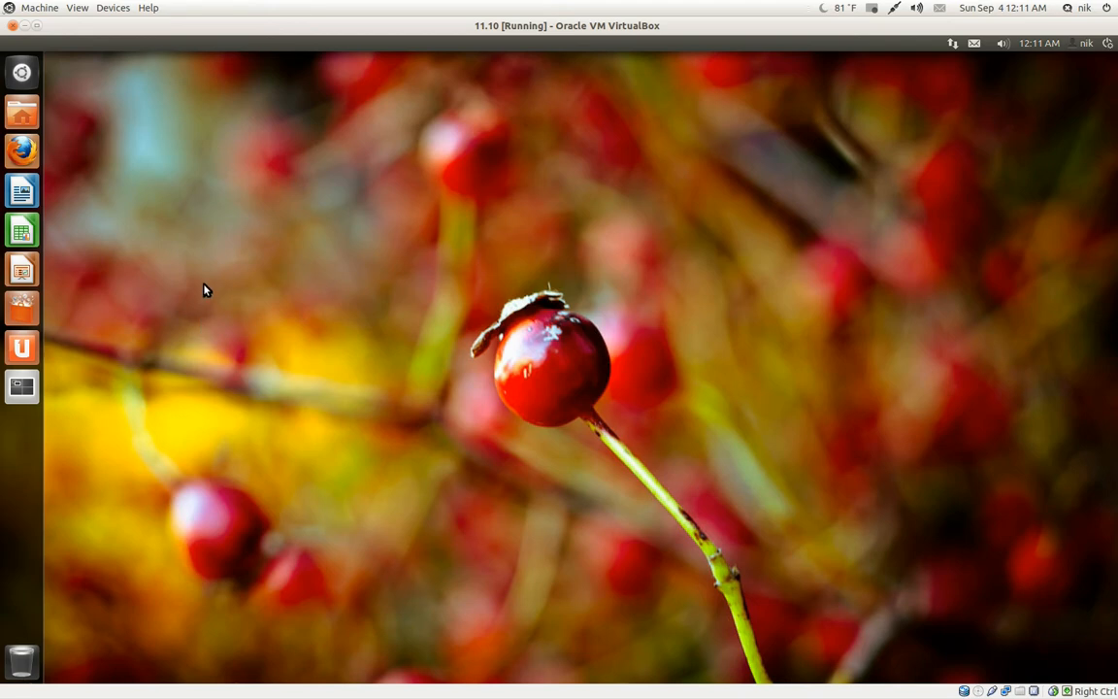
mouse_move(118, 230)
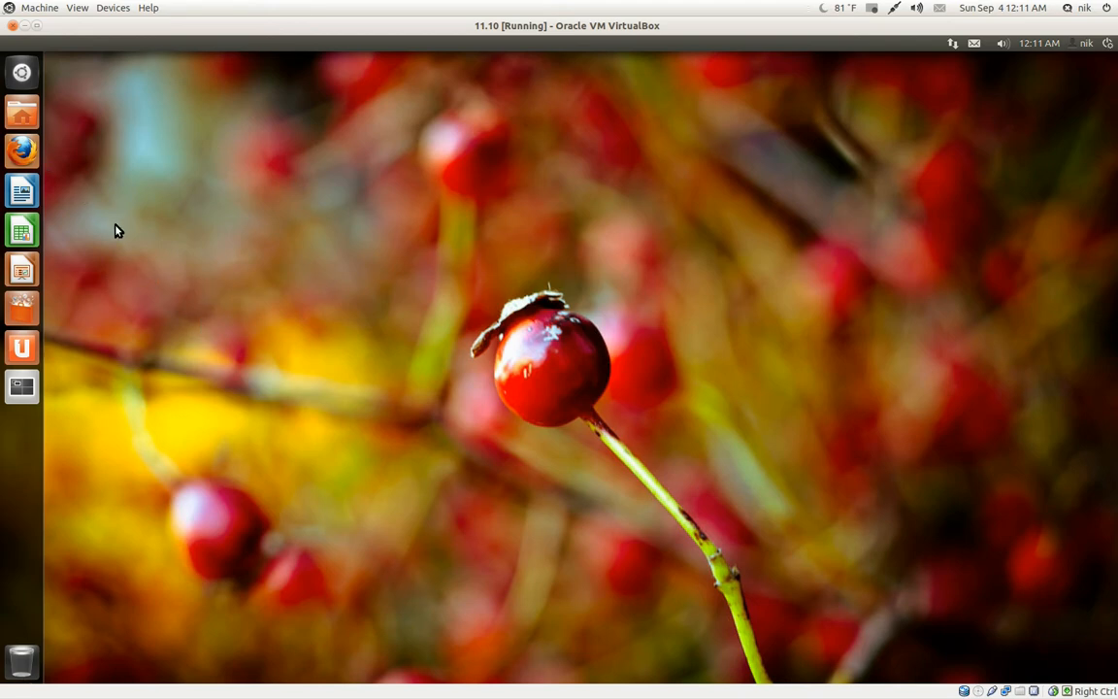
mouse_move(212, 399)
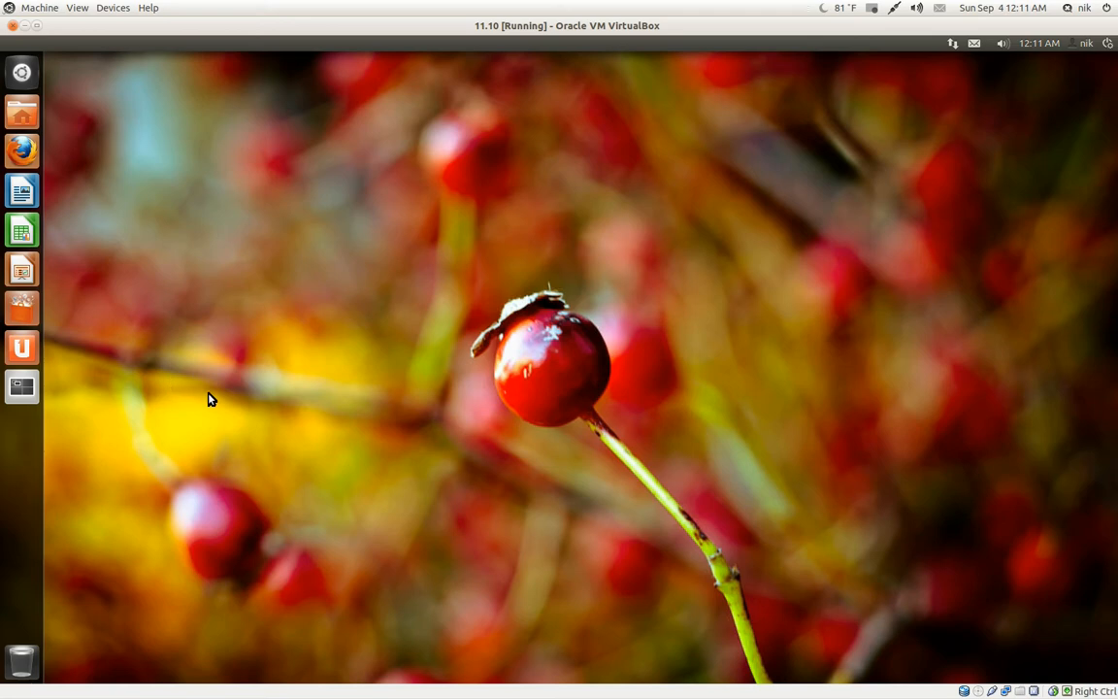
mouse_move(213, 414)
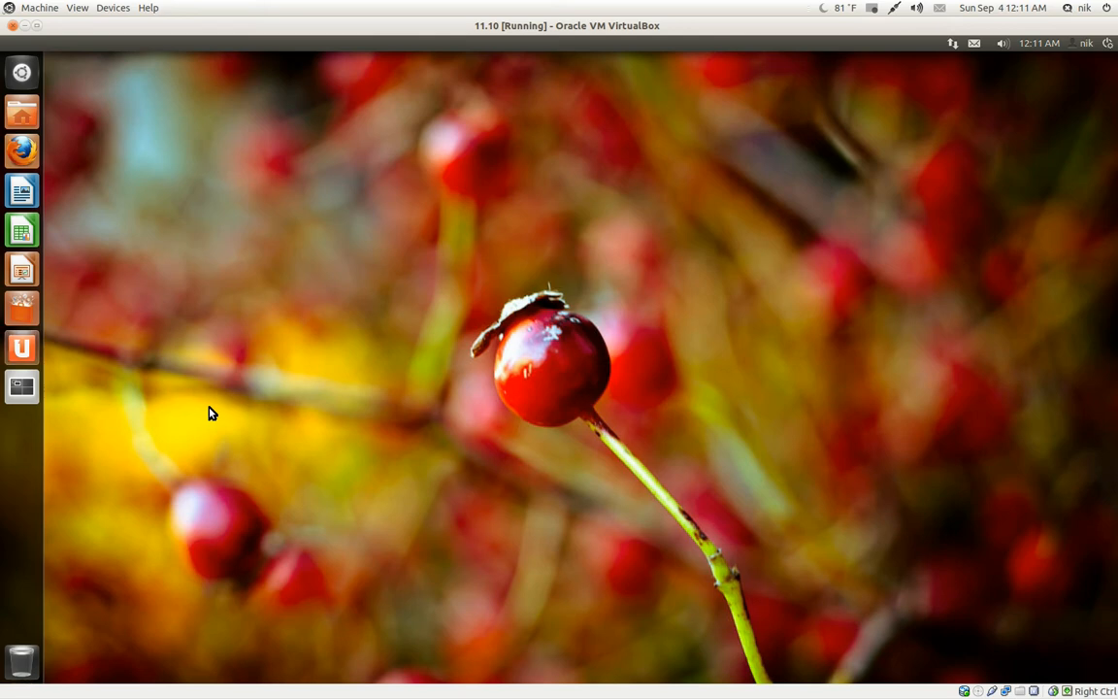
mouse_move(237, 406)
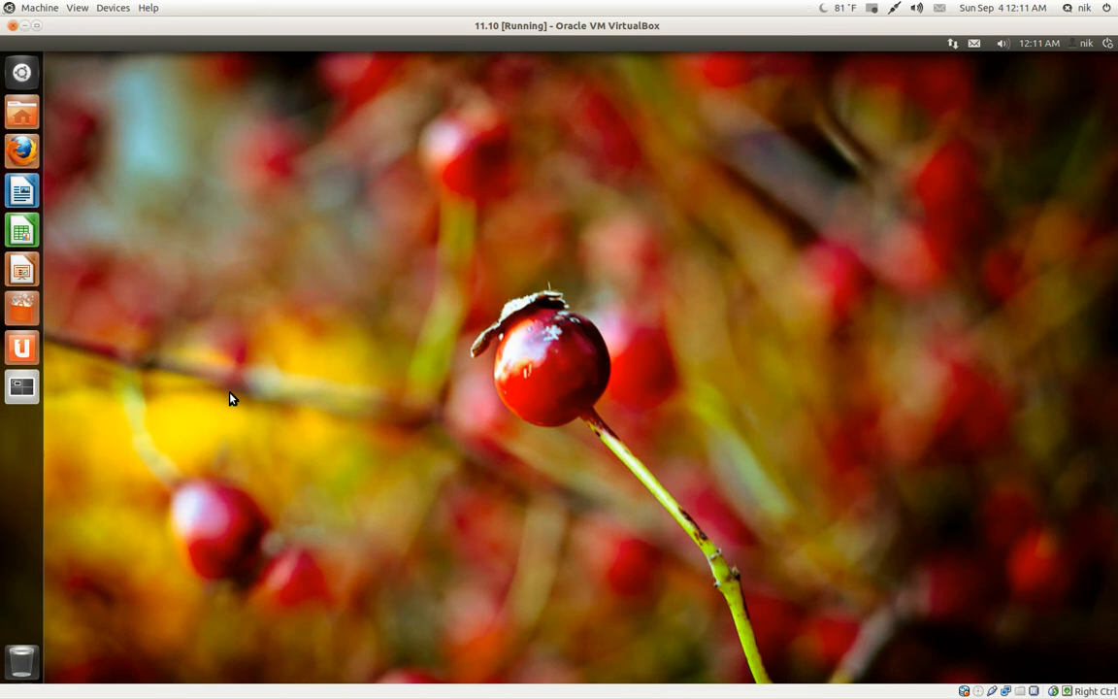
Step: Launch Ubuntu One from the launcher to show its Join now and sign-in panel
click(22, 346)
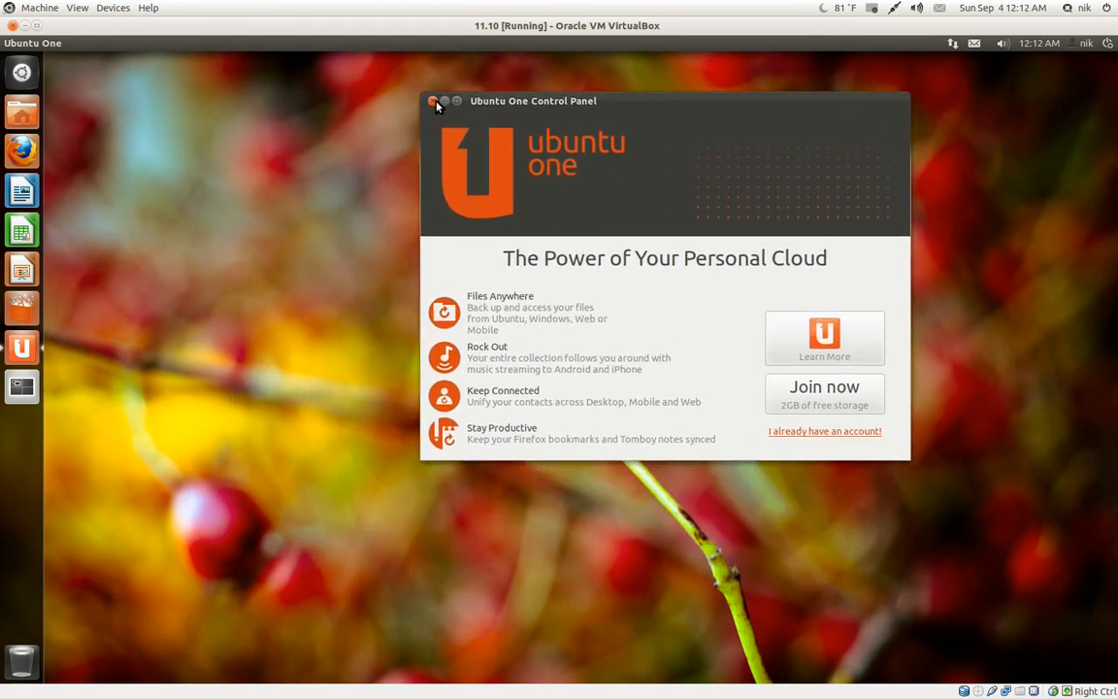
Step: Close the Ubuntu One Control Panel window
click(434, 101)
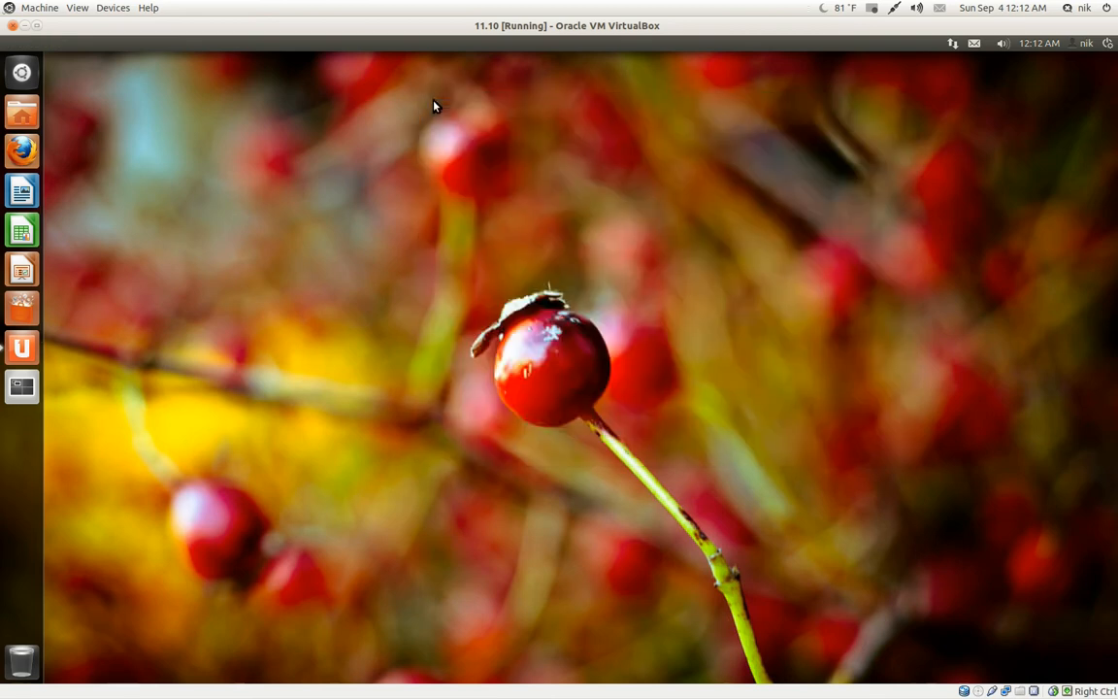
mouse_move(288, 306)
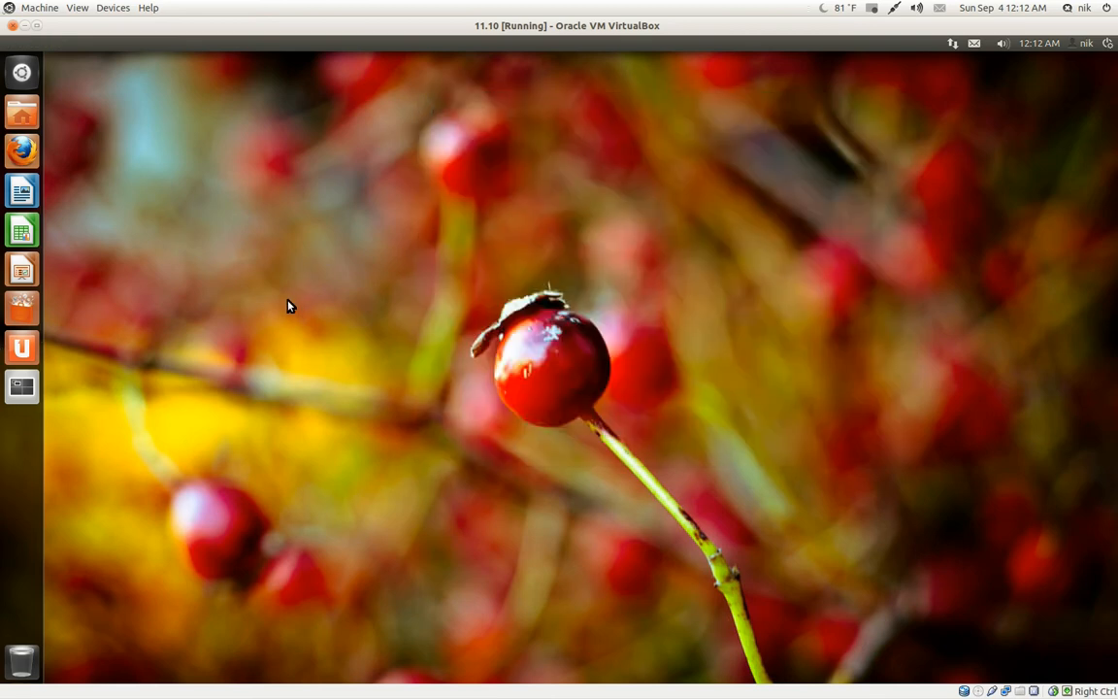
mouse_move(1077, 53)
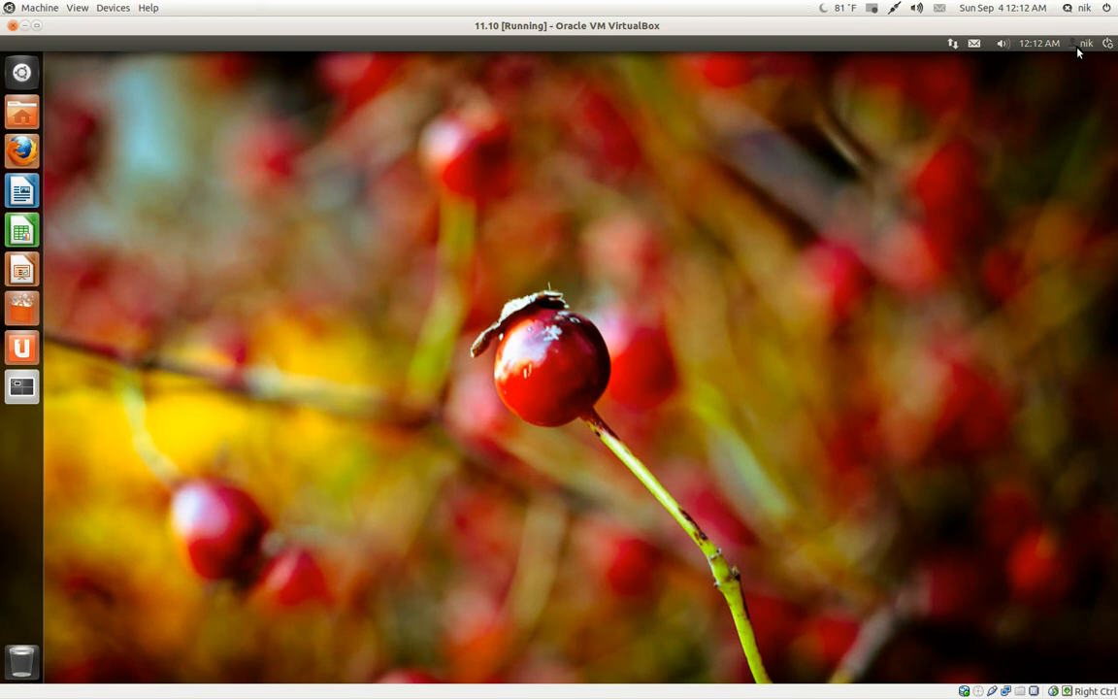
Step: View the user menu (Guest Session, nik), then open the sound menu with Banshee controls
click(1085, 42)
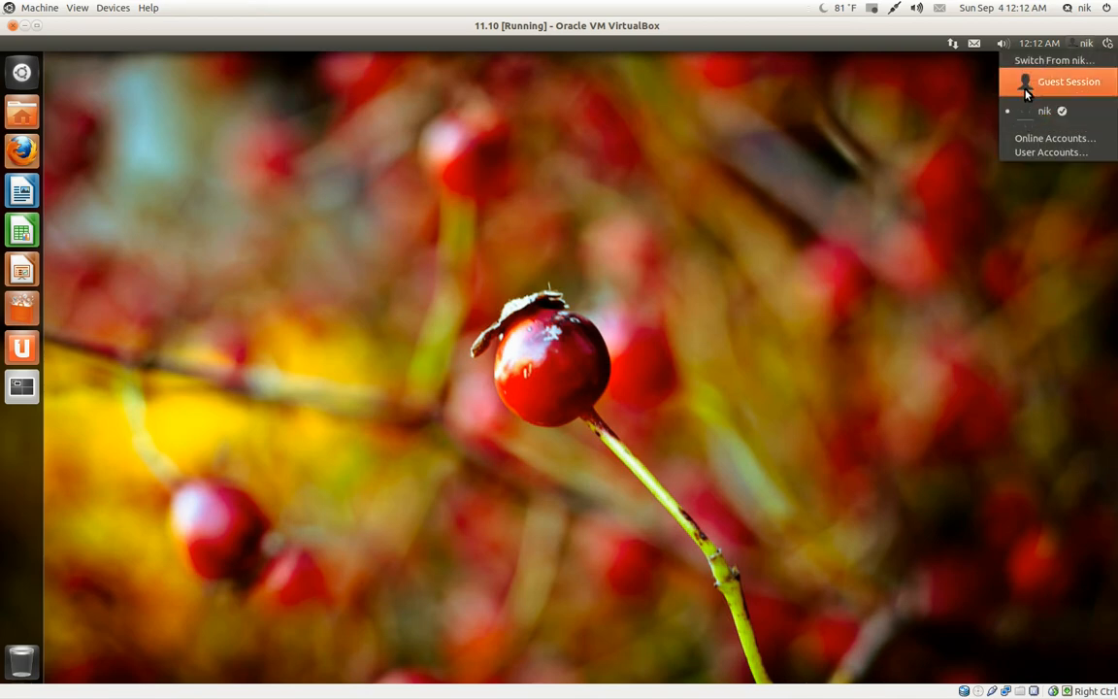
mouse_move(1075, 93)
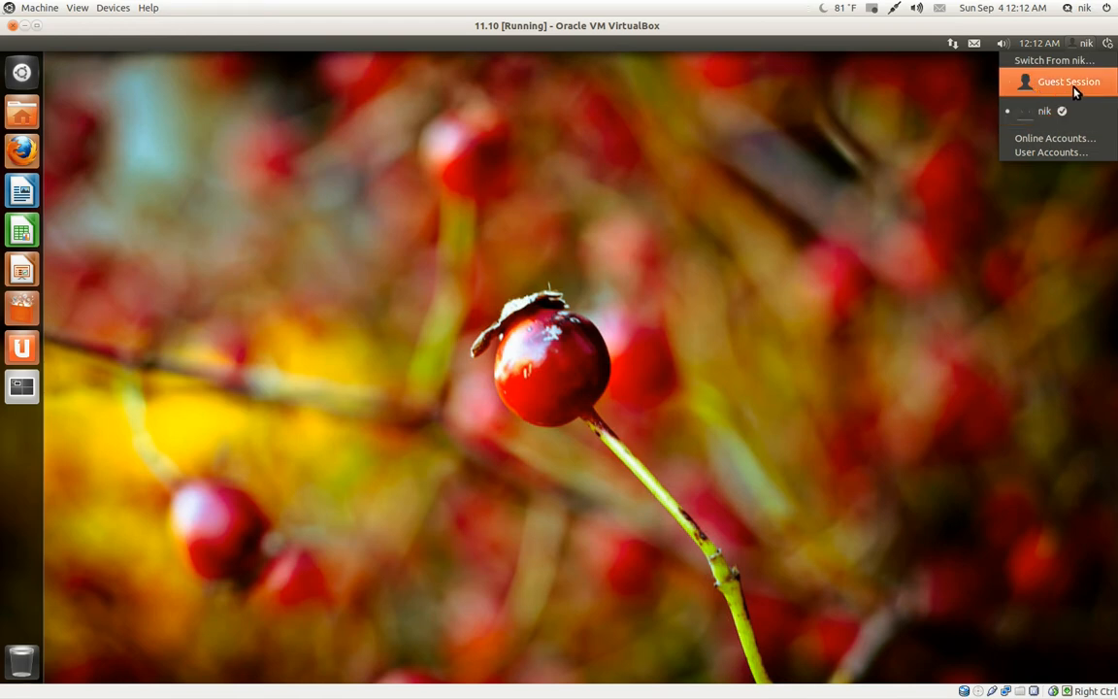
mouse_move(1056, 109)
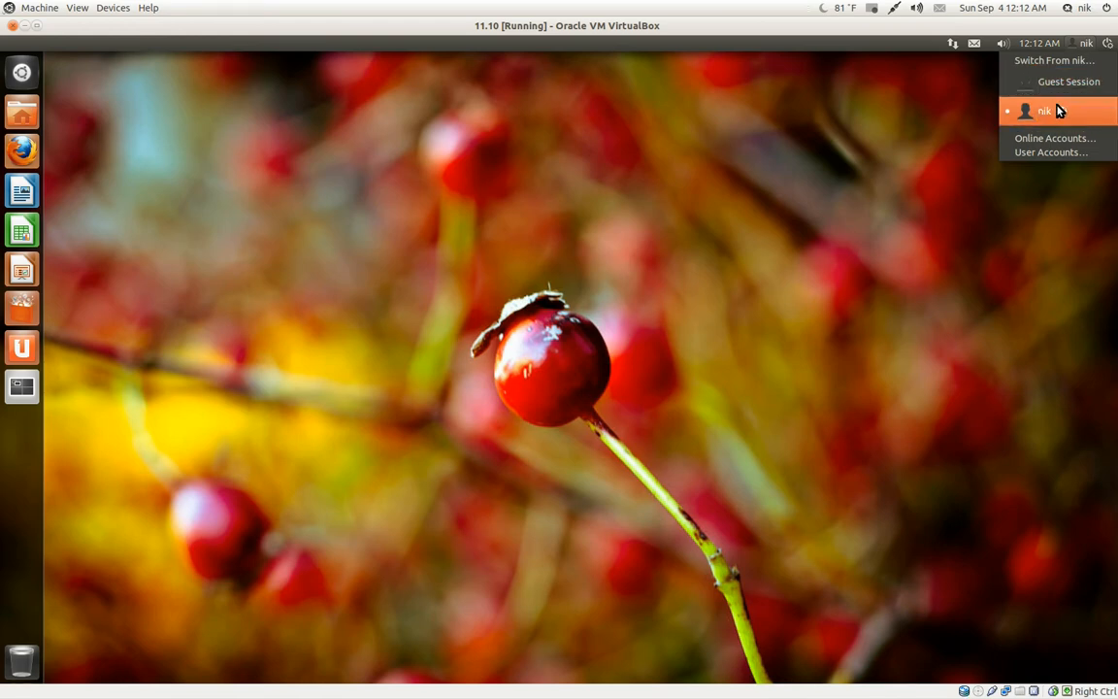
mouse_move(1068, 81)
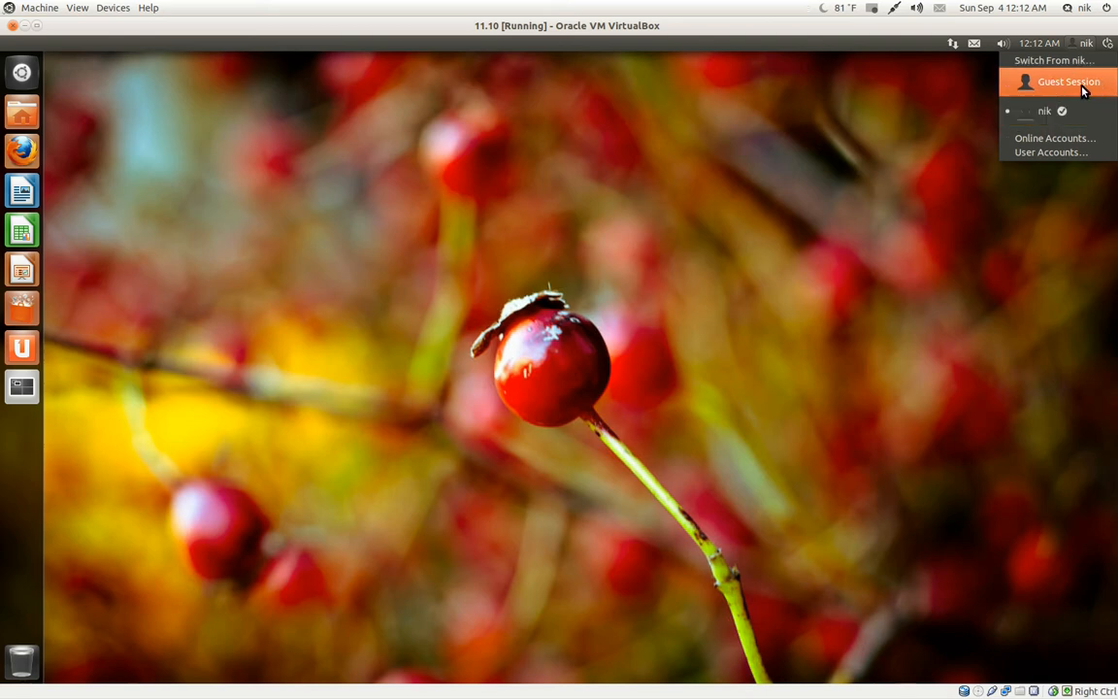
mouse_move(1052, 84)
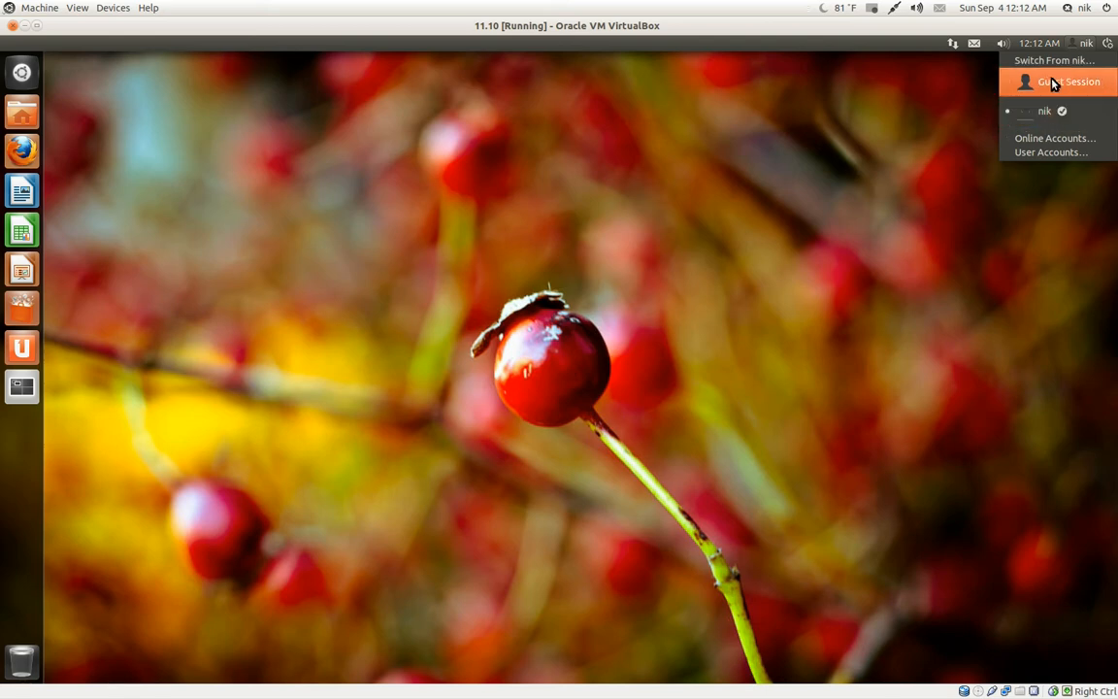
mouse_move(1053, 60)
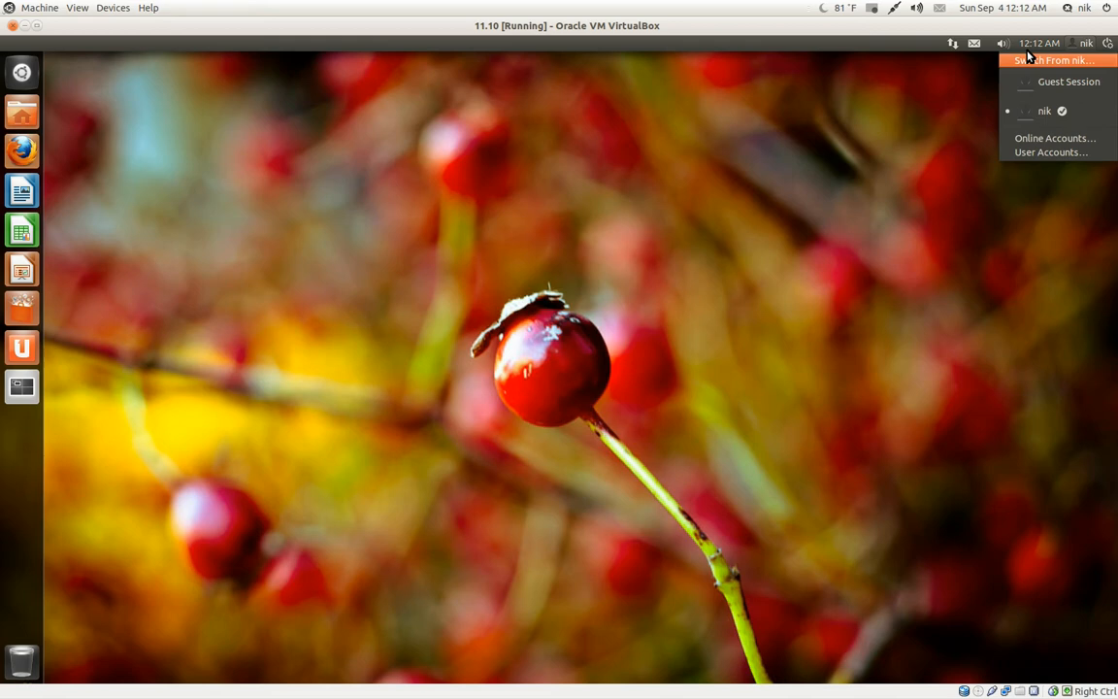
click(1002, 43)
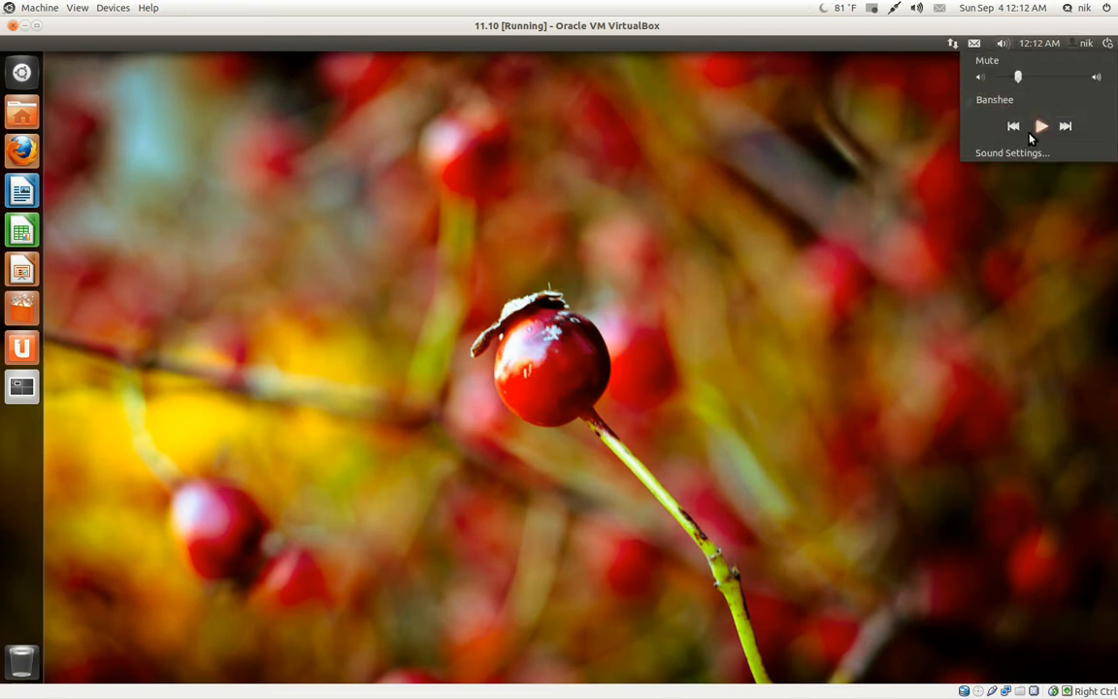
mouse_move(1042, 142)
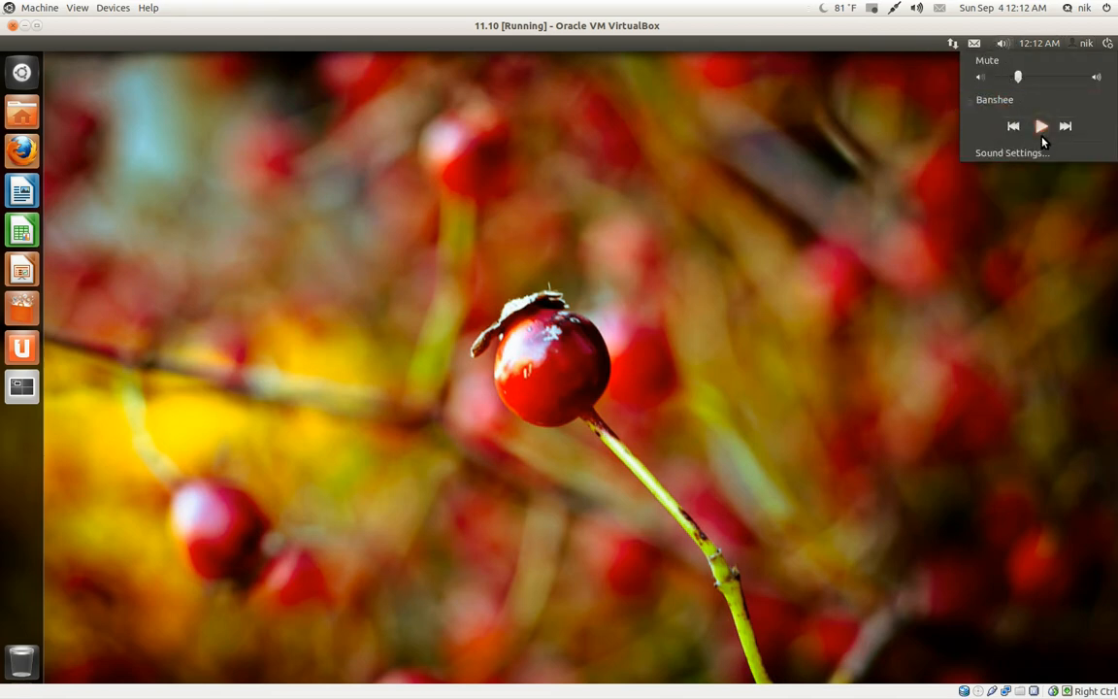
Step: Open the messaging menu, then reopen it to see Broadcast and Update Status options
click(973, 43)
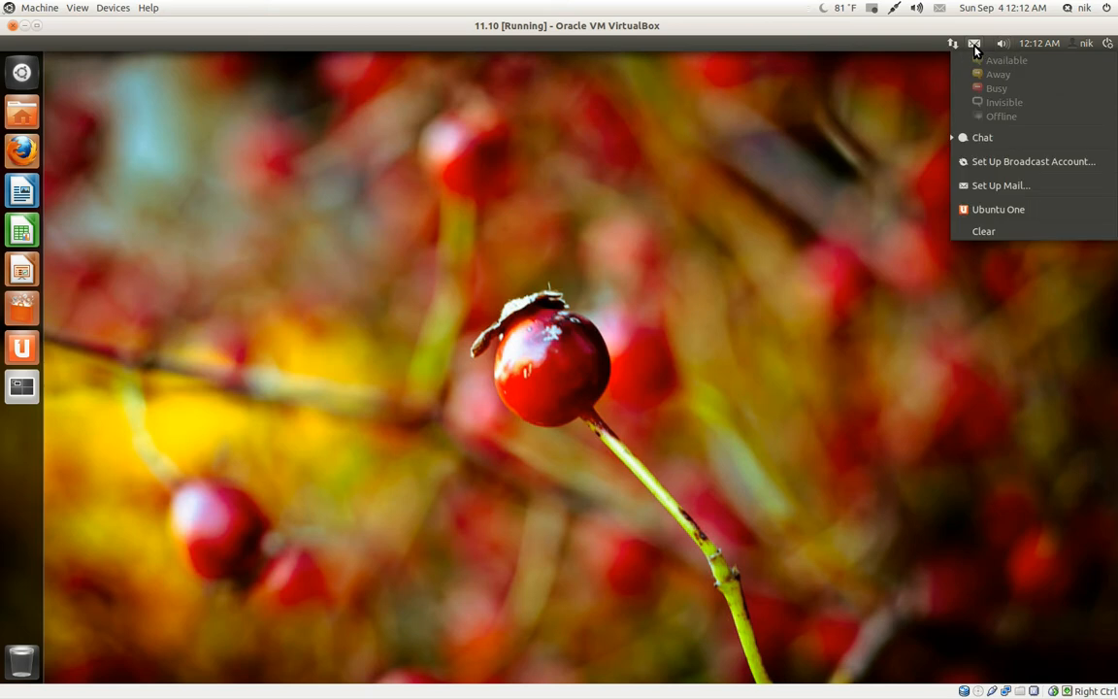
mouse_move(978, 60)
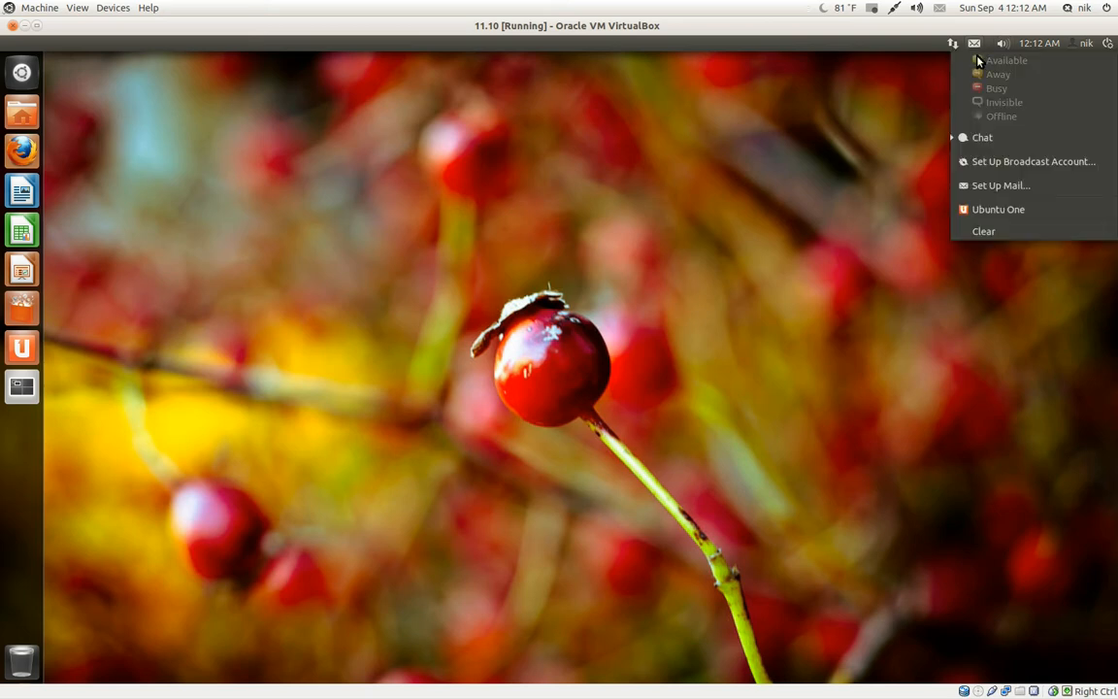
mouse_move(1006, 229)
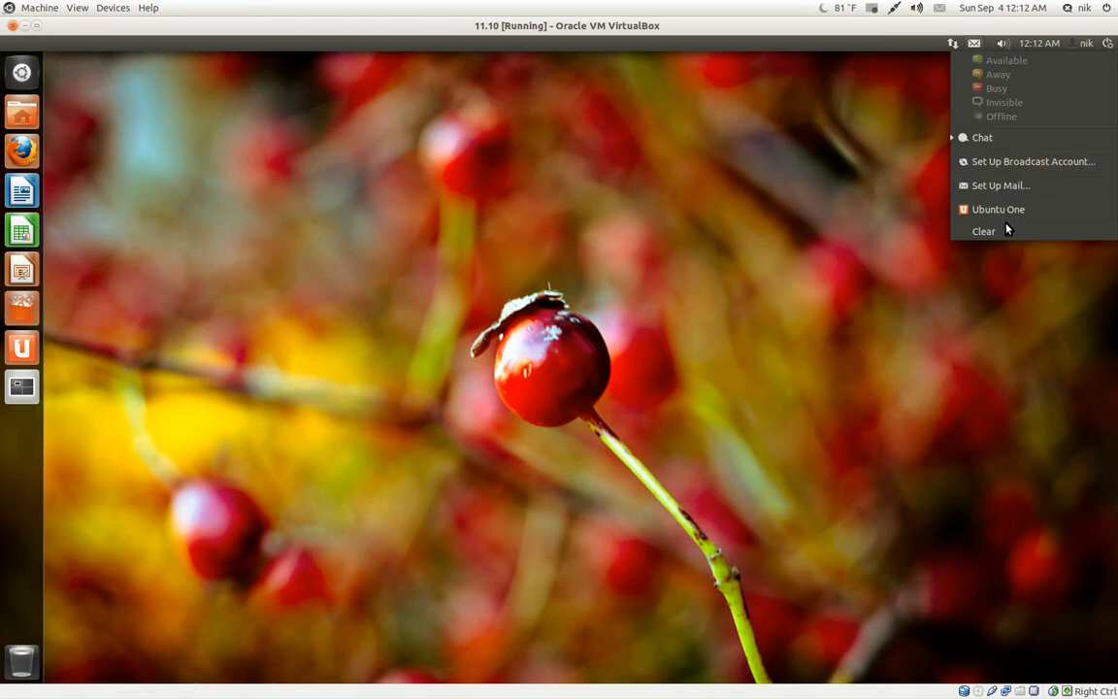
mouse_move(1019, 161)
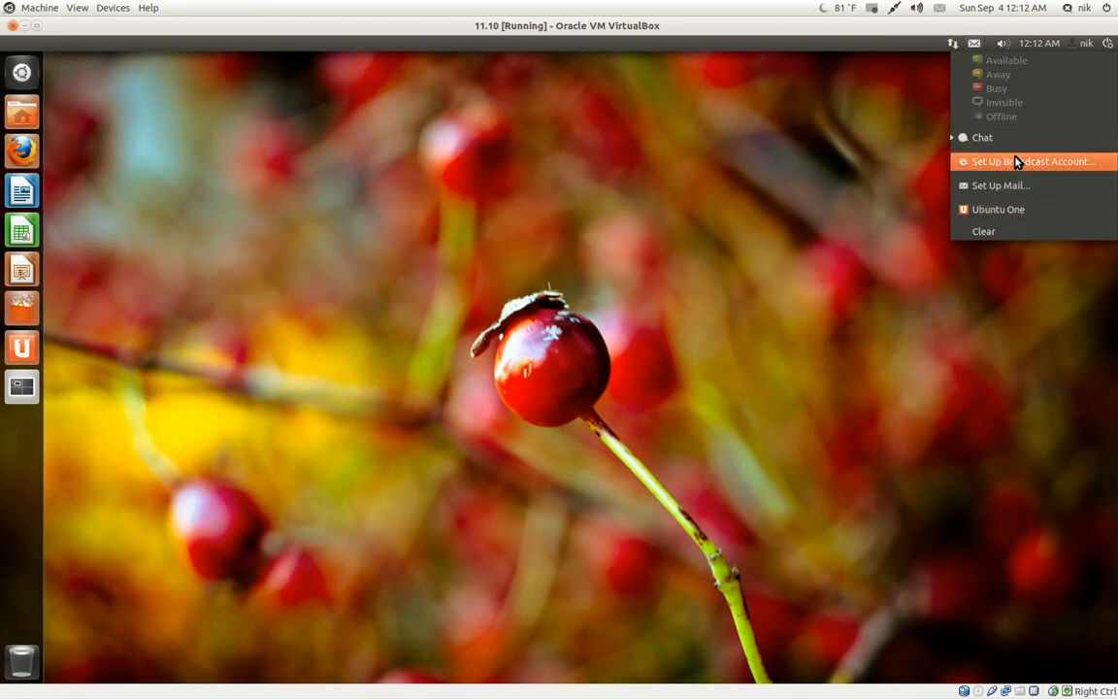
mouse_move(1017, 165)
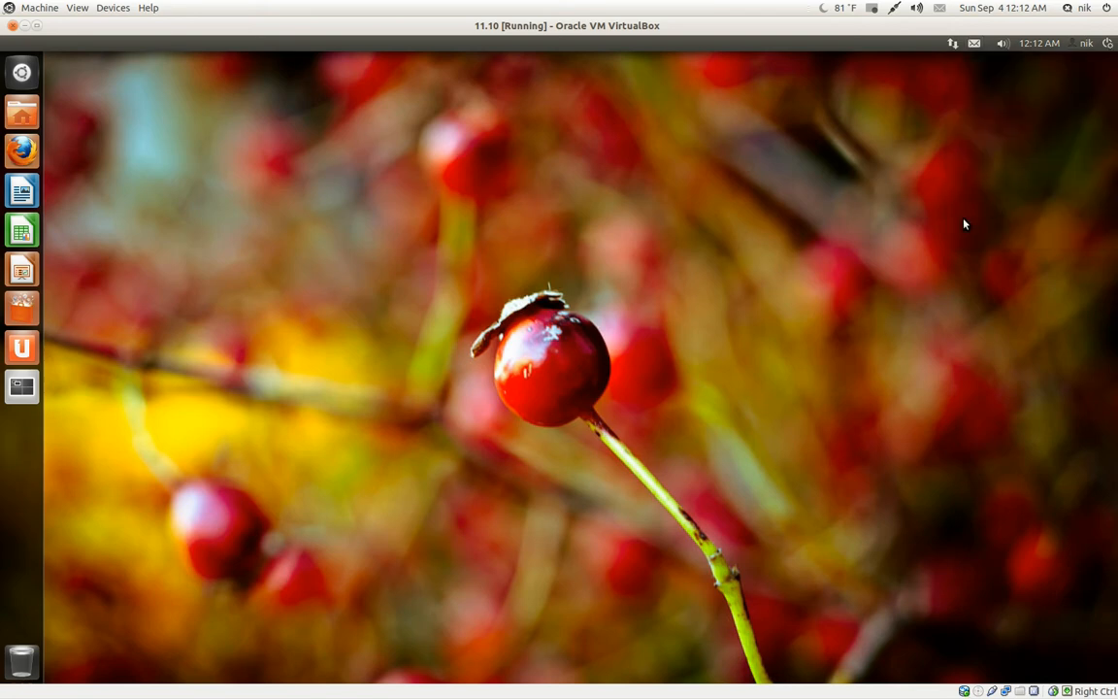
mouse_move(903, 275)
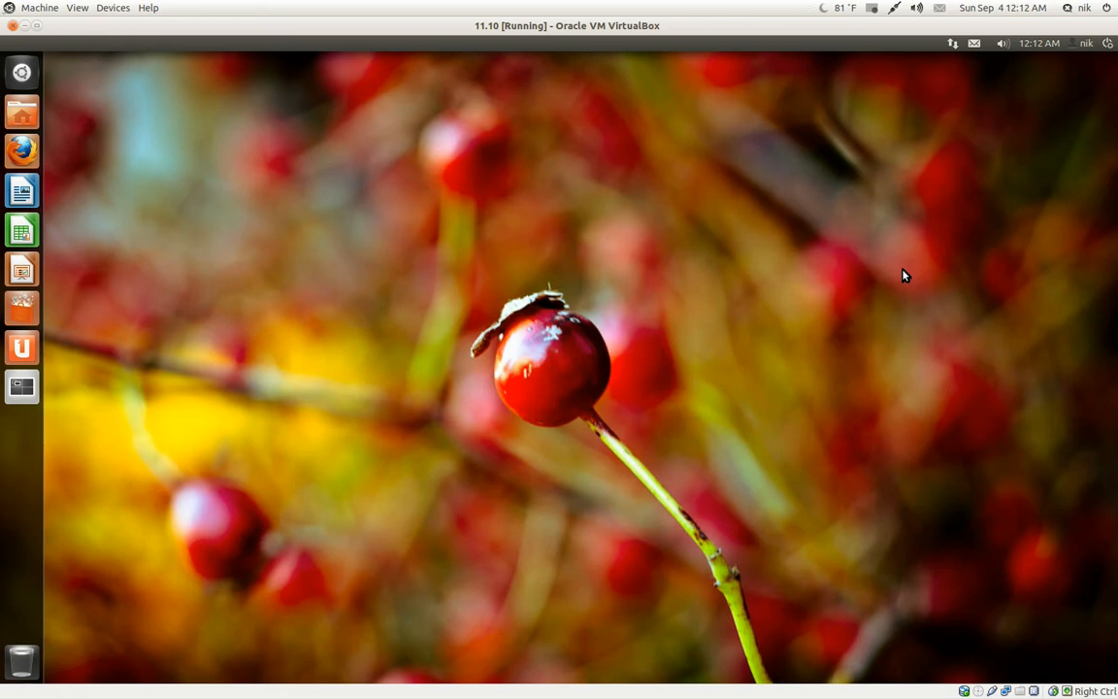
mouse_move(970, 51)
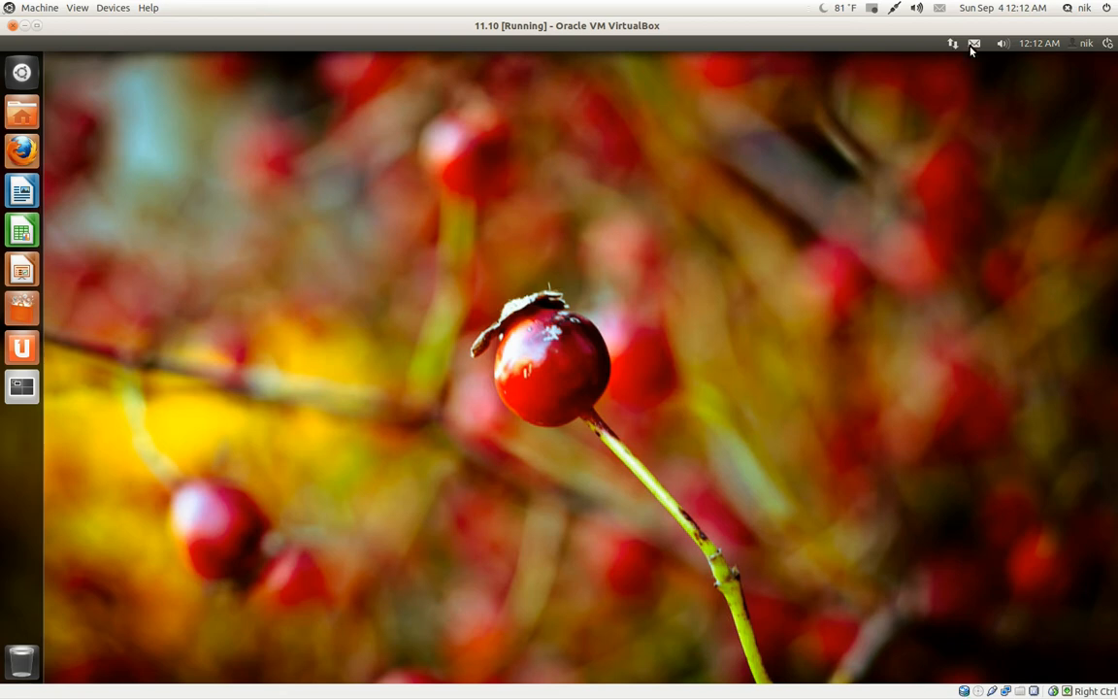
click(973, 43)
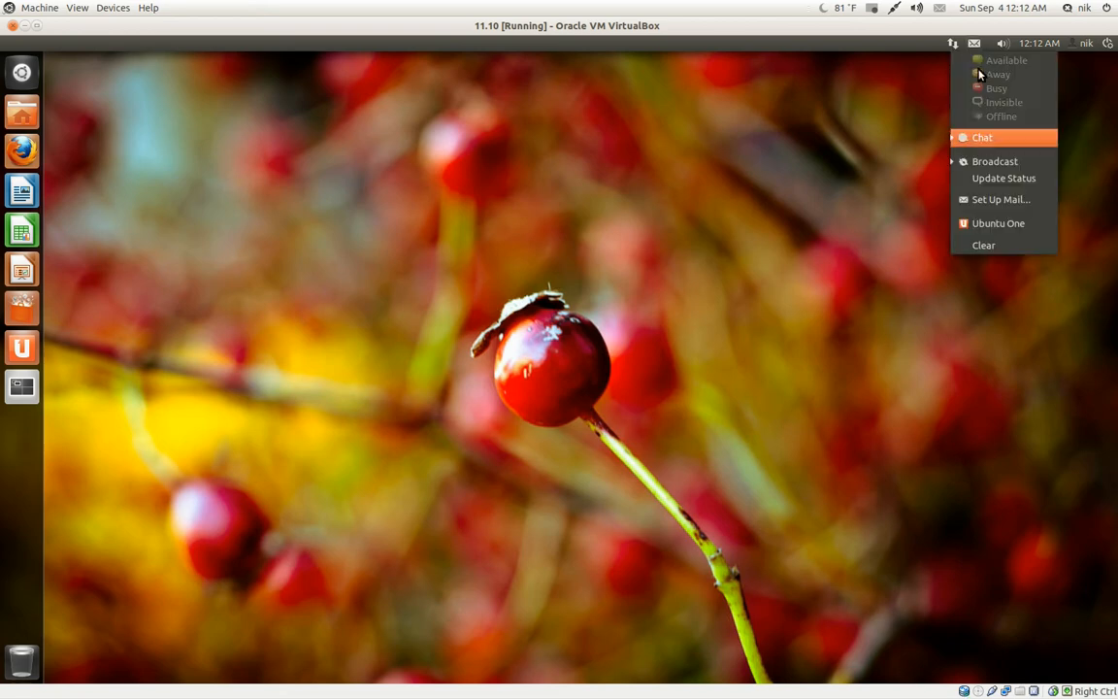
mouse_move(977, 144)
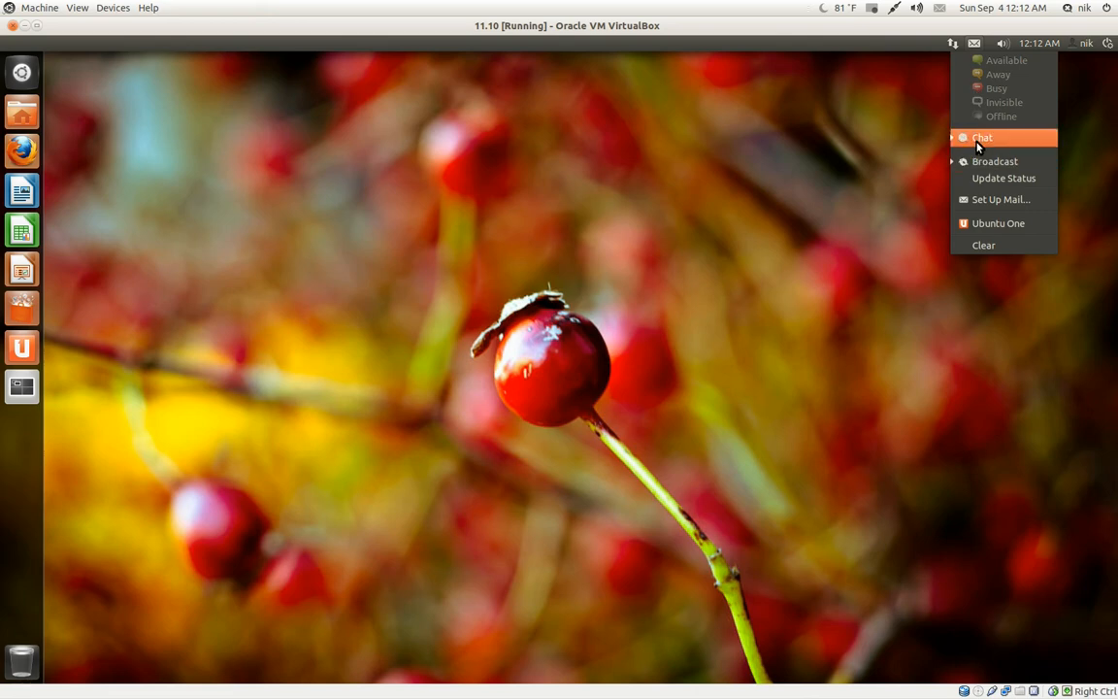
mouse_move(997, 224)
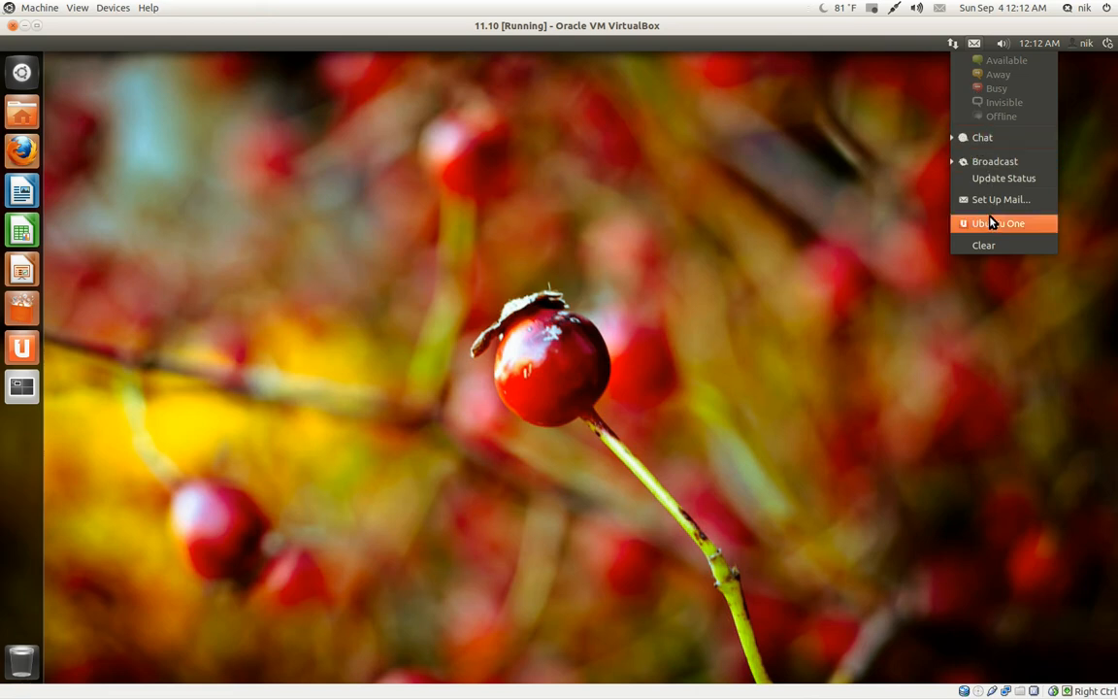
mouse_move(949, 407)
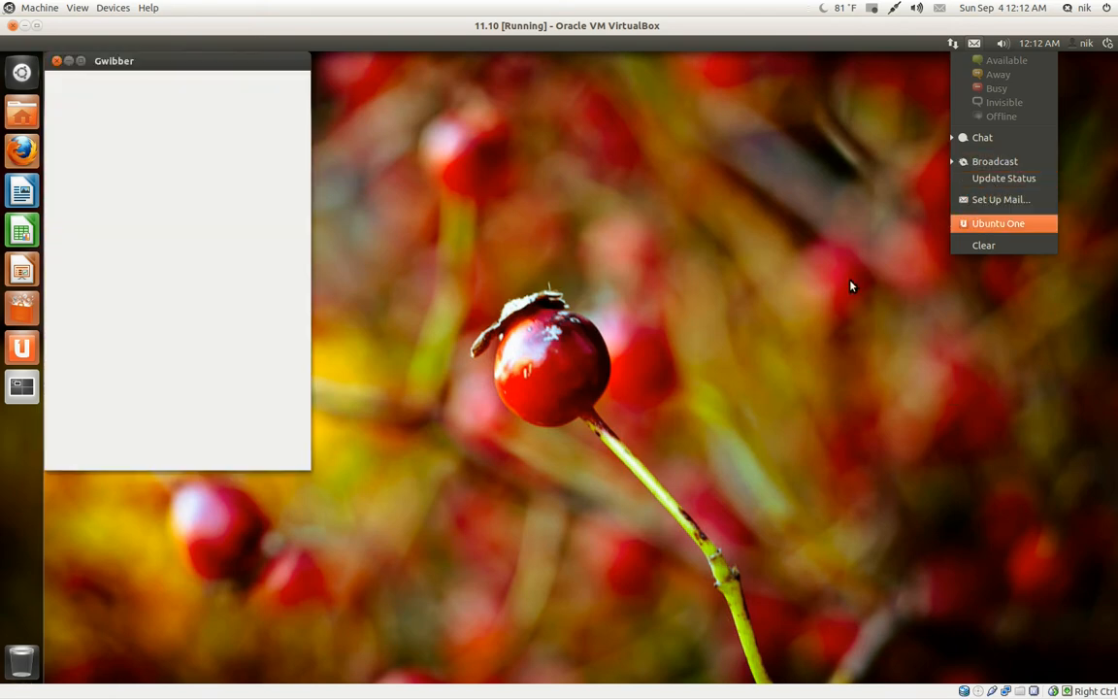
mouse_move(378, 102)
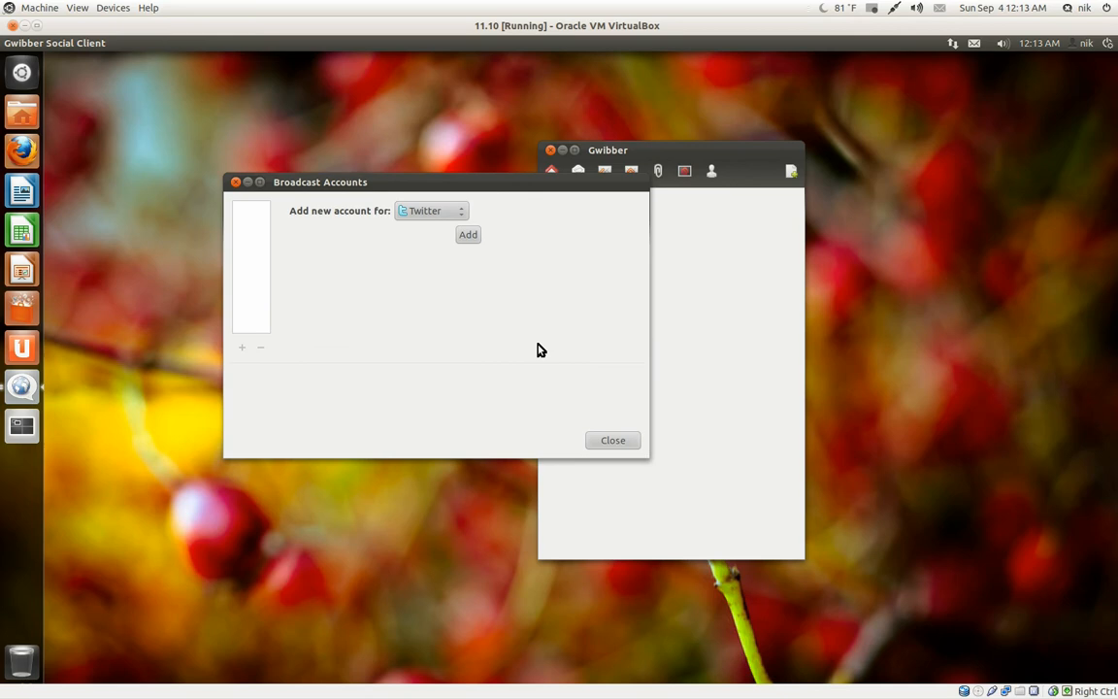
mouse_move(792, 172)
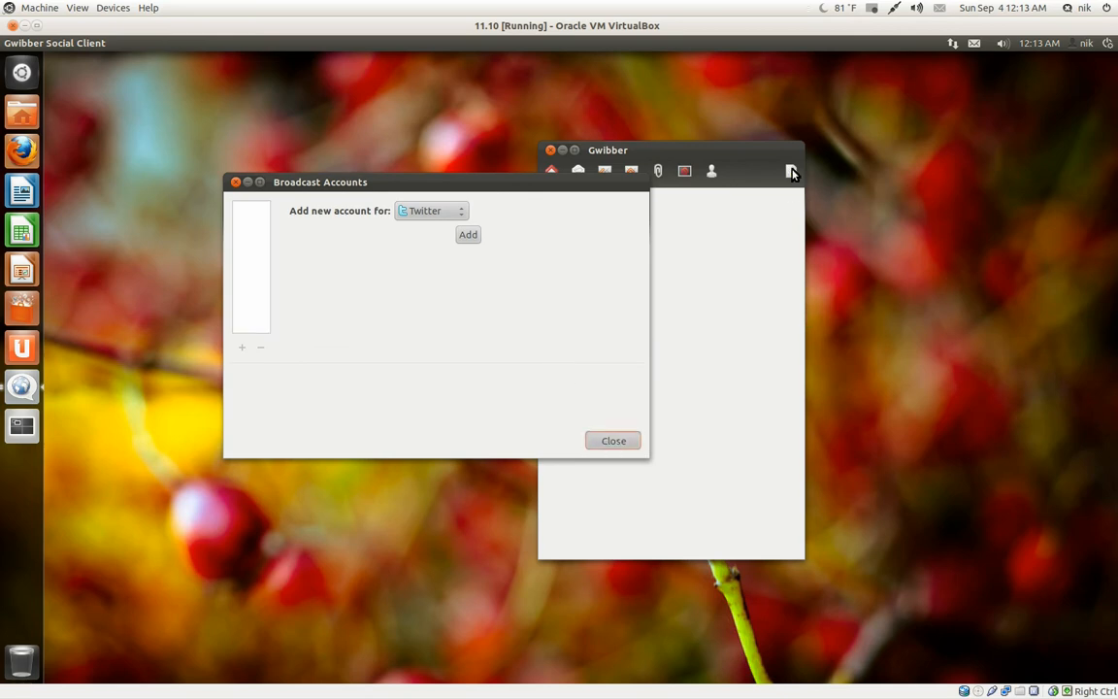
Step: Toggle Gwibber's message box open, closed and open again with 140 characters available
click(612, 440)
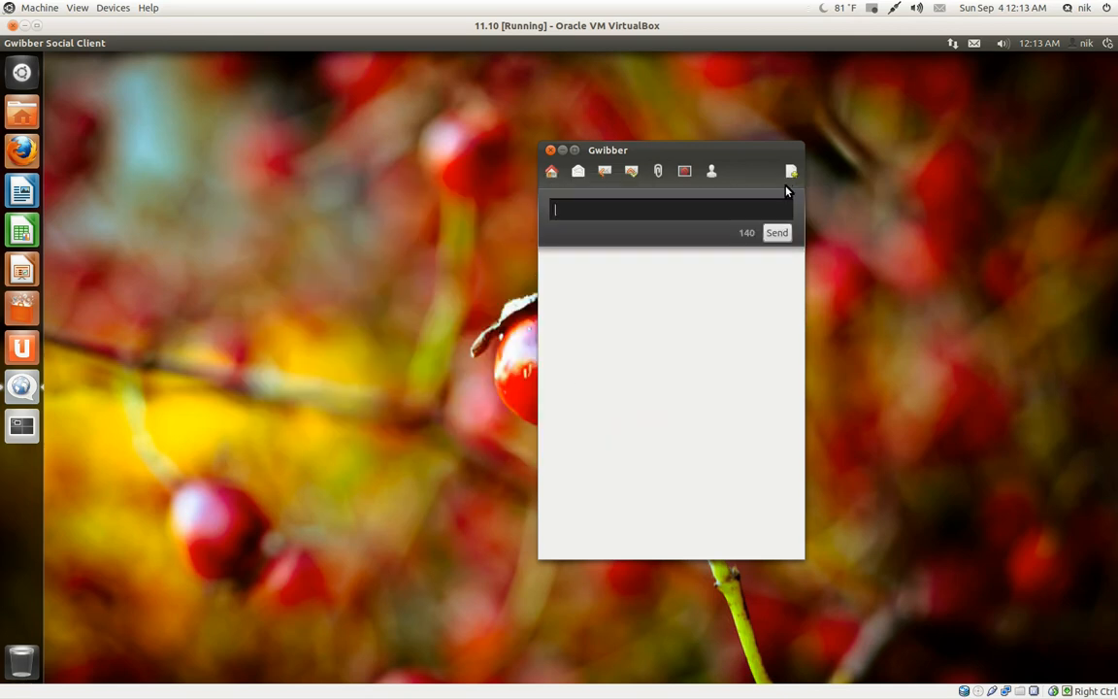
click(790, 171)
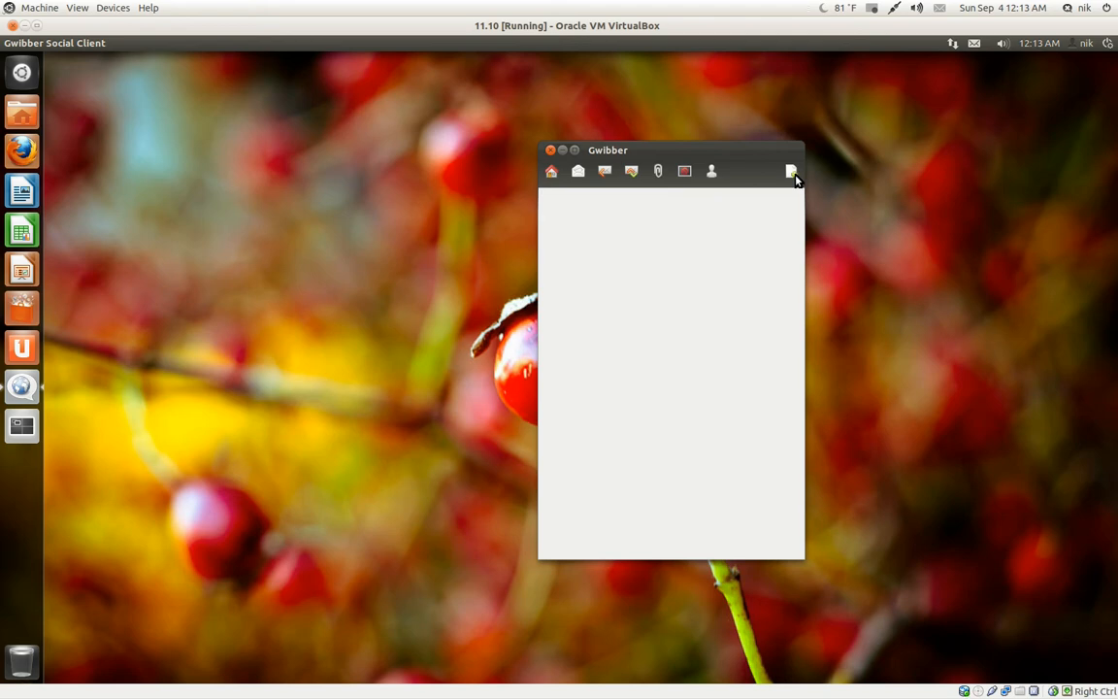
click(790, 171)
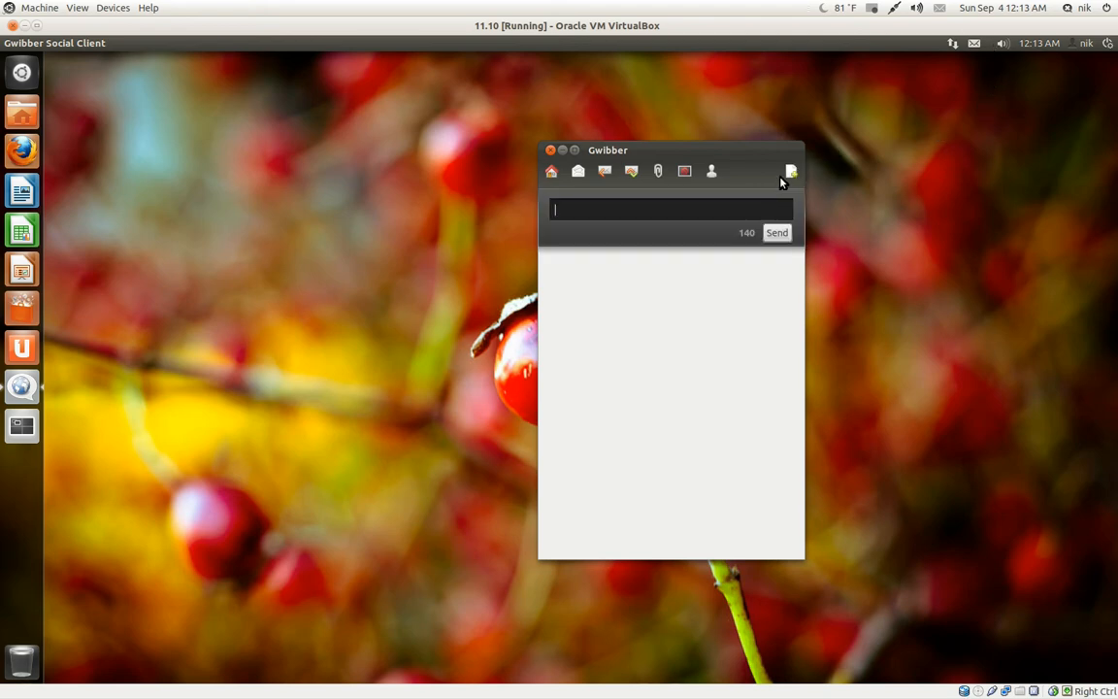
mouse_move(548, 151)
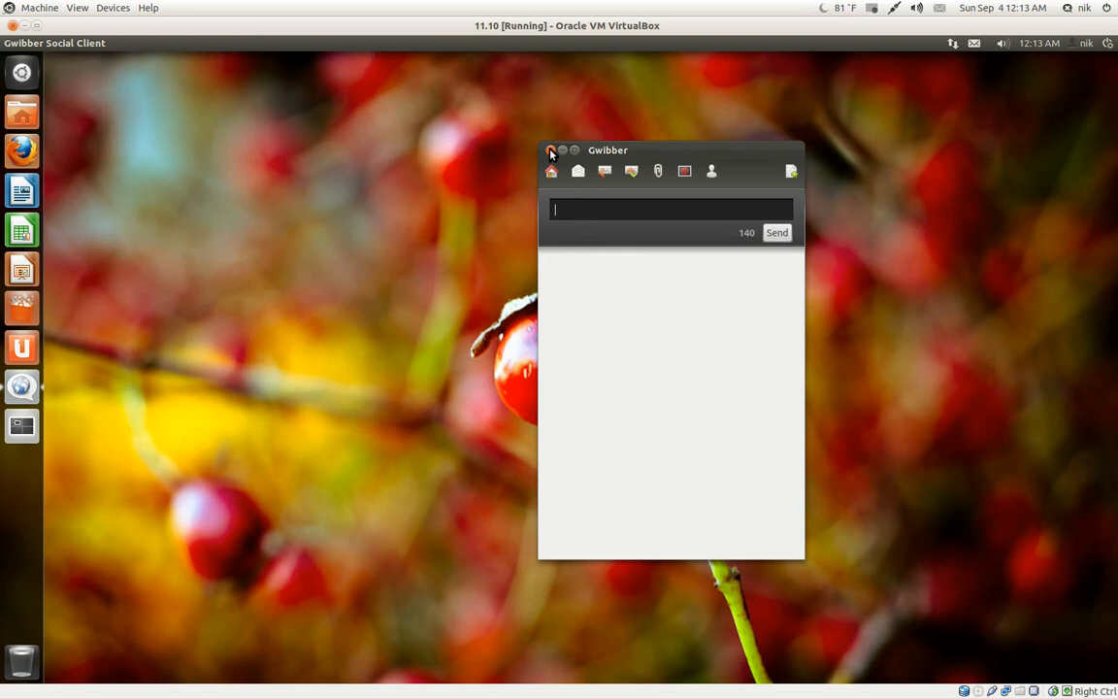
Step: Close Gwibber, then drag the Home window right and left, maximize it, and restore it higher up
click(550, 149)
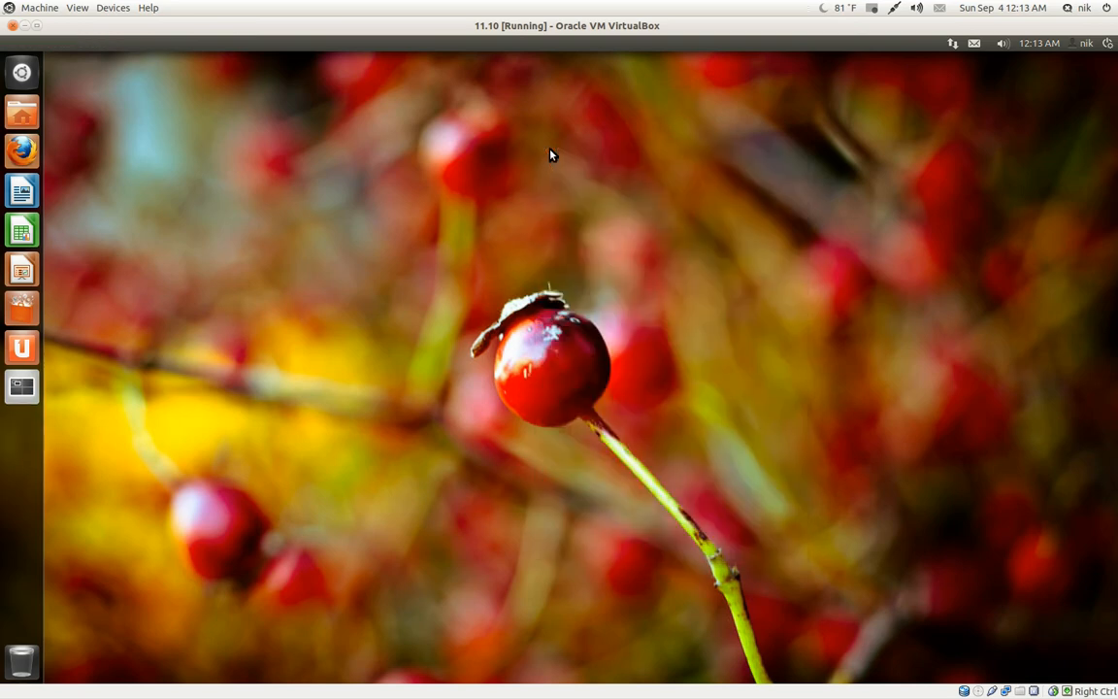
mouse_move(21, 111)
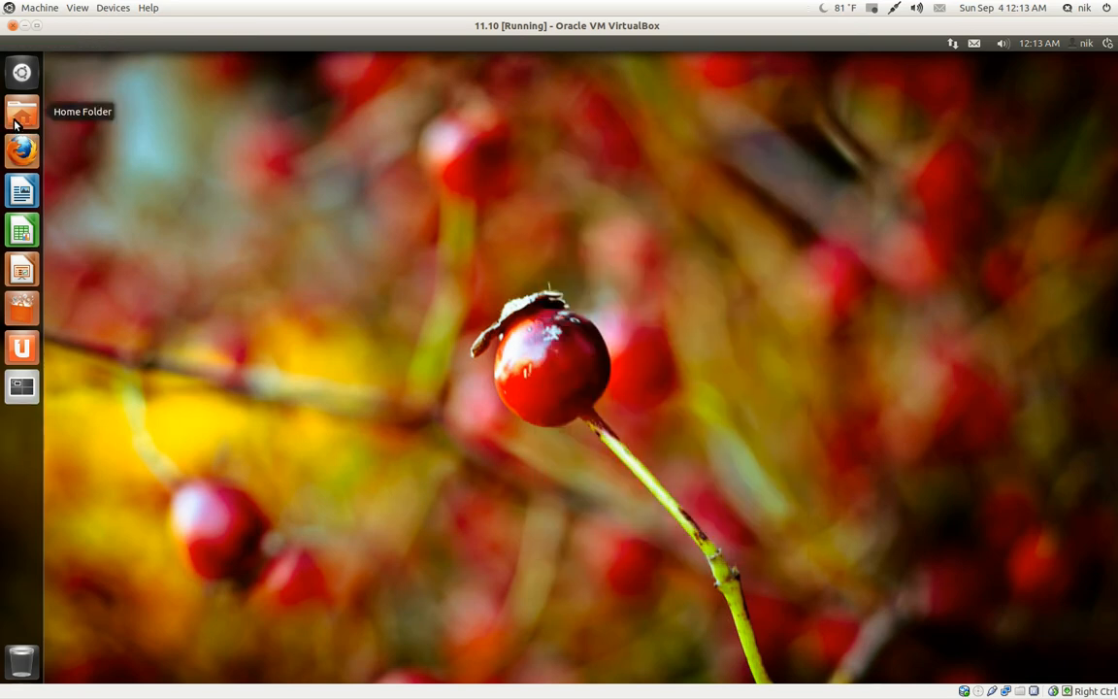
mouse_move(391, 155)
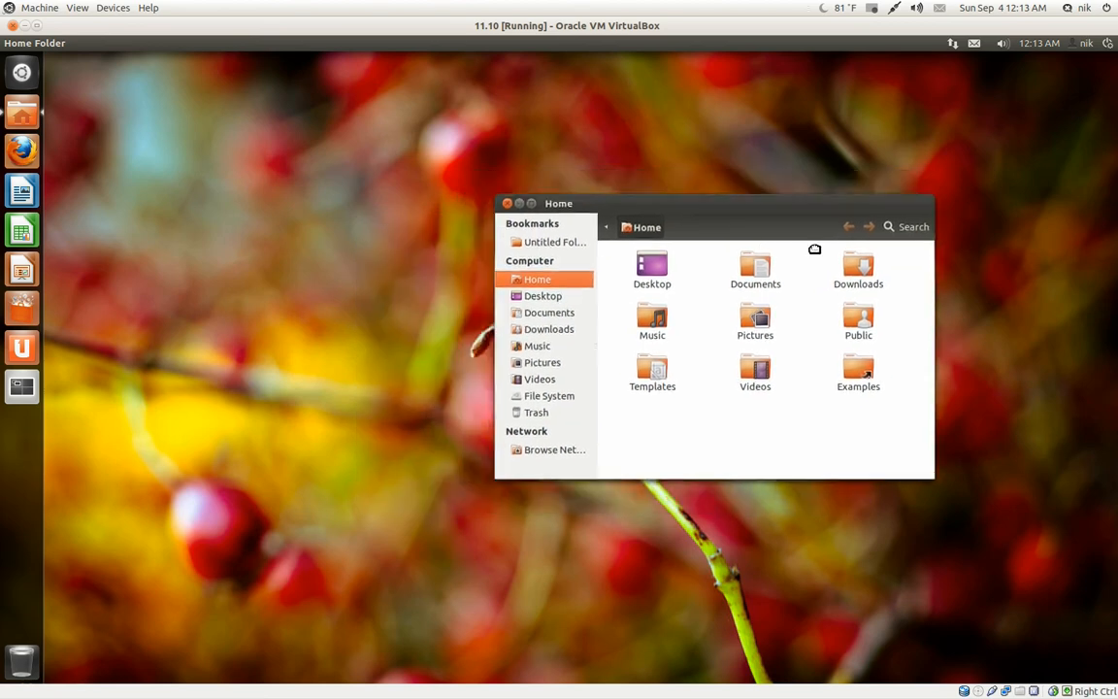
drag(558, 203, 762, 240)
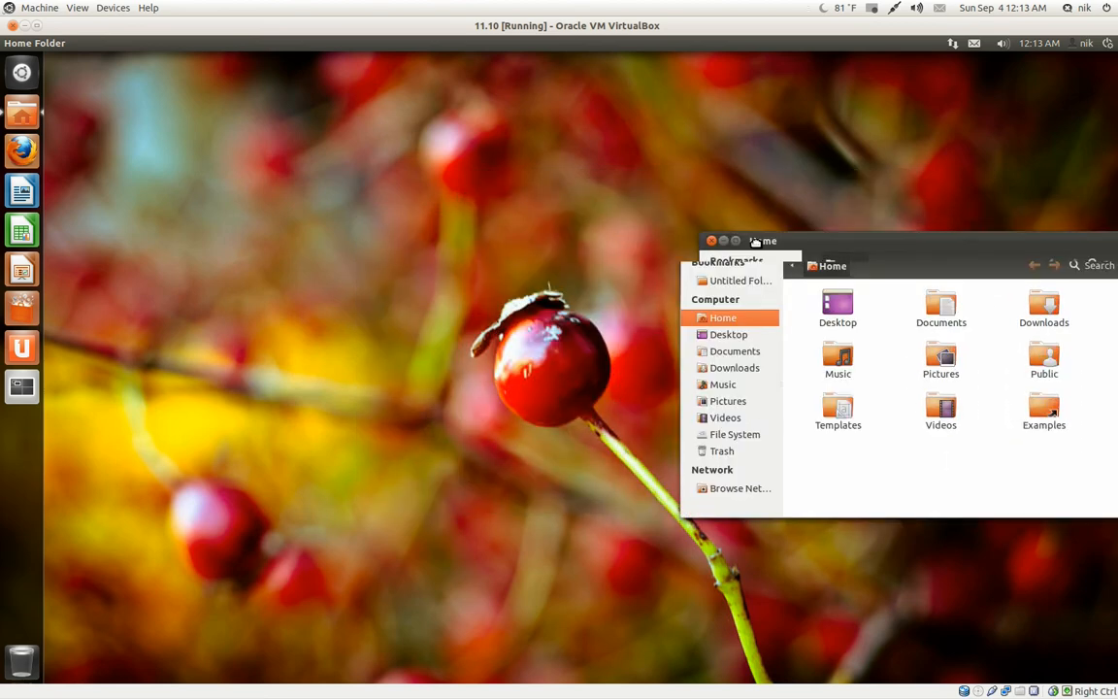
drag(767, 241, 314, 123)
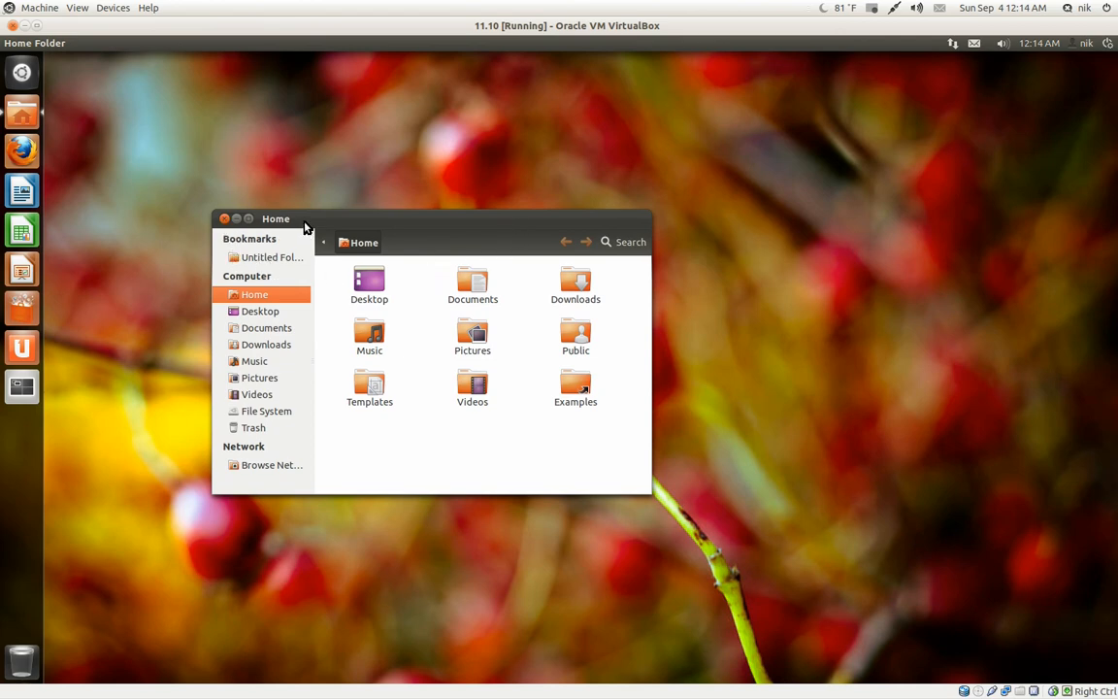
drag(305, 218, 254, 206)
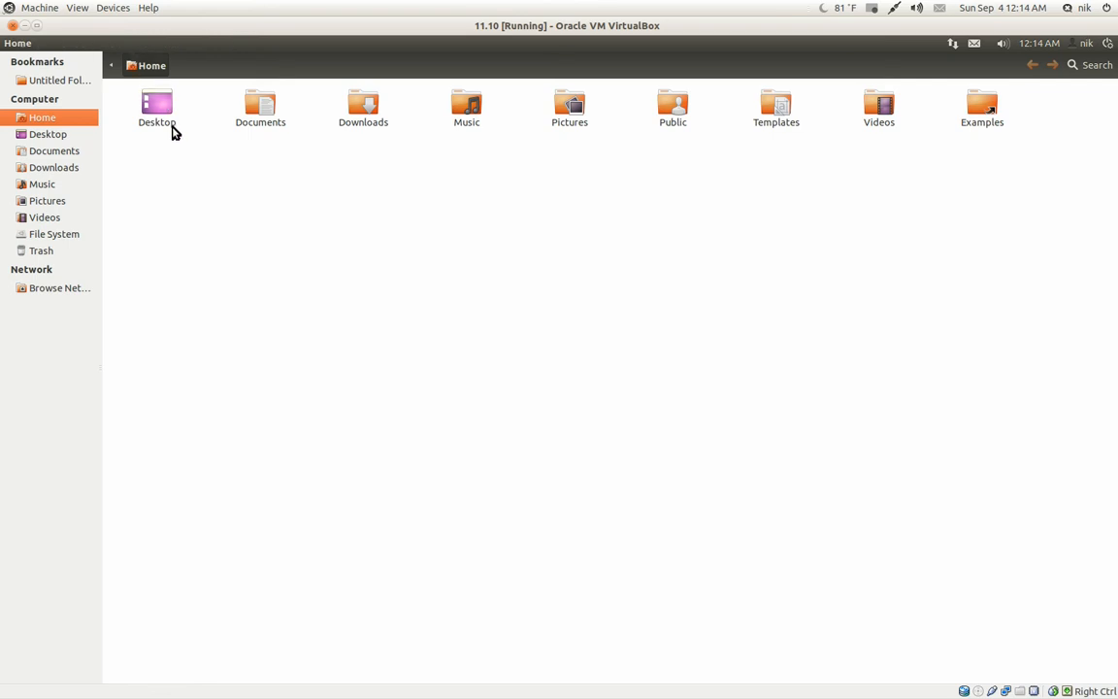
mouse_move(298, 315)
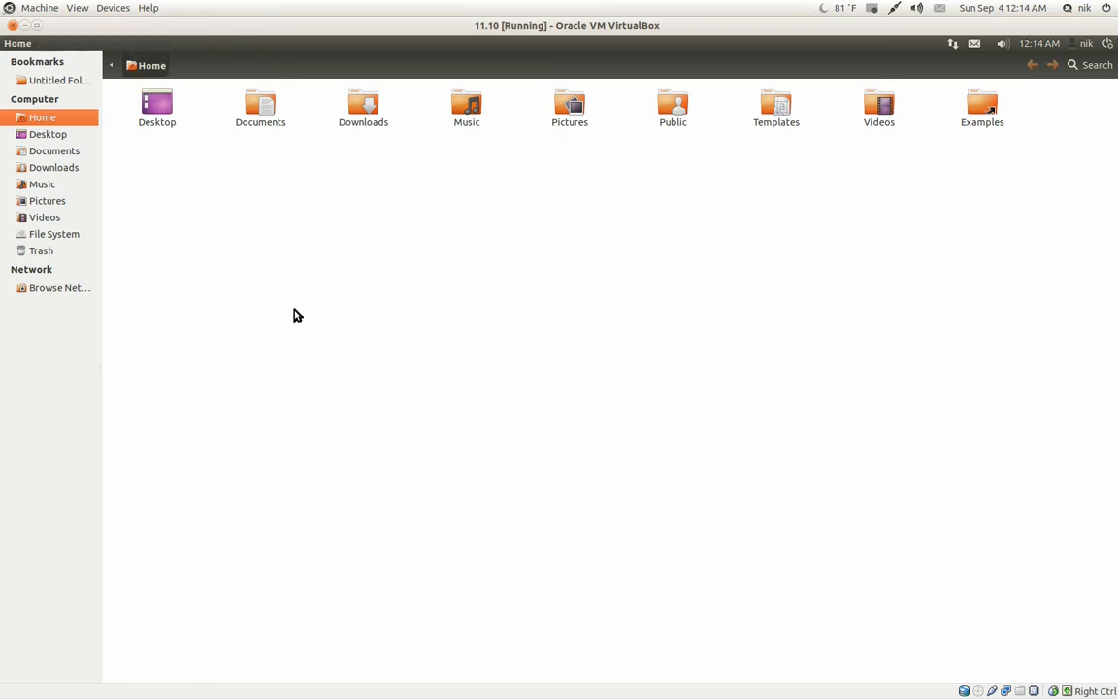
mouse_move(307, 328)
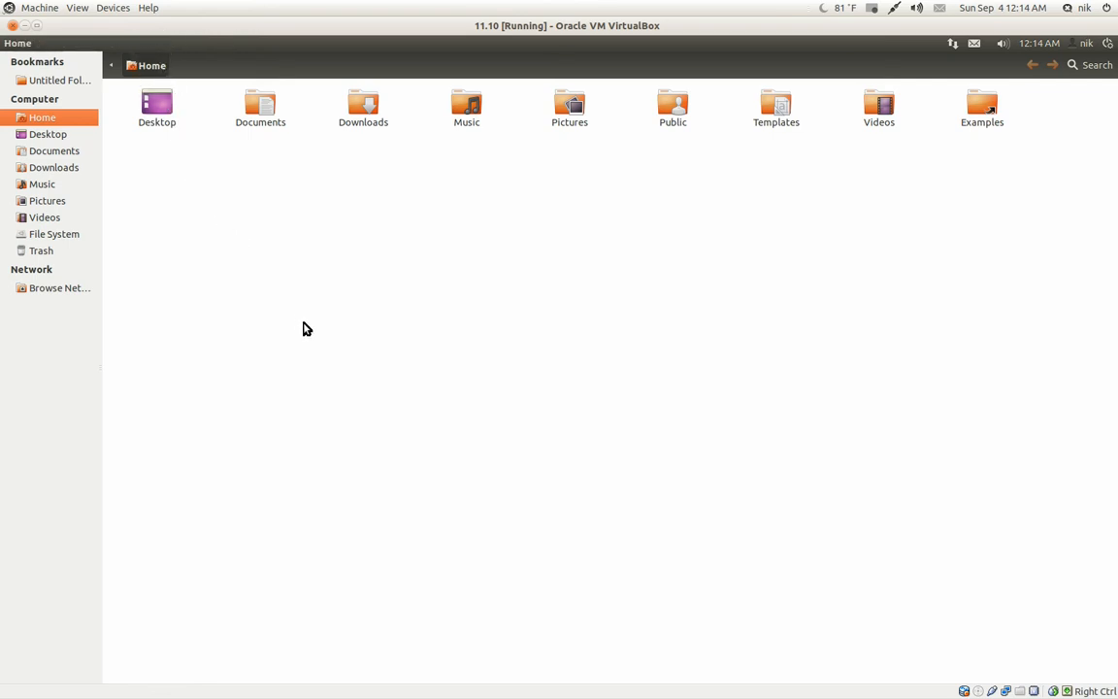
mouse_move(153, 41)
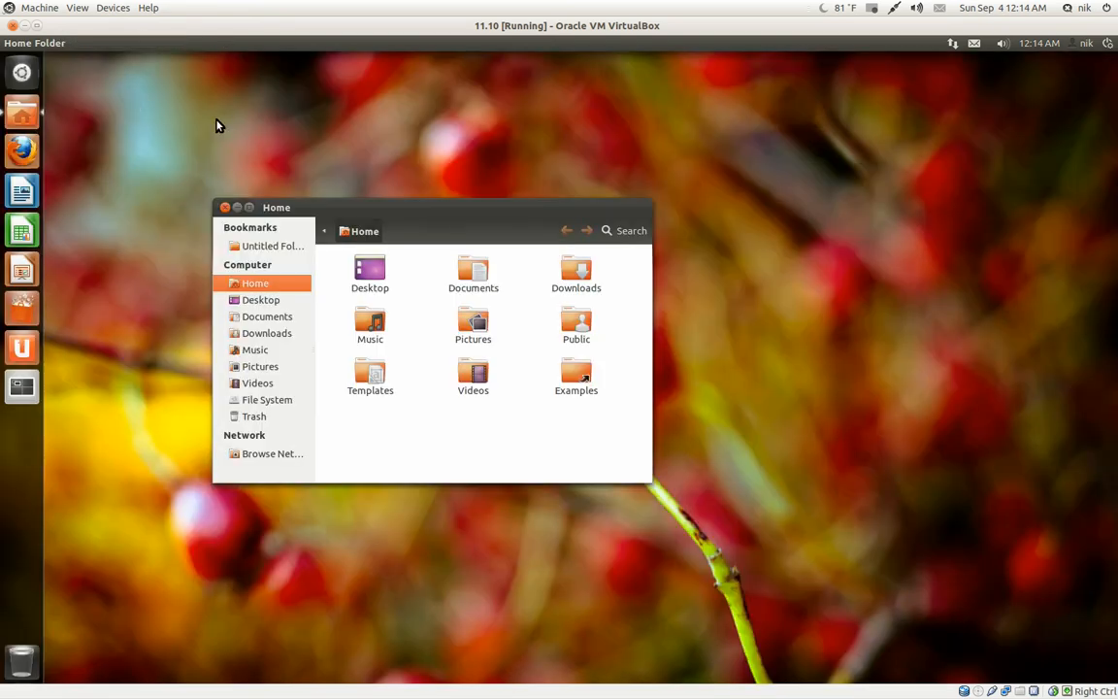
drag(276, 207, 383, 142)
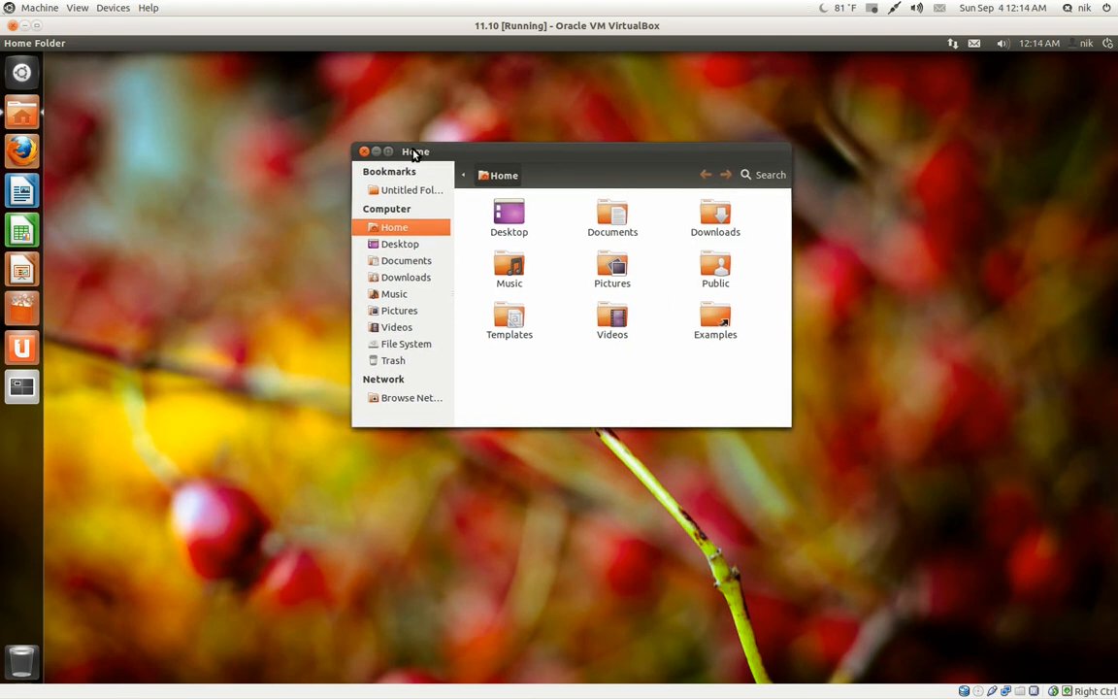
Step: Close the Home folder window, then pick an item from a top-panel indicator menu
click(364, 151)
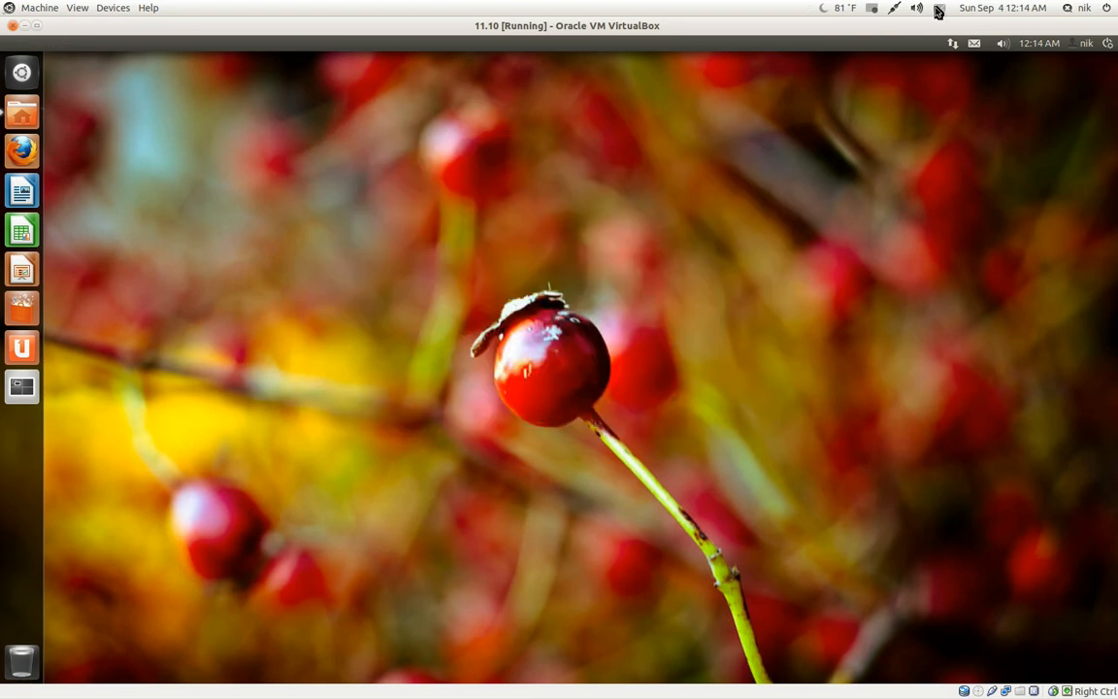
click(872, 8)
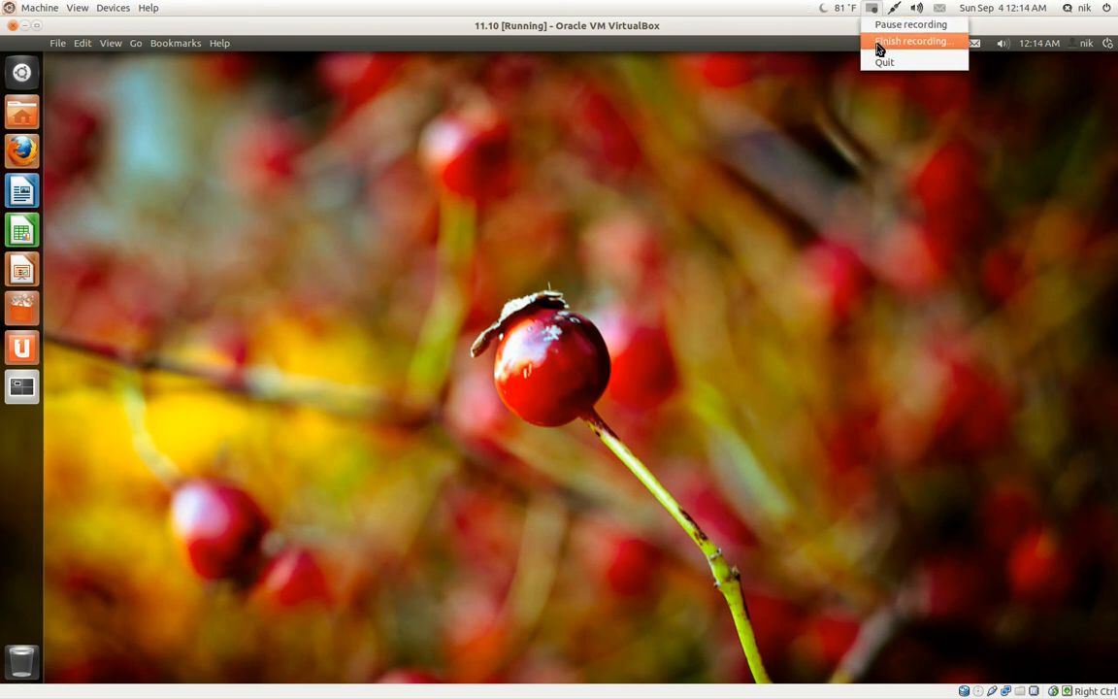
click(911, 40)
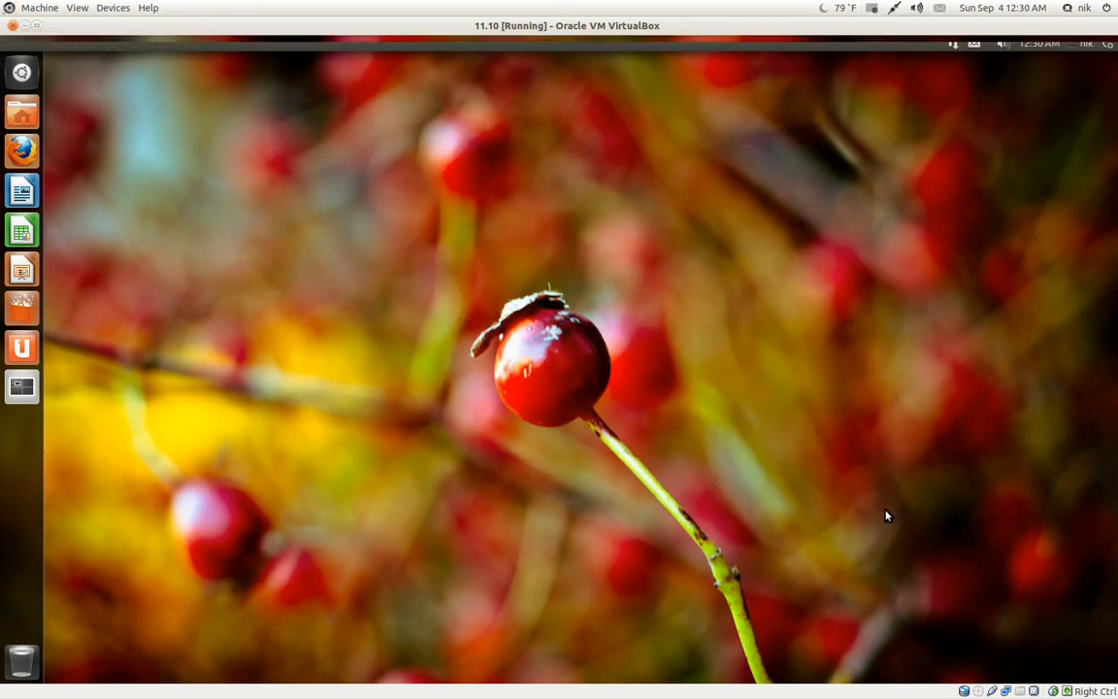
mouse_move(266, 213)
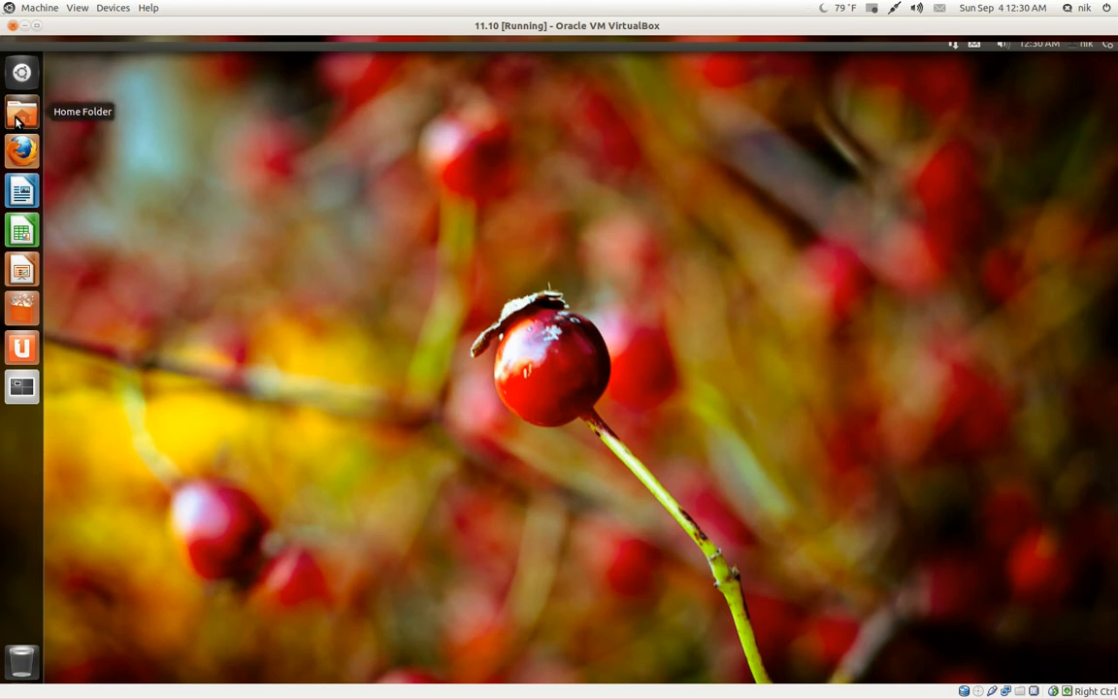
Step: Open two Home folder windows from the launcher, then launch Firefox and Ubuntu One
click(22, 111)
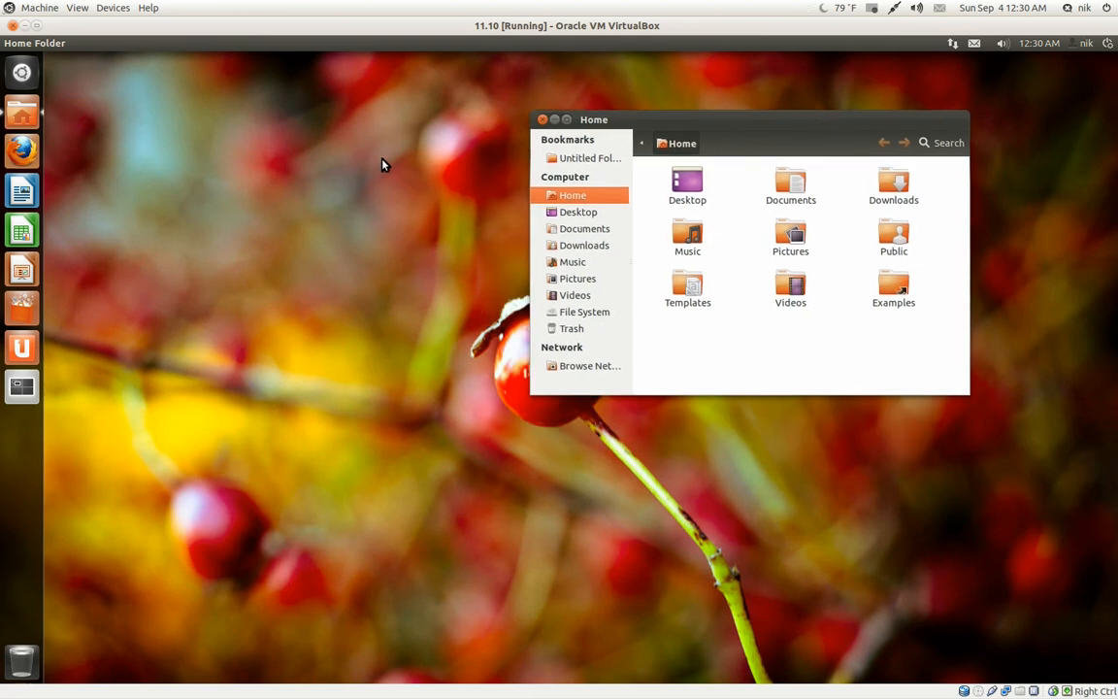
right_click(21, 109)
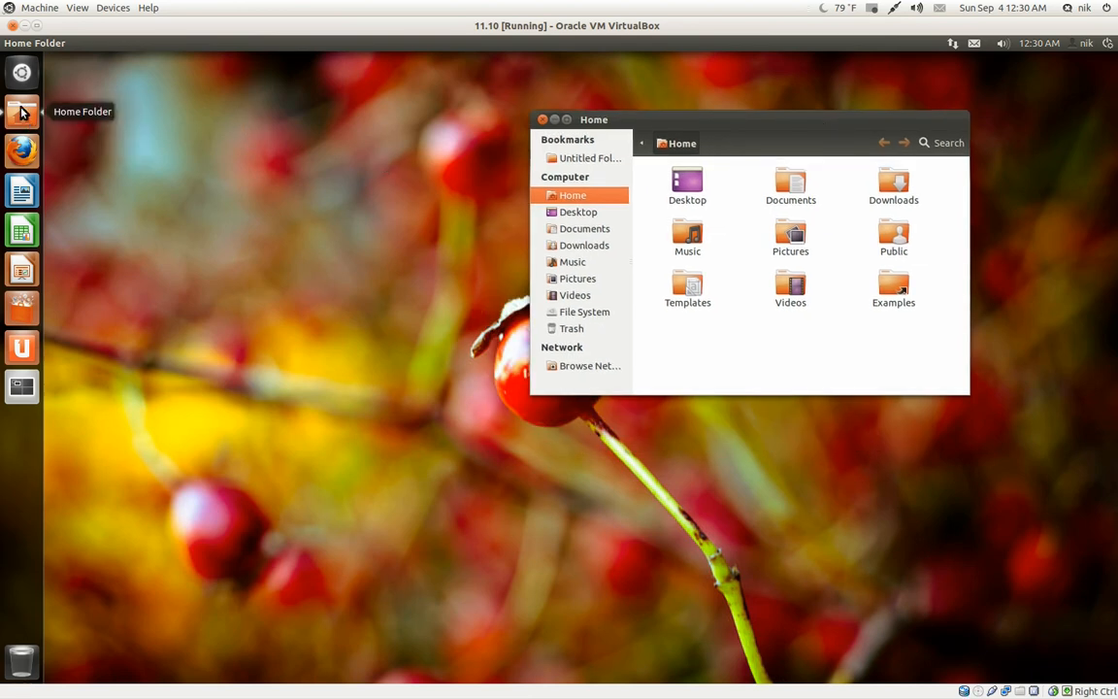
click(22, 111)
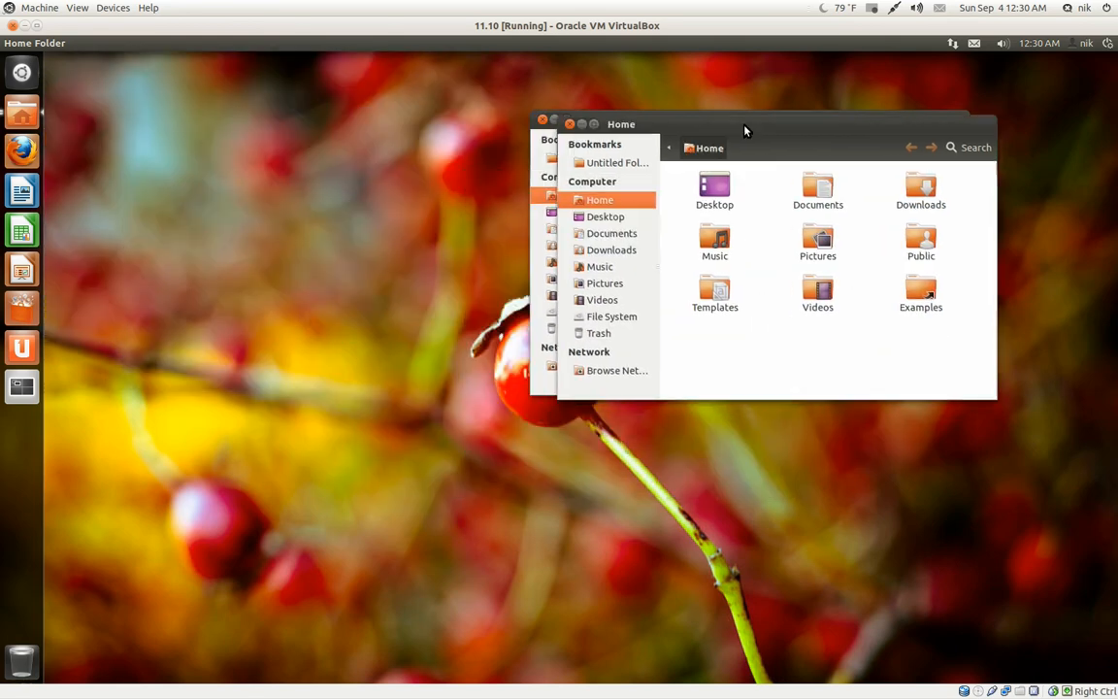
mouse_move(21, 346)
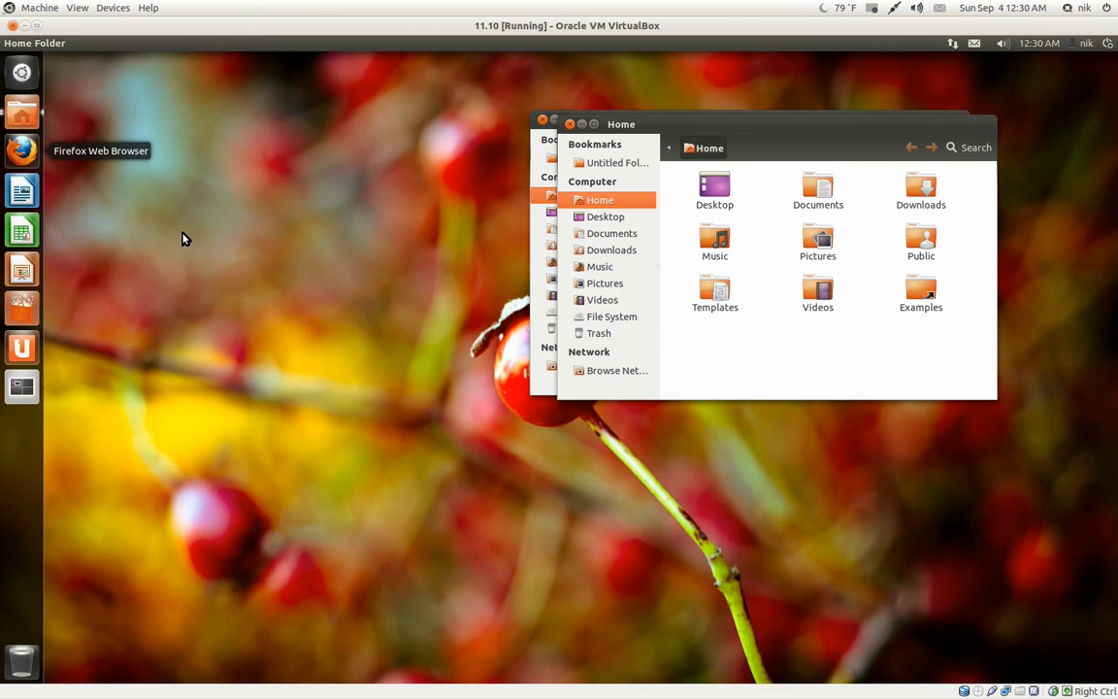
click(21, 347)
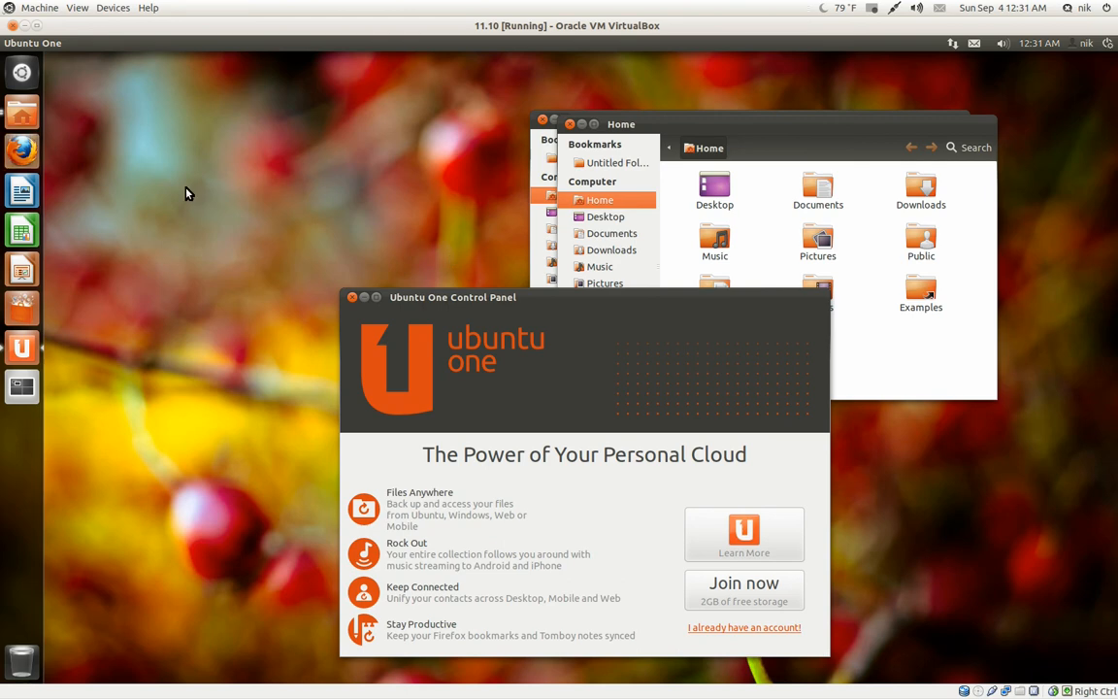
click(22, 149)
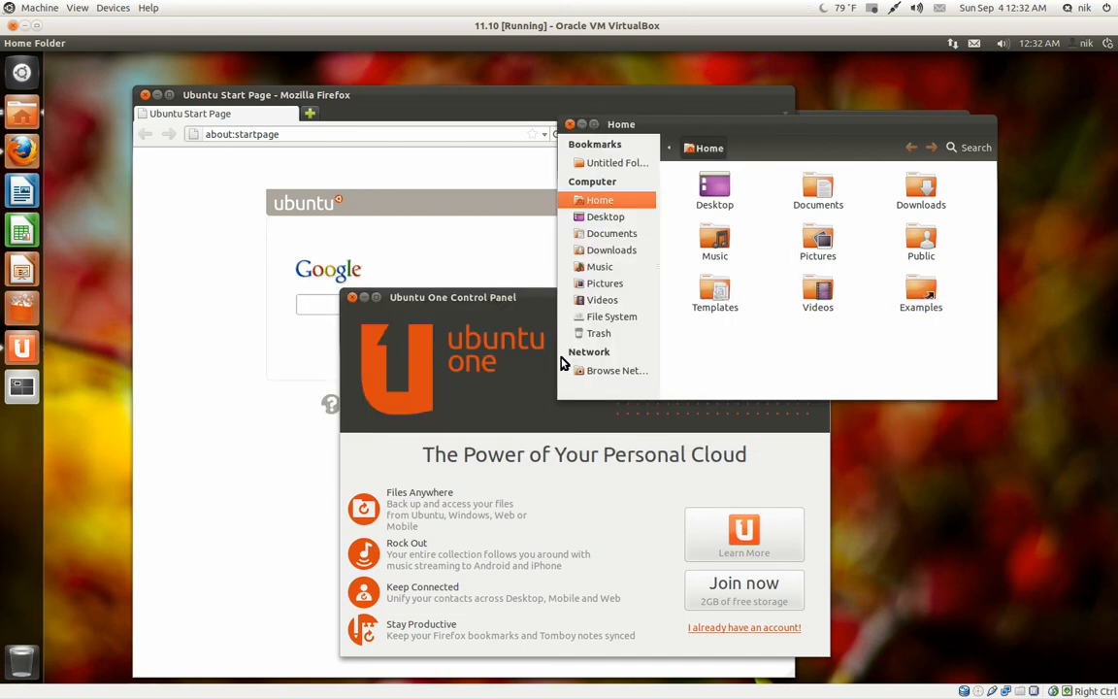
mouse_move(104, 410)
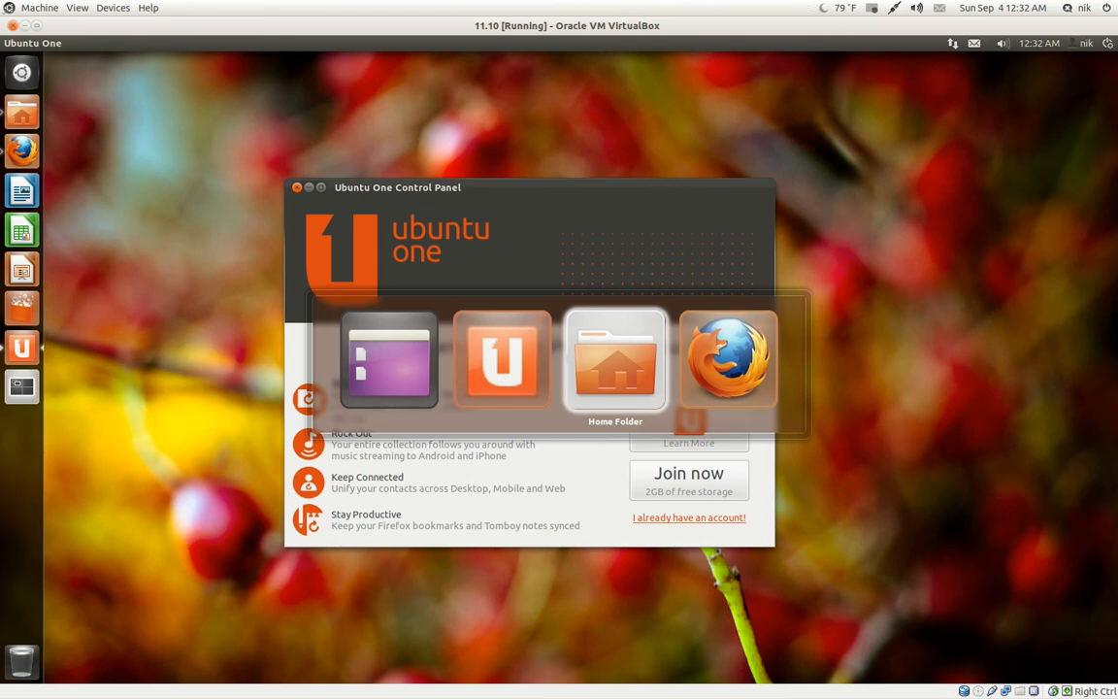
mouse_move(501, 359)
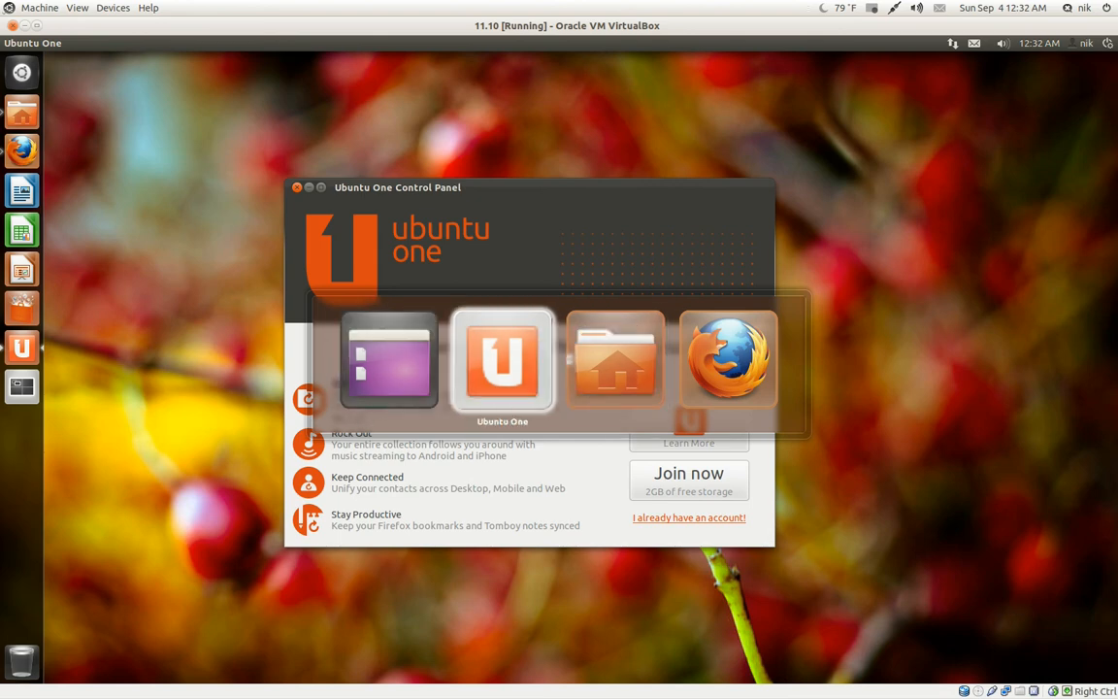
mouse_move(728, 361)
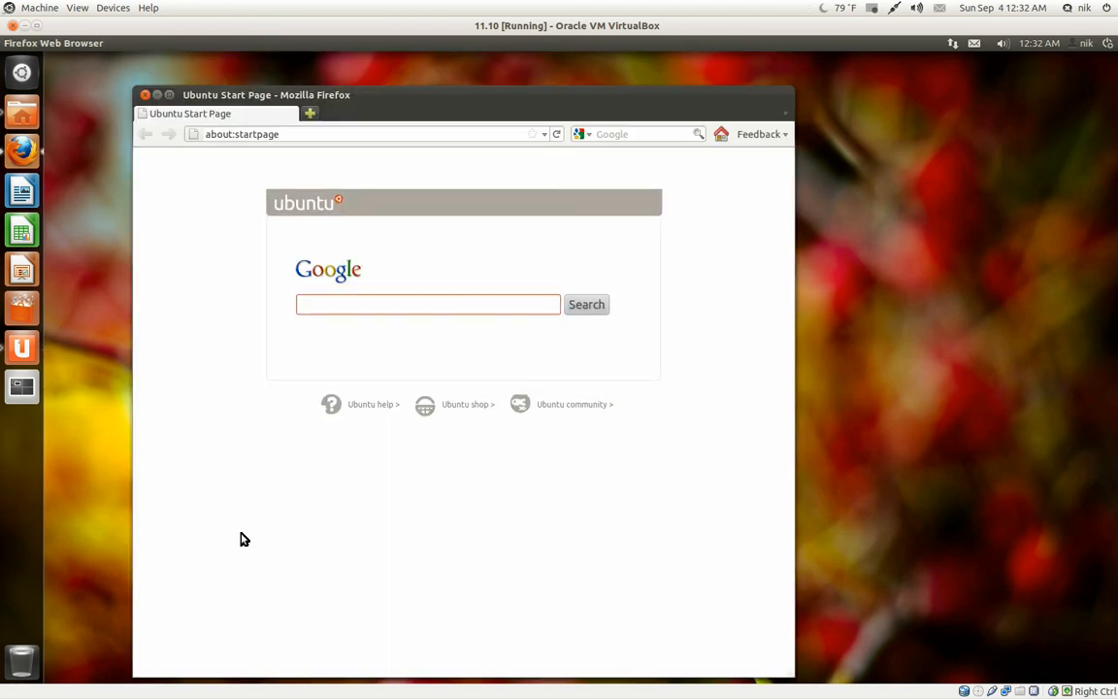
Step: Cycle through the open windows and bring the Home folder window to the front
click(19, 42)
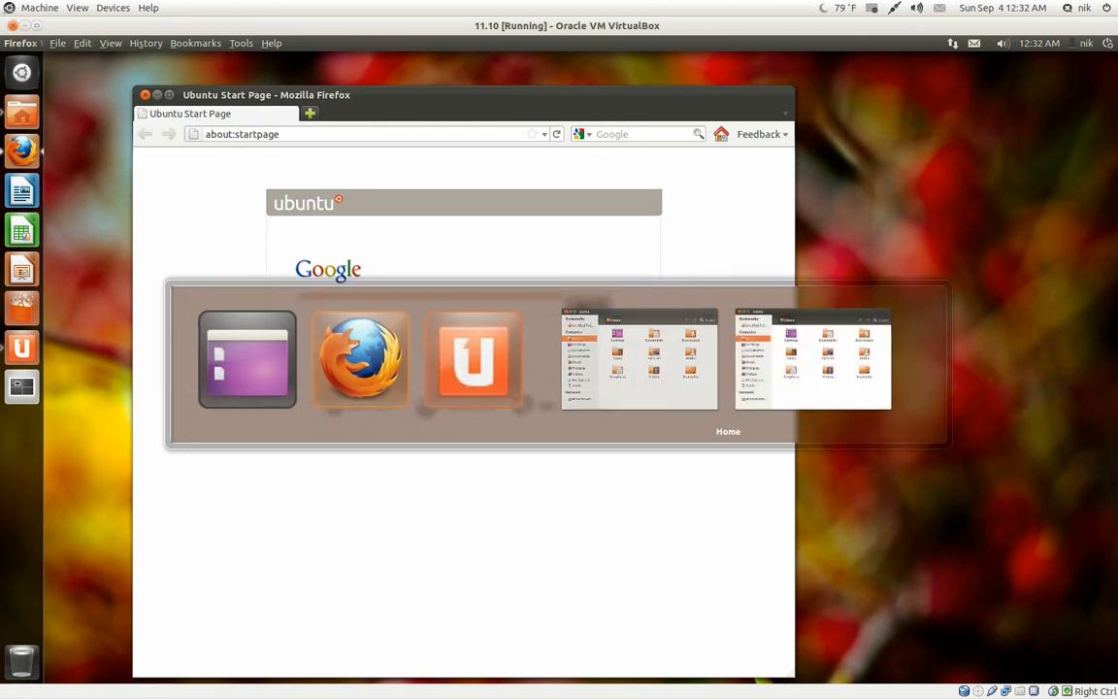
click(810, 359)
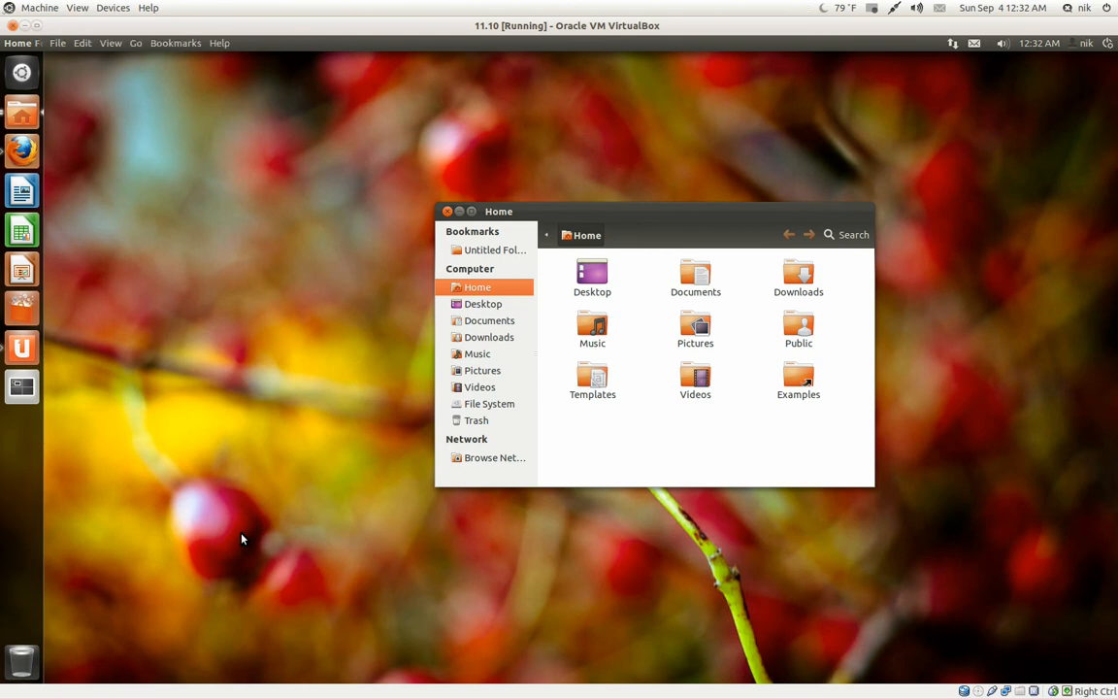
mouse_move(466, 223)
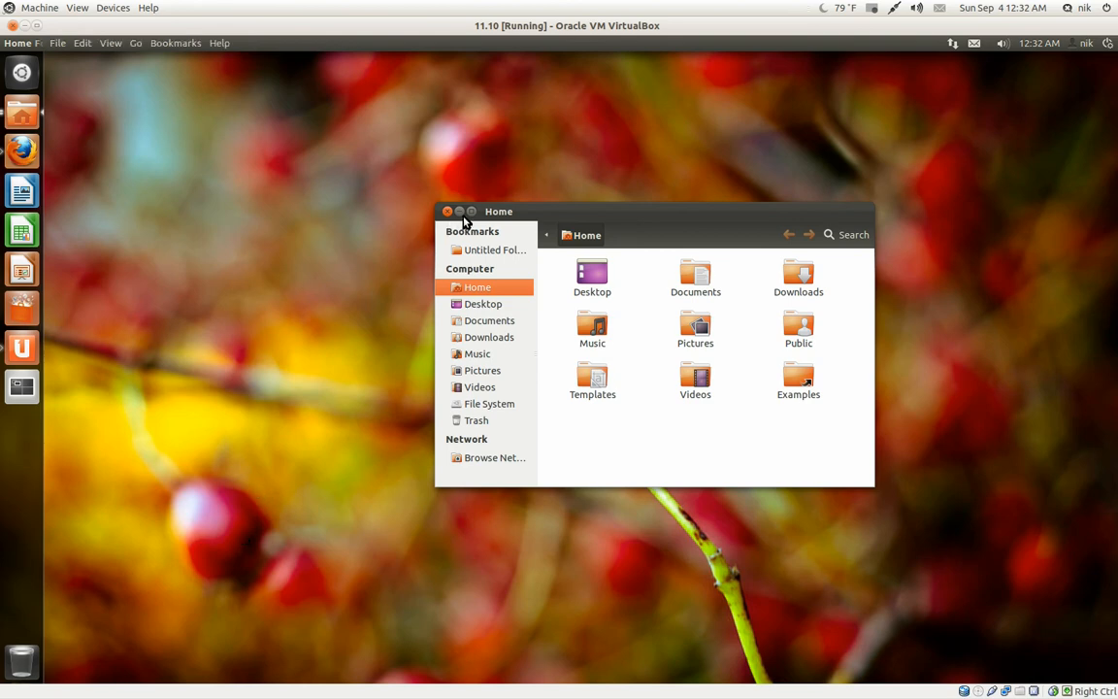
mouse_move(462, 215)
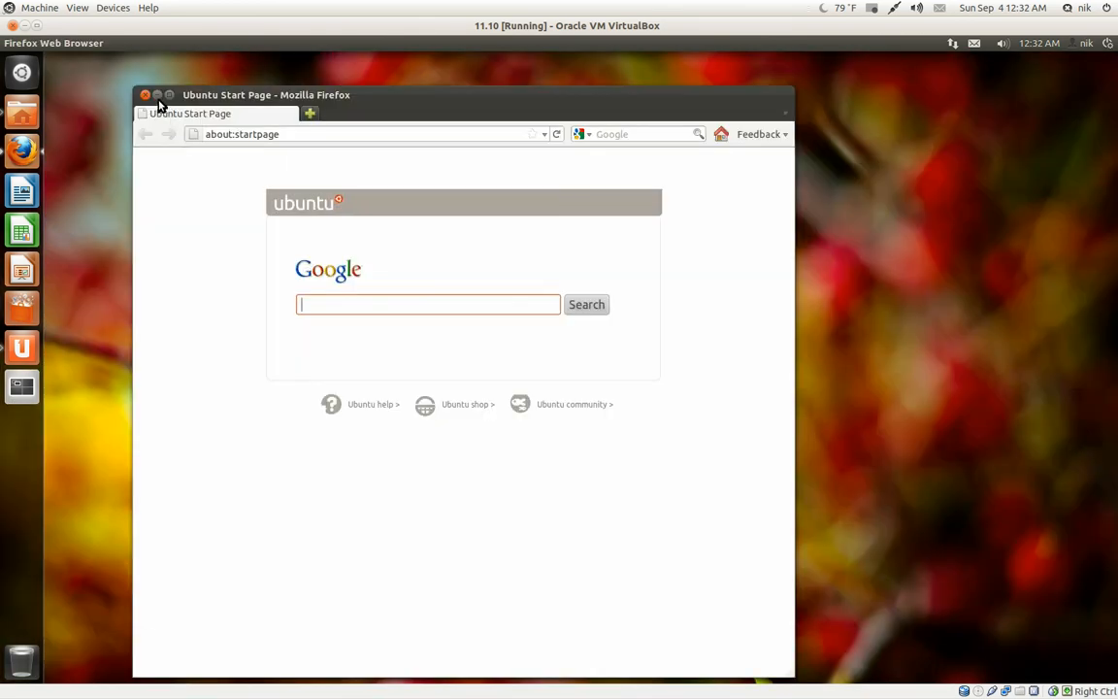
click(145, 94)
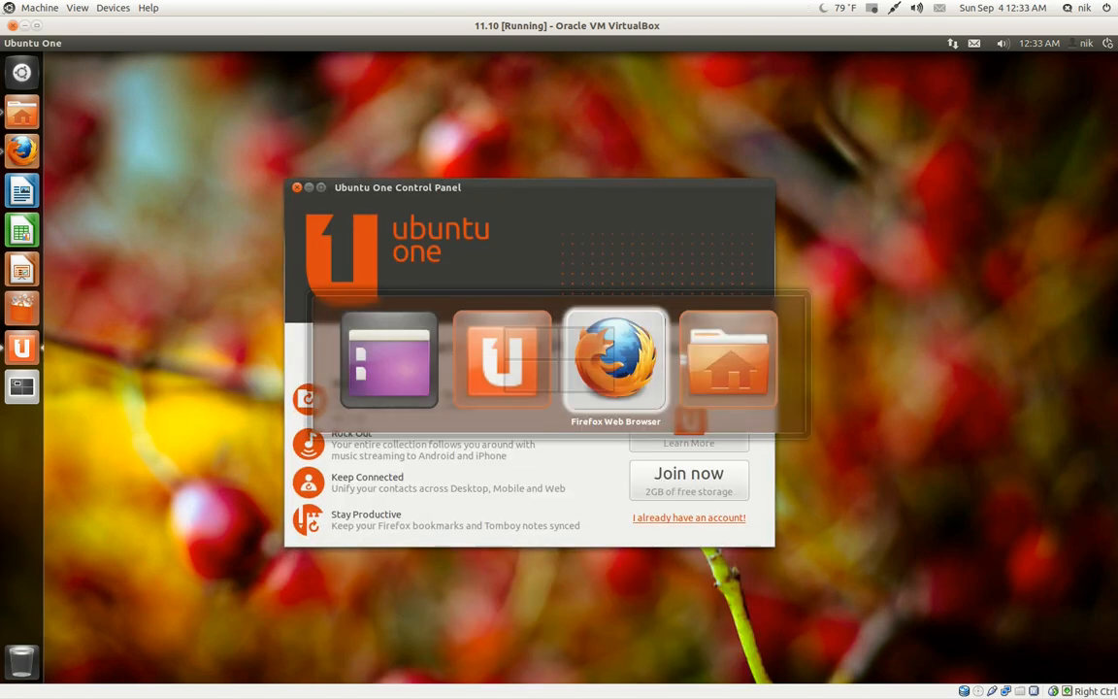
mouse_move(501, 360)
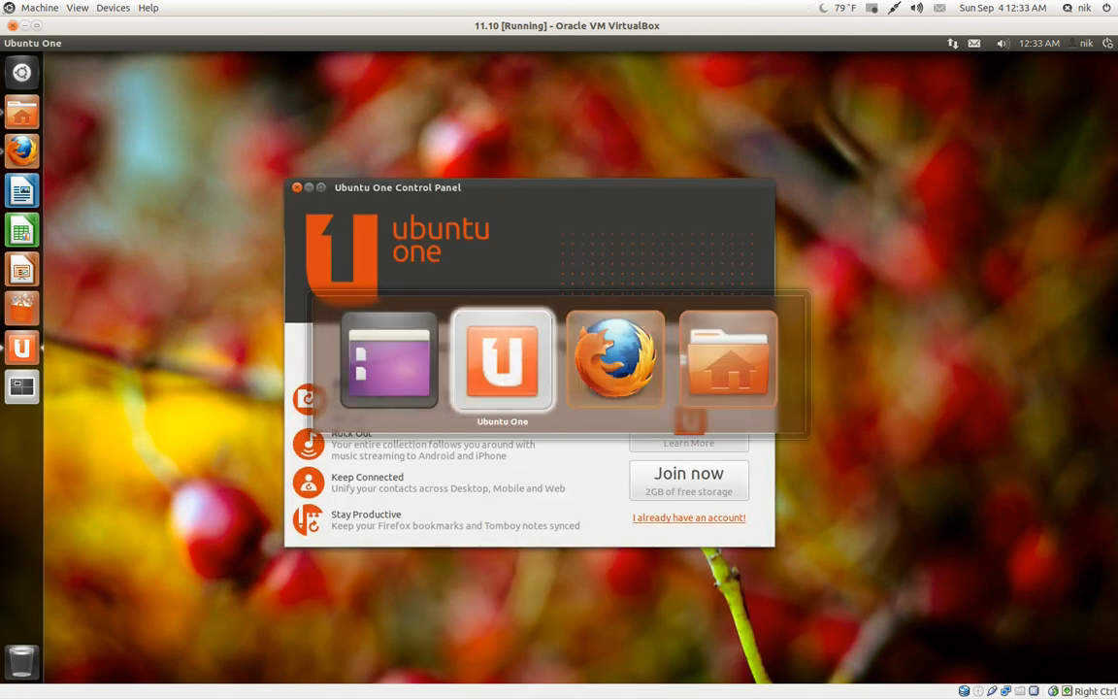
mouse_move(727, 360)
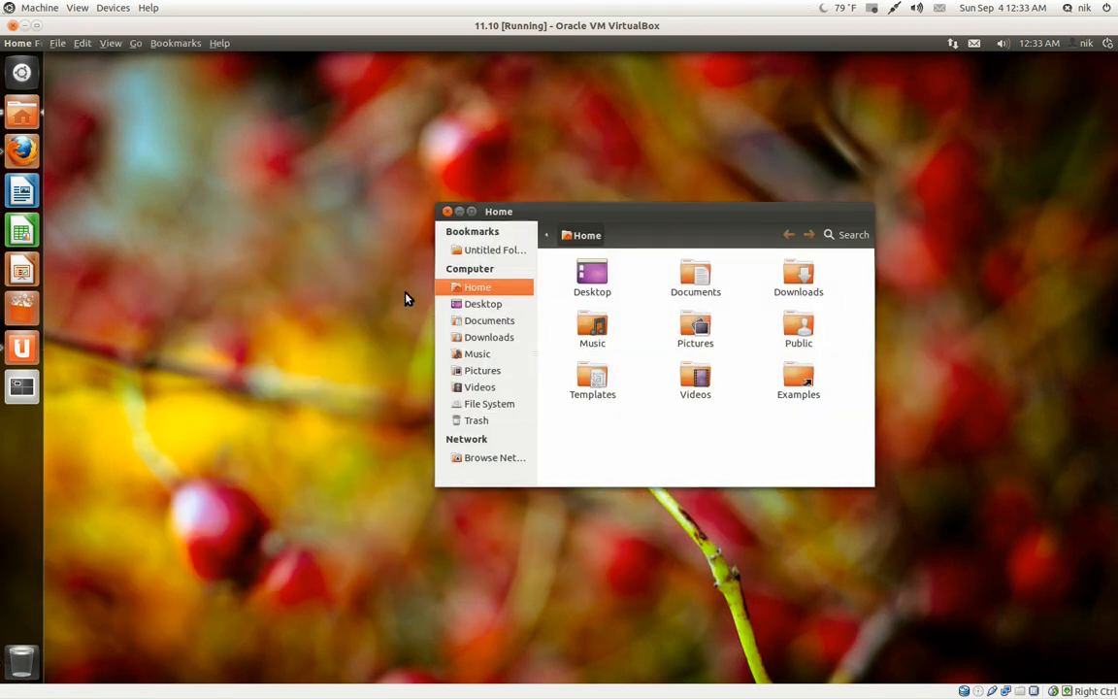
key(alt+tab)
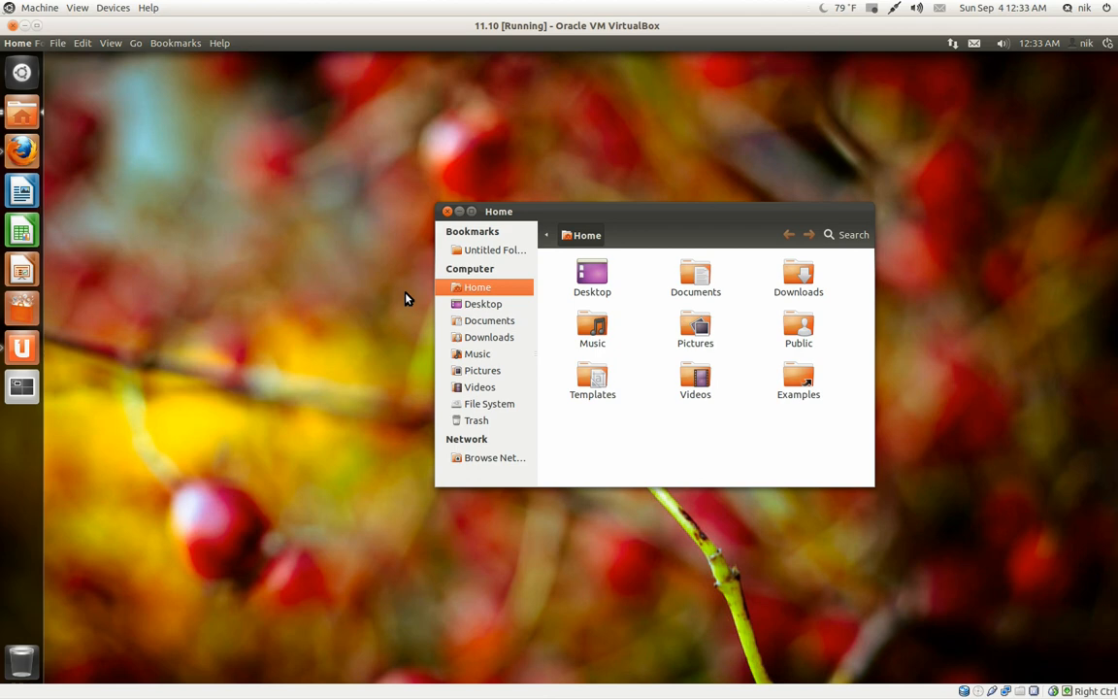
Step: Create an empty 'Untitled Document' in Home, recentre the window and select Templates
right_click(540, 395)
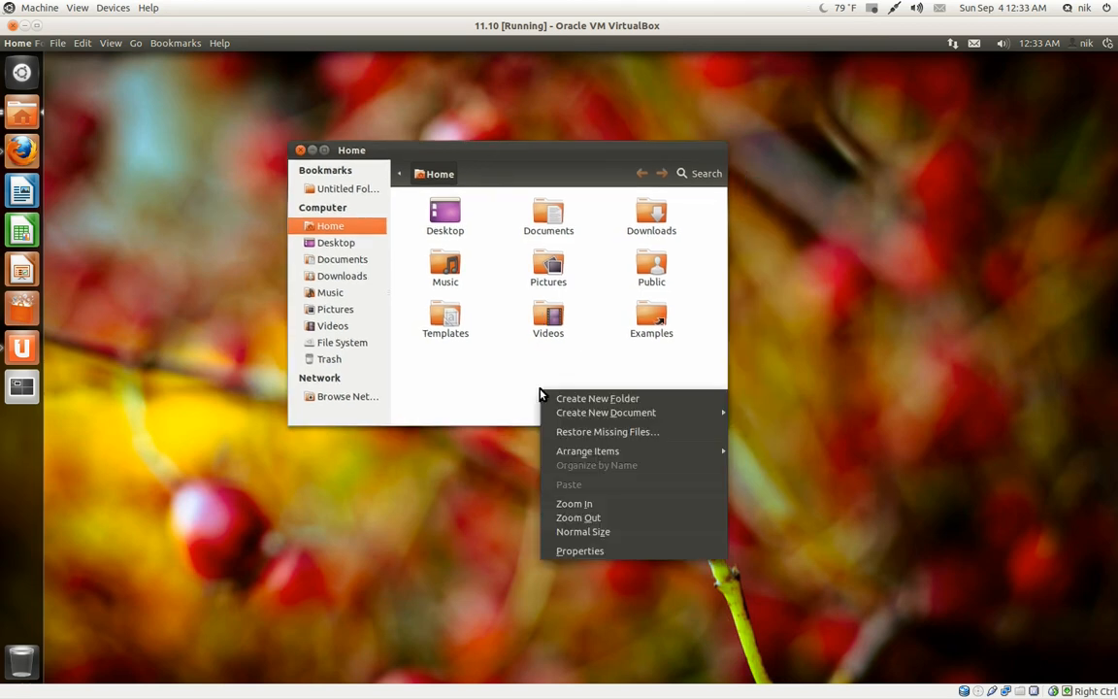
mouse_move(616, 411)
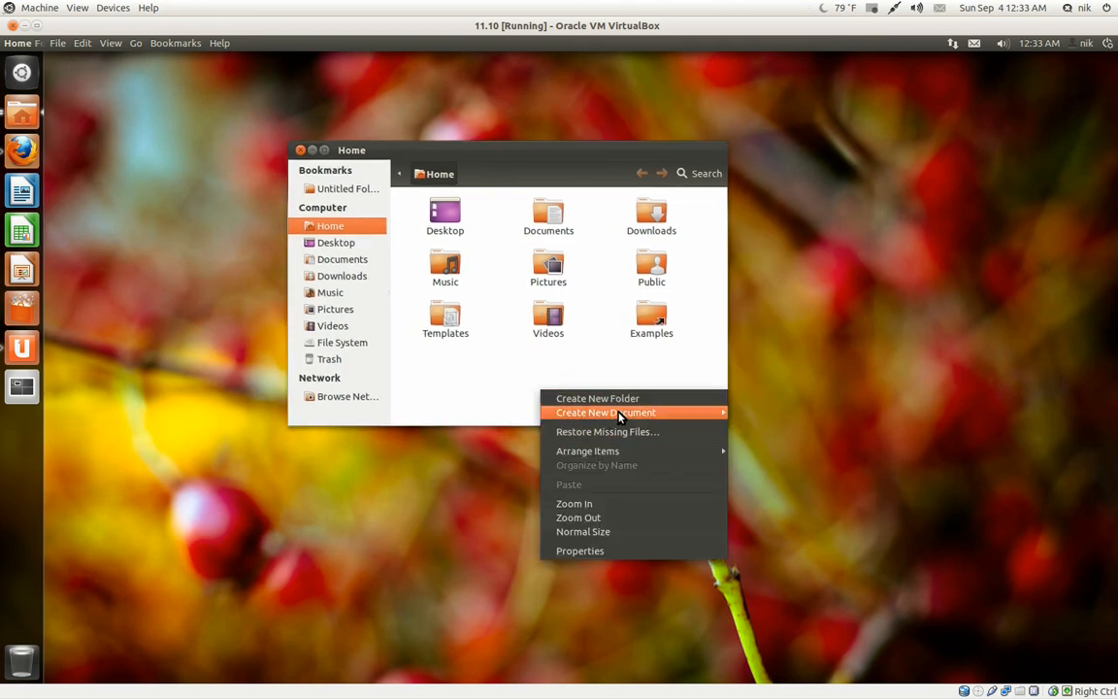
click(605, 411)
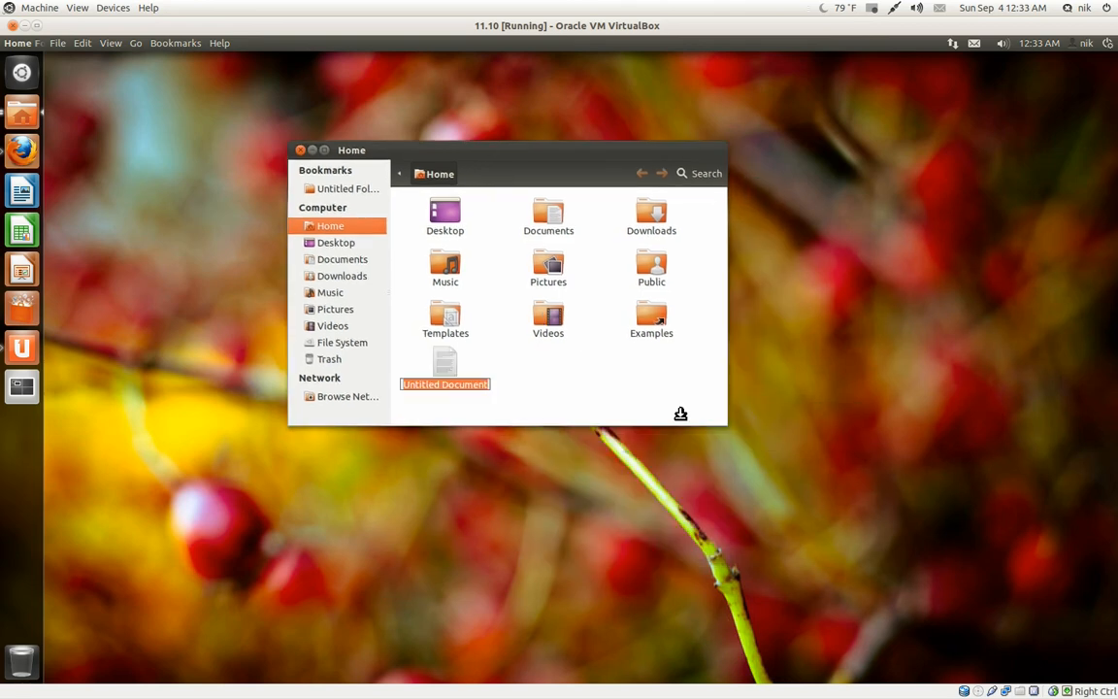
drag(351, 150, 423, 159)
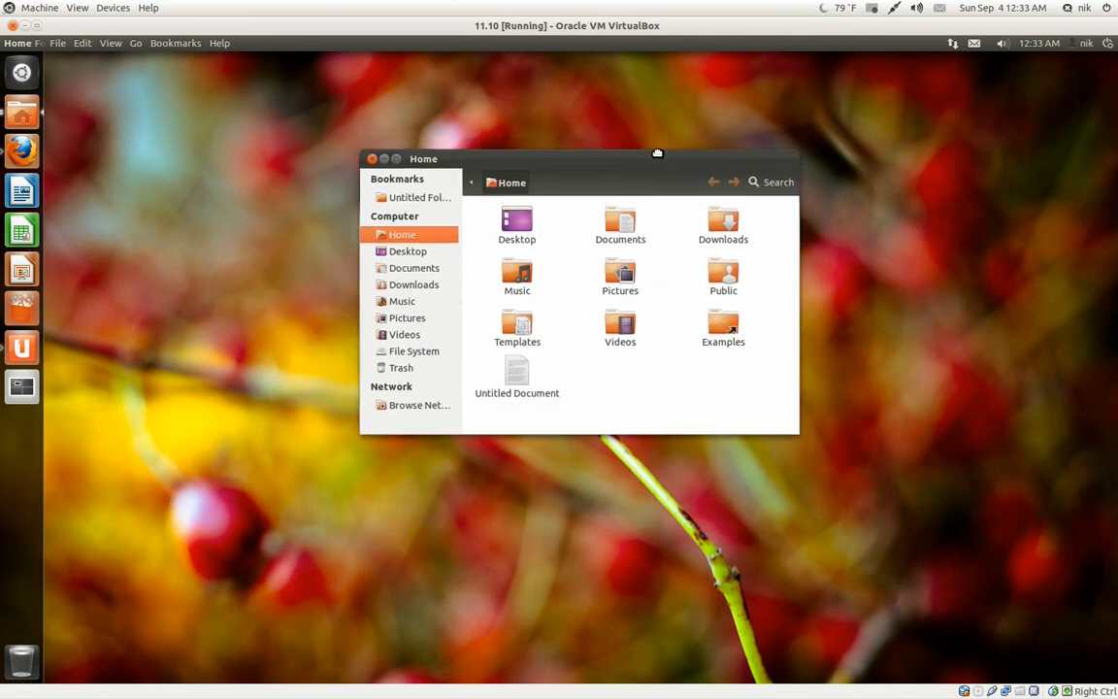
mouse_move(553, 341)
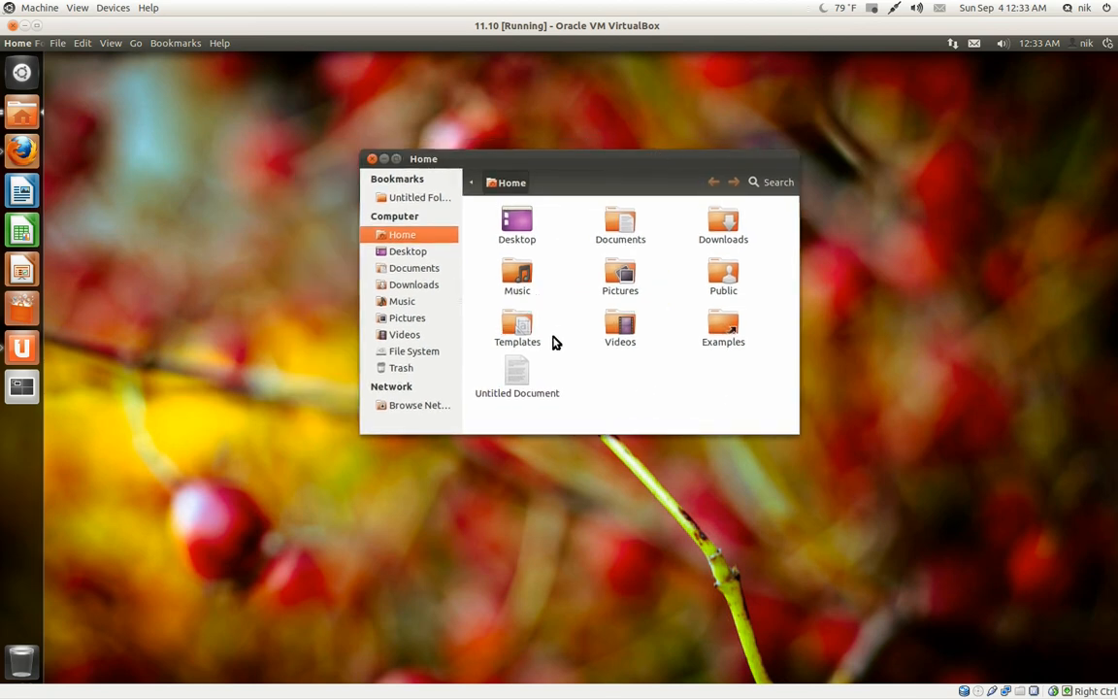
click(516, 325)
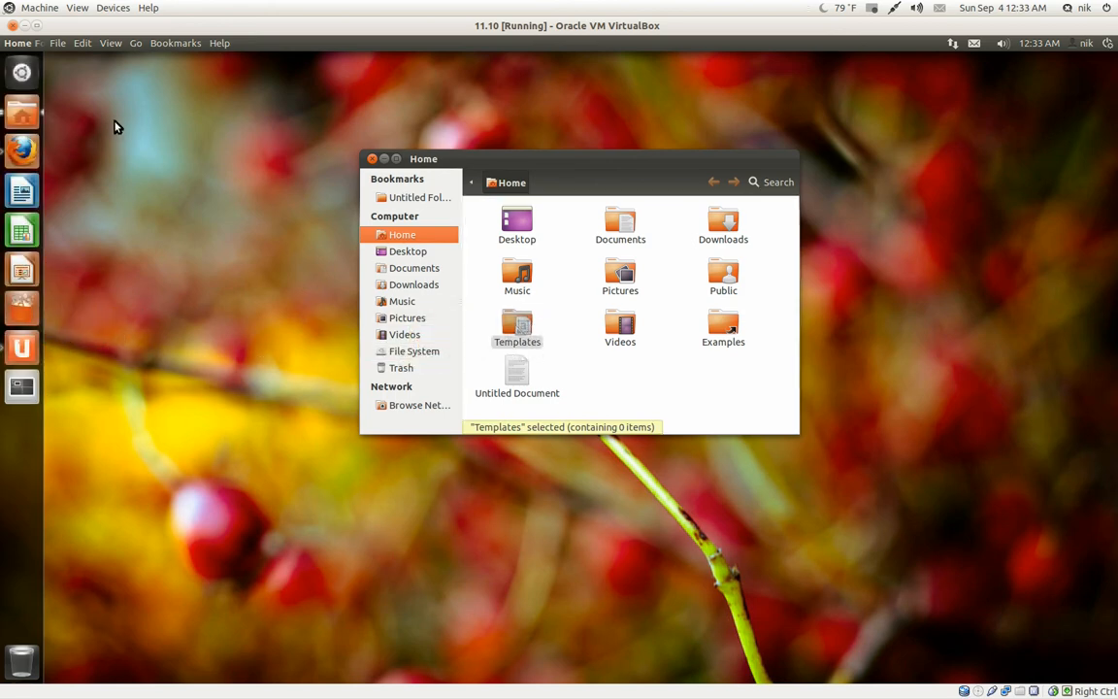
Step: Search the Unity Dash for 'tex' to find Text Editor
click(22, 72)
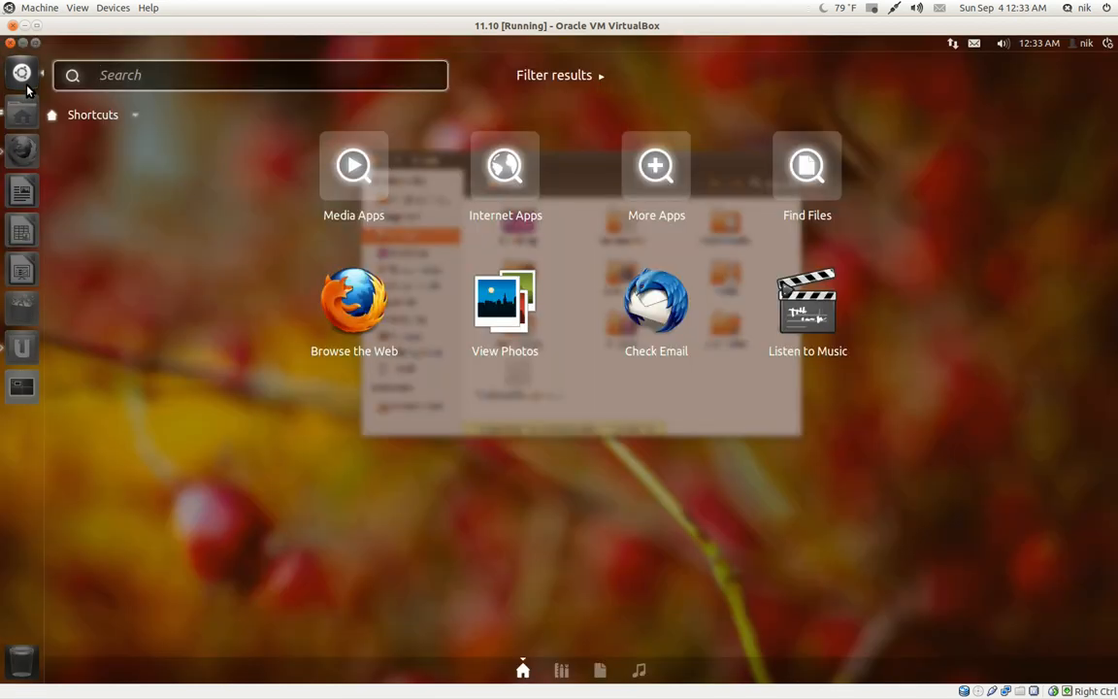
text(g)
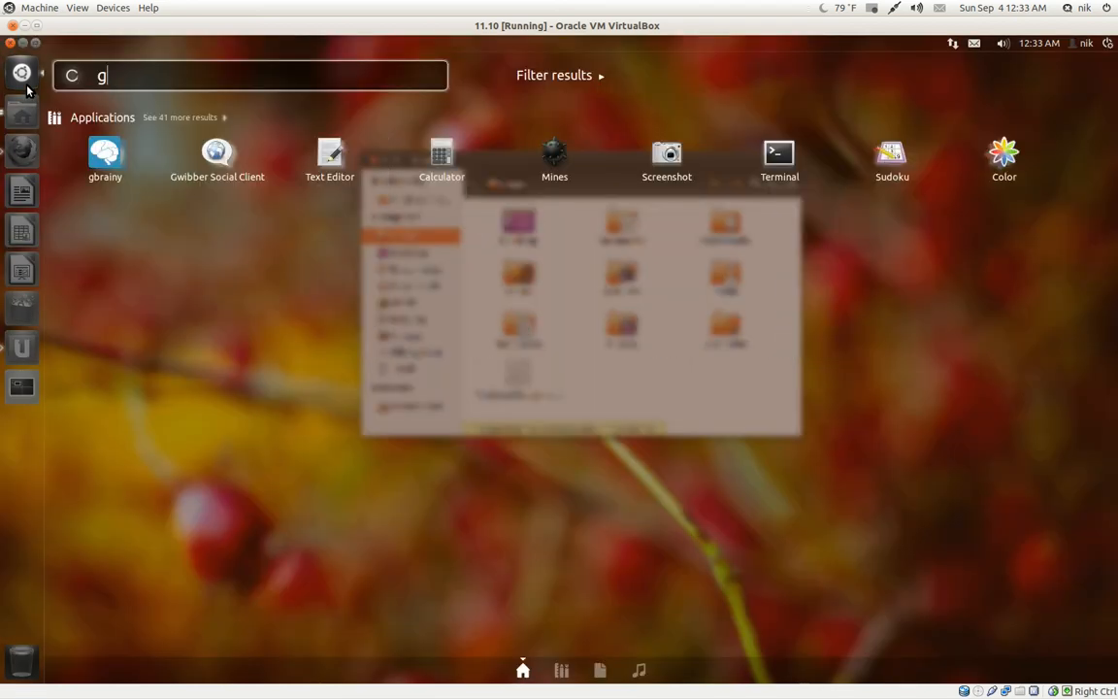
text(te)
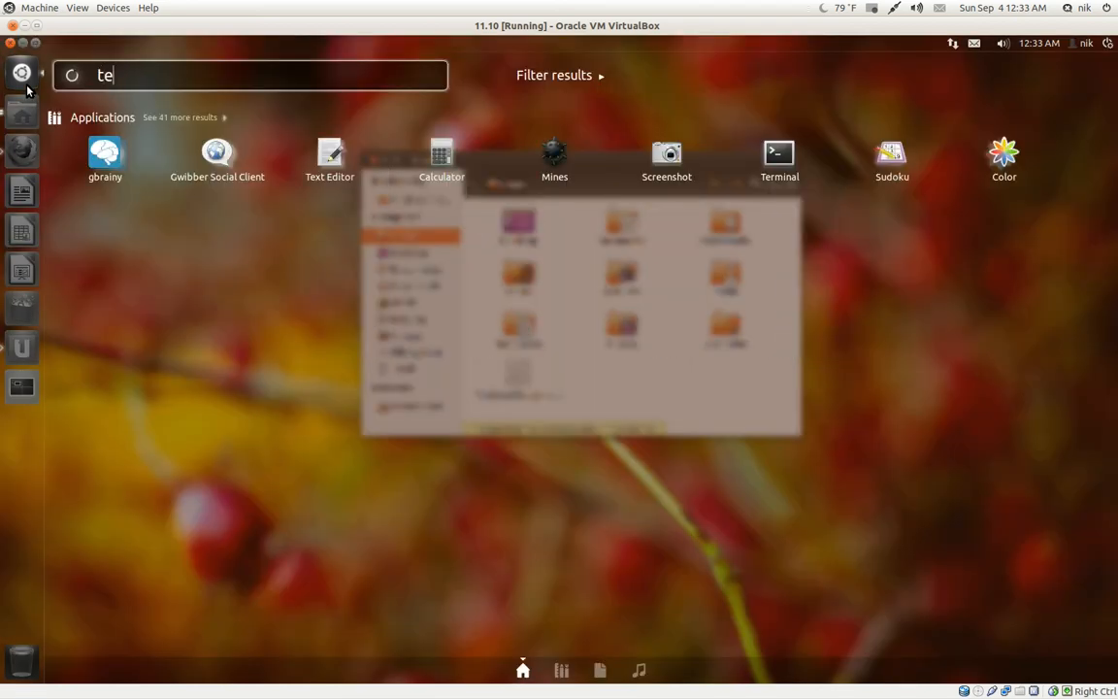
text(x)
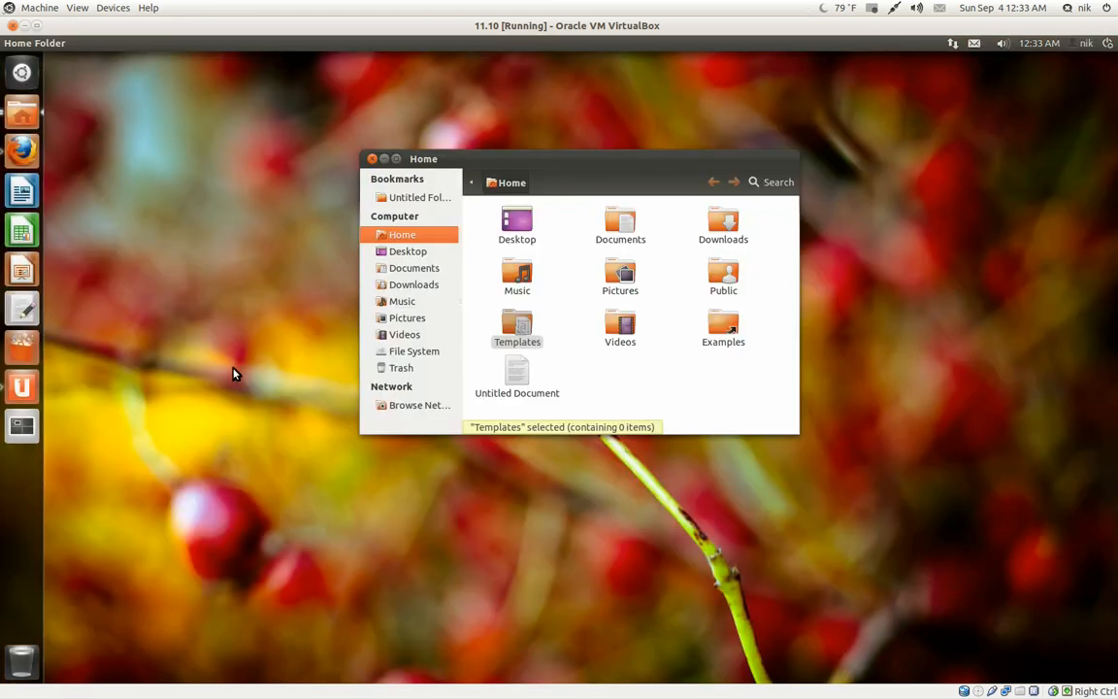
Step: Drag Untitled Document onto the Text Editor launcher icon, then hide the Home window
drag(516, 373, 264, 436)
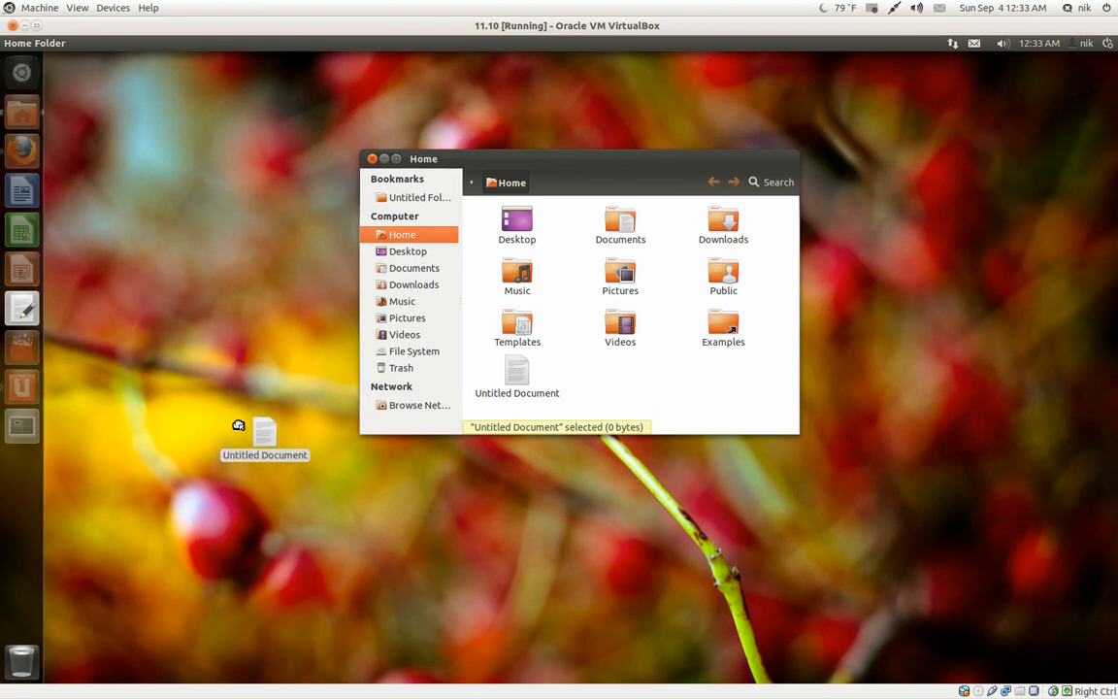
drag(265, 437, 186, 379)
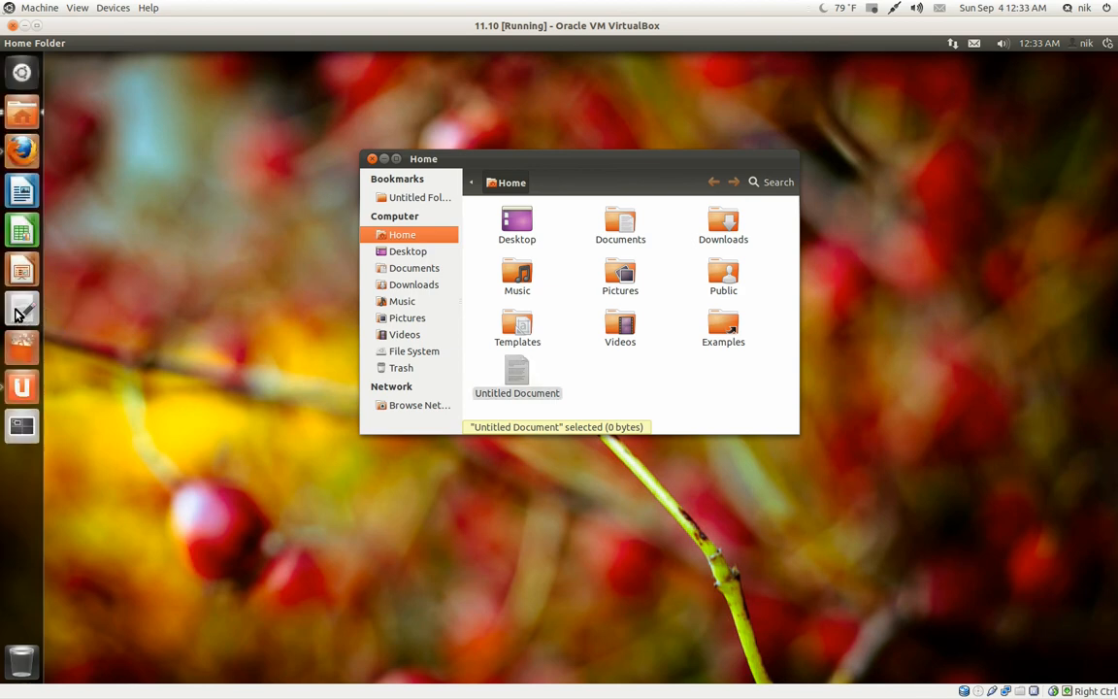
mouse_move(408, 312)
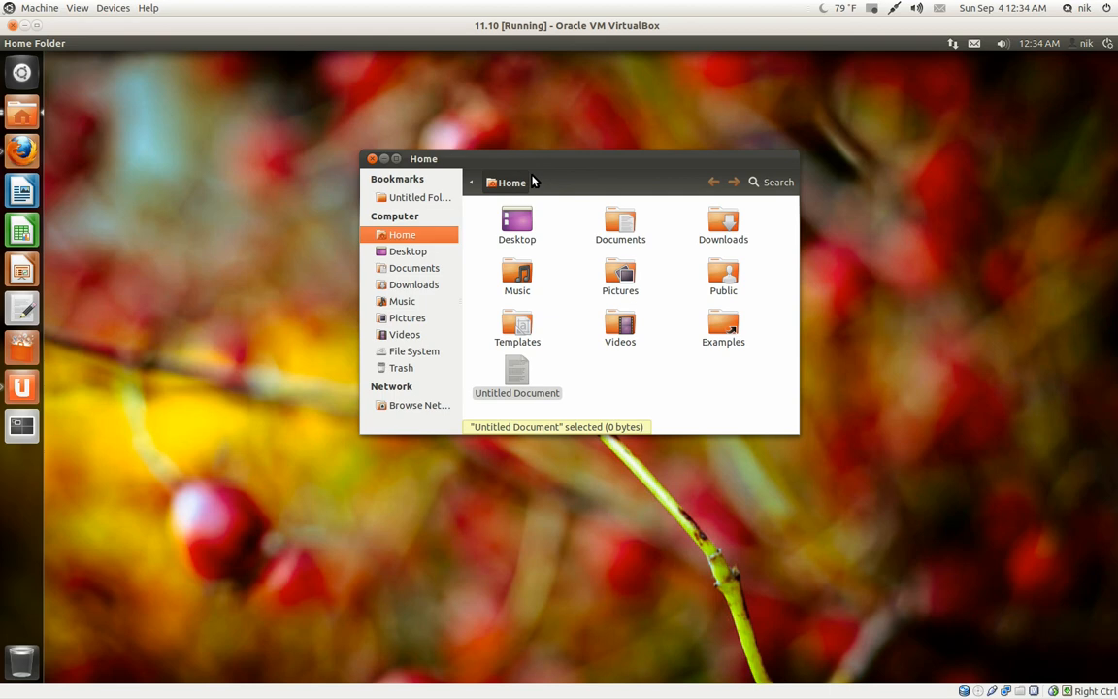
mouse_move(529, 180)
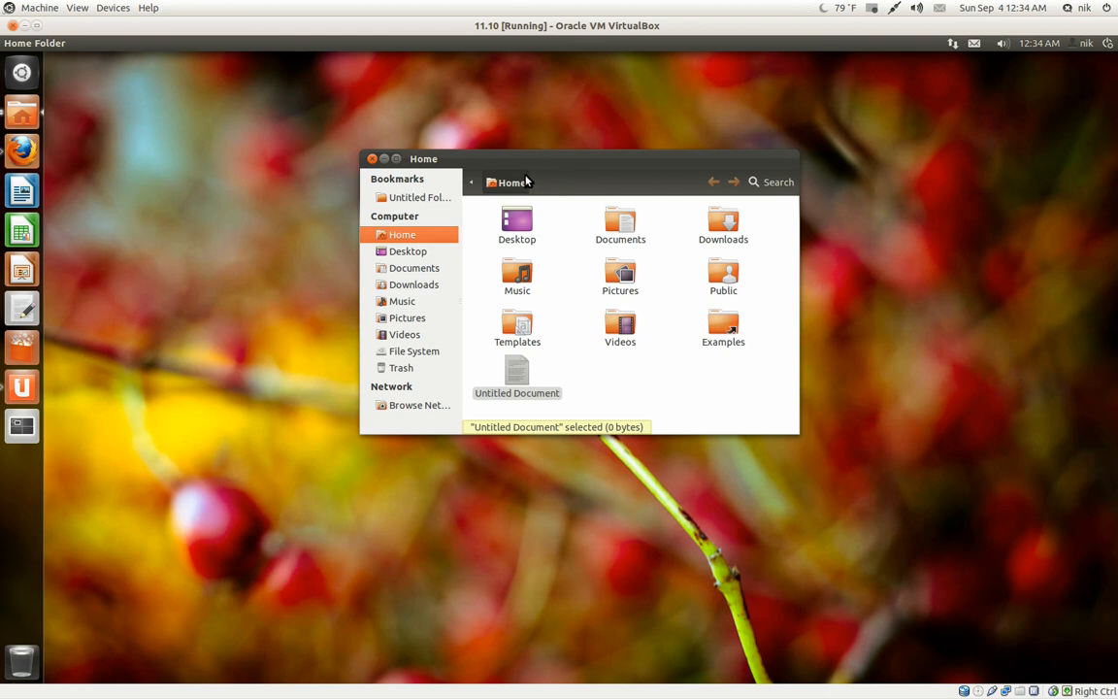
mouse_move(378, 165)
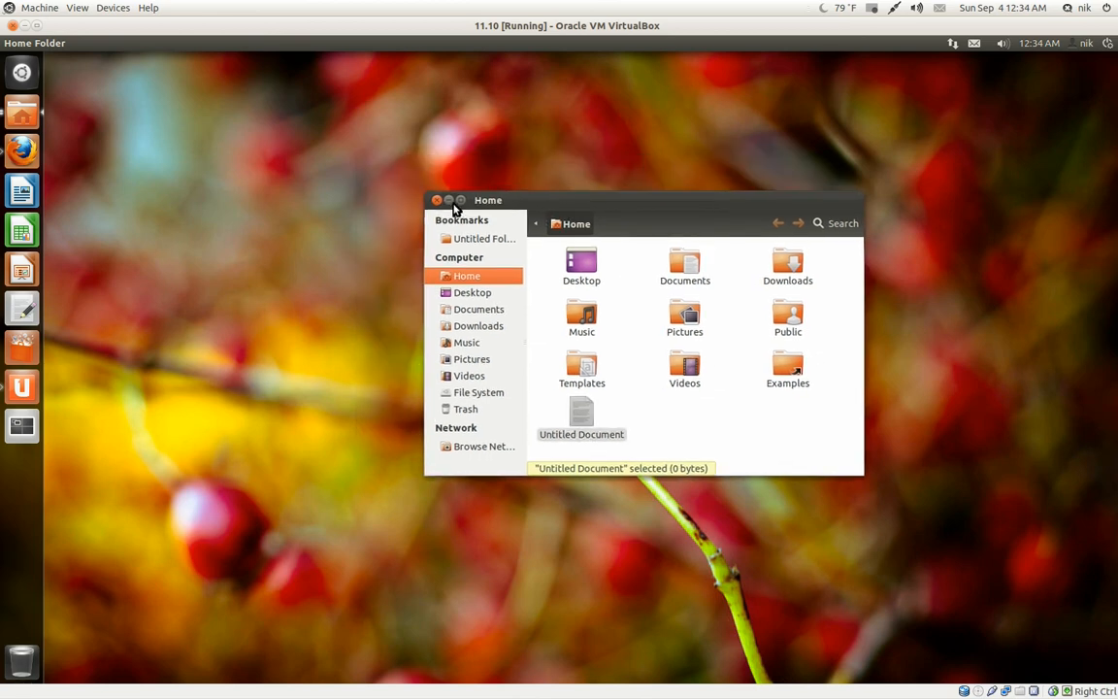
click(436, 200)
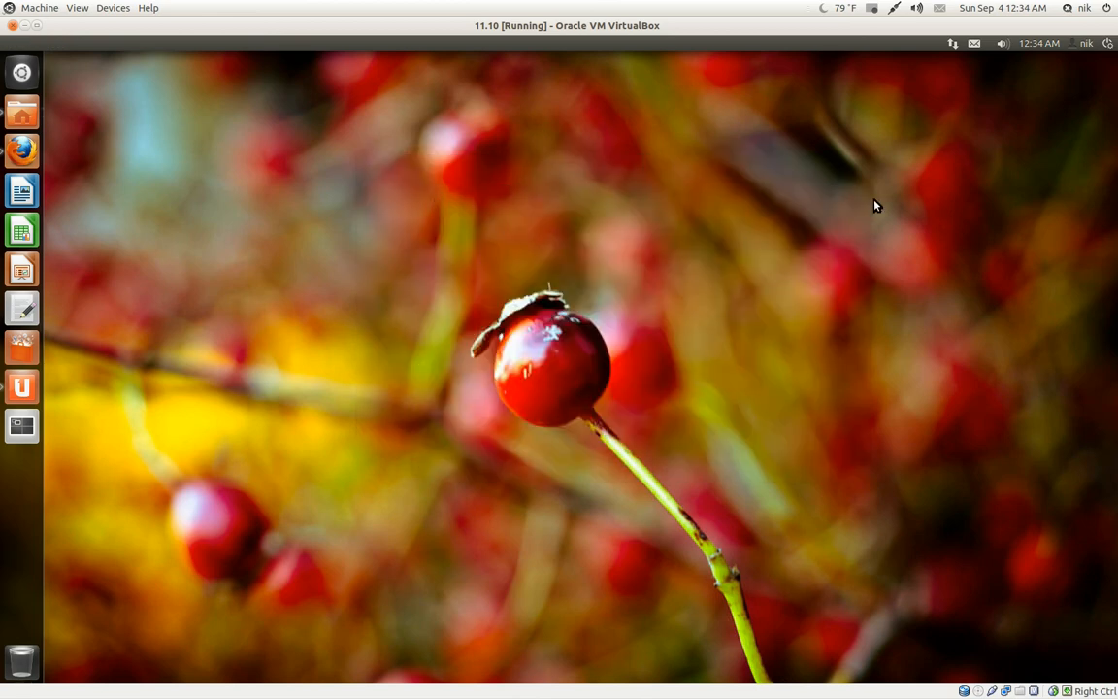